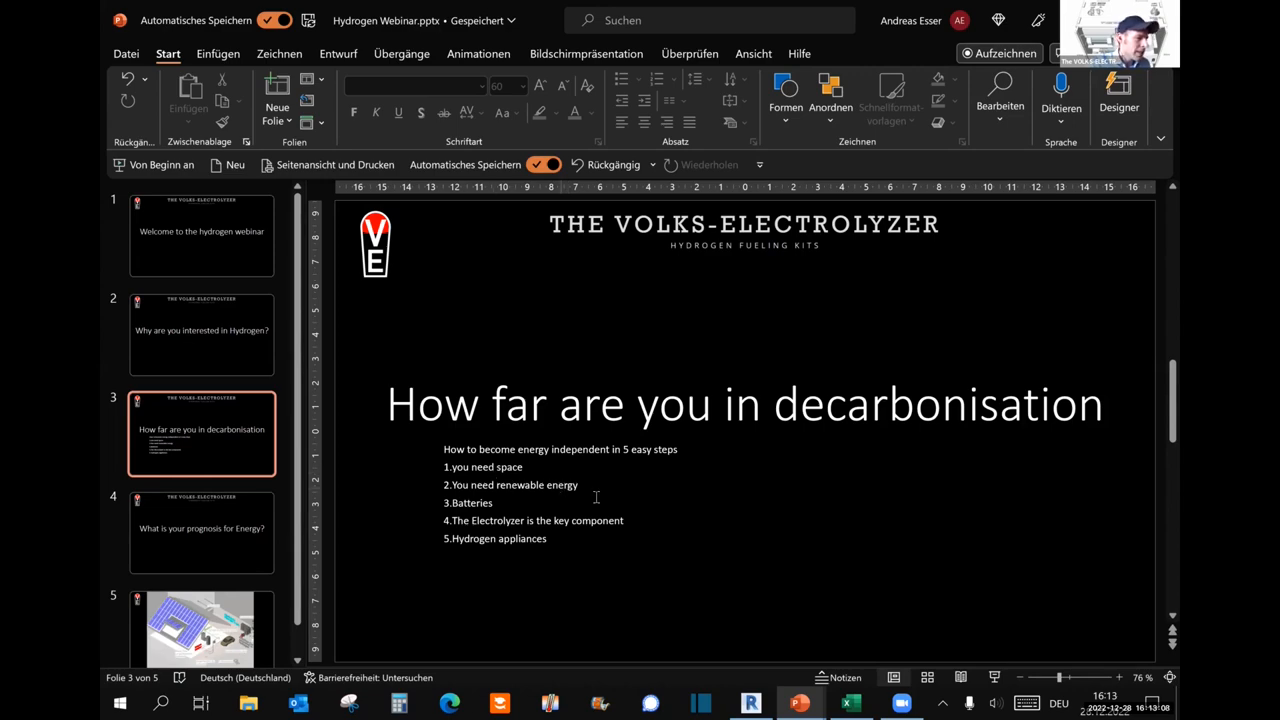
mouse_move(784, 632)
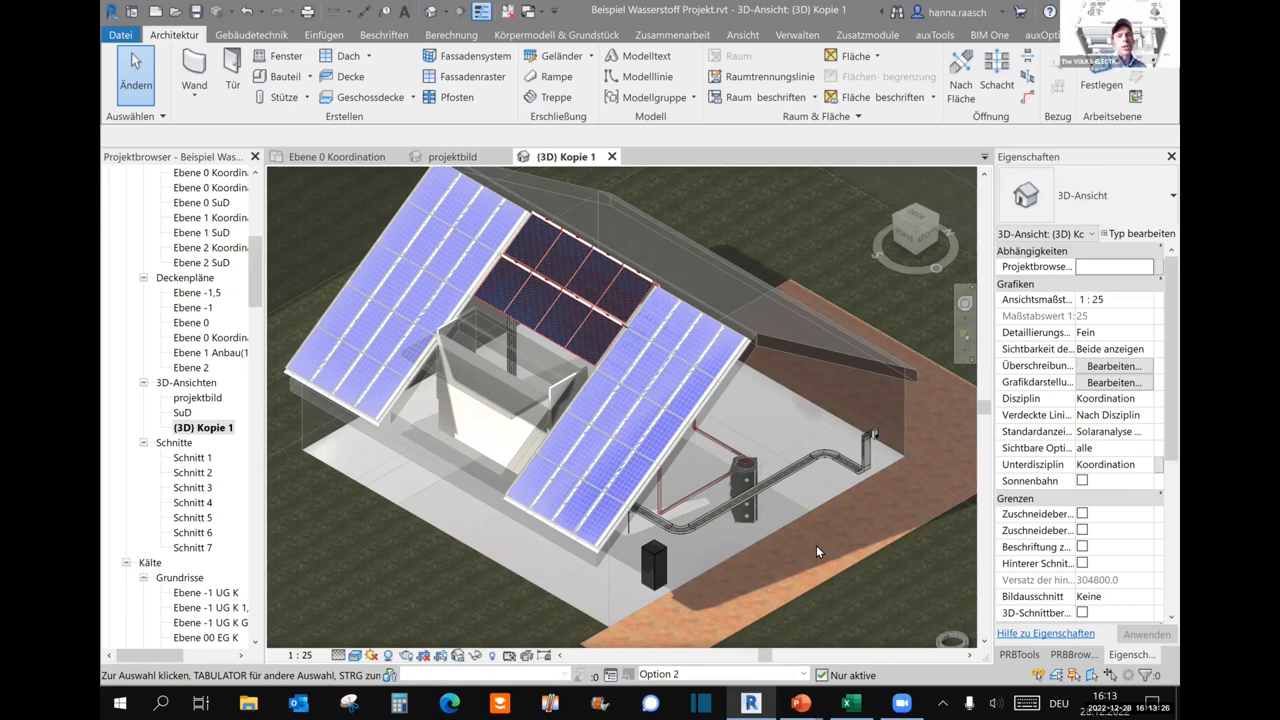
mouse_move(632, 400)
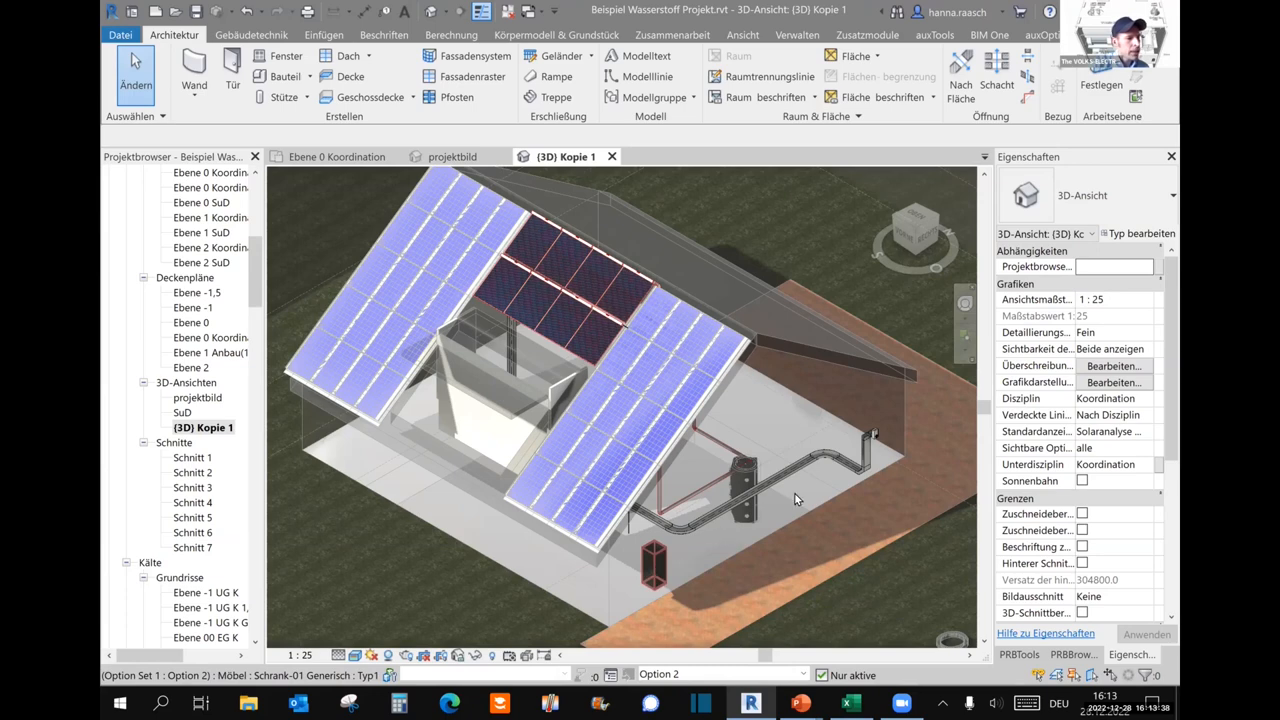
mouse_move(876, 440)
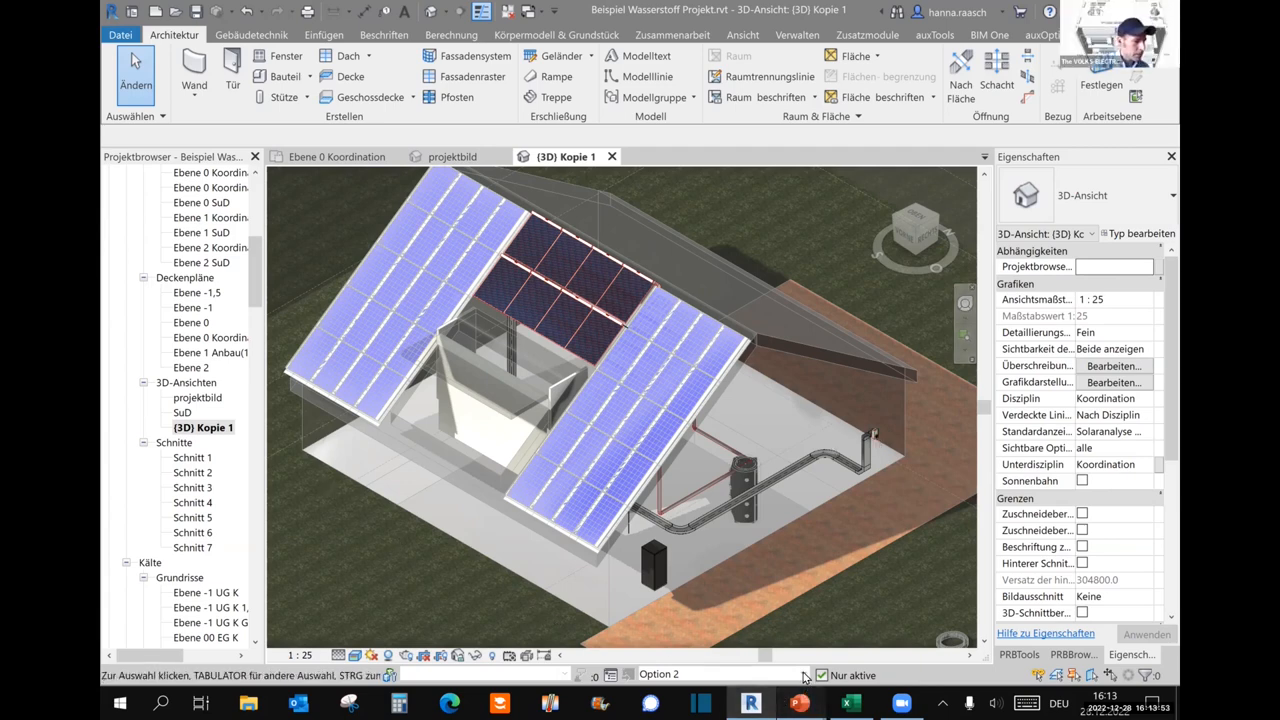
Return to the hydrogen webinar slides showing the five decarbonisation steps.
click(800, 704)
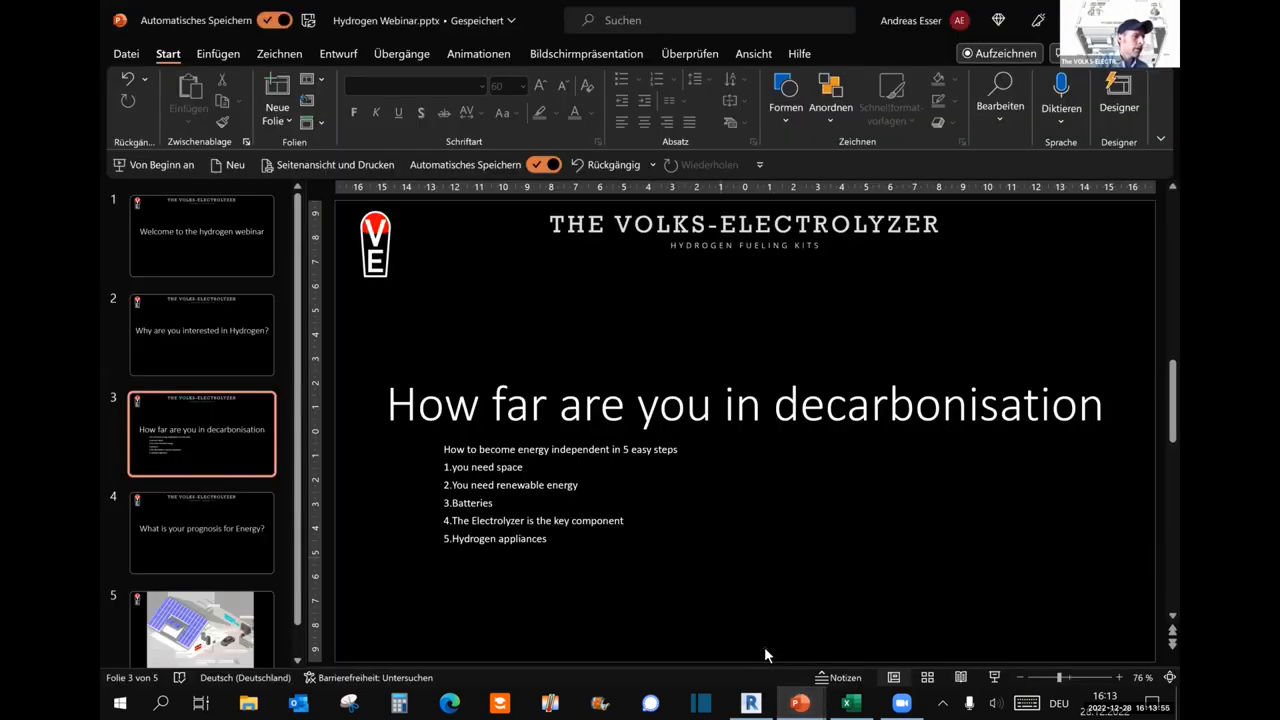
mouse_move(722, 564)
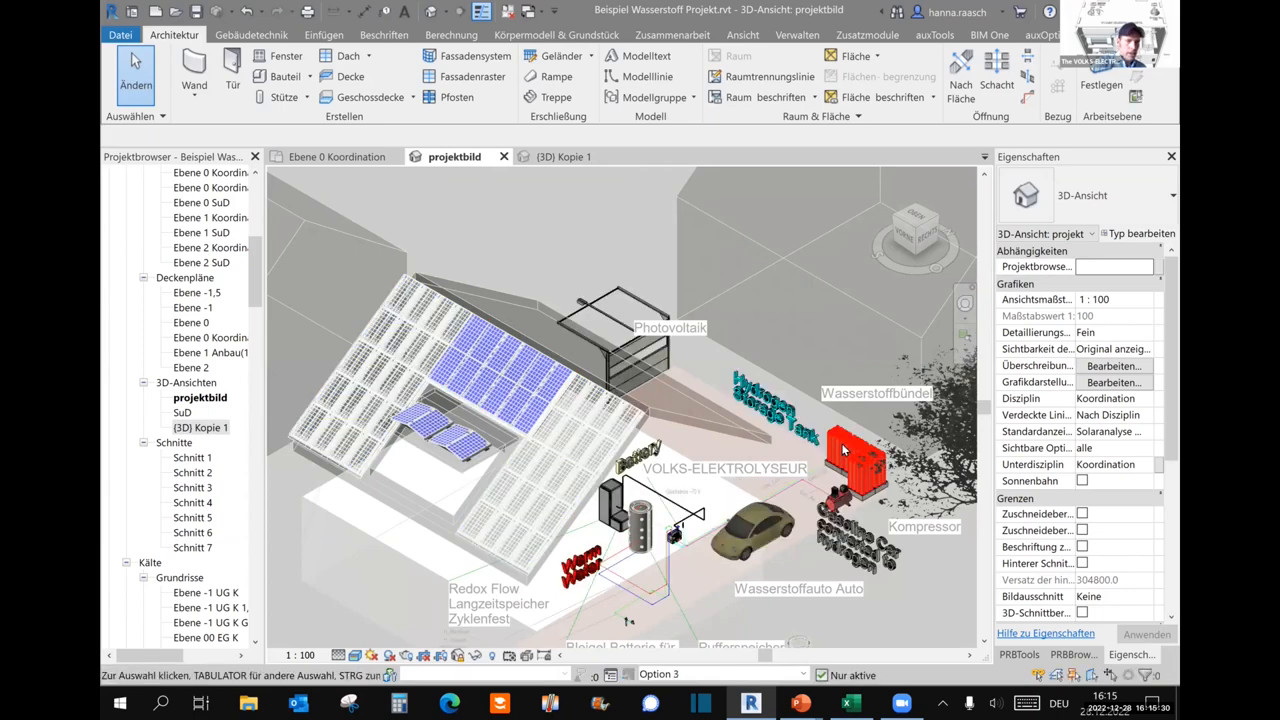
Show the 'projektbild' 3D view of the hydrogen house and close in on the tank and electrolyser.
click(850, 460)
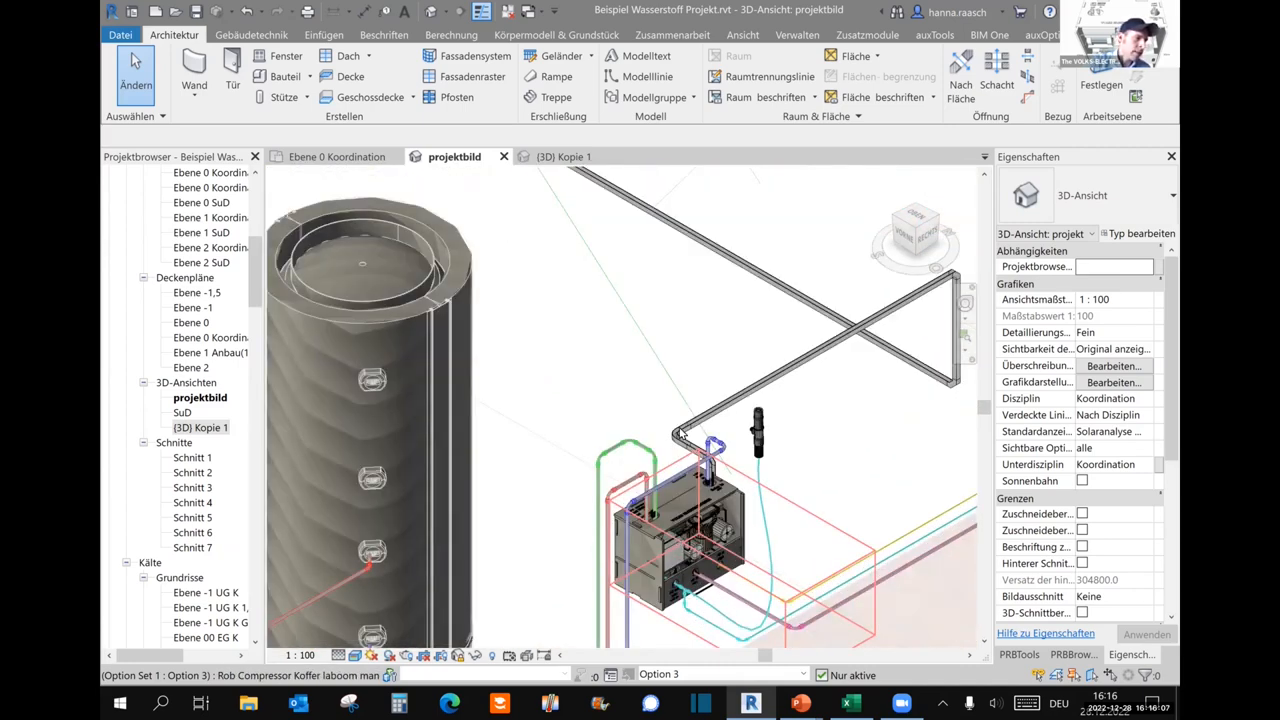
mouse_move(640, 450)
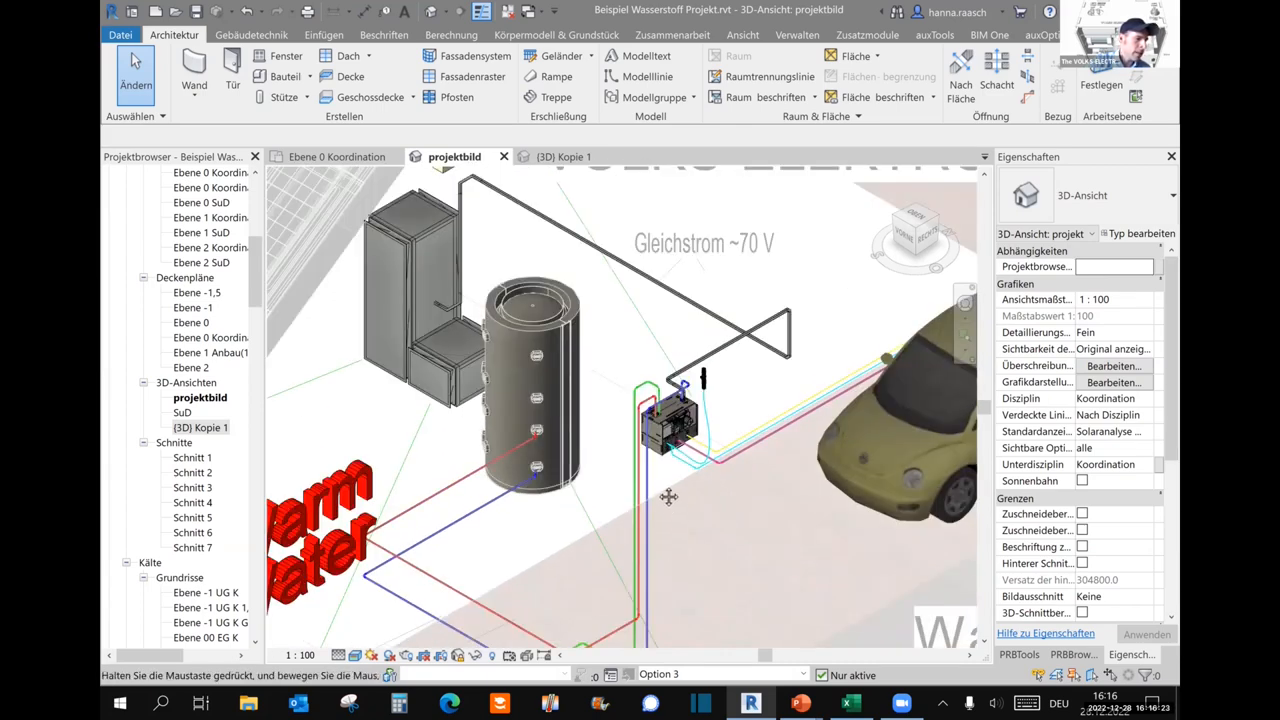
Inspect the house-water fine filter fitting on the water line near the tank and car, then deselect it.
drag(668, 496, 656, 456)
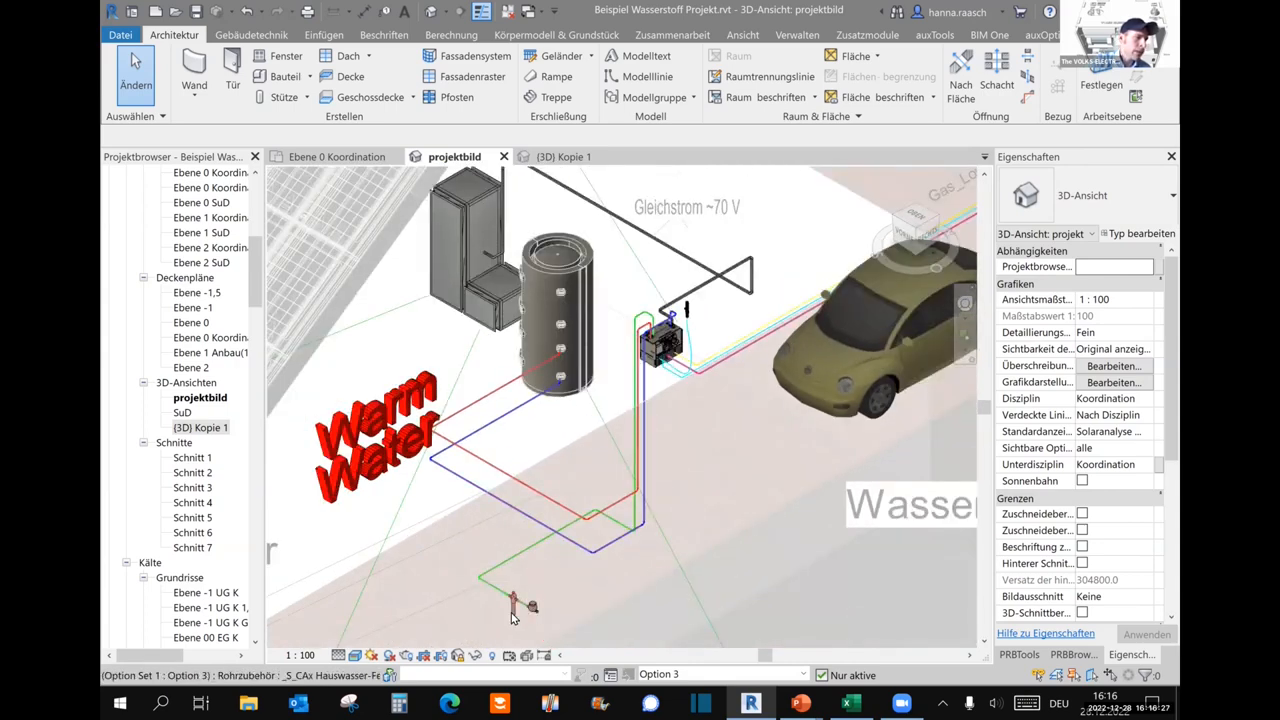
click(528, 608)
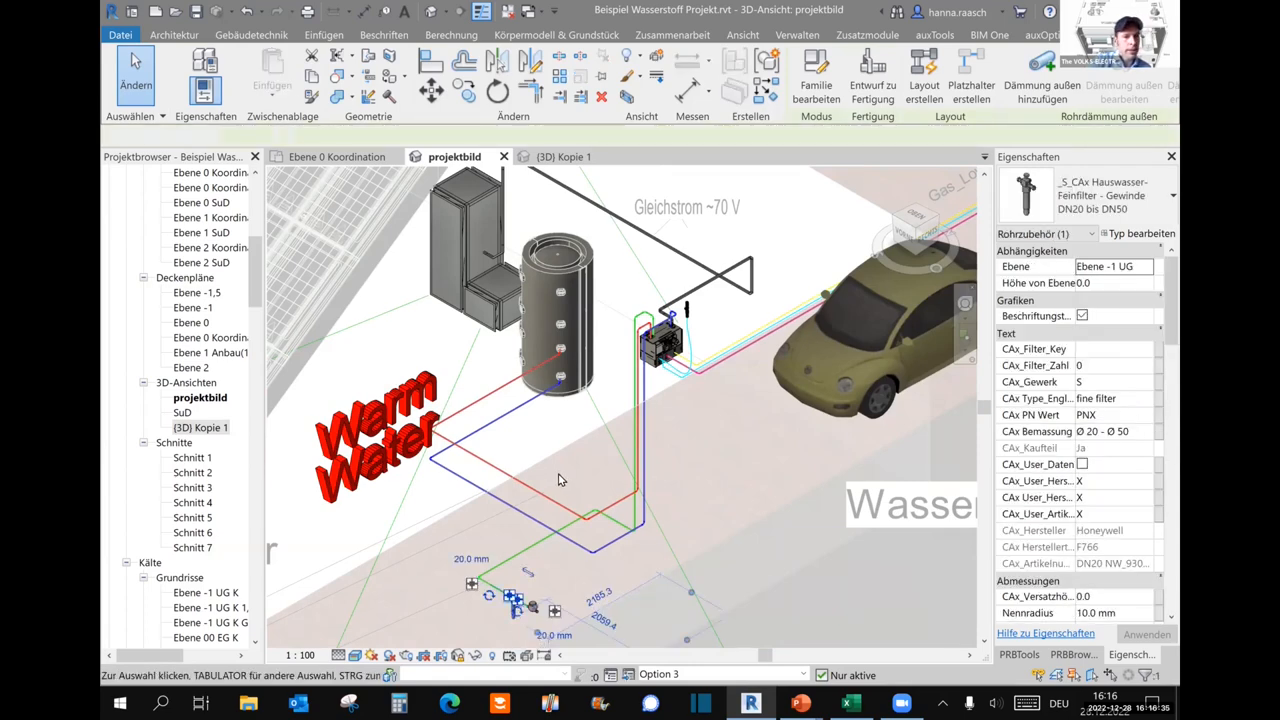
click(174, 34)
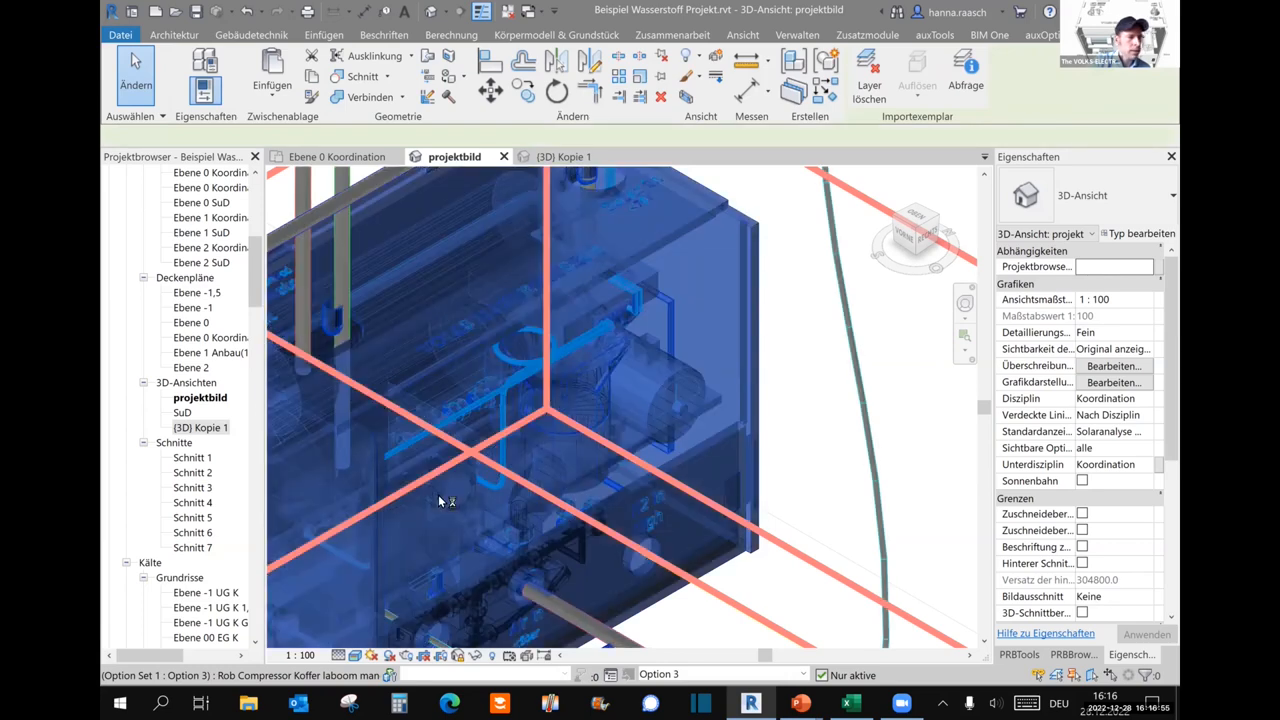
Identify the Rob Compressor Koffer import as a SketchUp model, then deselect it.
click(450, 500)
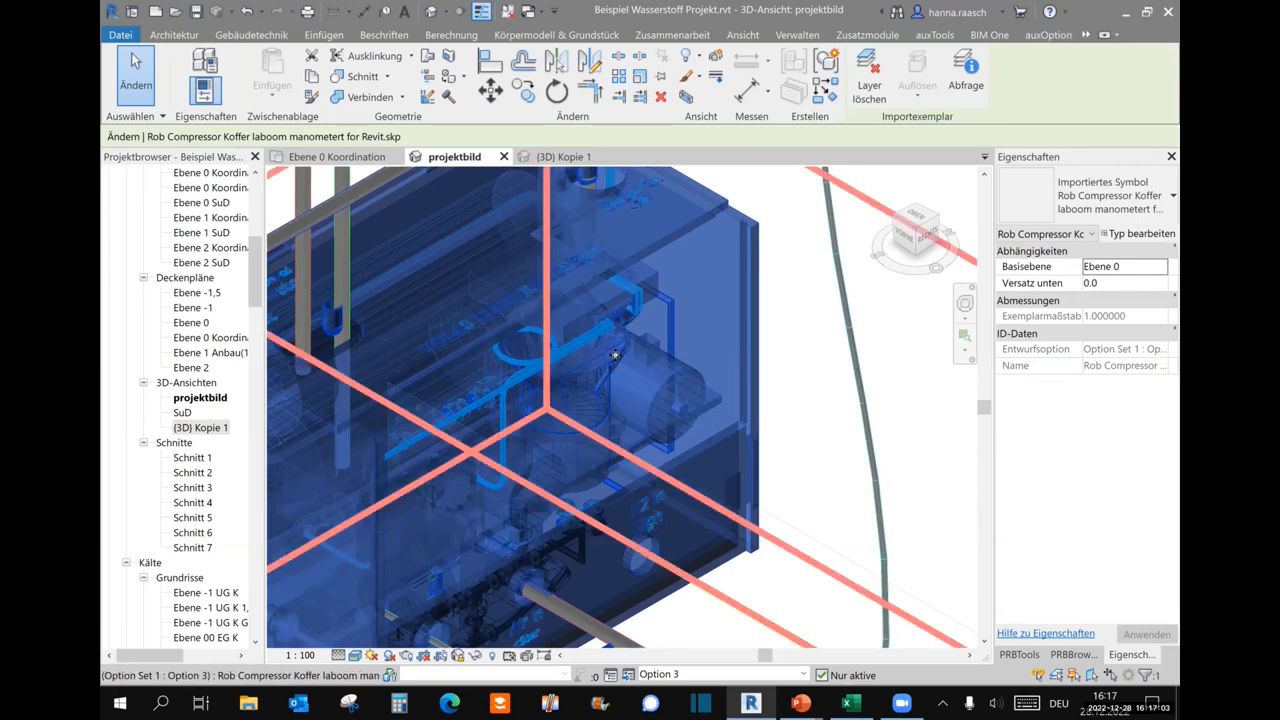
click(174, 34)
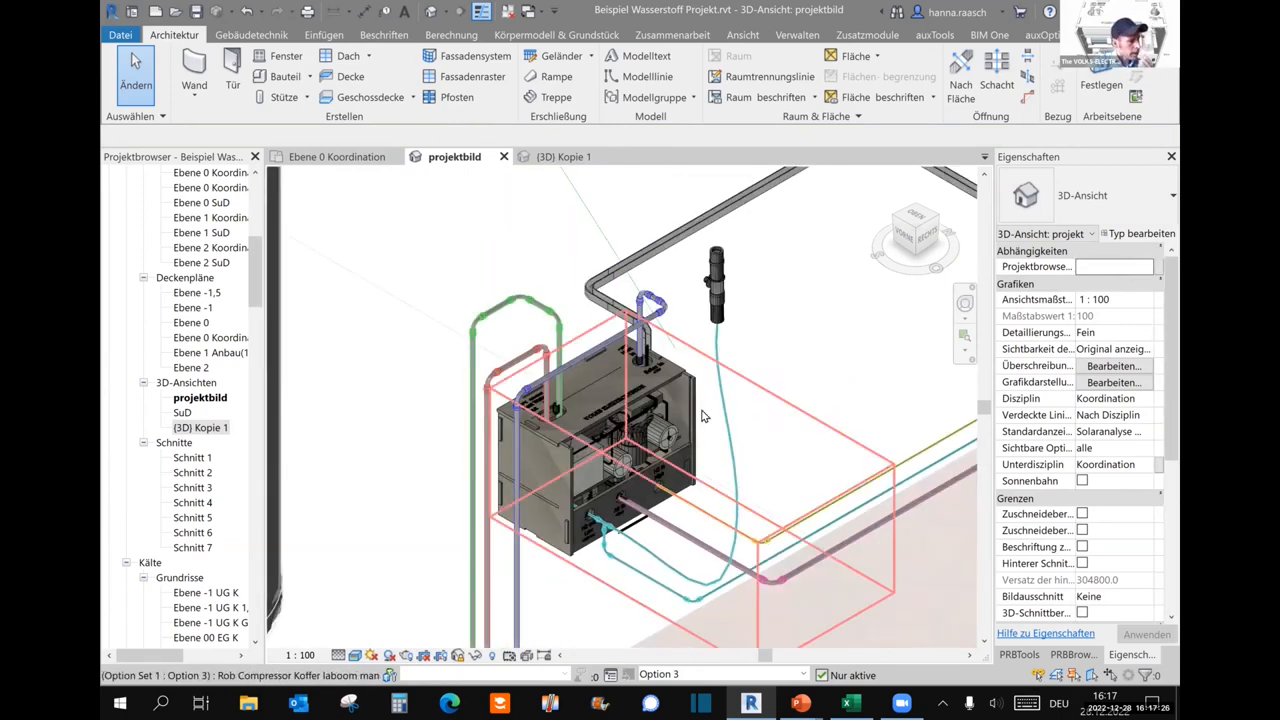
mouse_move(592, 462)
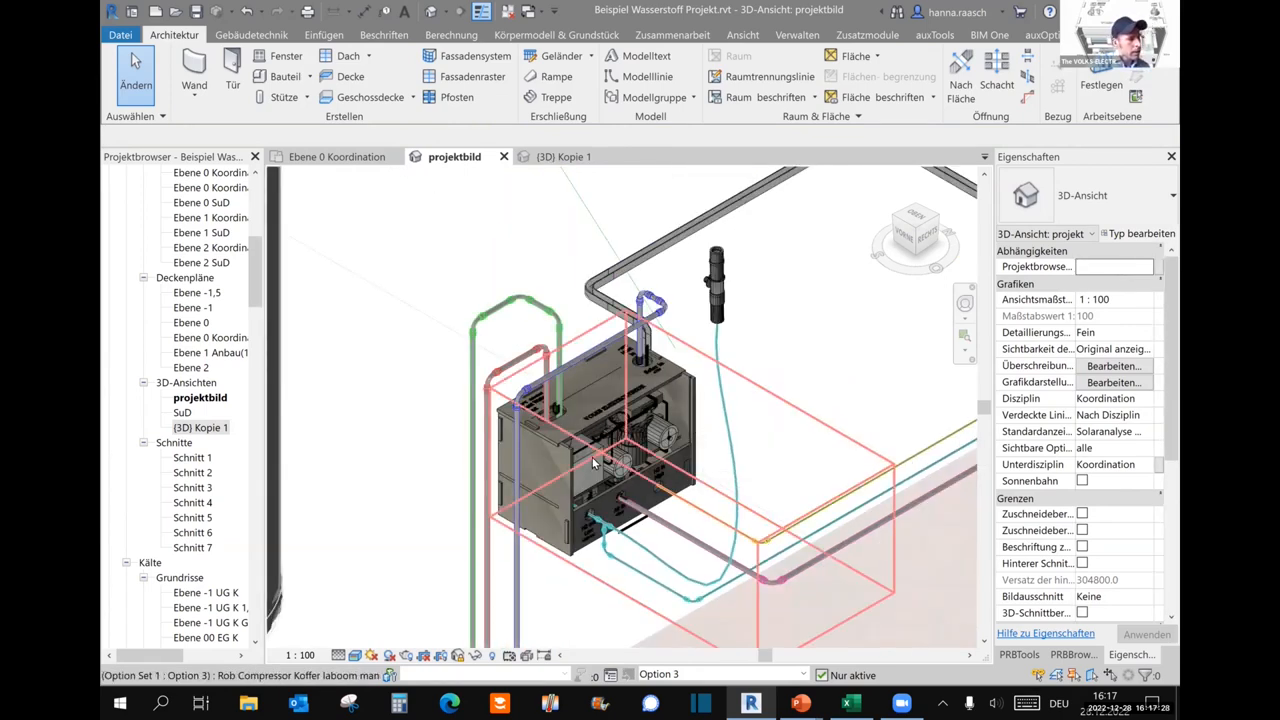
mouse_move(590, 464)
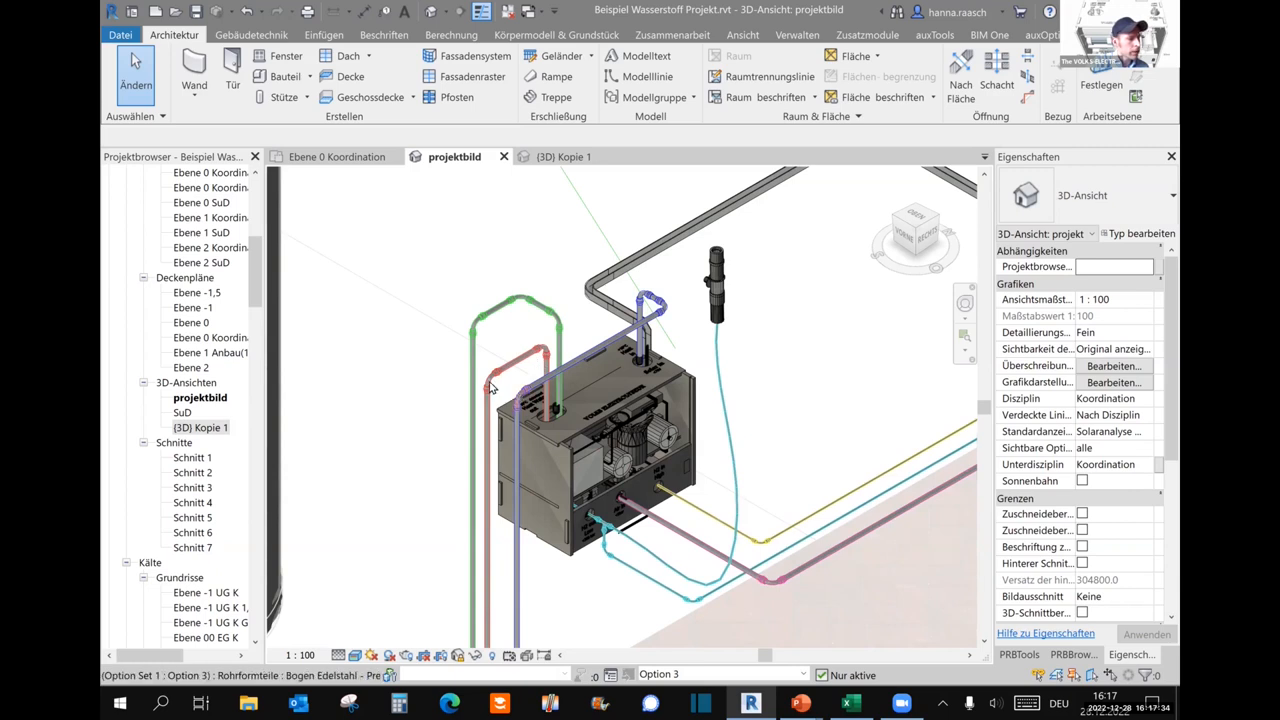
mouse_move(532, 384)
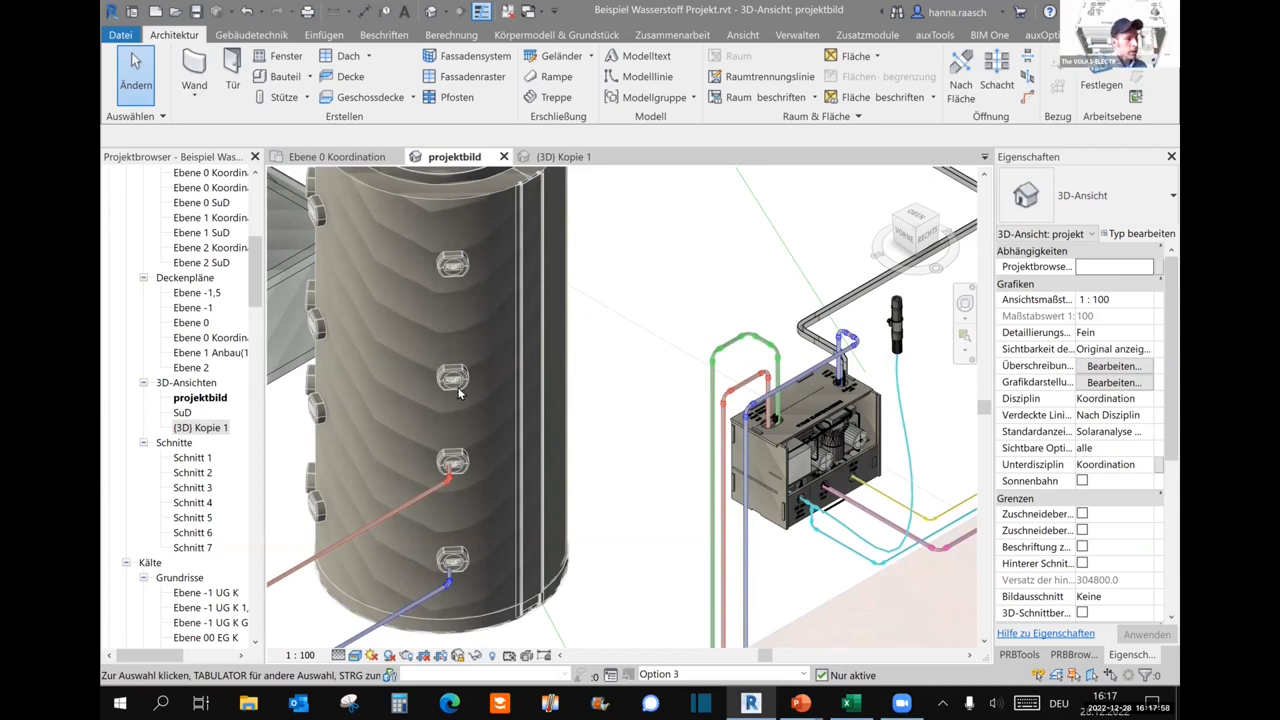
mouse_move(458, 388)
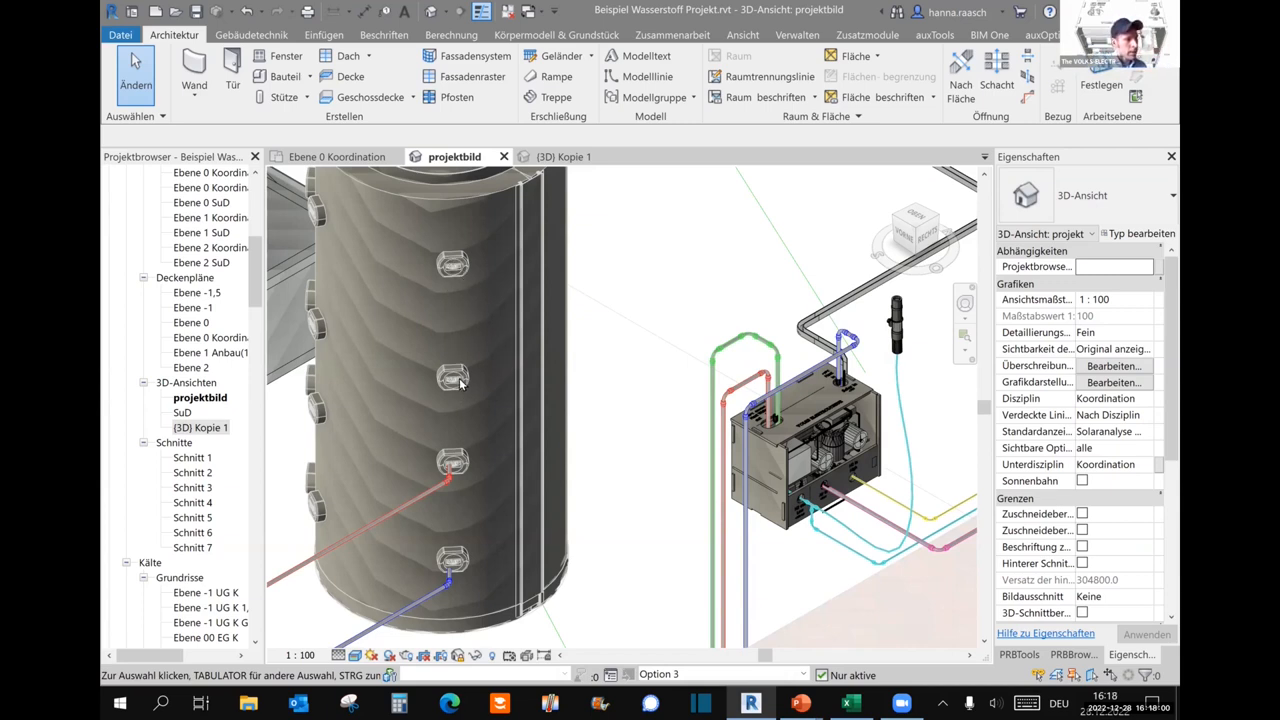
mouse_move(452, 518)
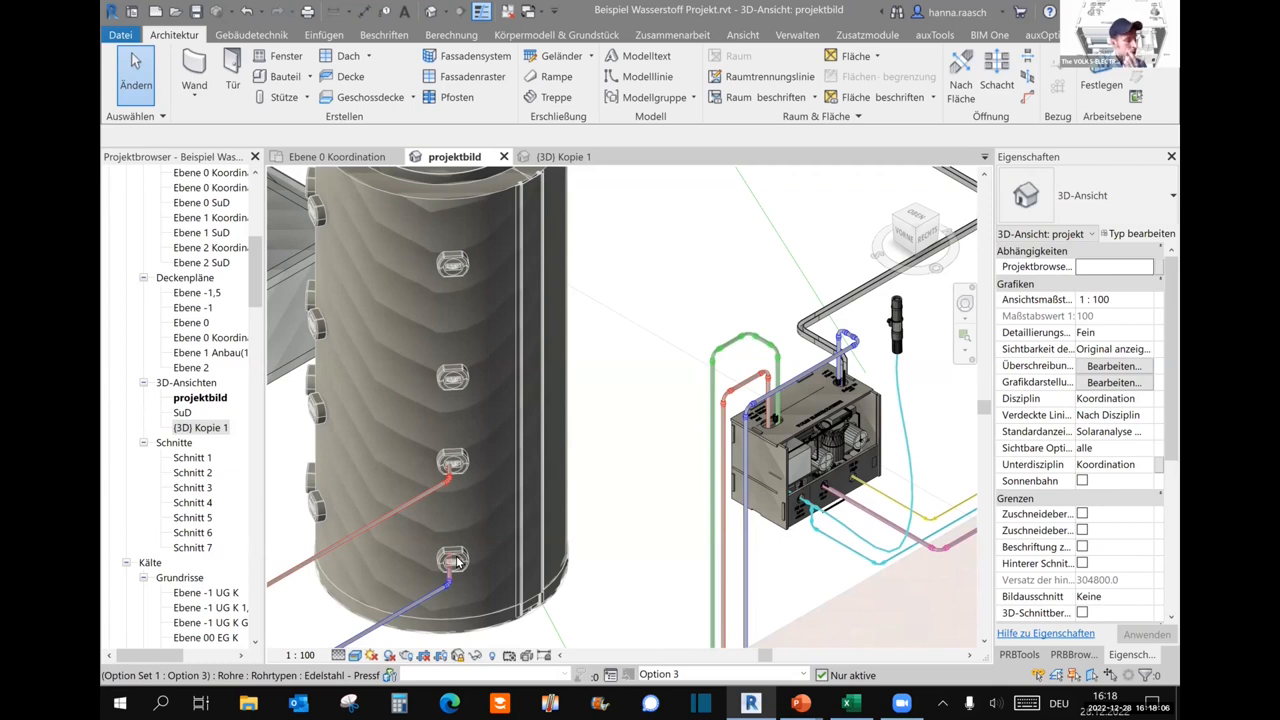
mouse_move(452, 586)
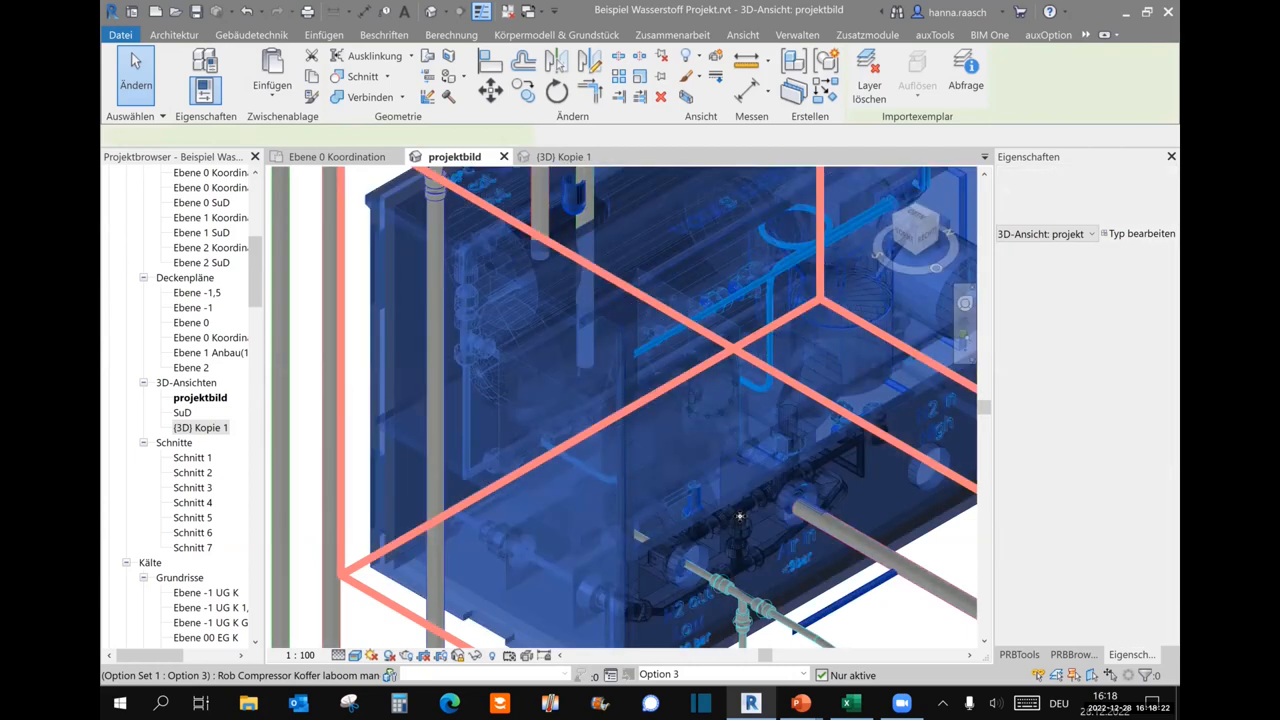
Check the compressor case inside the electrolyser box again, then deselect it.
click(740, 516)
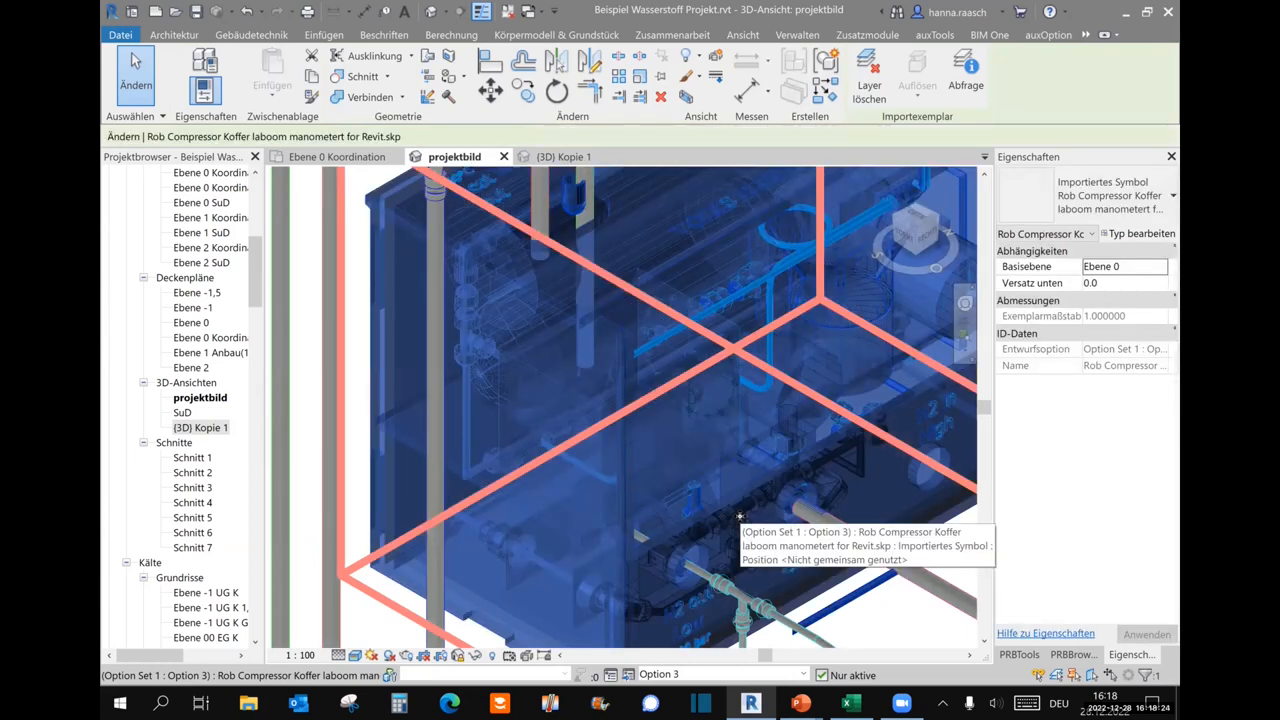
click(174, 34)
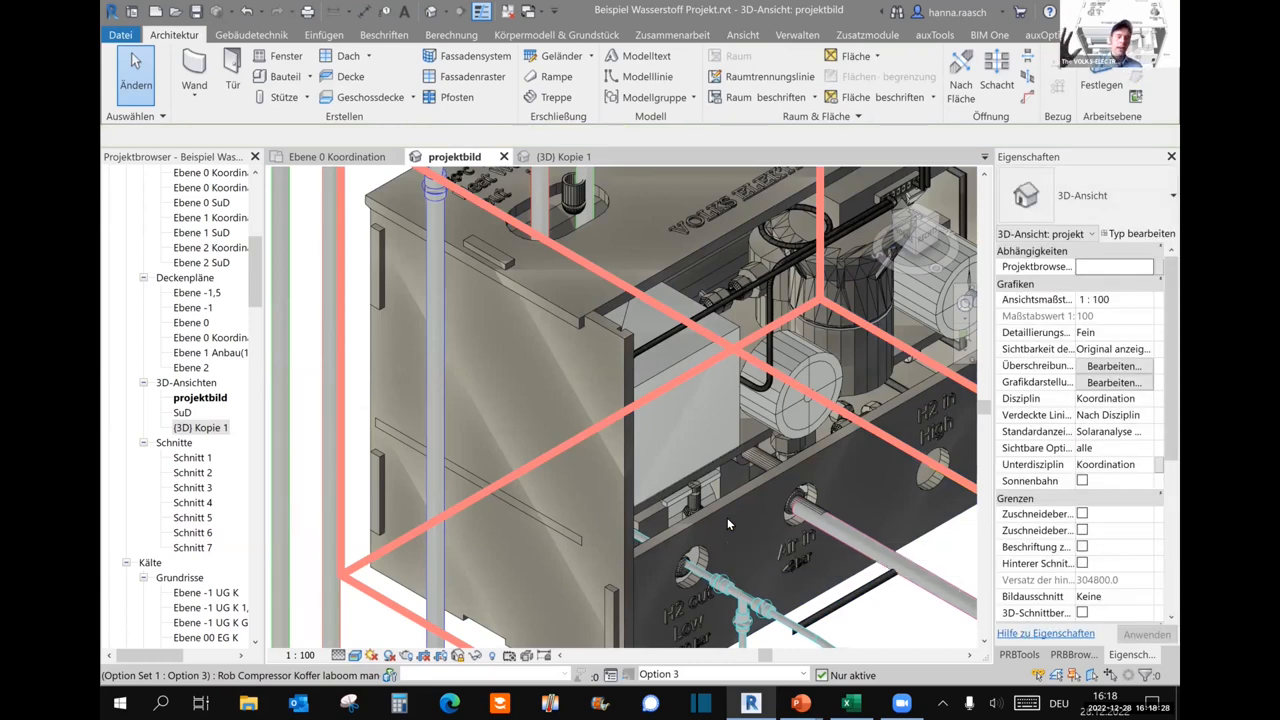
mouse_move(730, 524)
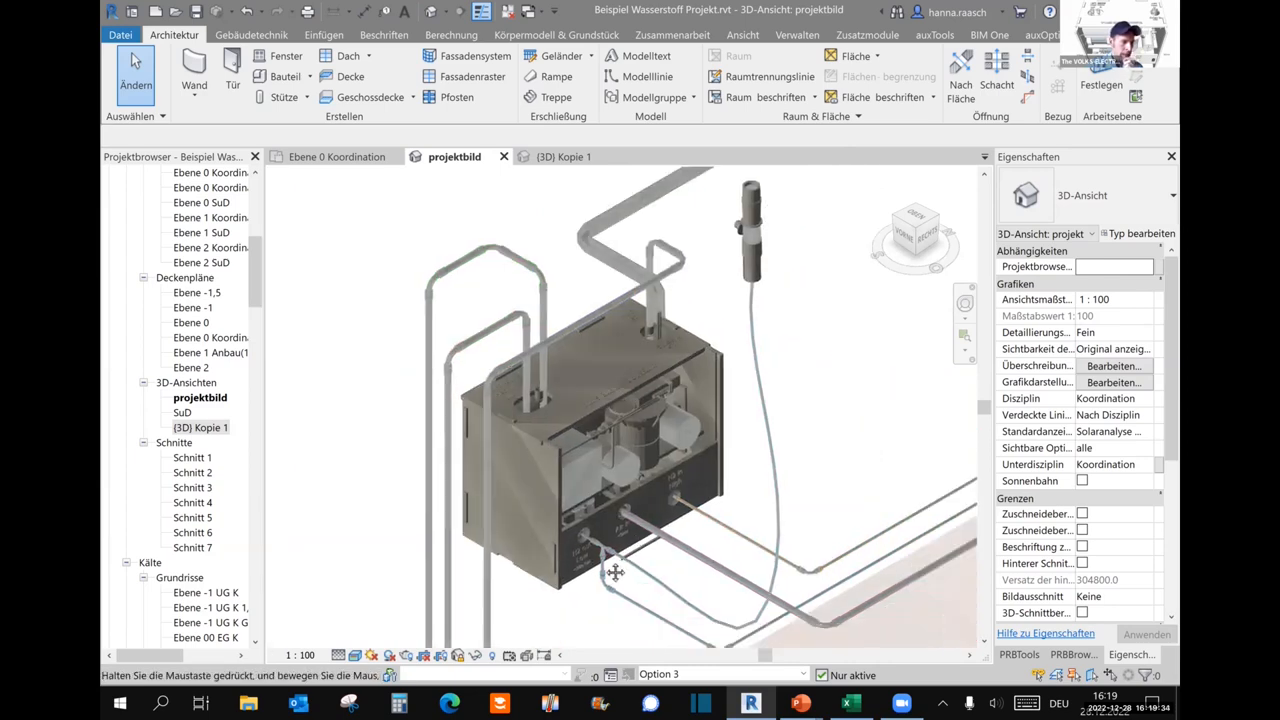
Look over the Volks-Elektrolyseur unit and its ~70 V DC line, then select the hydrogen car.
drag(616, 572, 650, 516)
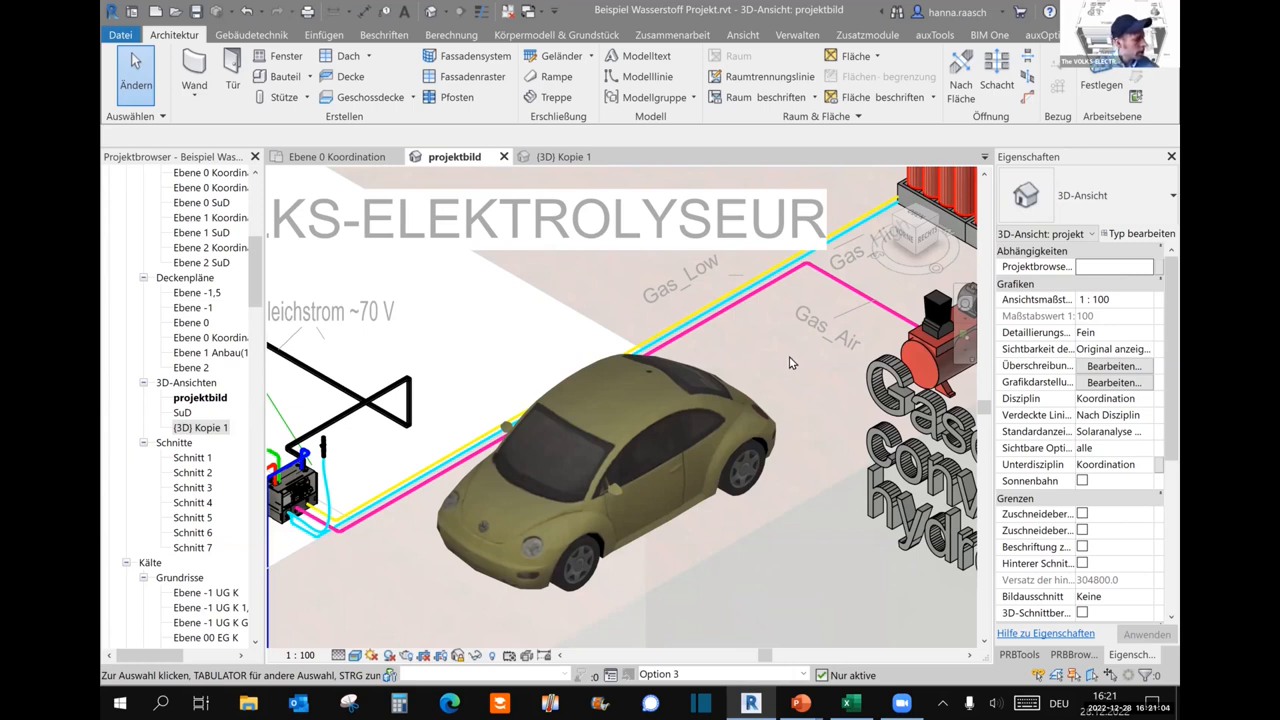
mouse_move(796, 360)
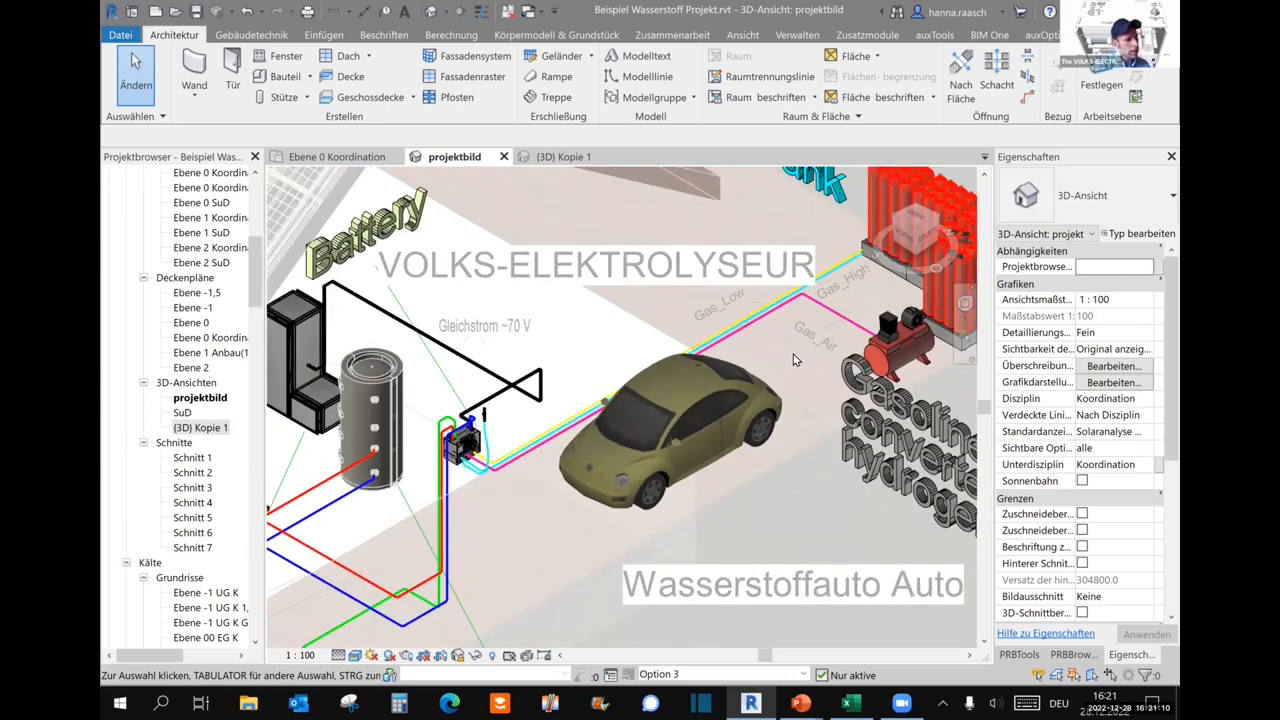
click(684, 420)
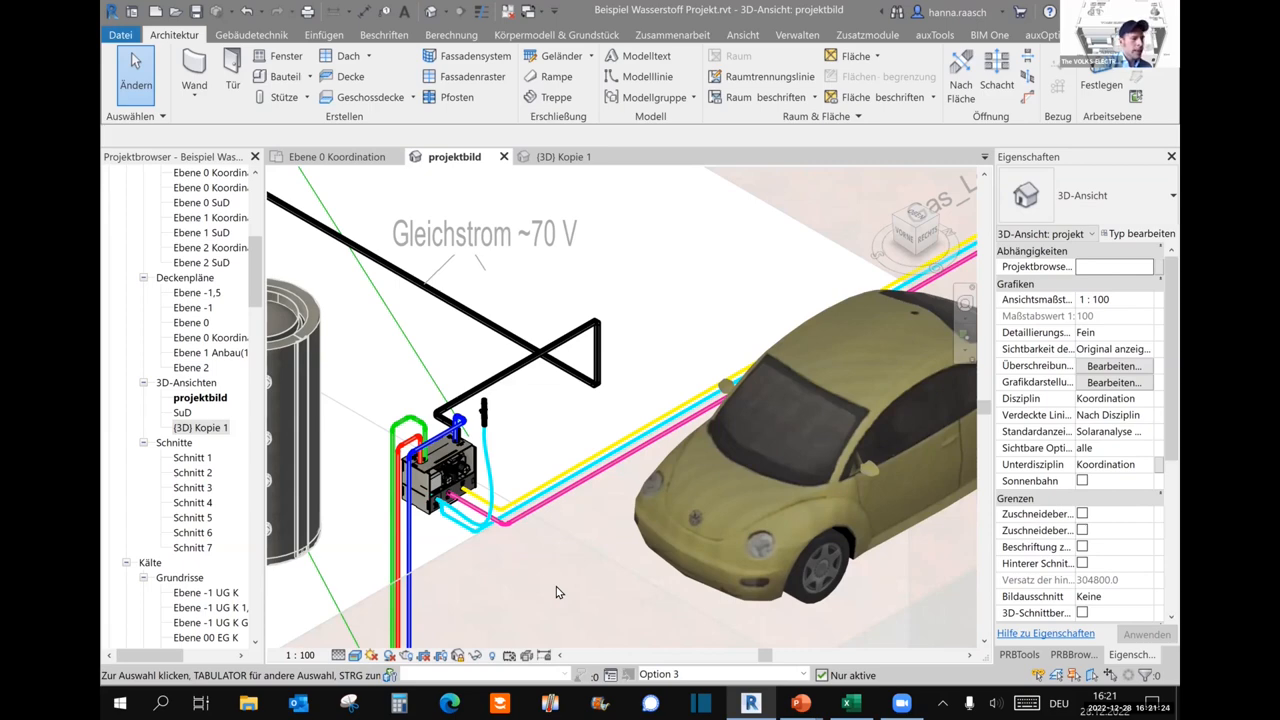
mouse_move(576, 584)
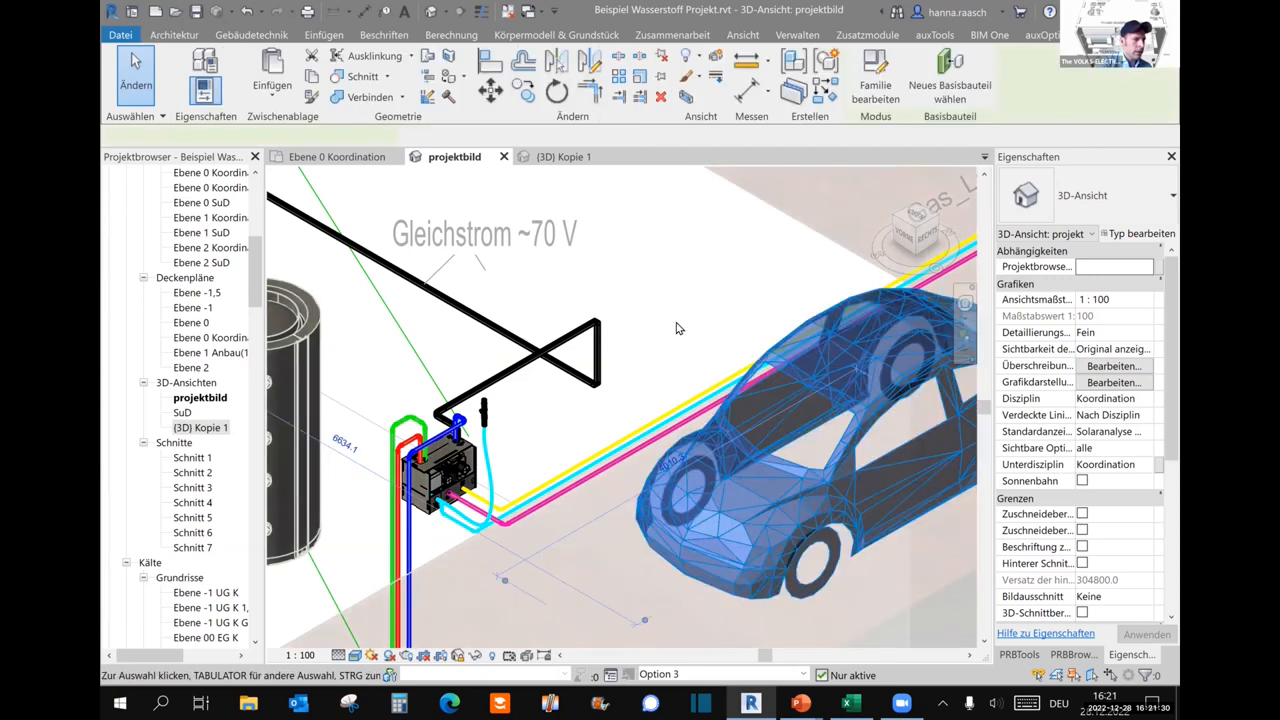
Deselect the car and frame the full labelled system from solar roof to compressor.
click(174, 34)
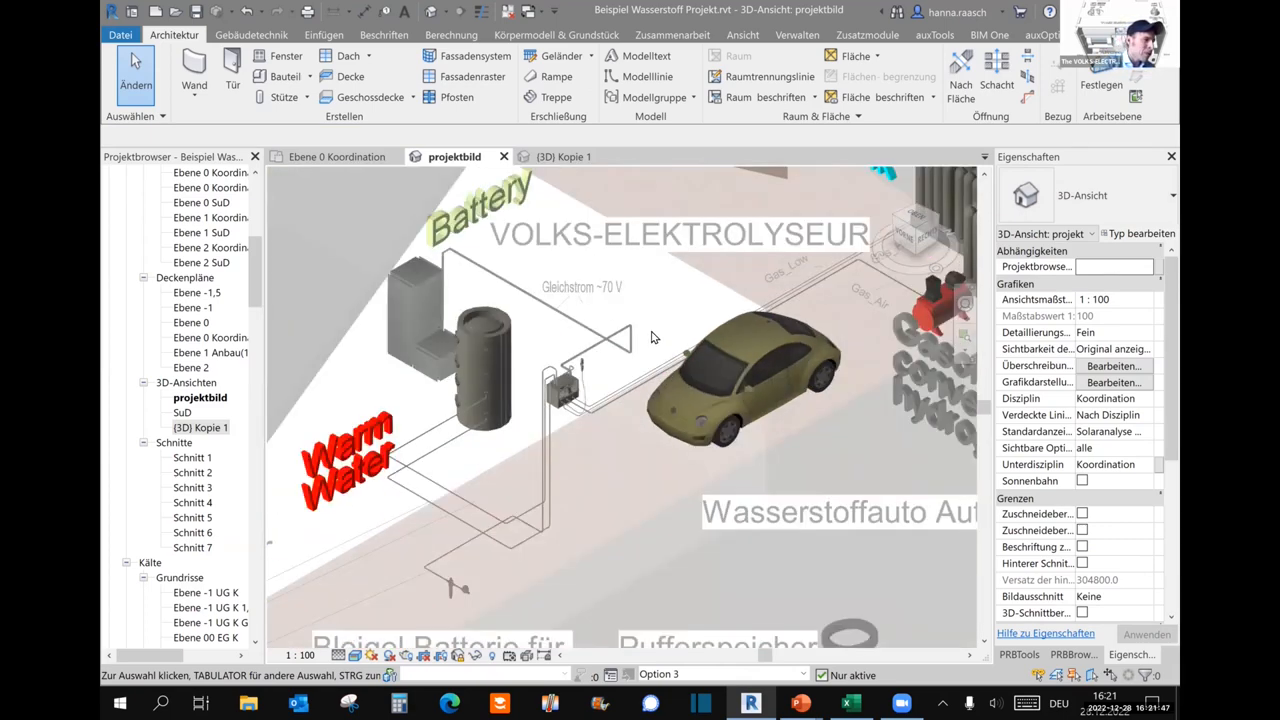
drag(650, 340, 520, 260)
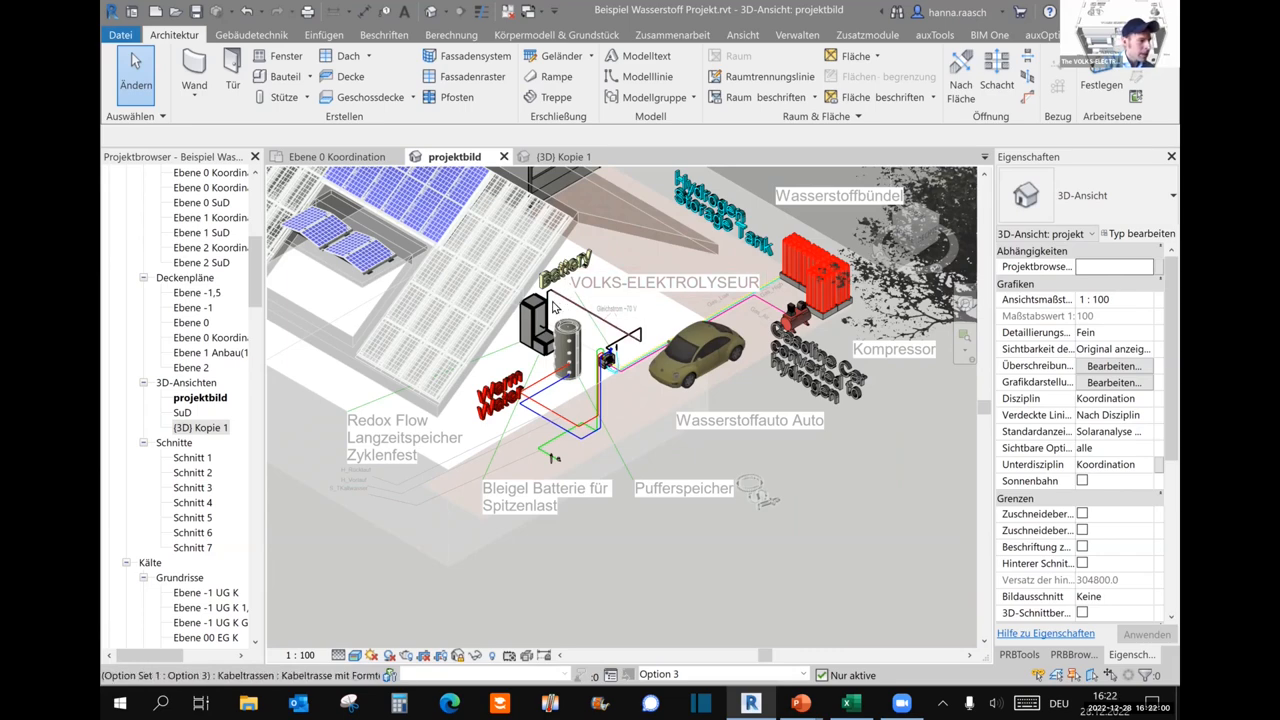
Select the RLT-Gerät Ausblaskammer unit beside the warm water tank, then clear the selection.
click(540, 316)
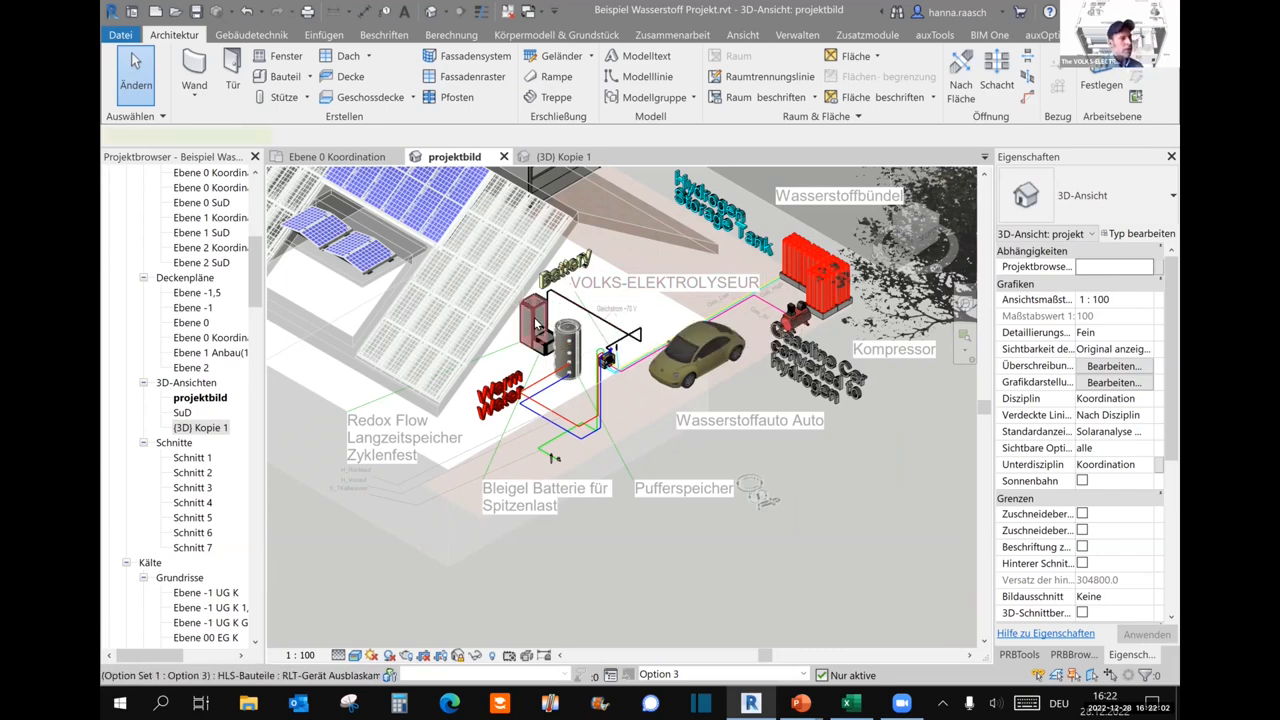
click(536, 320)
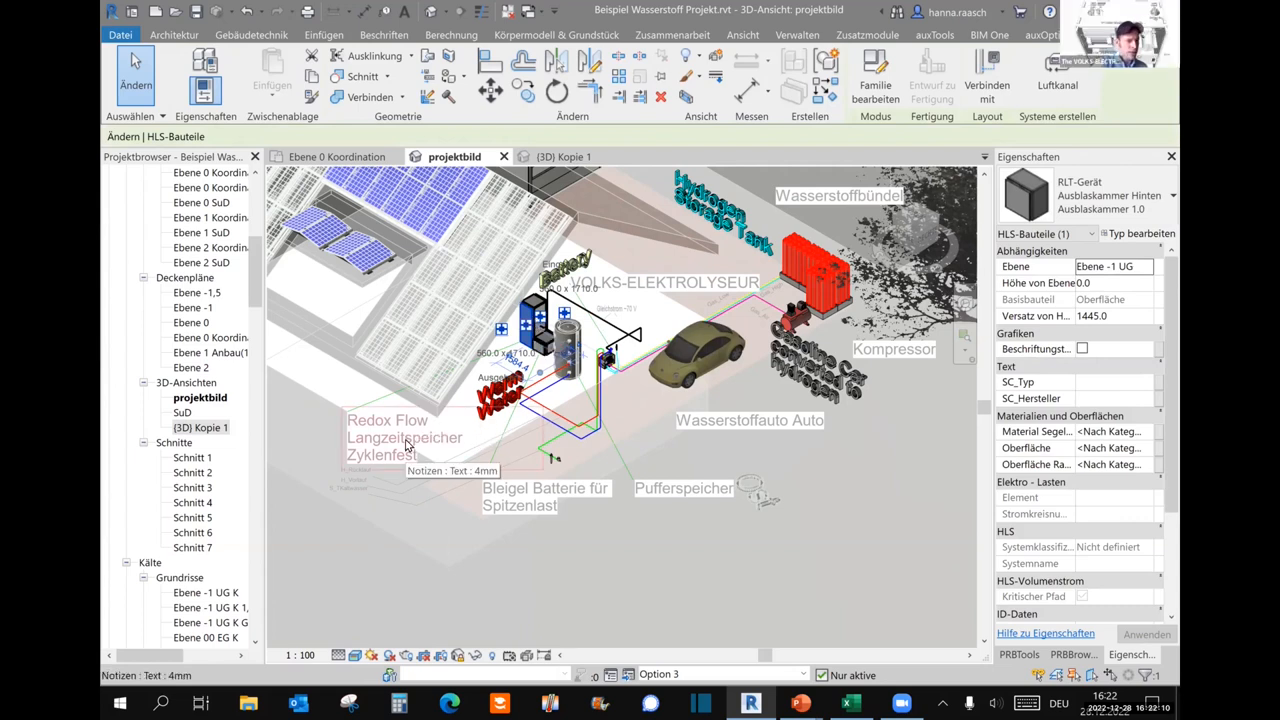
click(172, 34)
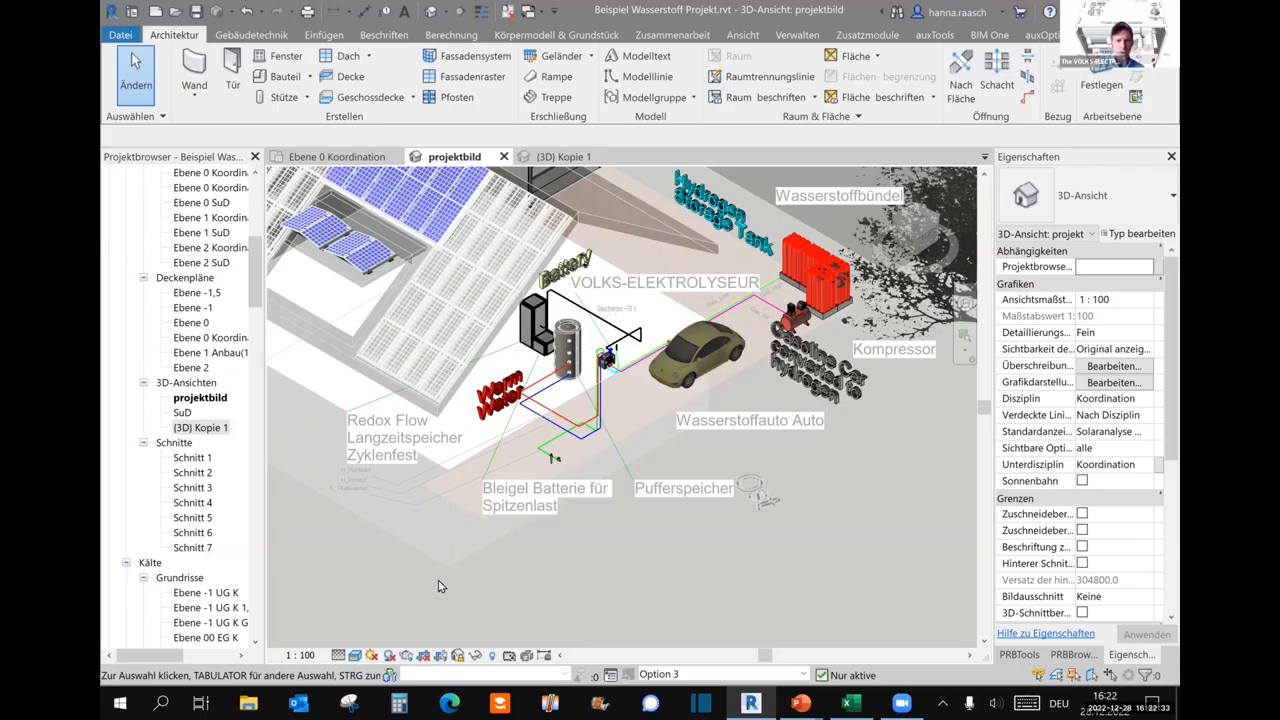
mouse_move(408, 468)
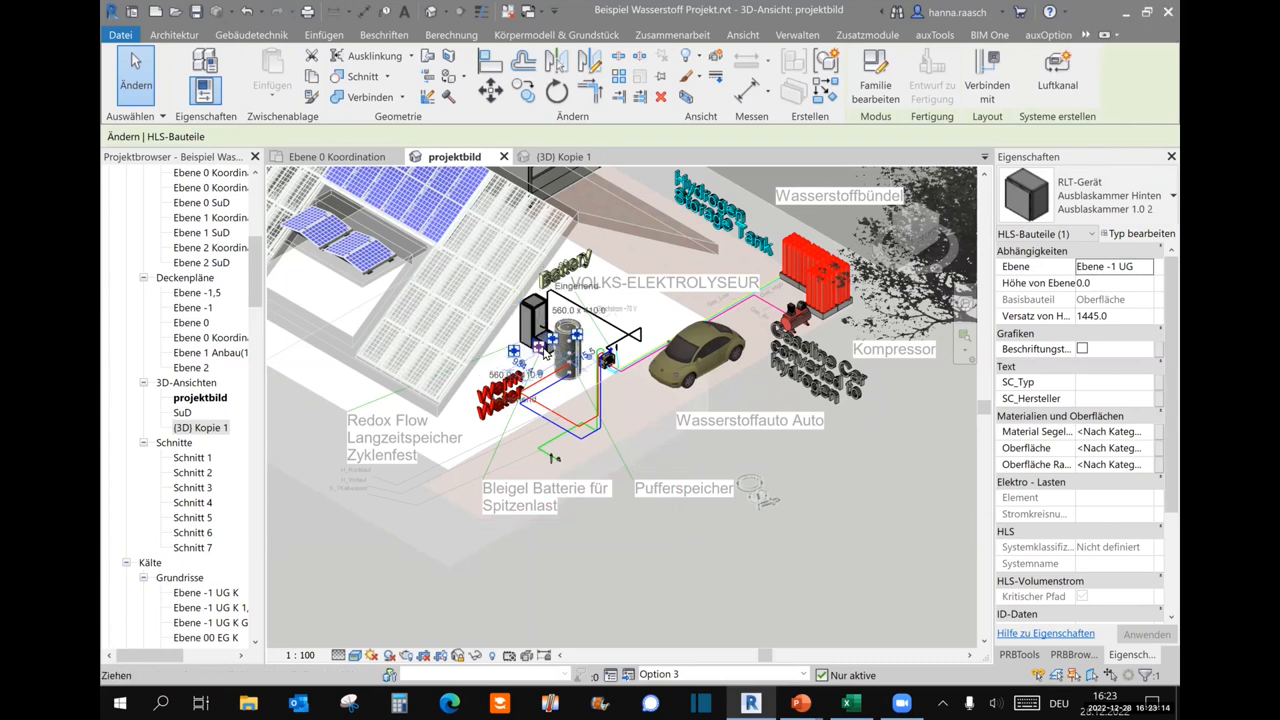
Leave the house model and switch to the hydrogen products price sheet in Excel.
click(544, 496)
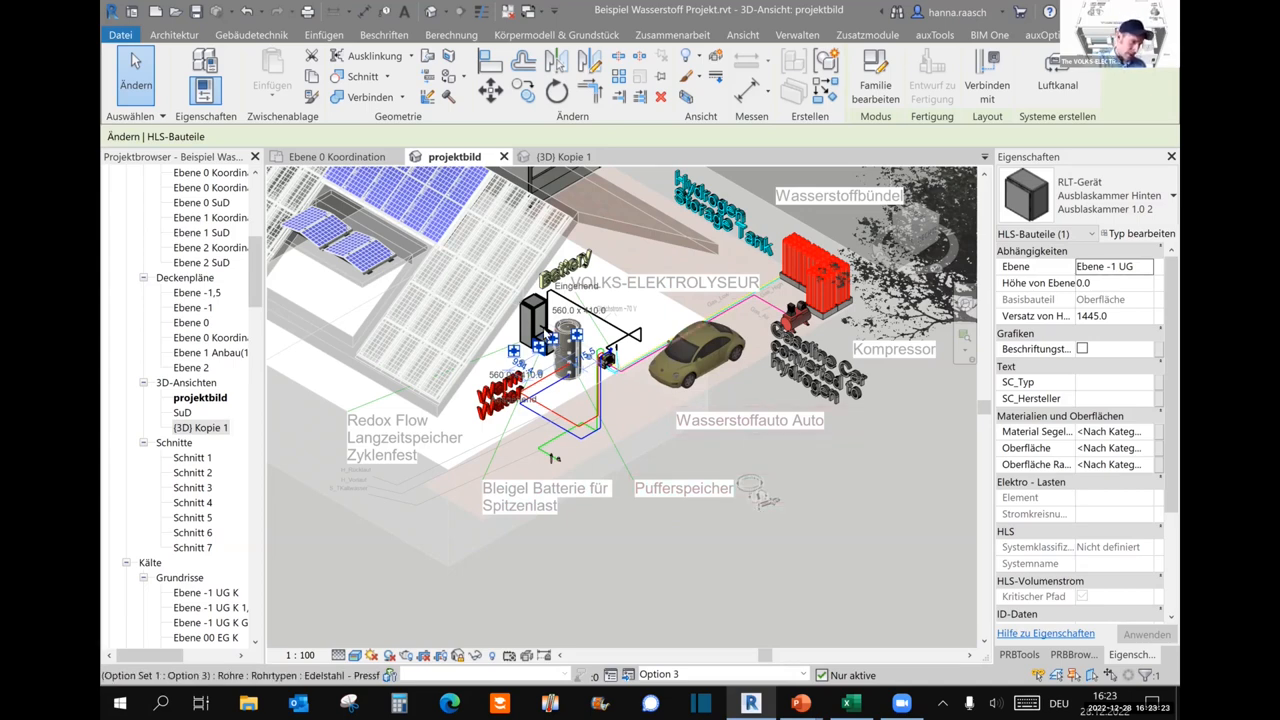
click(848, 704)
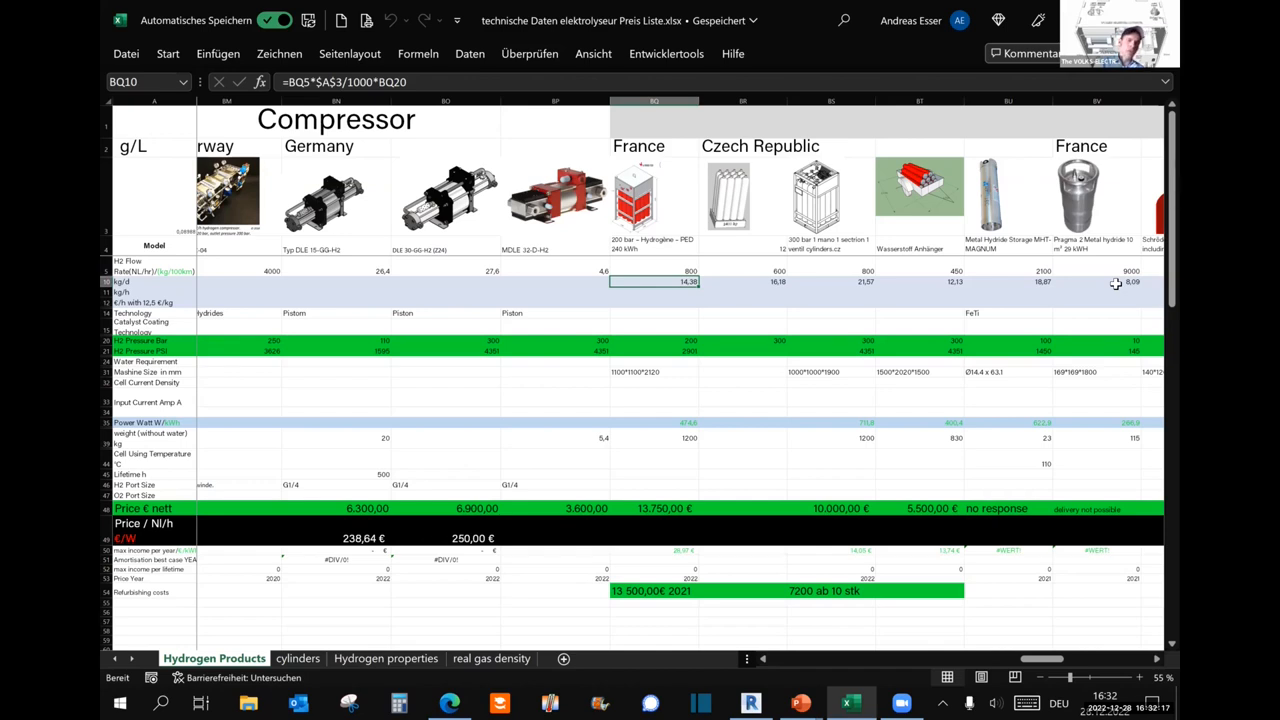
mouse_move(1124, 244)
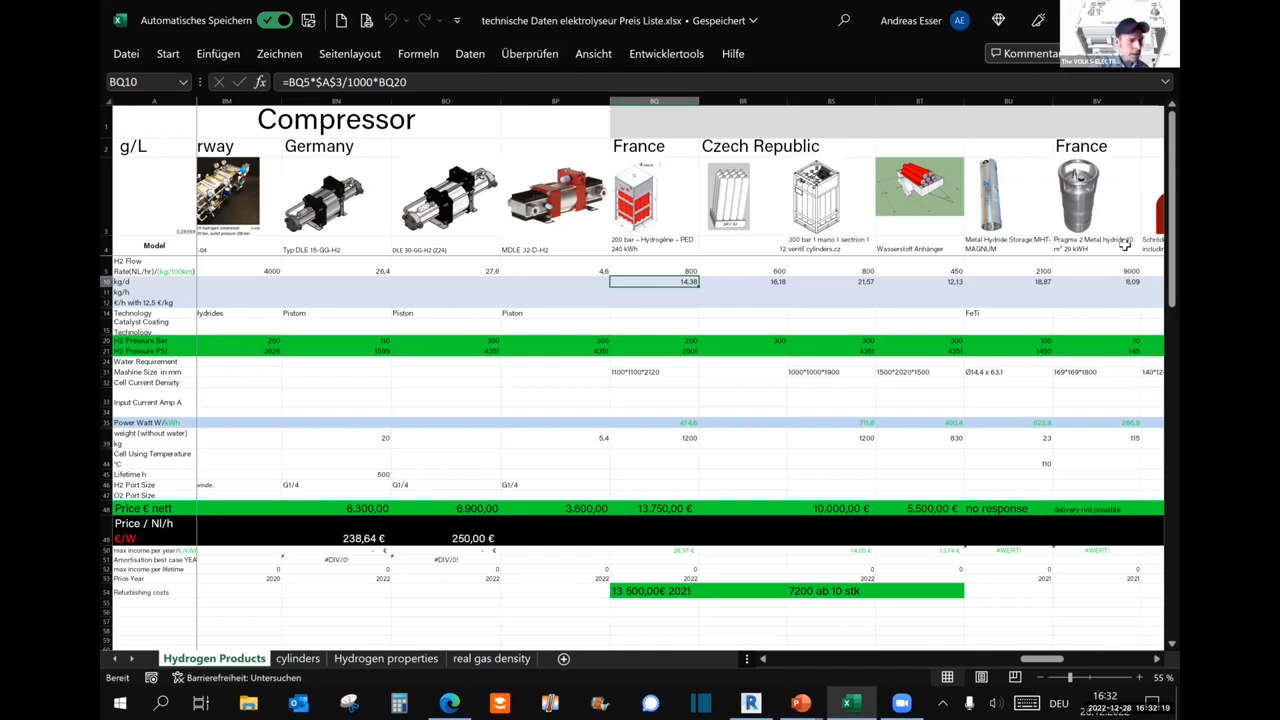
mouse_move(610, 322)
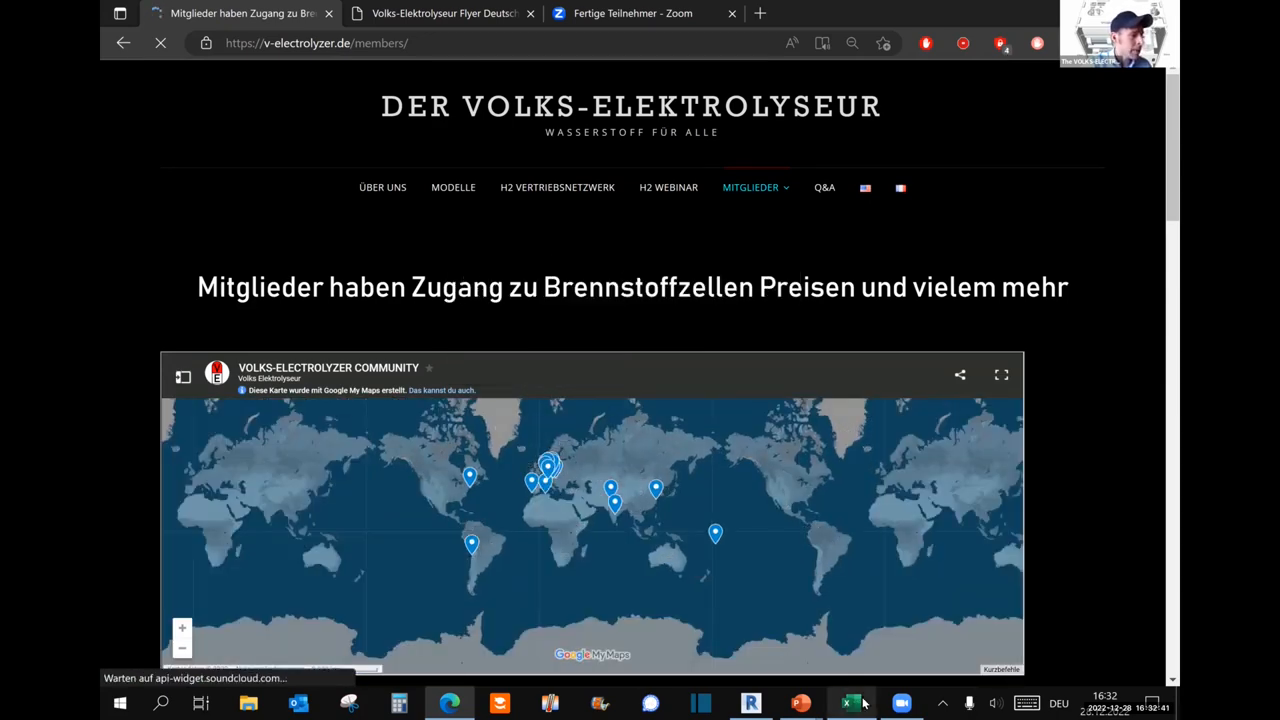
Switch from the Volks-Elektrolyseur members map to the Excel compressor price comparison.
click(852, 704)
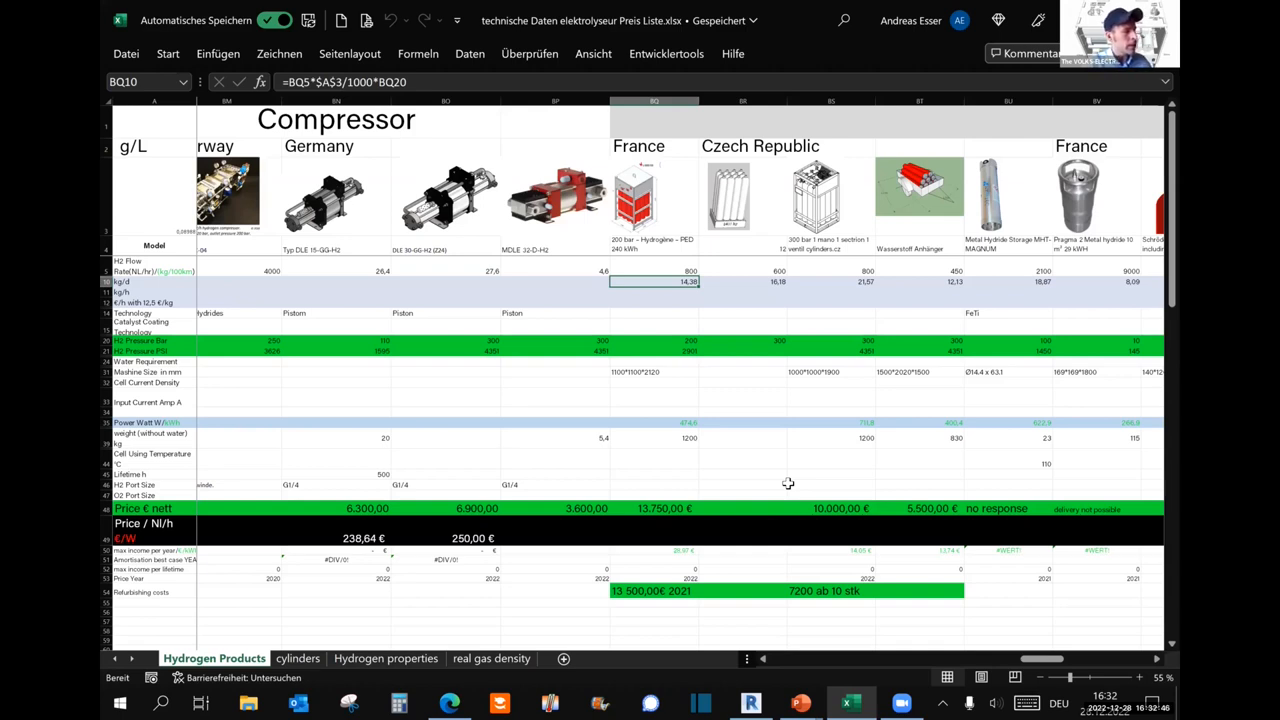
mouse_move(788, 482)
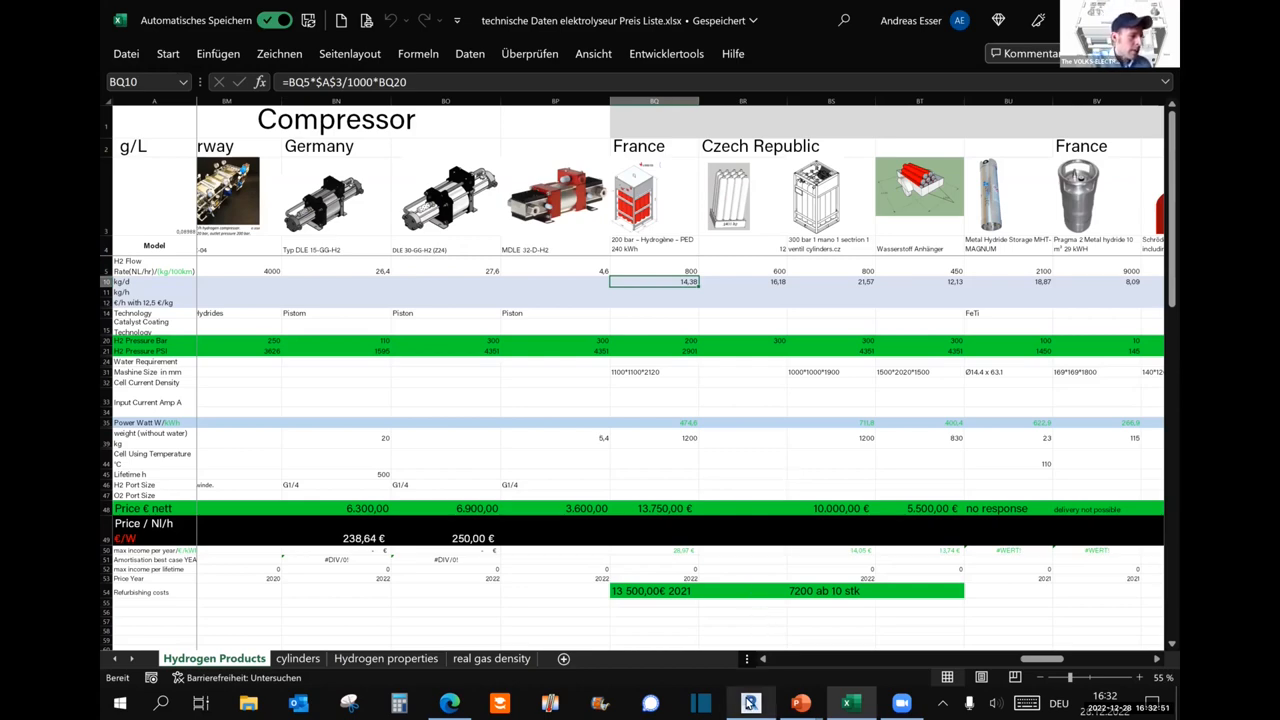
Glance at the Revit hydrogen house overview, then bring the Excel price comparison forward again.
click(748, 702)
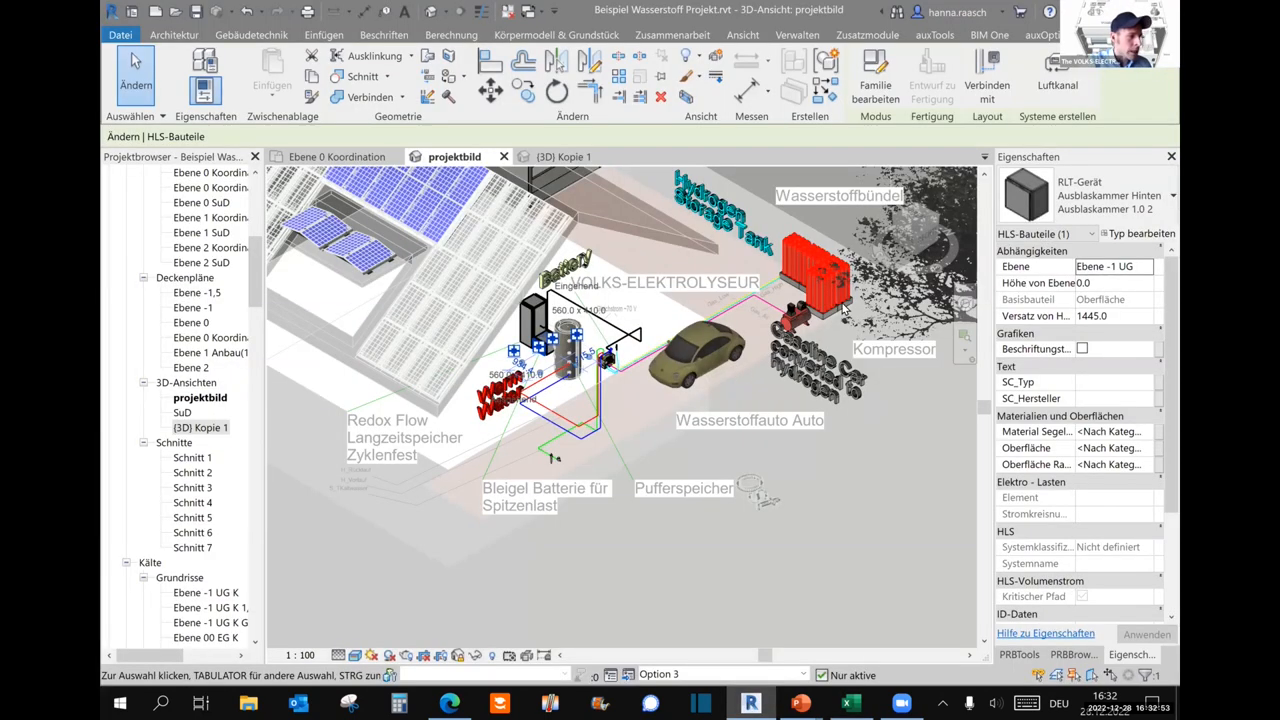
mouse_move(500, 356)
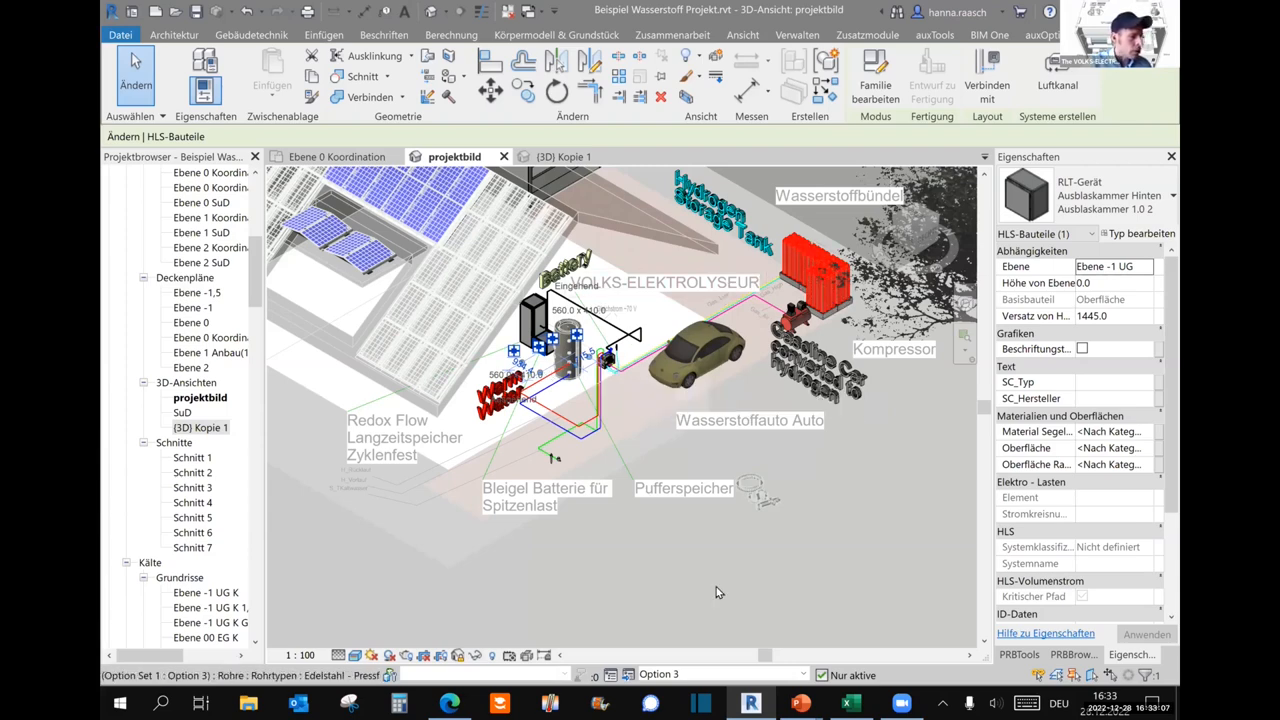
click(848, 704)
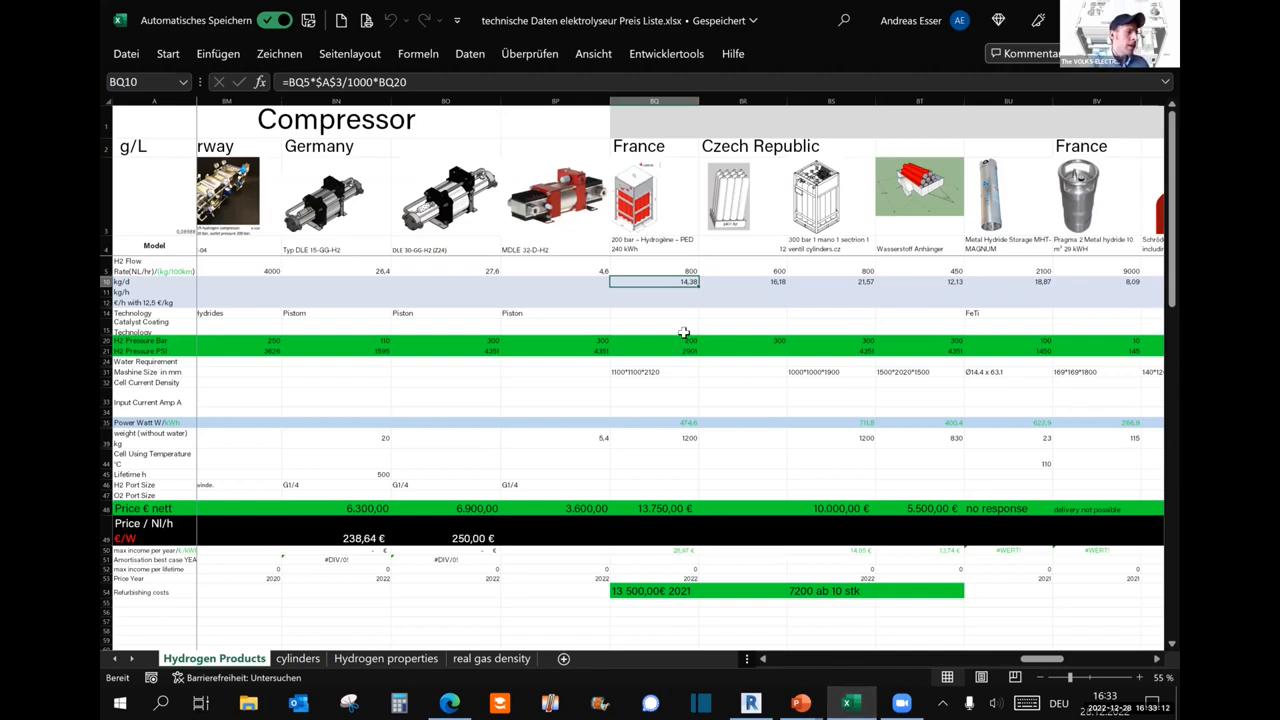
mouse_move(672, 192)
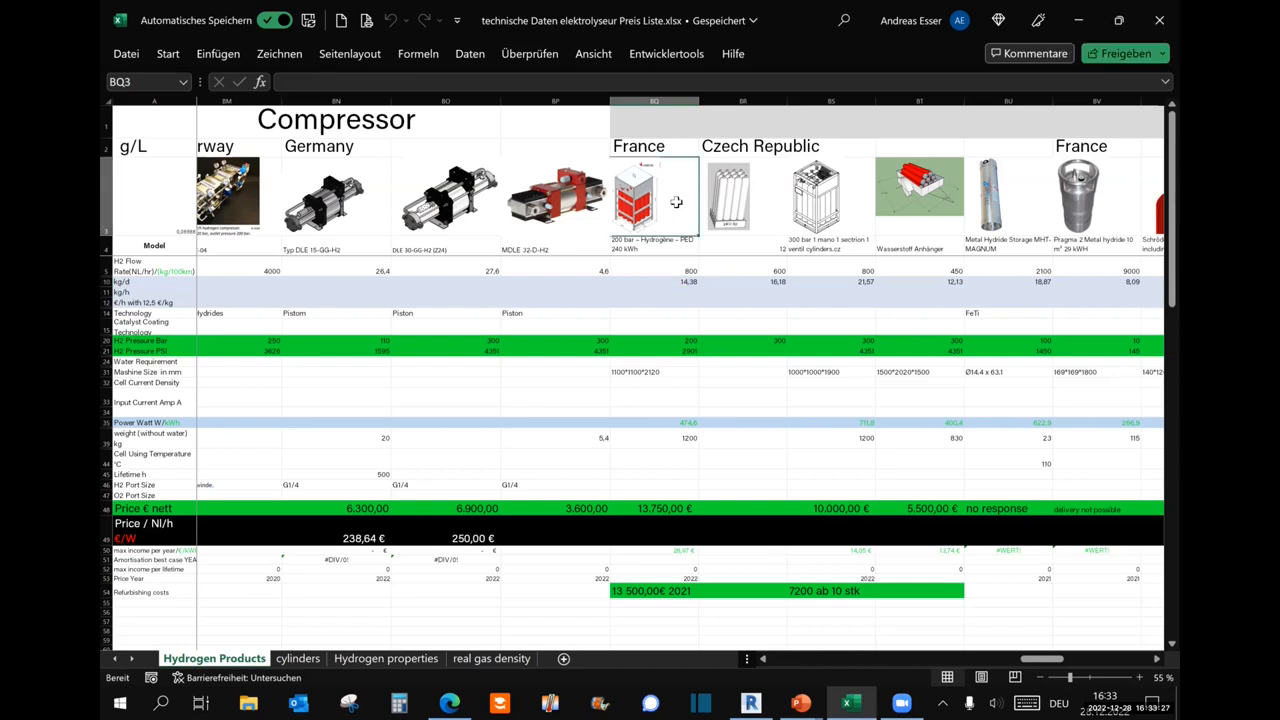
Check the pressure cells BQ20, BS20 and the kg/d formula in BS10, then return to Revit.
click(636, 196)
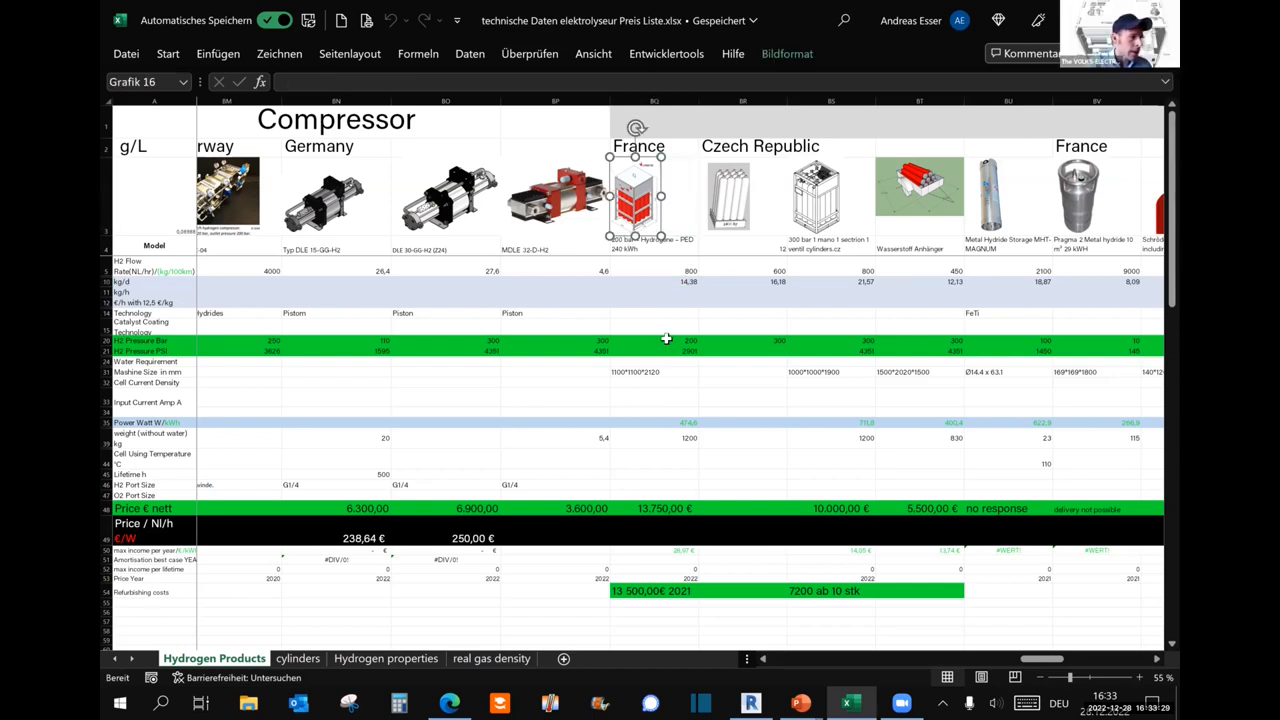
click(654, 344)
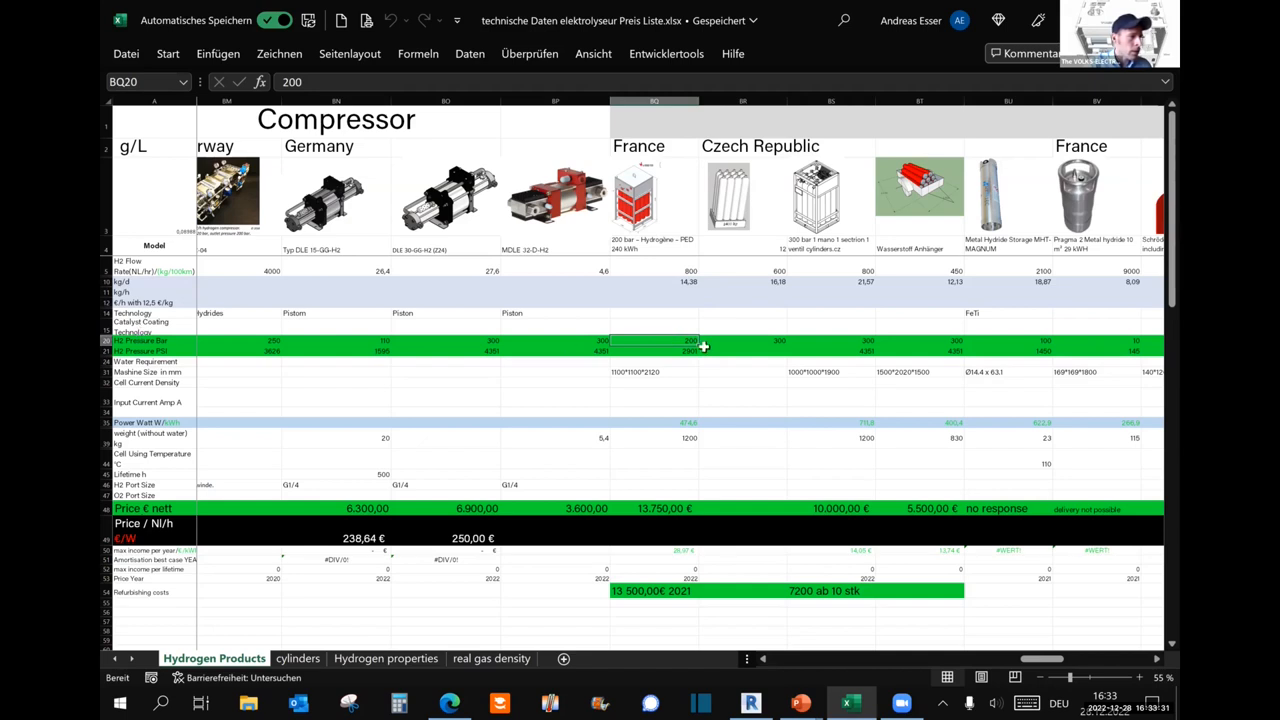
click(832, 340)
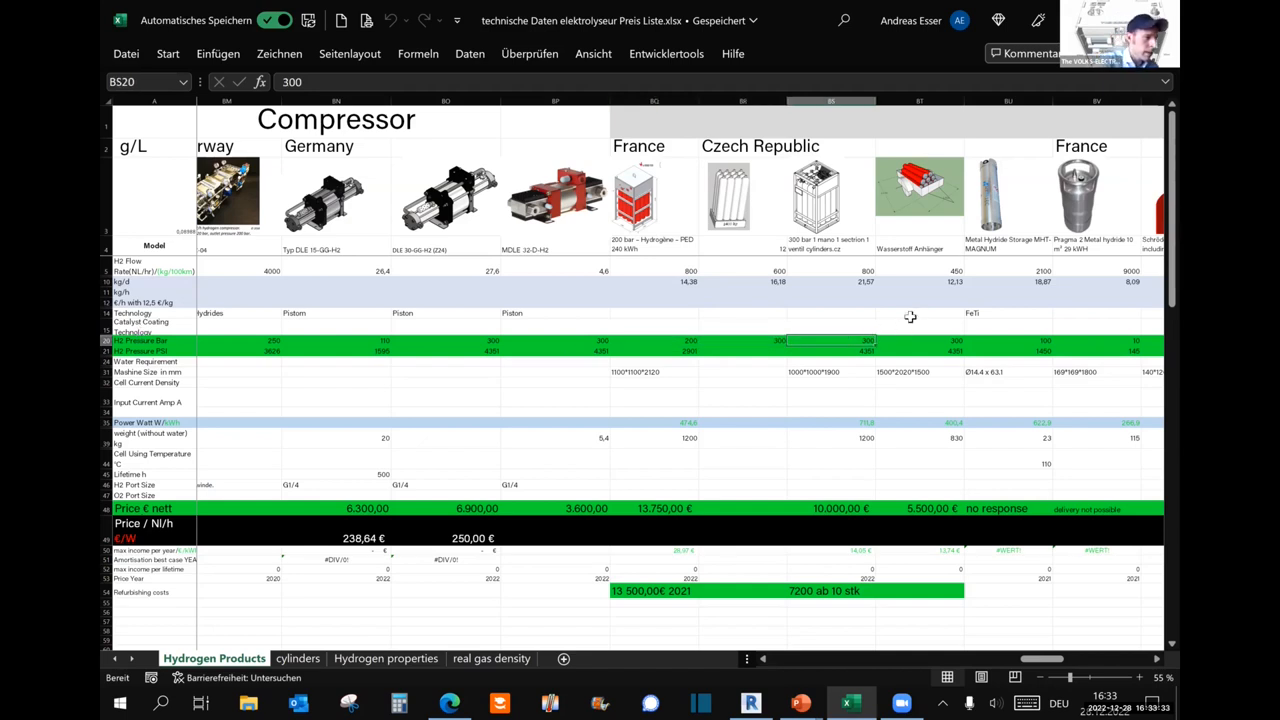
mouse_move(804, 348)
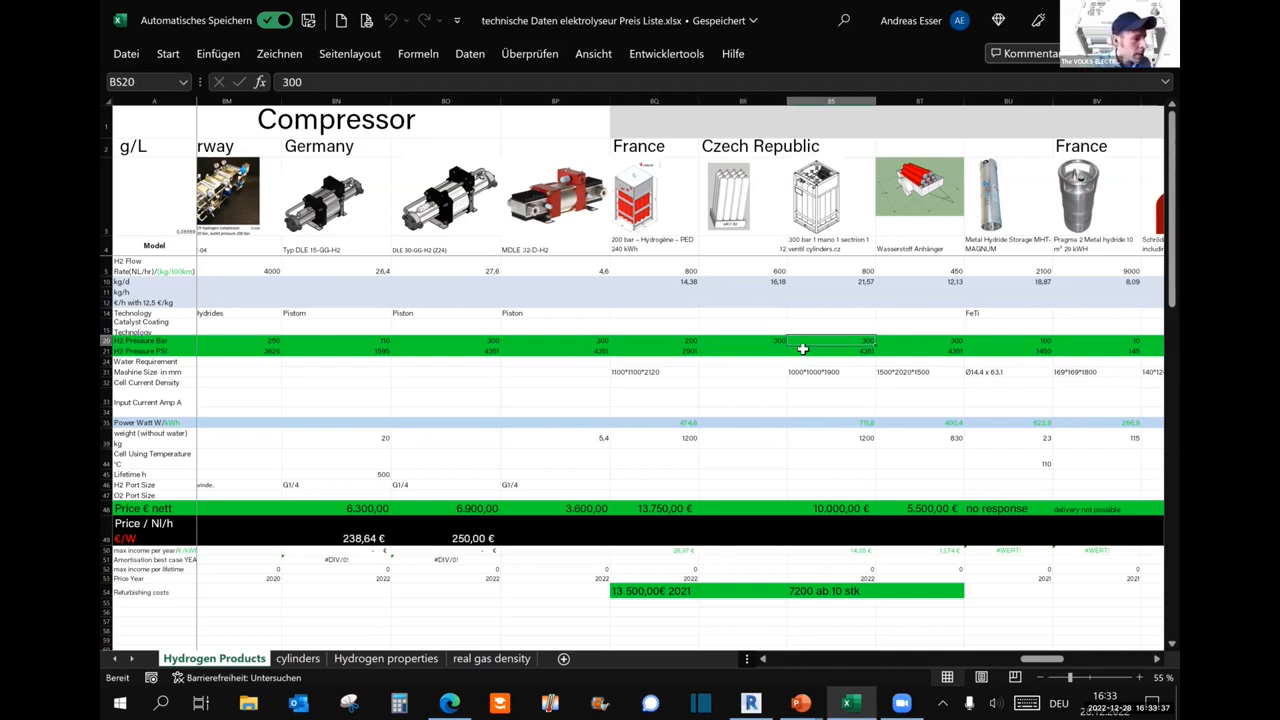
click(830, 280)
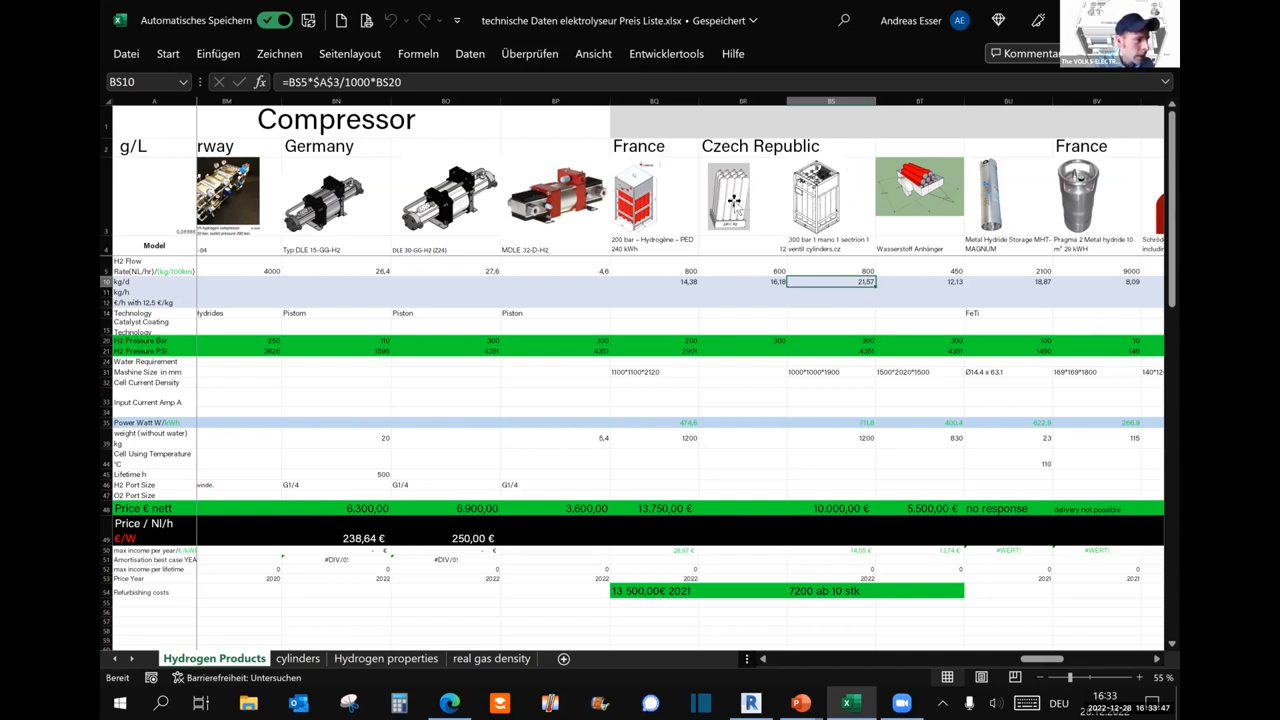
mouse_move(856, 260)
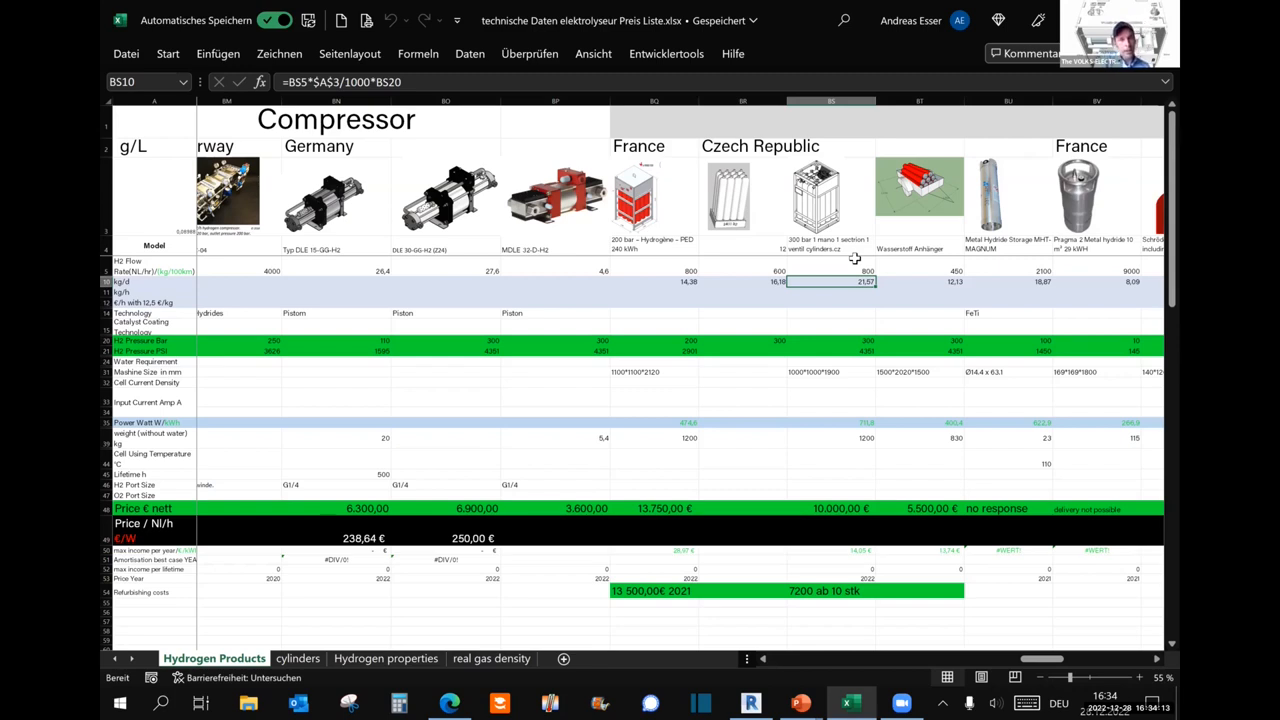
mouse_move(784, 452)
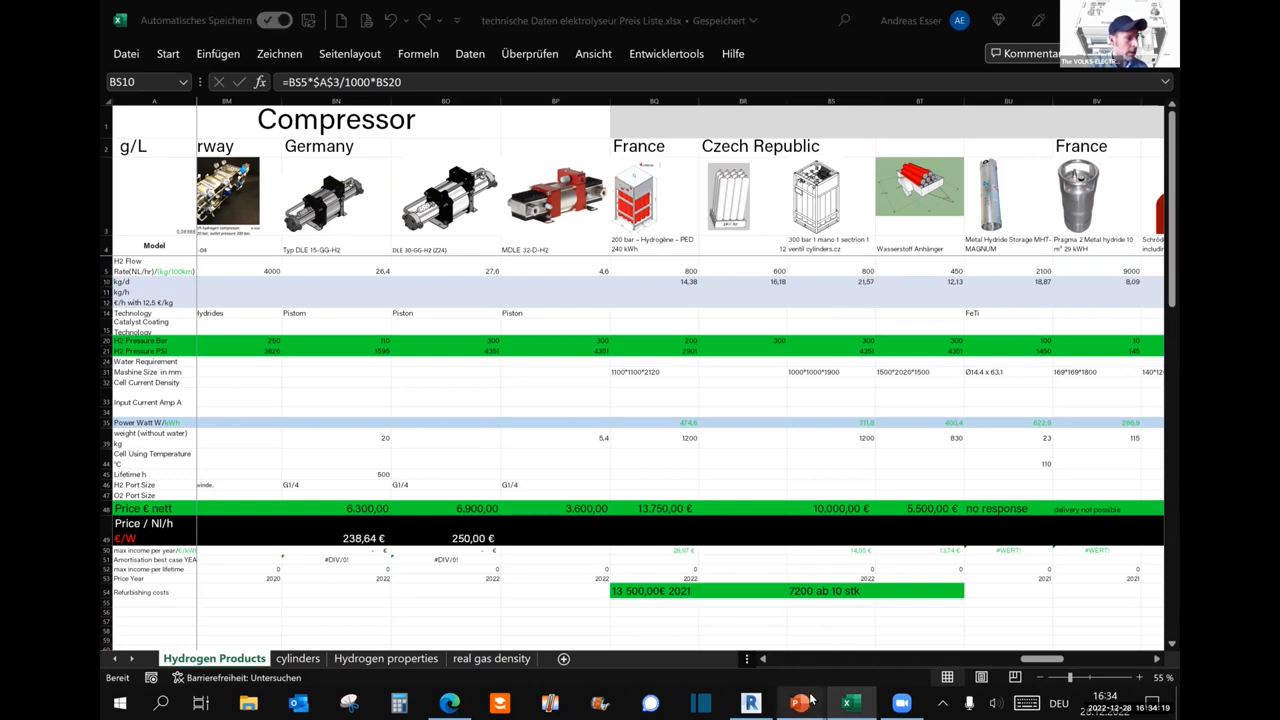
mouse_move(800, 704)
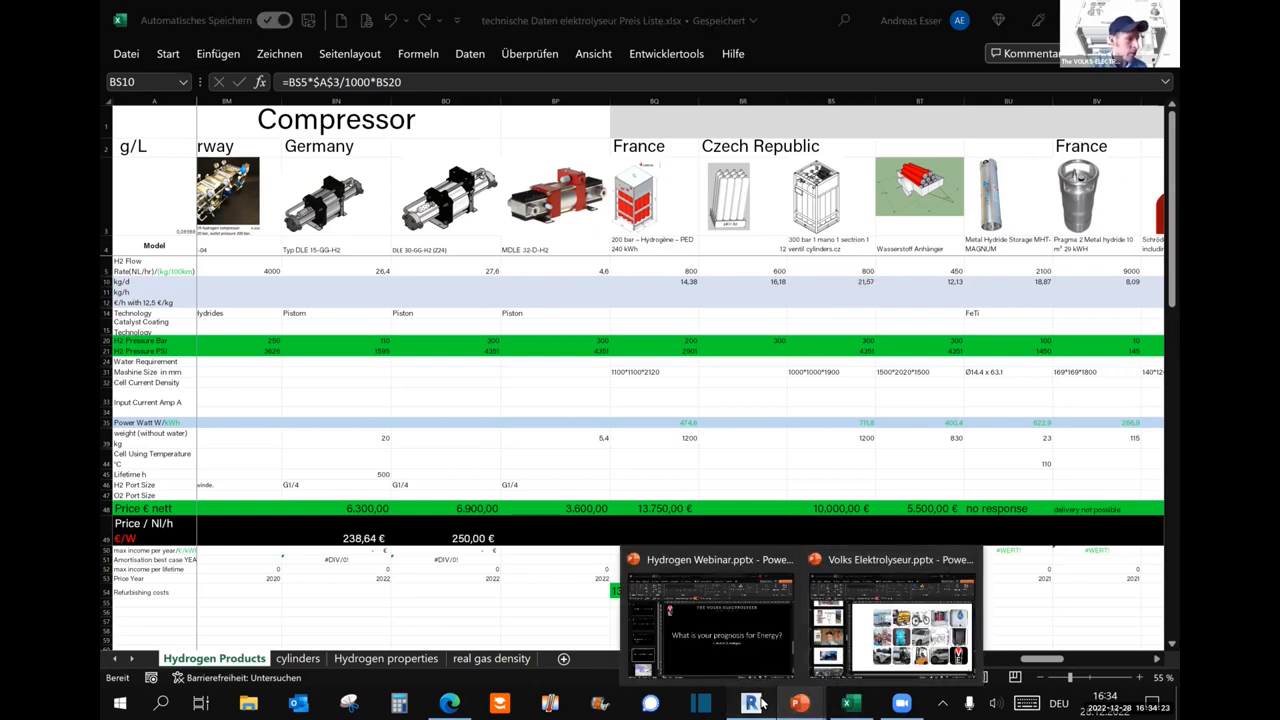
click(750, 704)
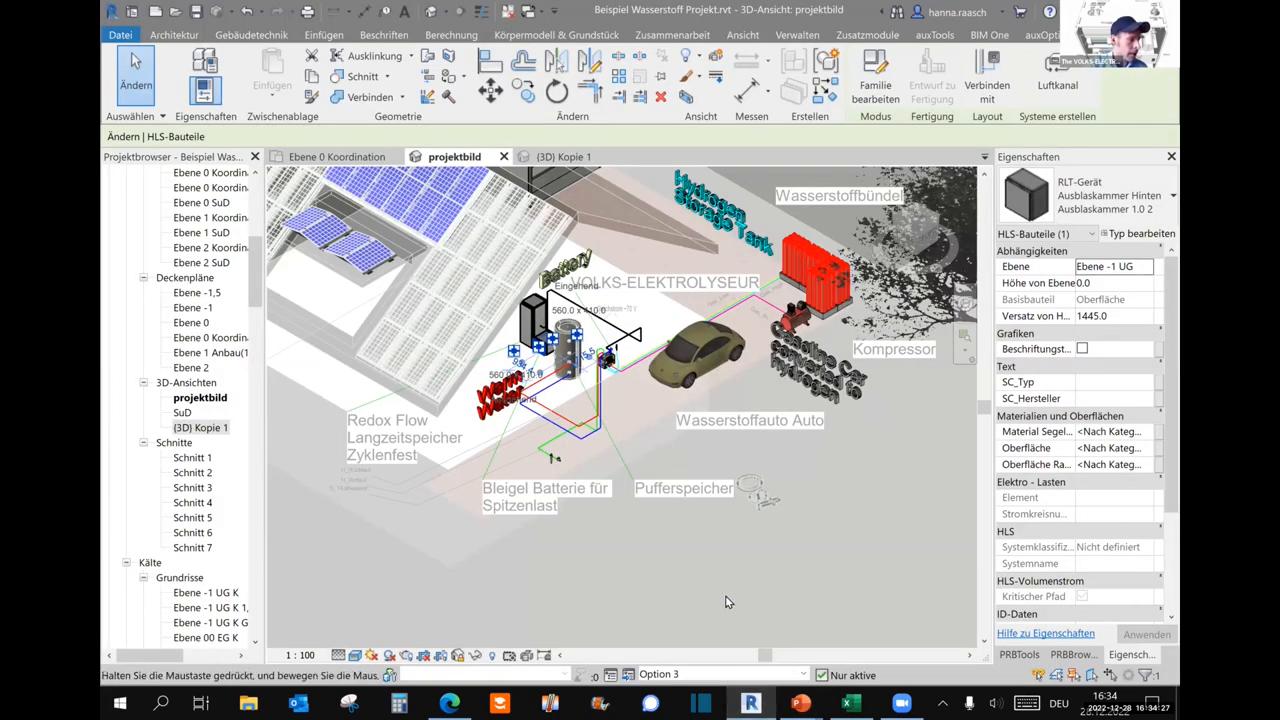
Pan the 3D projektbild view to the photovoltaic roof and select the hydrogen car (VW Beetle RPC model).
drag(728, 602, 584, 310)
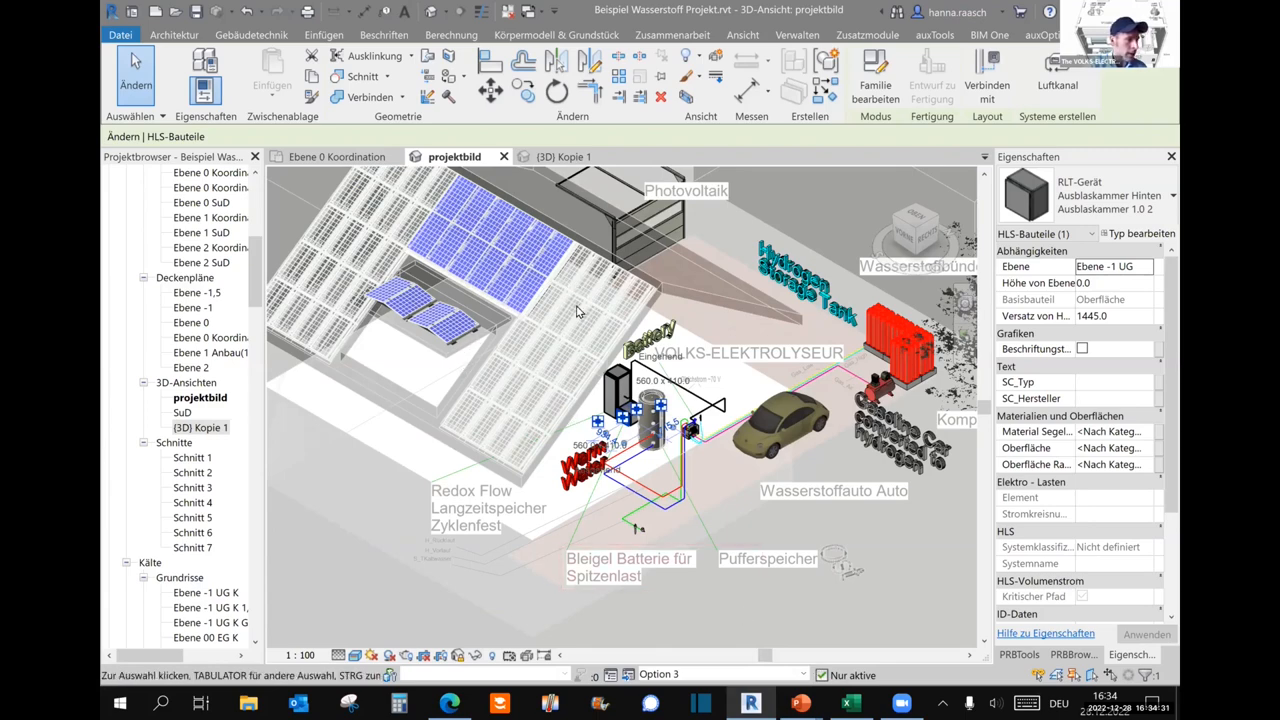
mouse_move(584, 302)
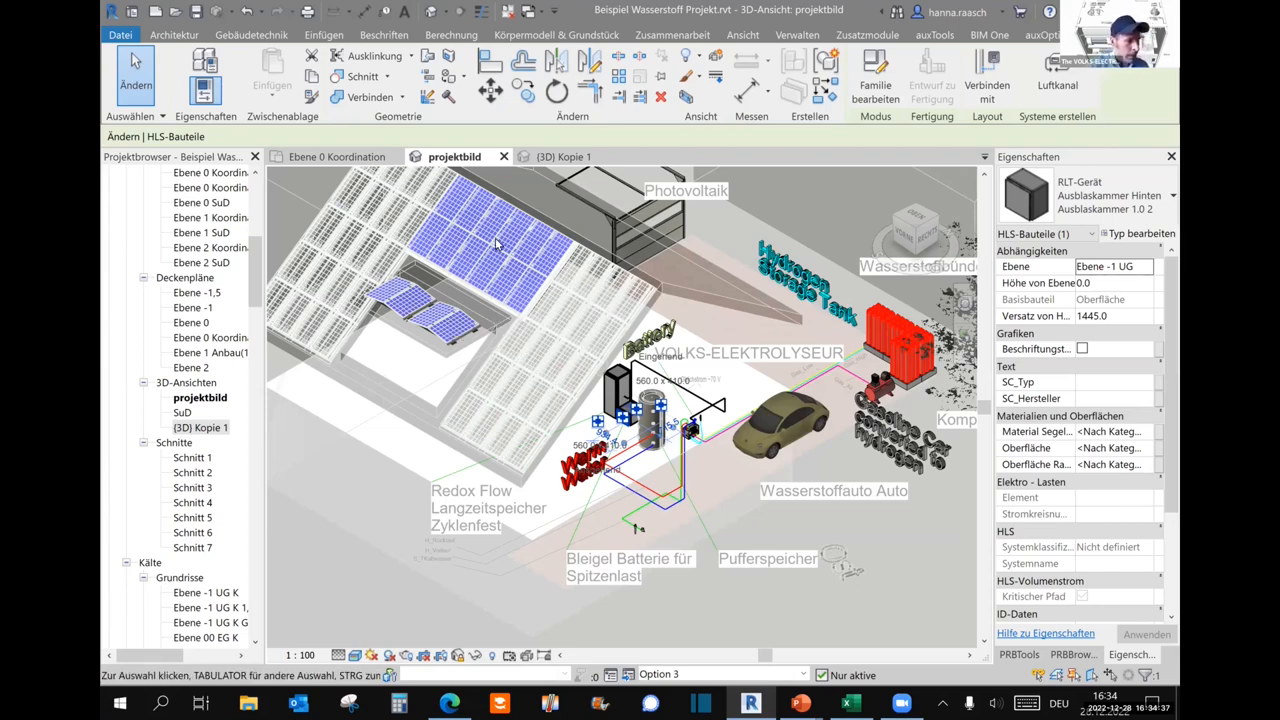
mouse_move(516, 280)
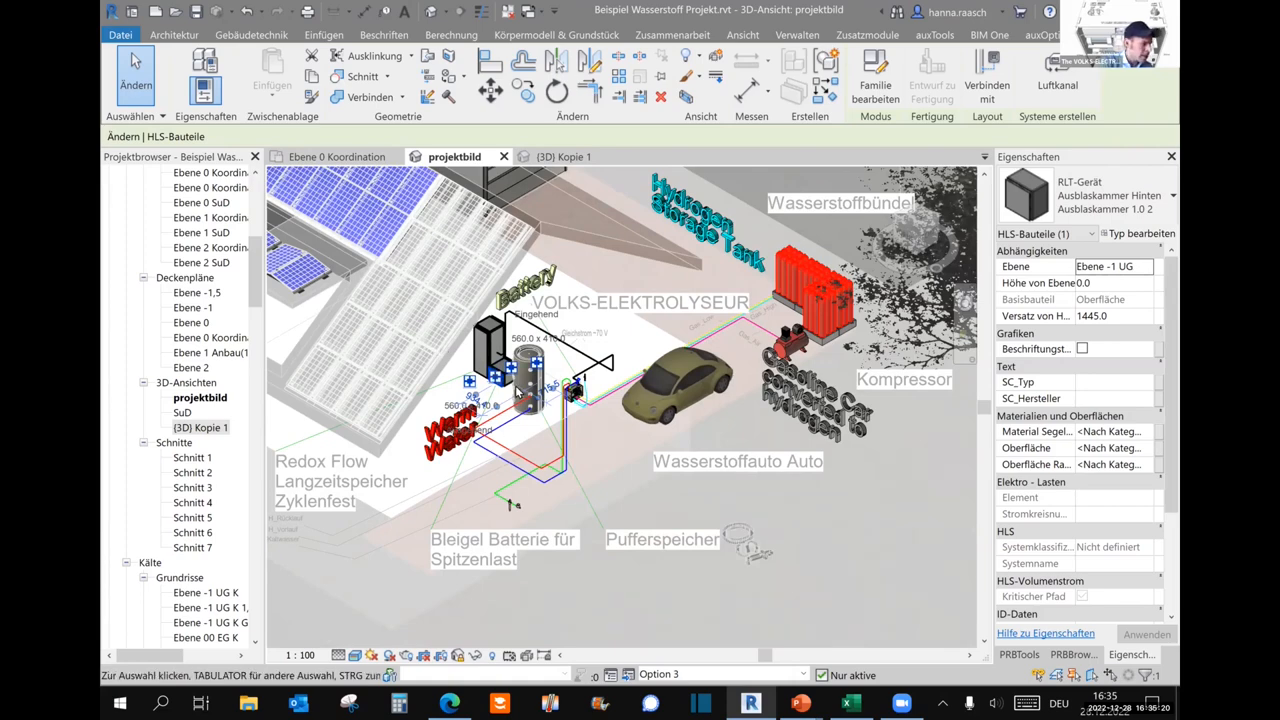
click(490, 360)
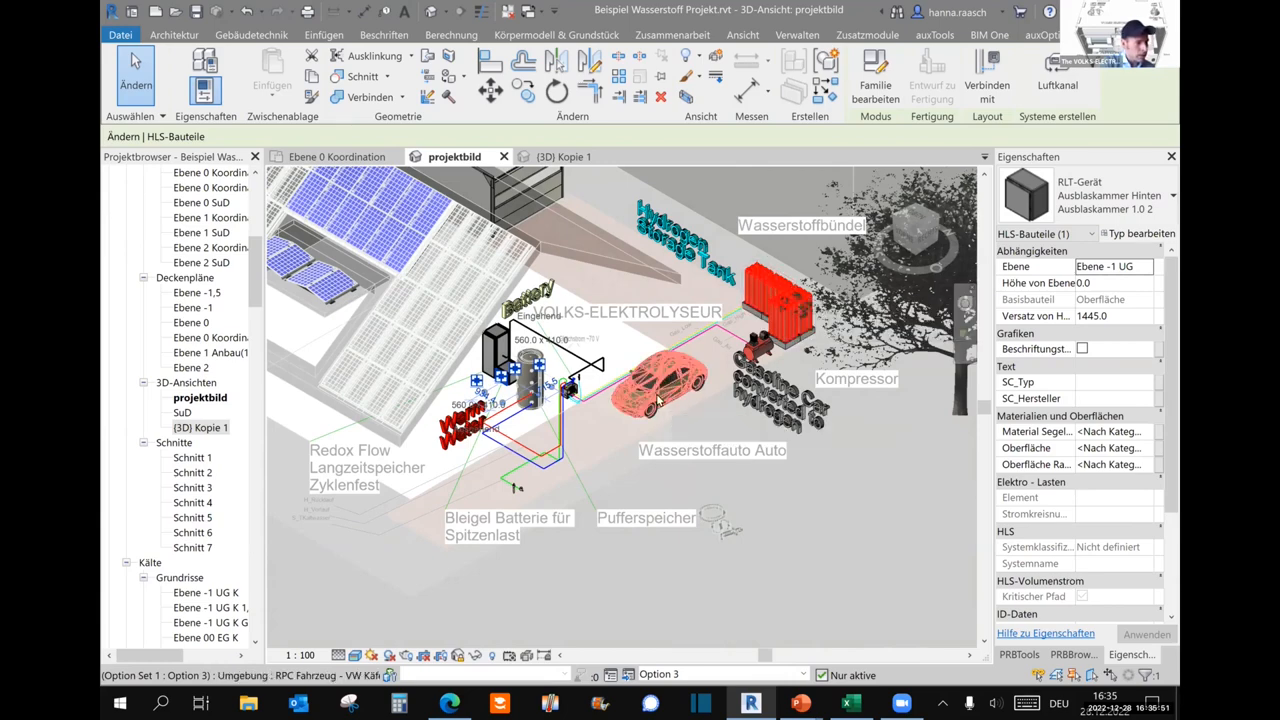
mouse_move(676, 408)
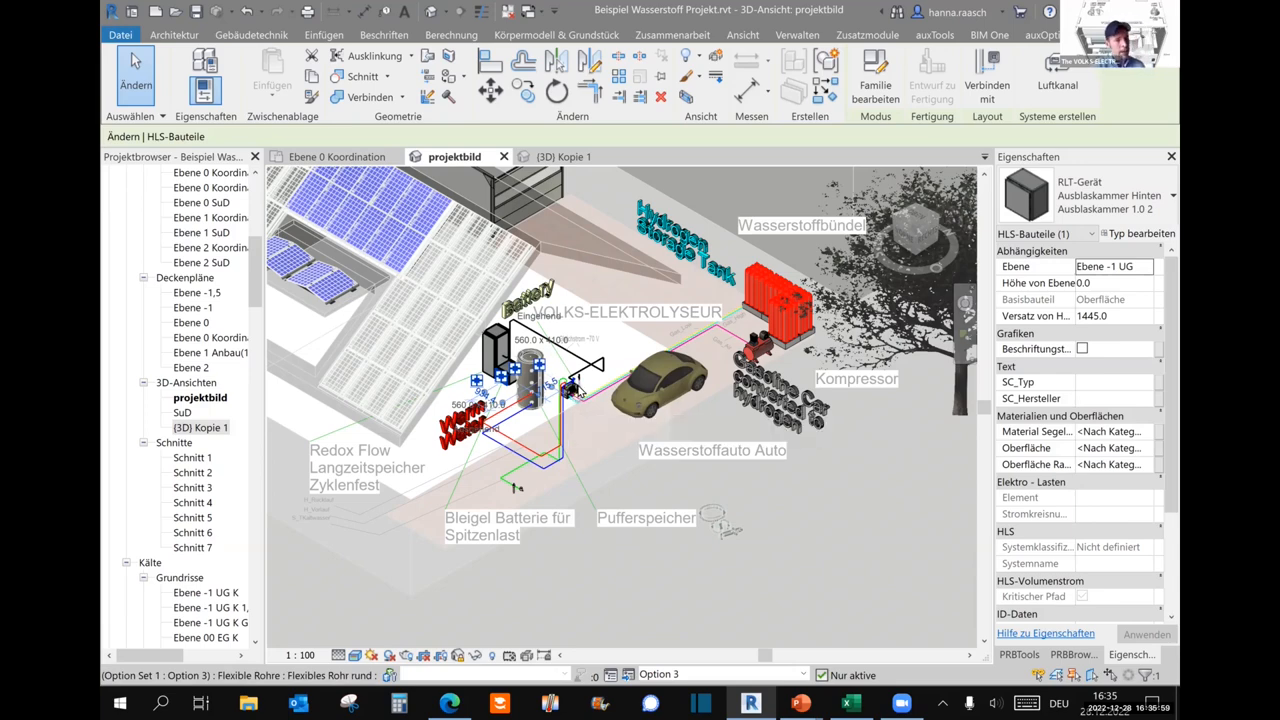
mouse_move(578, 390)
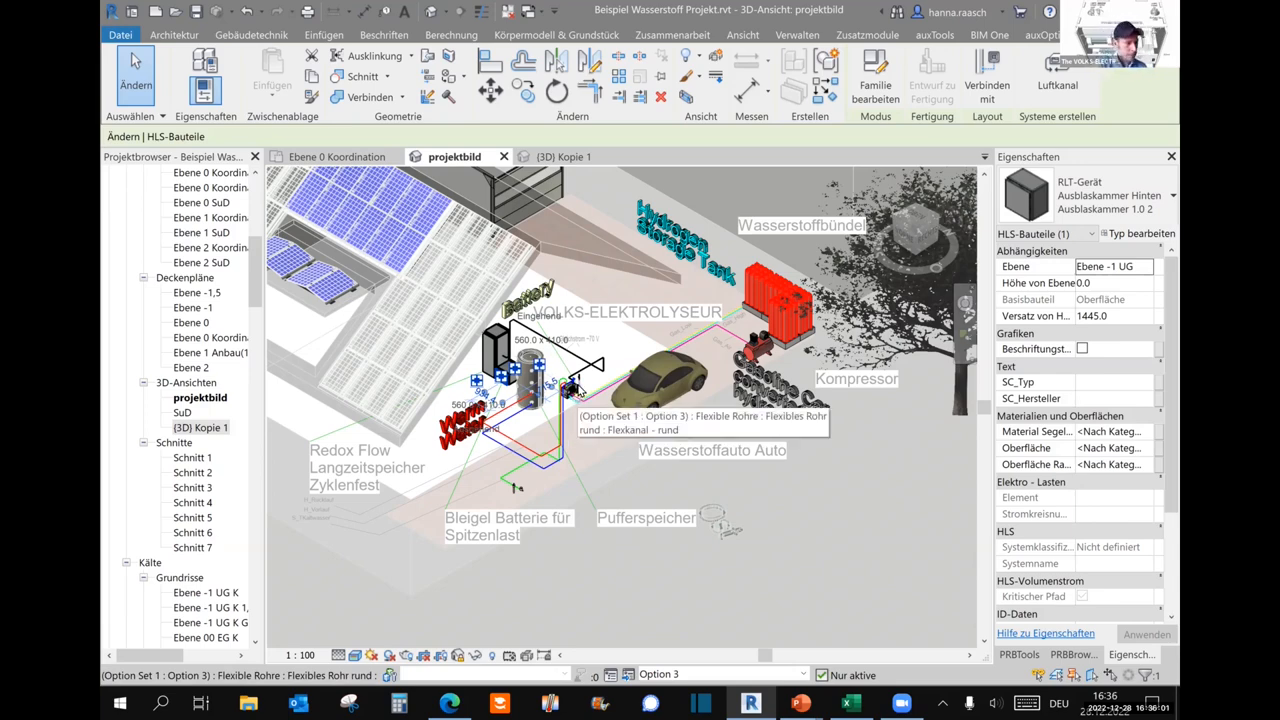
mouse_move(660, 384)
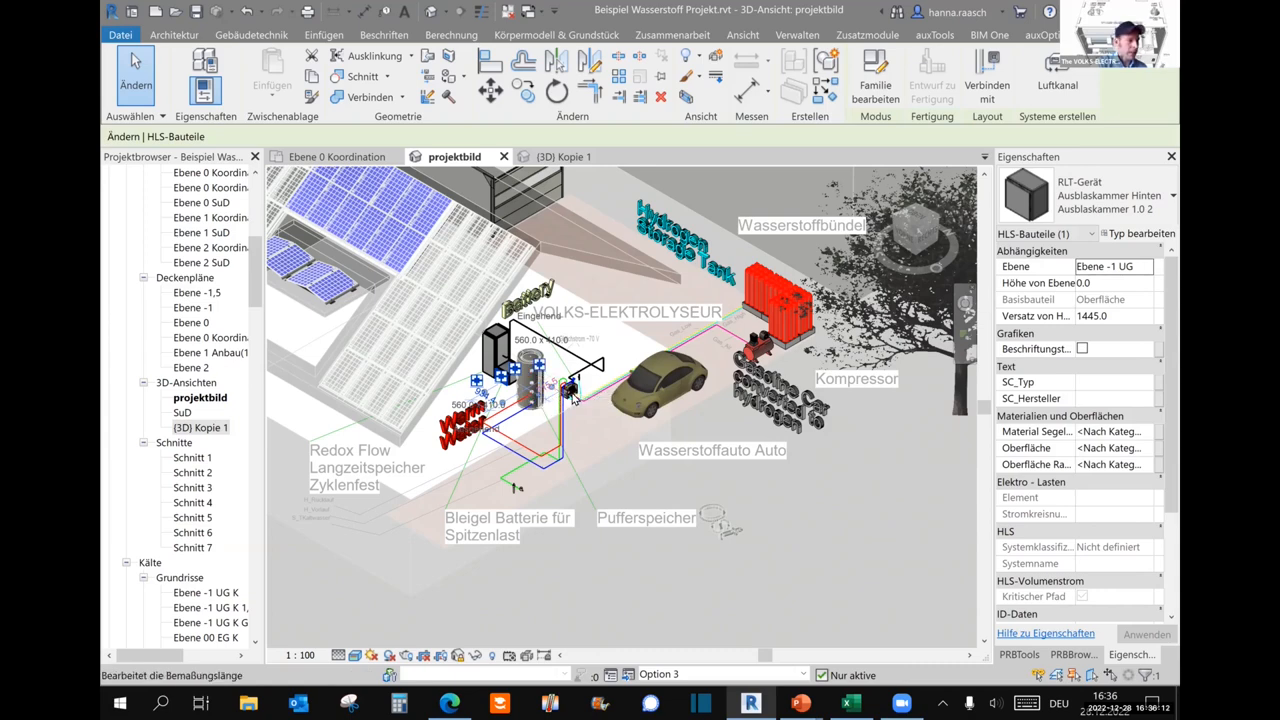
mouse_move(588, 392)
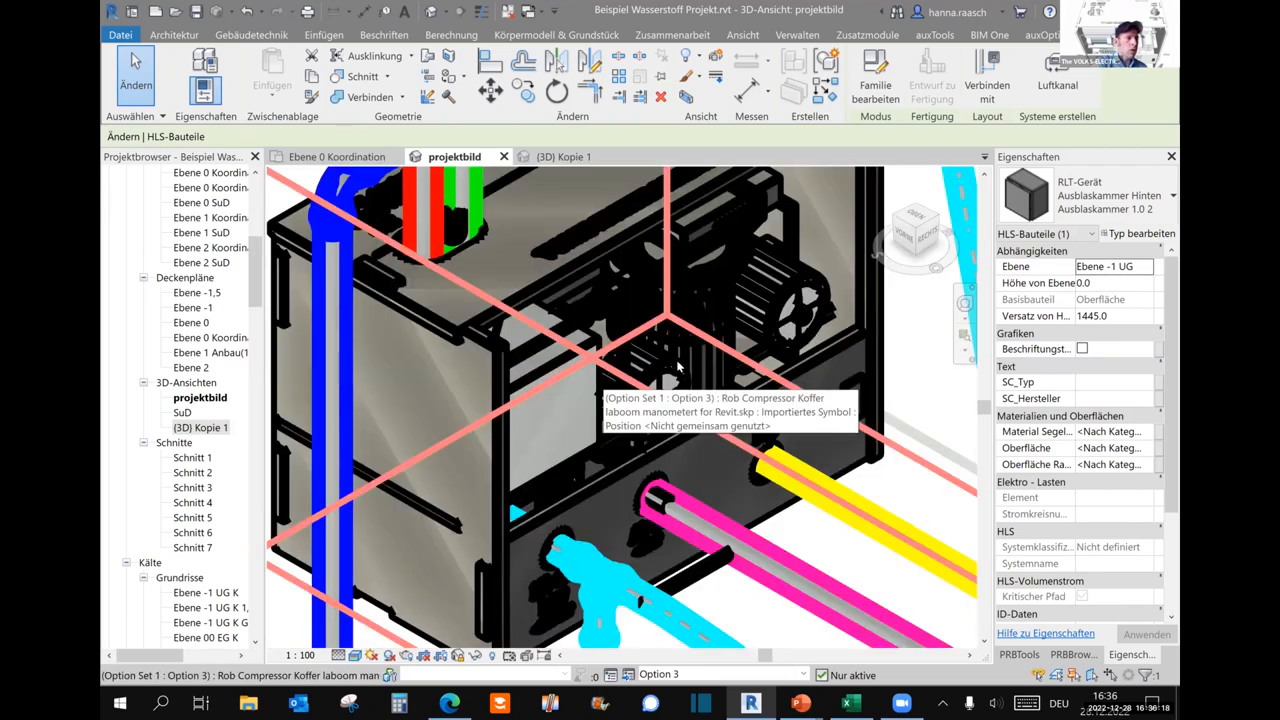
mouse_move(668, 378)
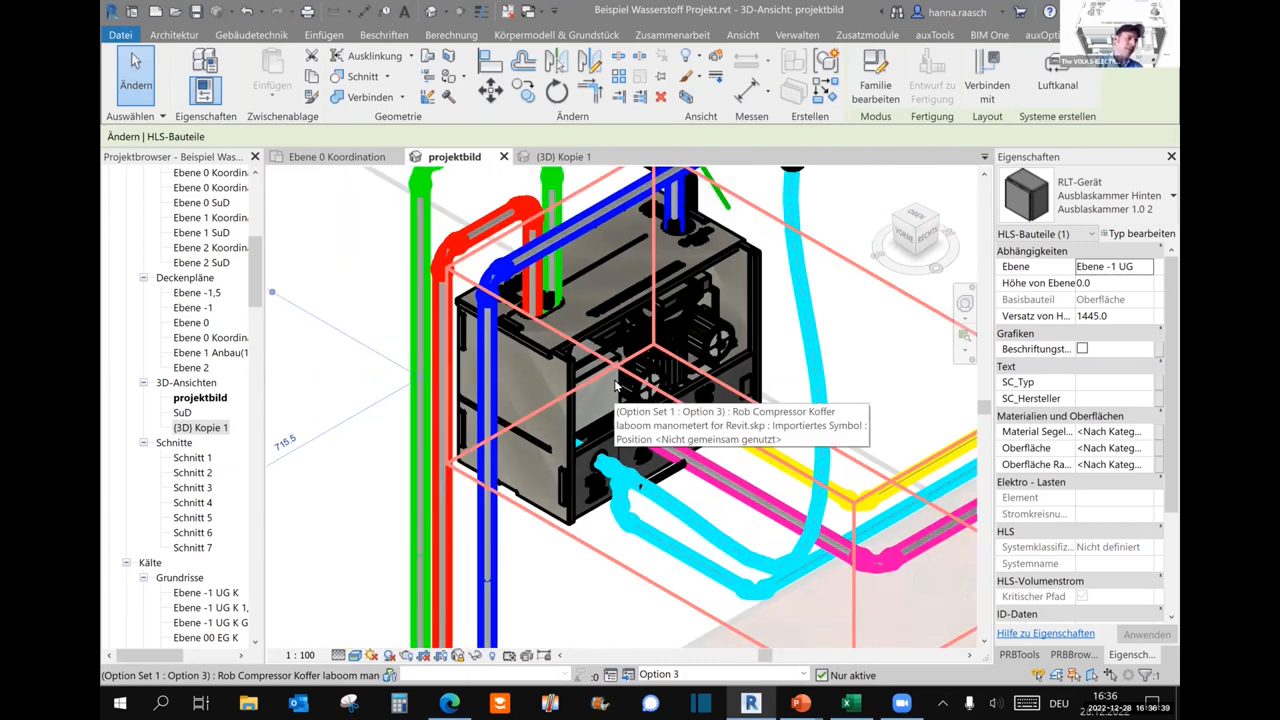
mouse_move(576, 532)
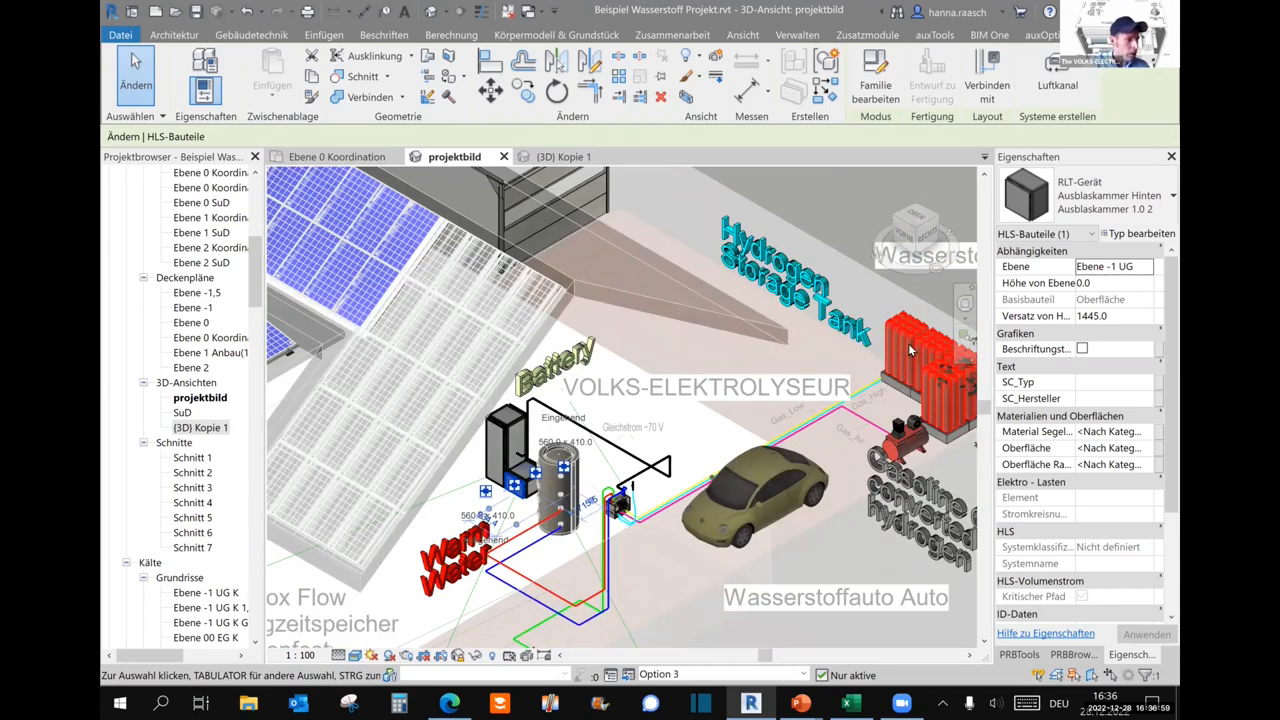
Select a pipe at the compressor case to reveal it as a DN12 stainless-steel press-fitting pipe.
click(904, 360)
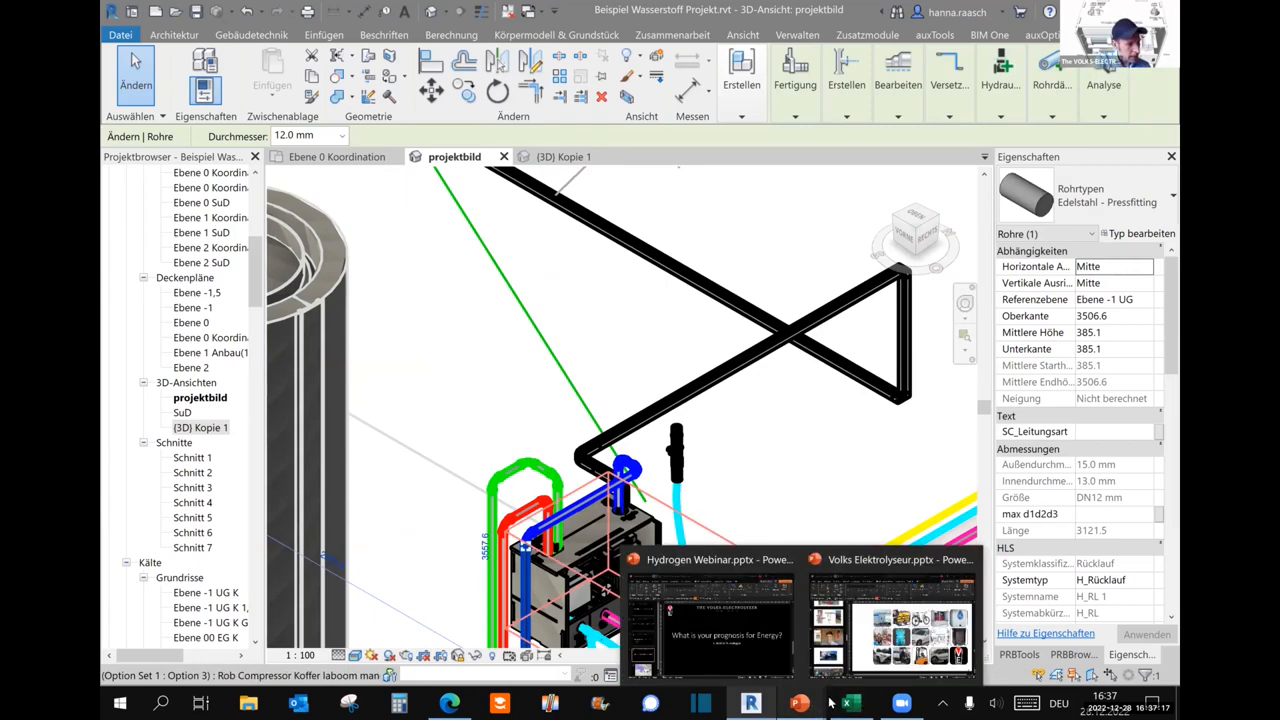
Switch to the price list and check the French compressor picture and prices 13750 (BQ48) and 10000 (BS48).
click(848, 704)
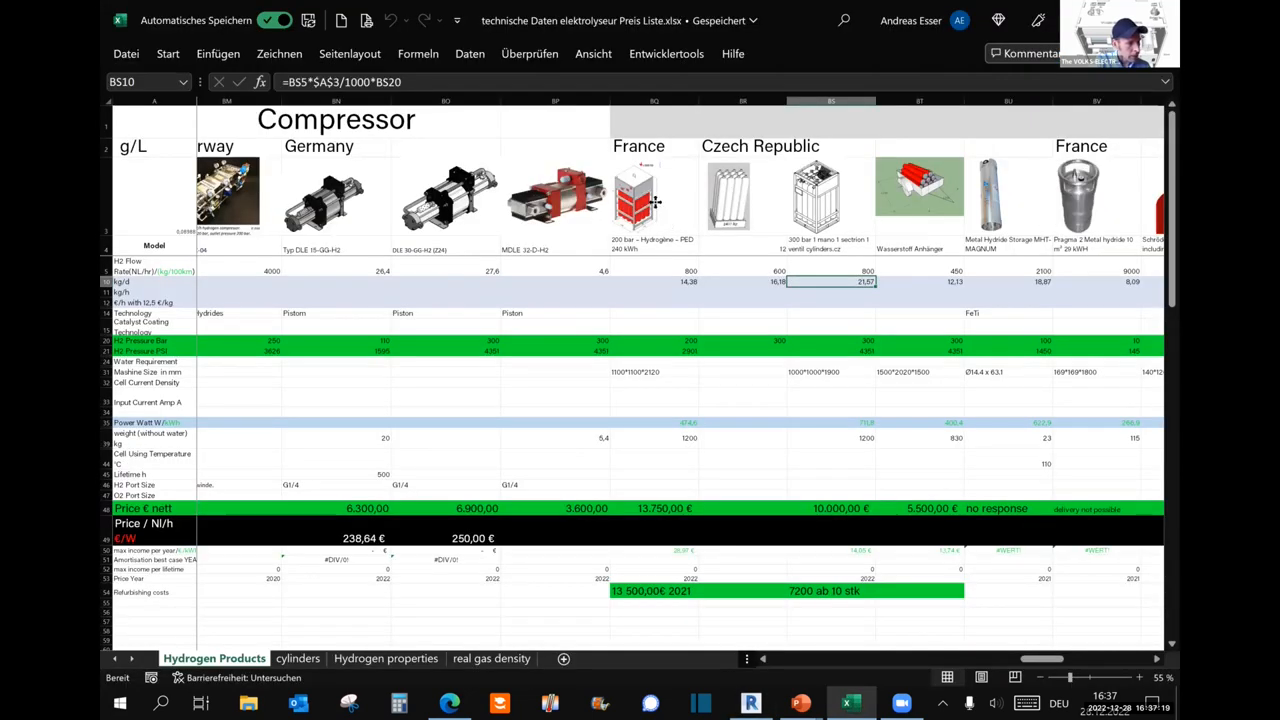
click(632, 196)
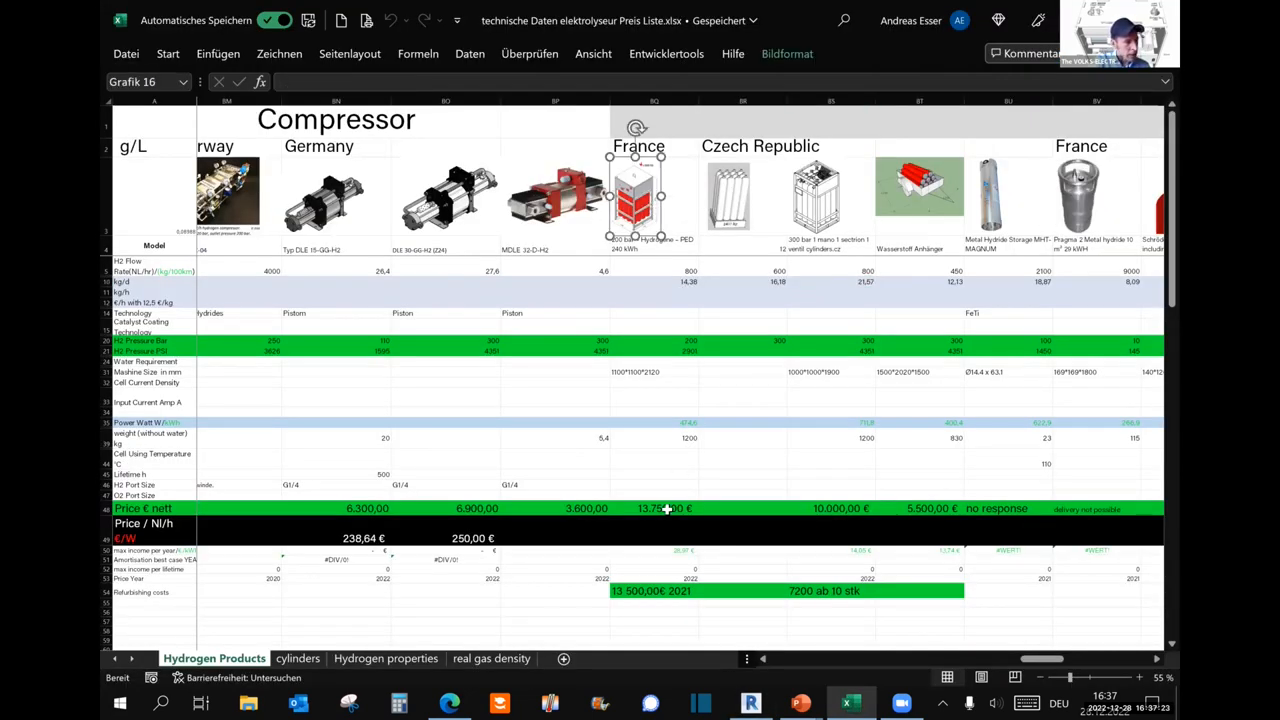
click(652, 508)
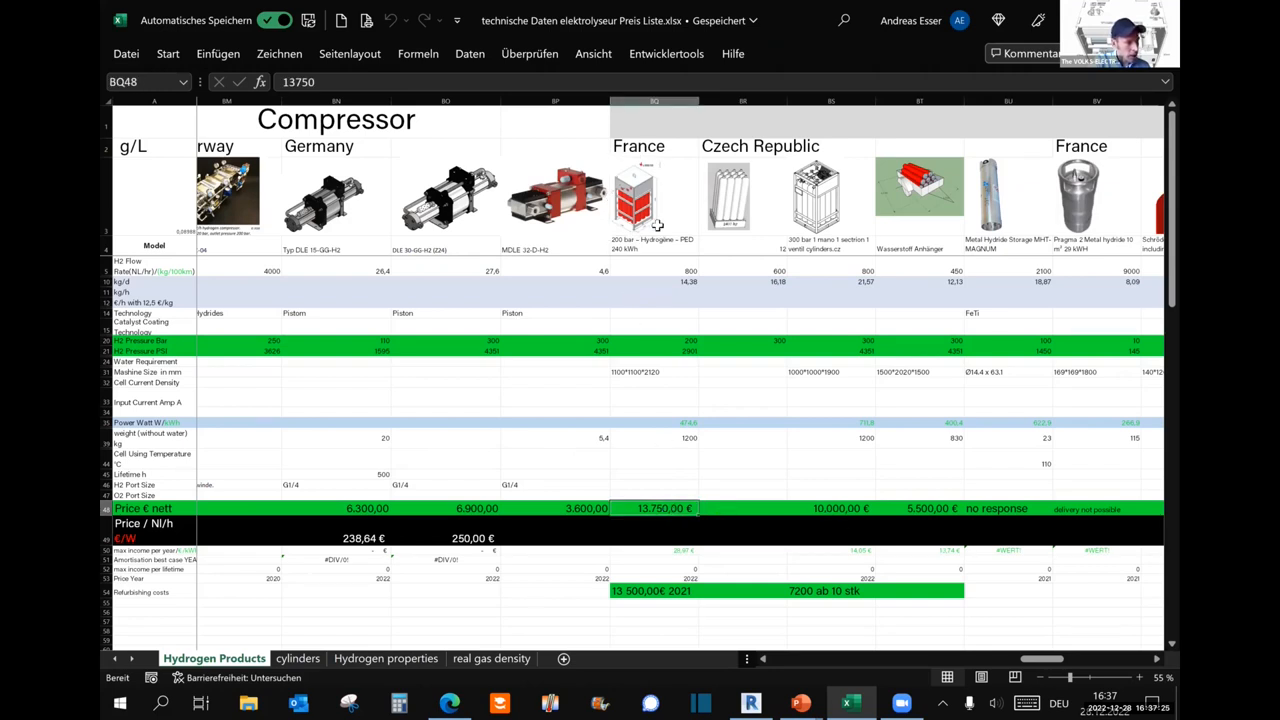
click(830, 508)
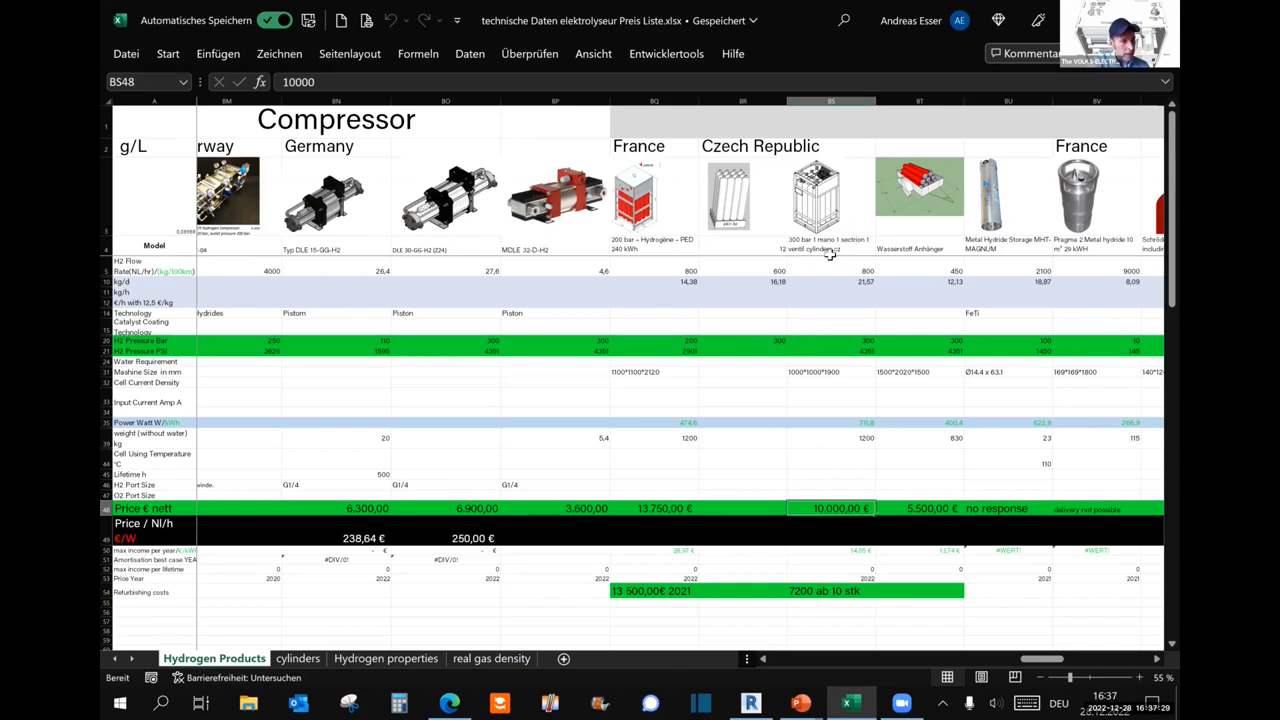
mouse_move(896, 490)
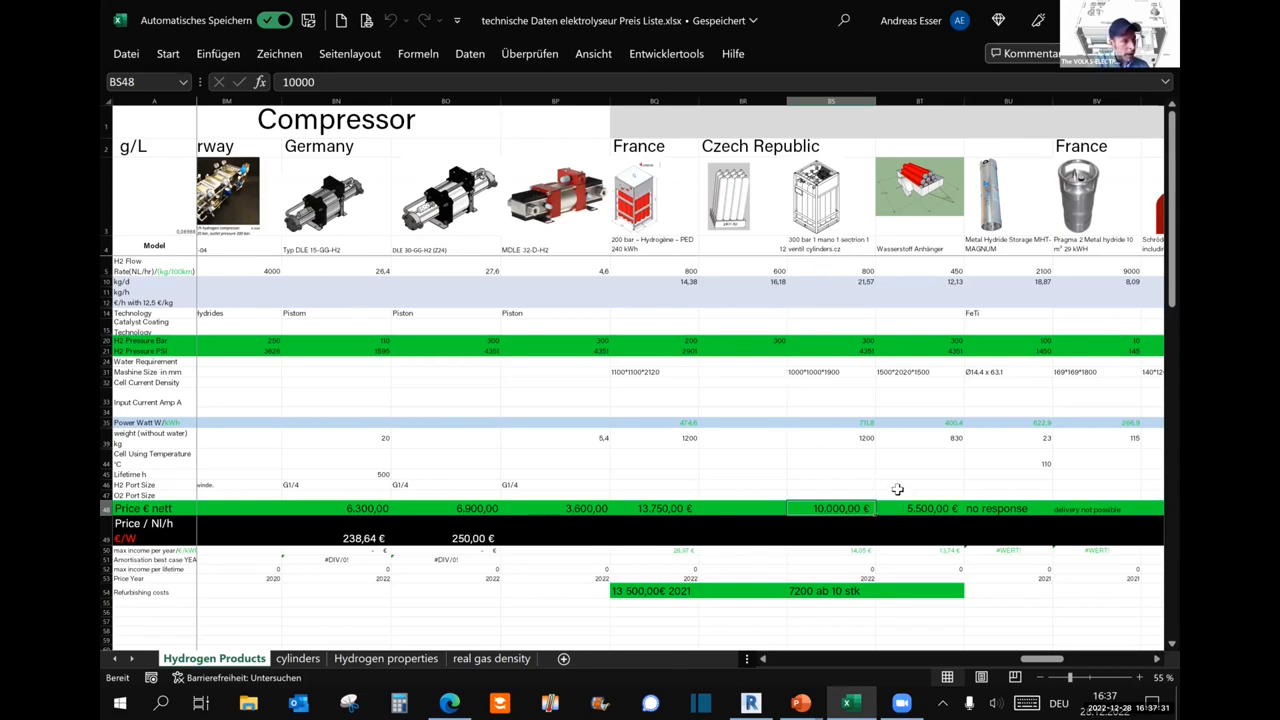
Inspect the calculated value in BT10 and the 13750 price again, then switch to PowerPoint.
click(918, 186)
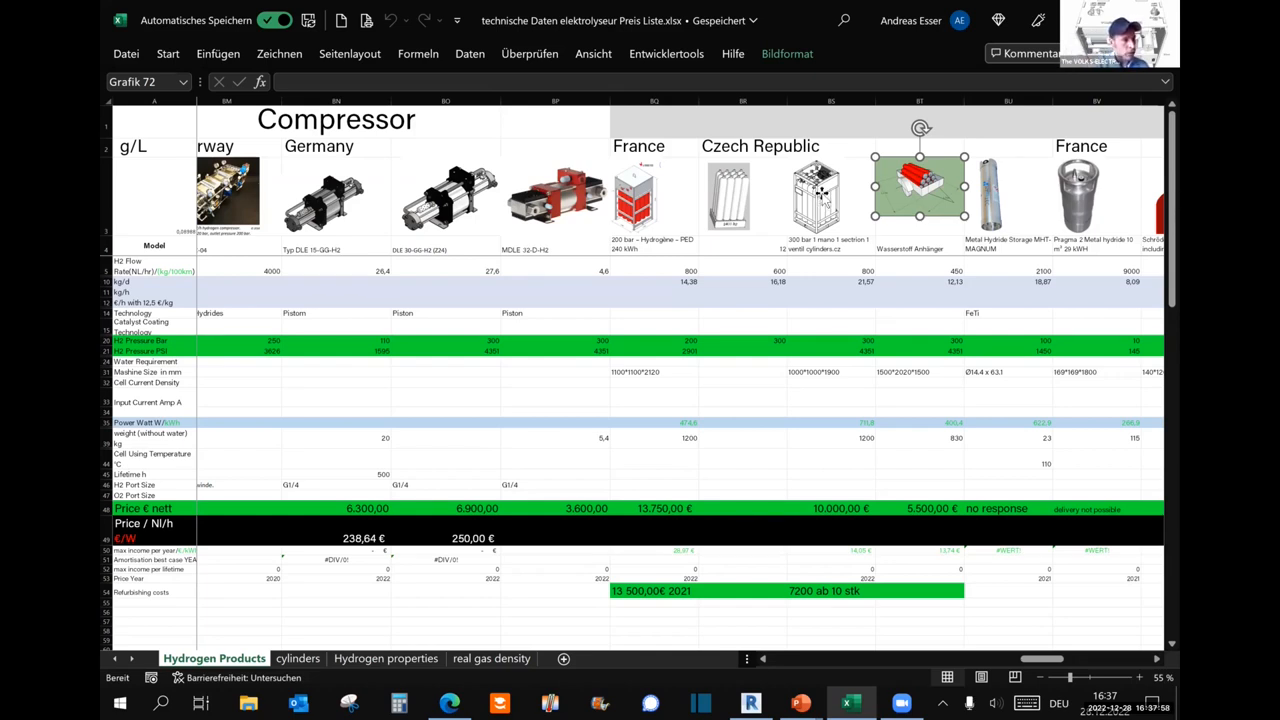
mouse_move(904, 236)
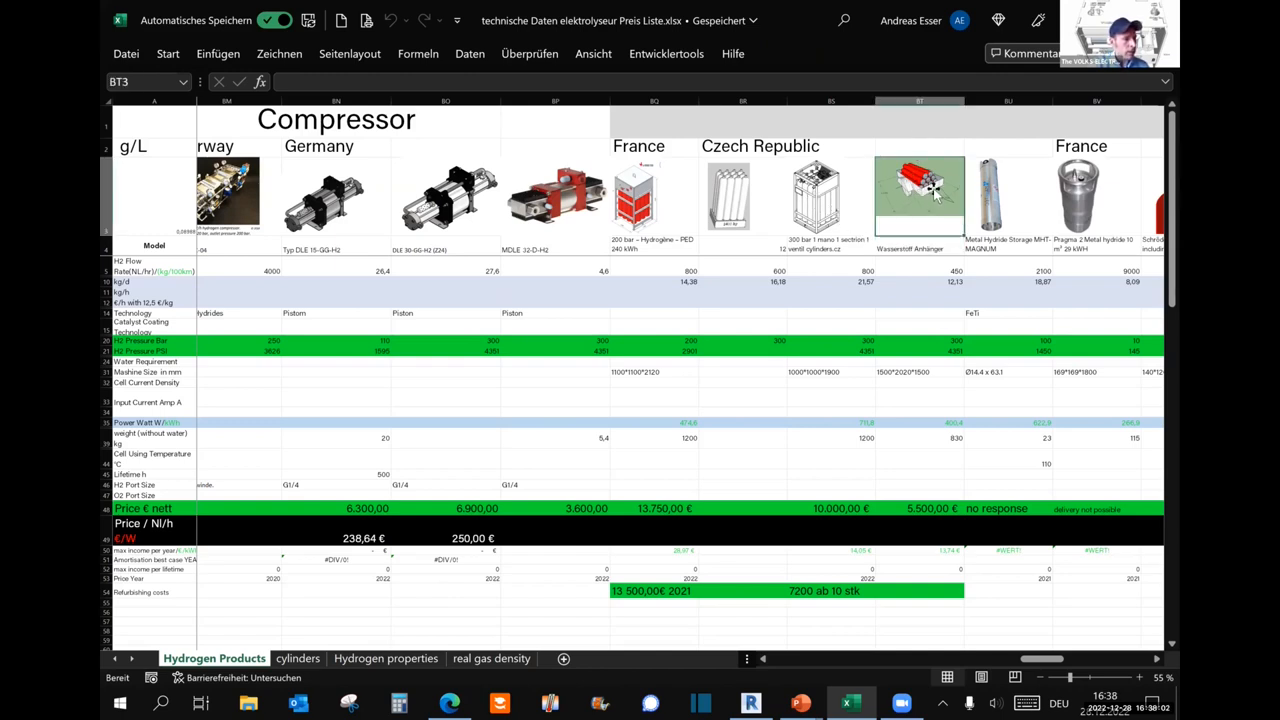
mouse_move(960, 284)
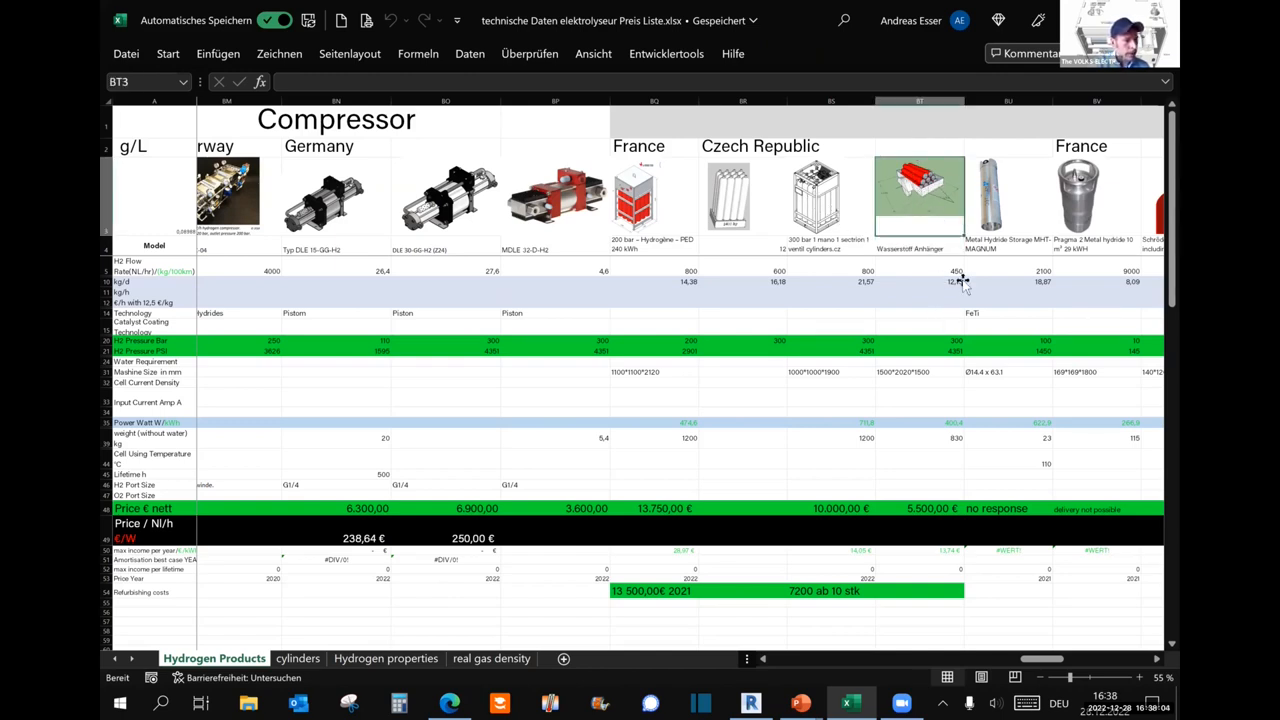
click(918, 280)
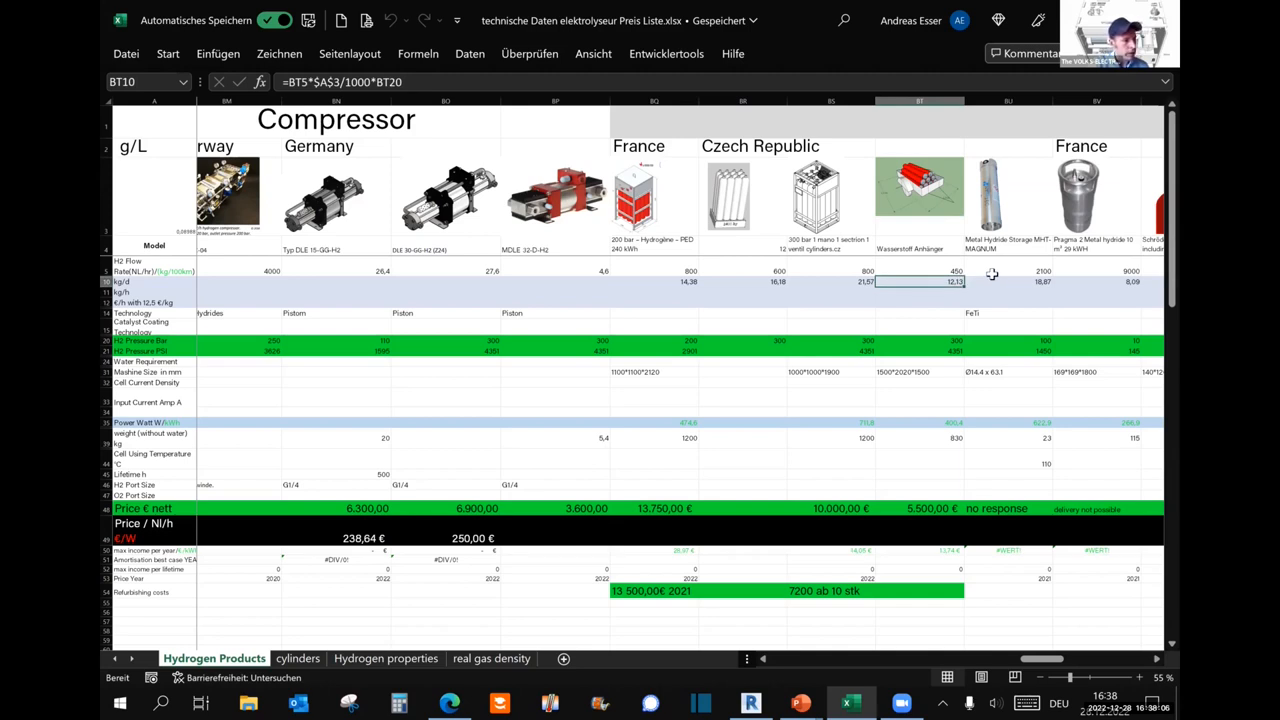
click(920, 508)
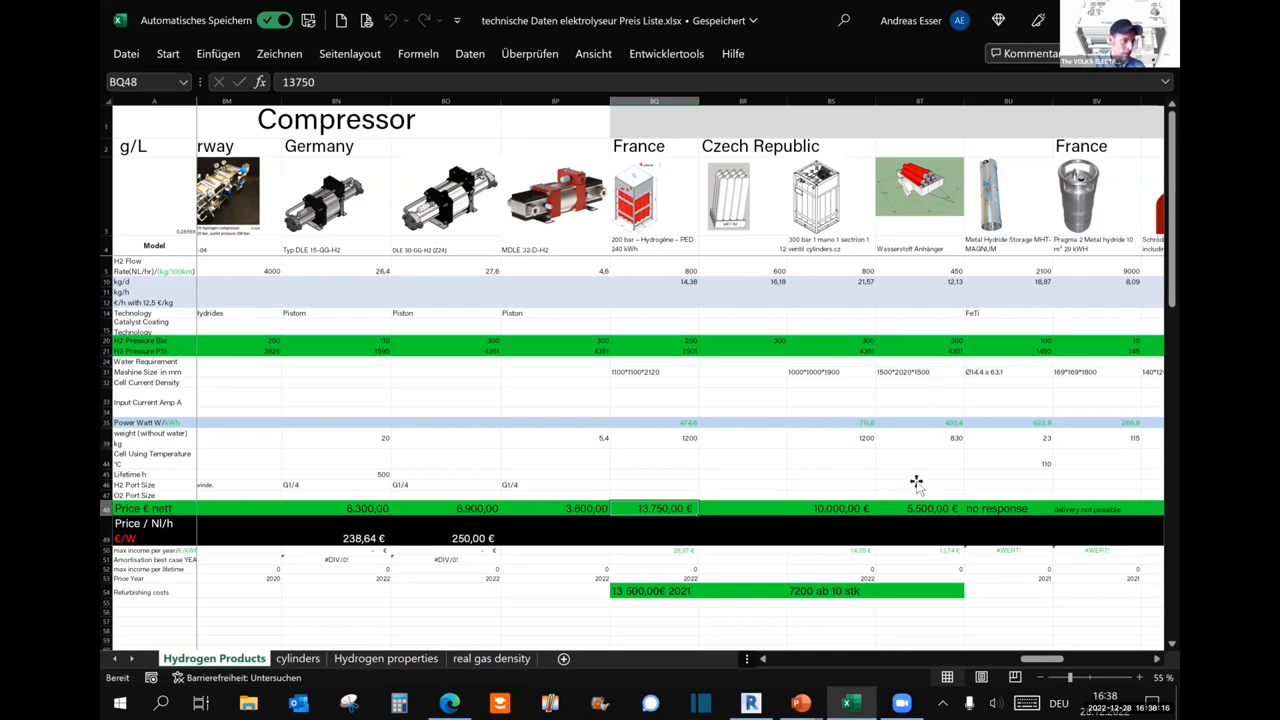
click(800, 704)
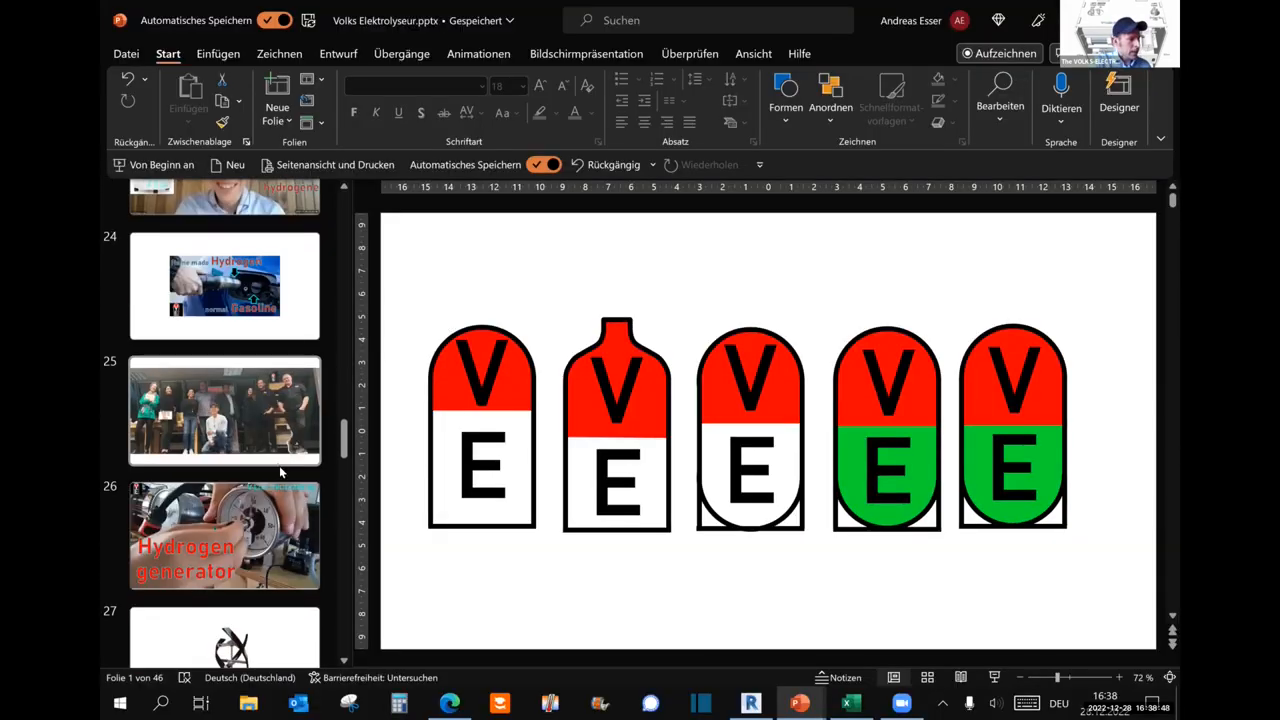
Scroll the thumbnail pane down and bring up slide 36 with the hydrogen product photo grid.
scroll(down, 3)
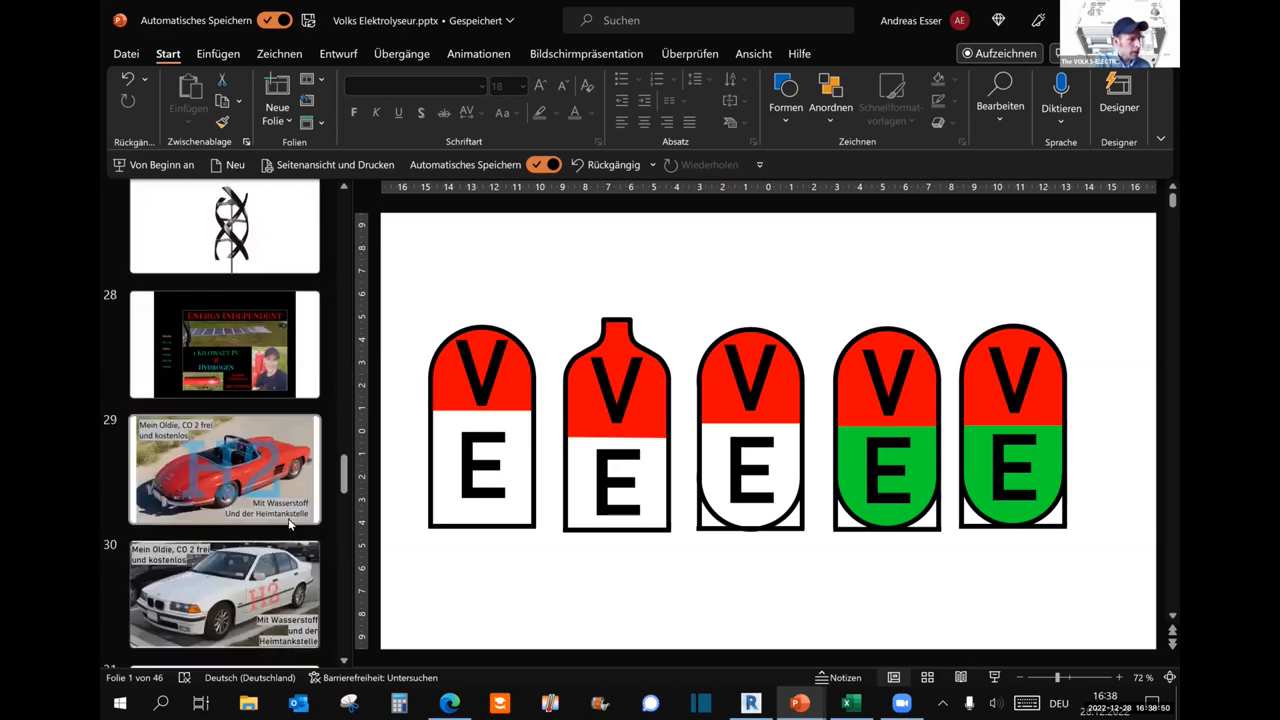
scroll(down, 3)
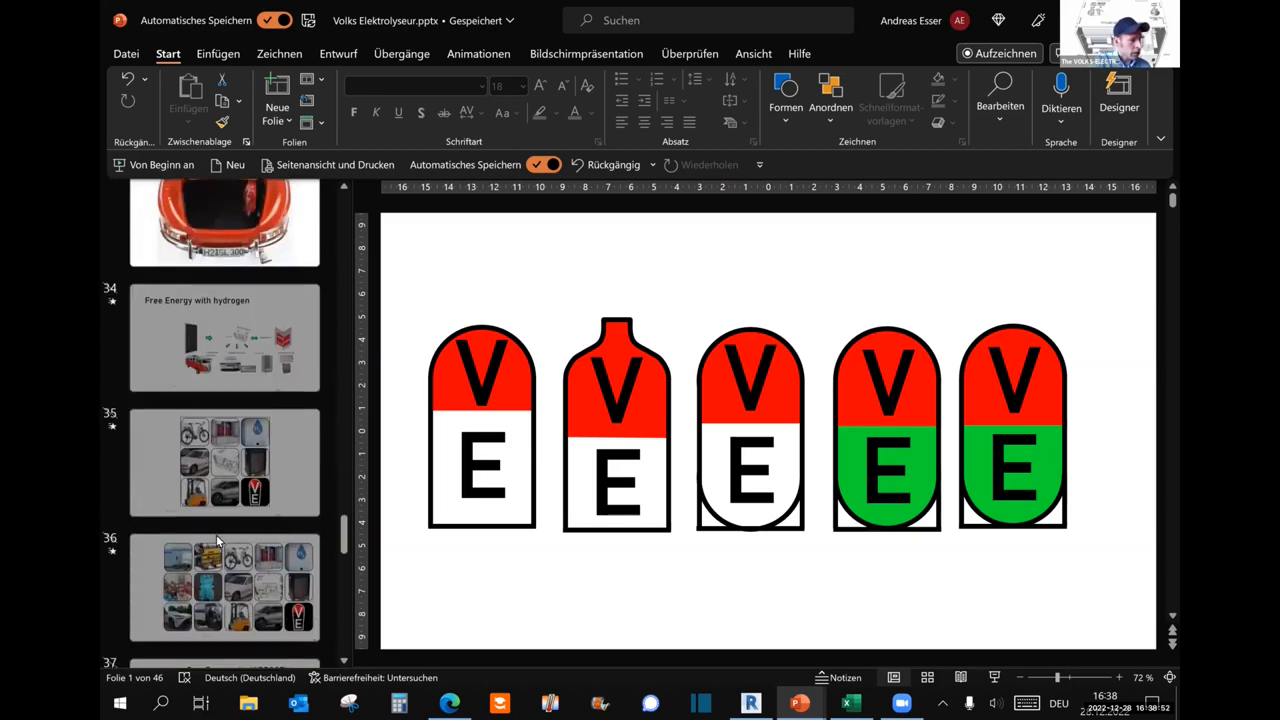
click(224, 588)
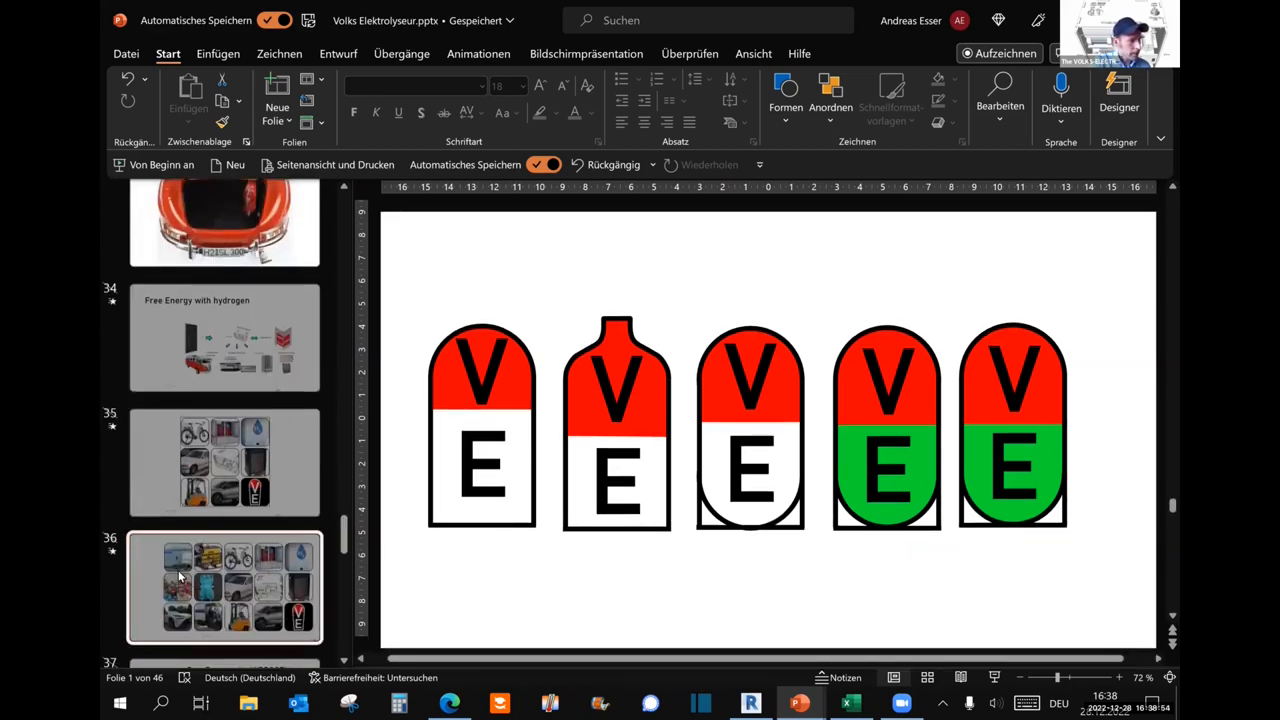
click(224, 588)
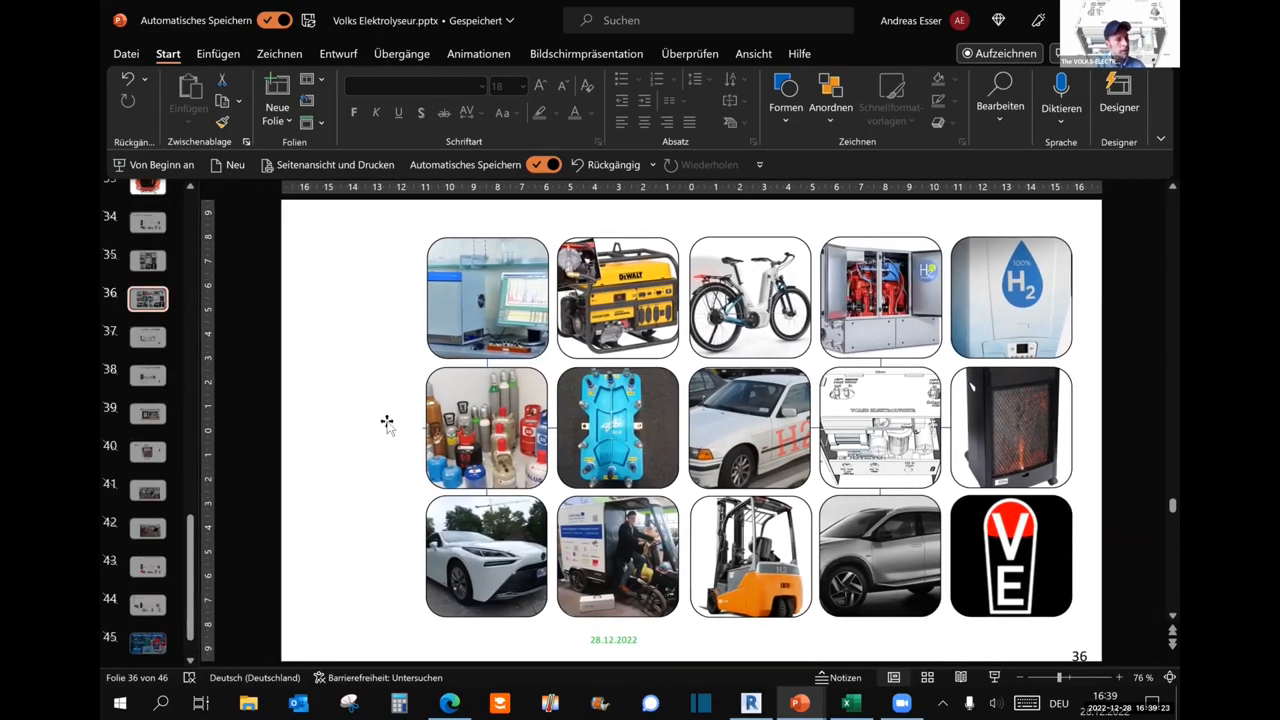
mouse_move(1108, 512)
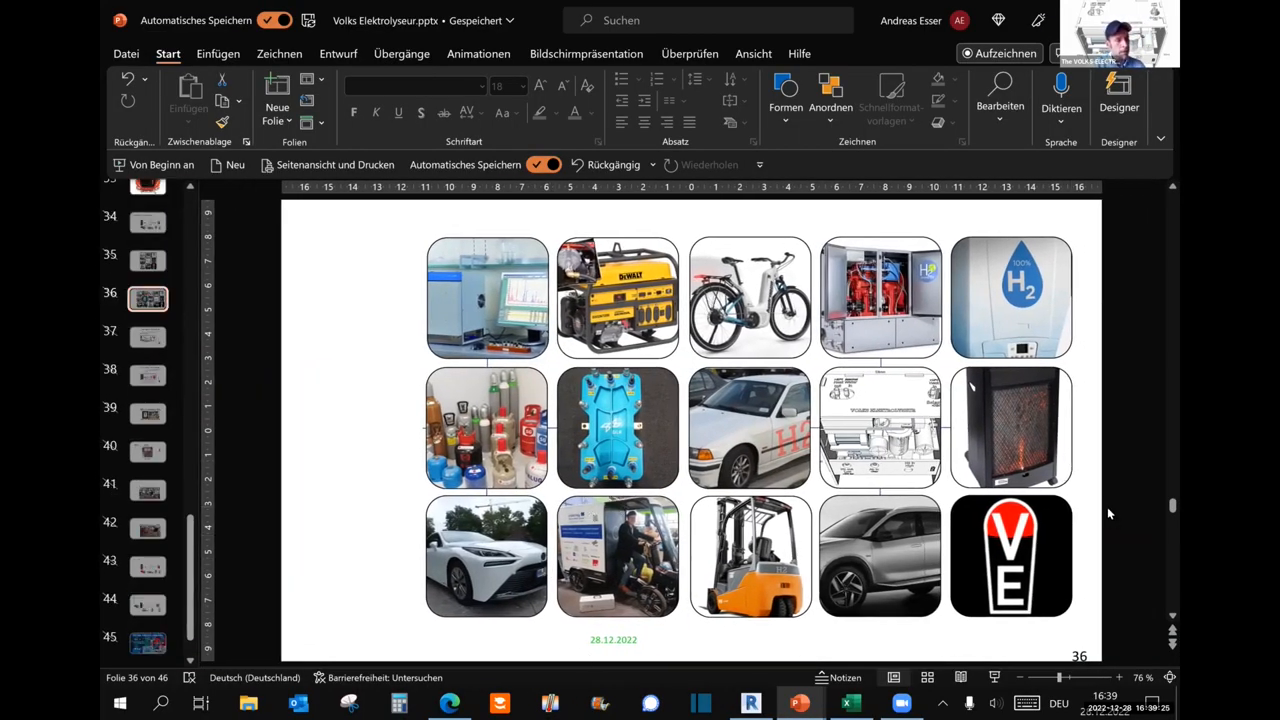
click(880, 428)
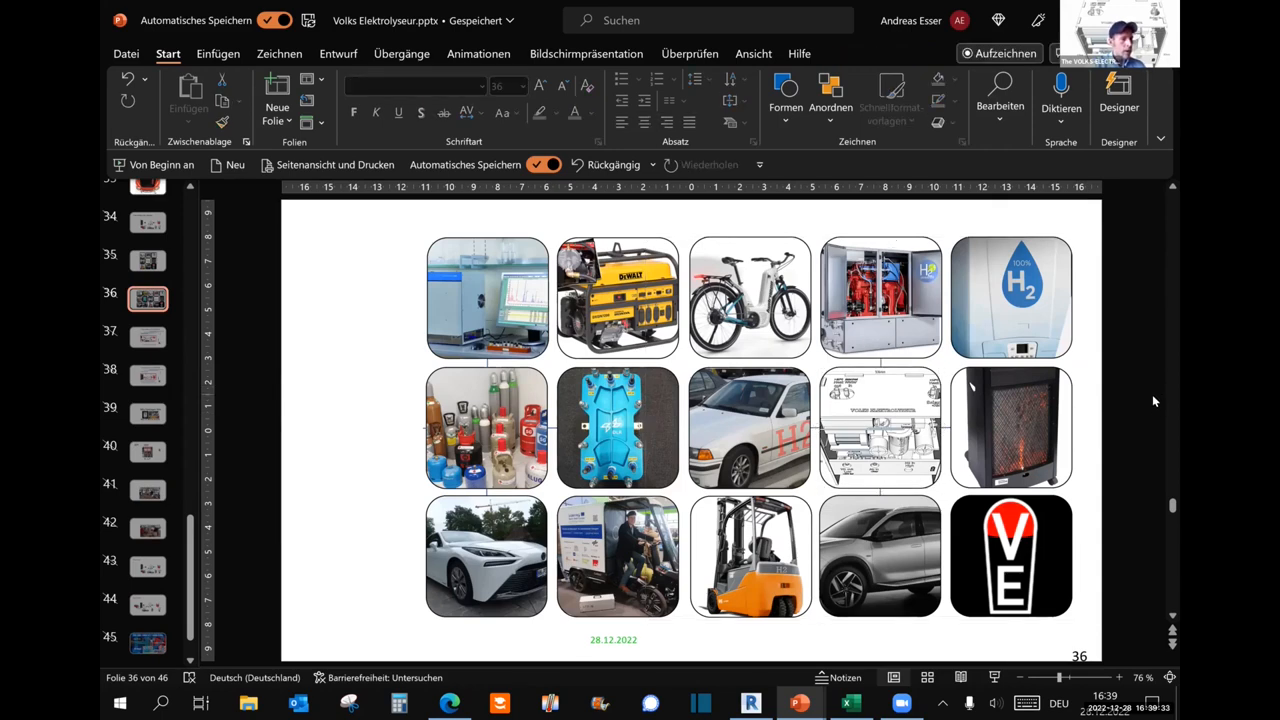
mouse_move(1158, 408)
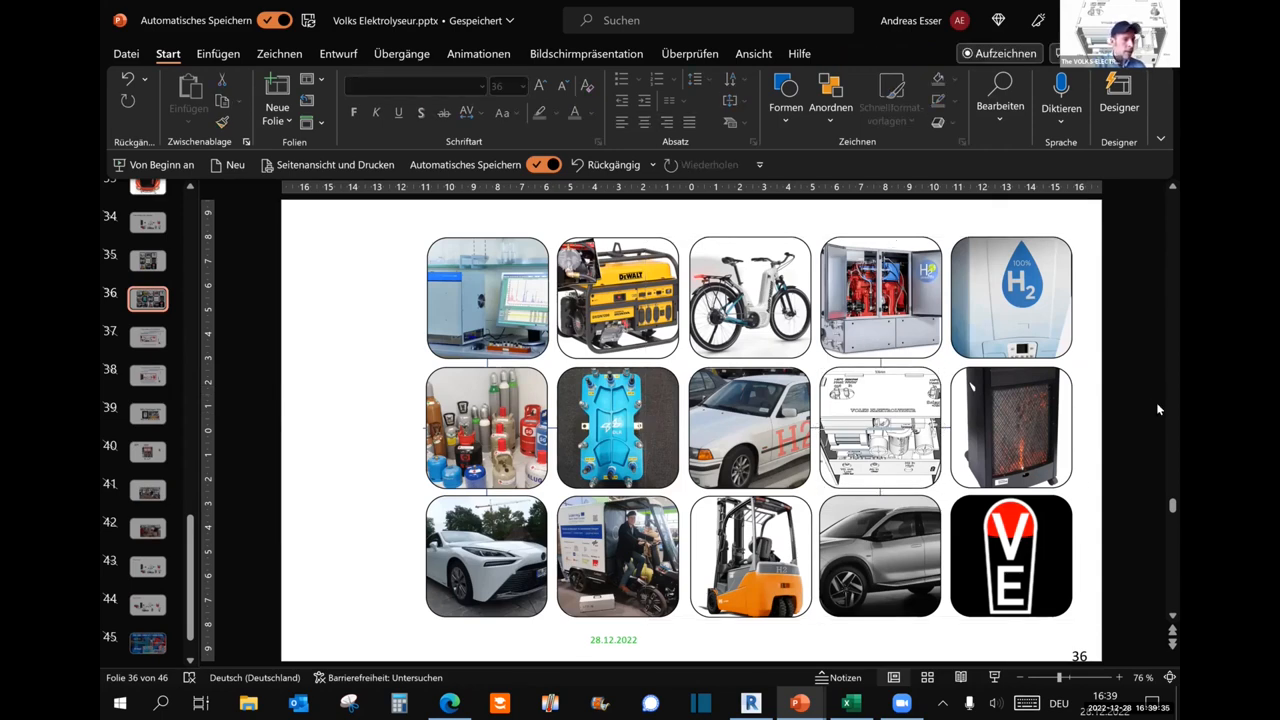
mouse_move(1030, 428)
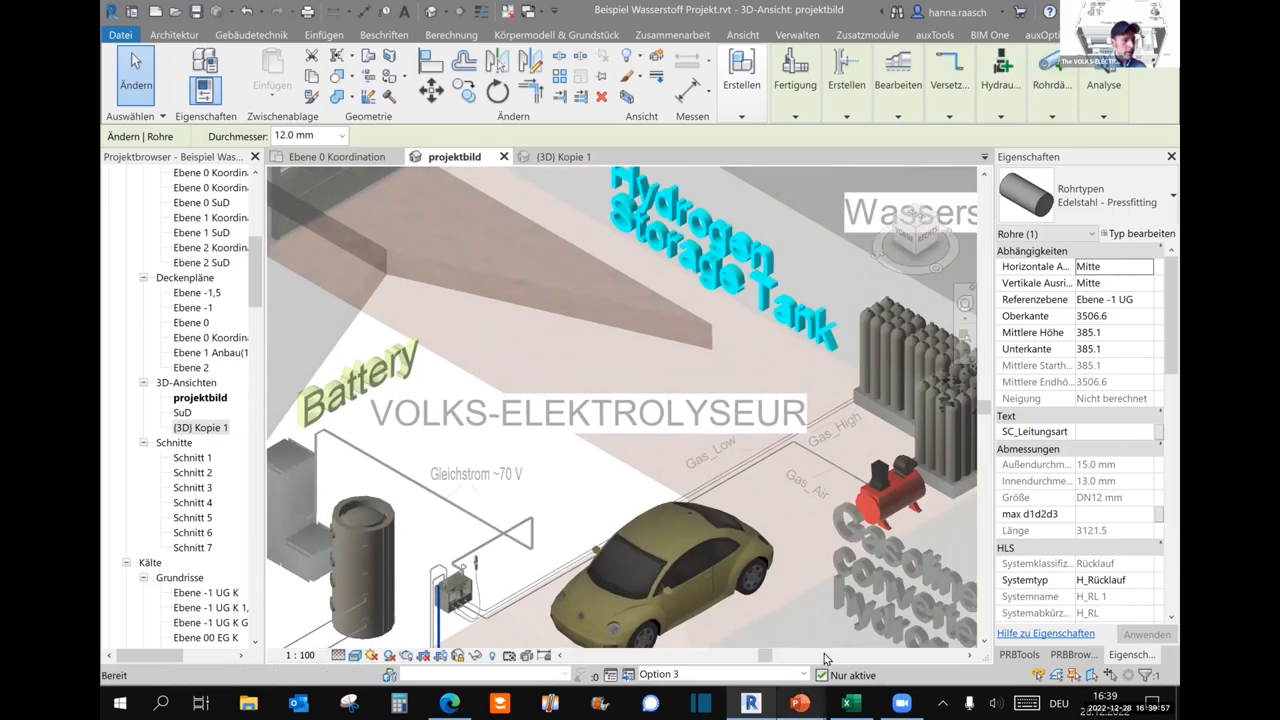
Switch to Revit's labelled 3D overview of battery, electrolyser, tank and hydrogen car.
click(800, 704)
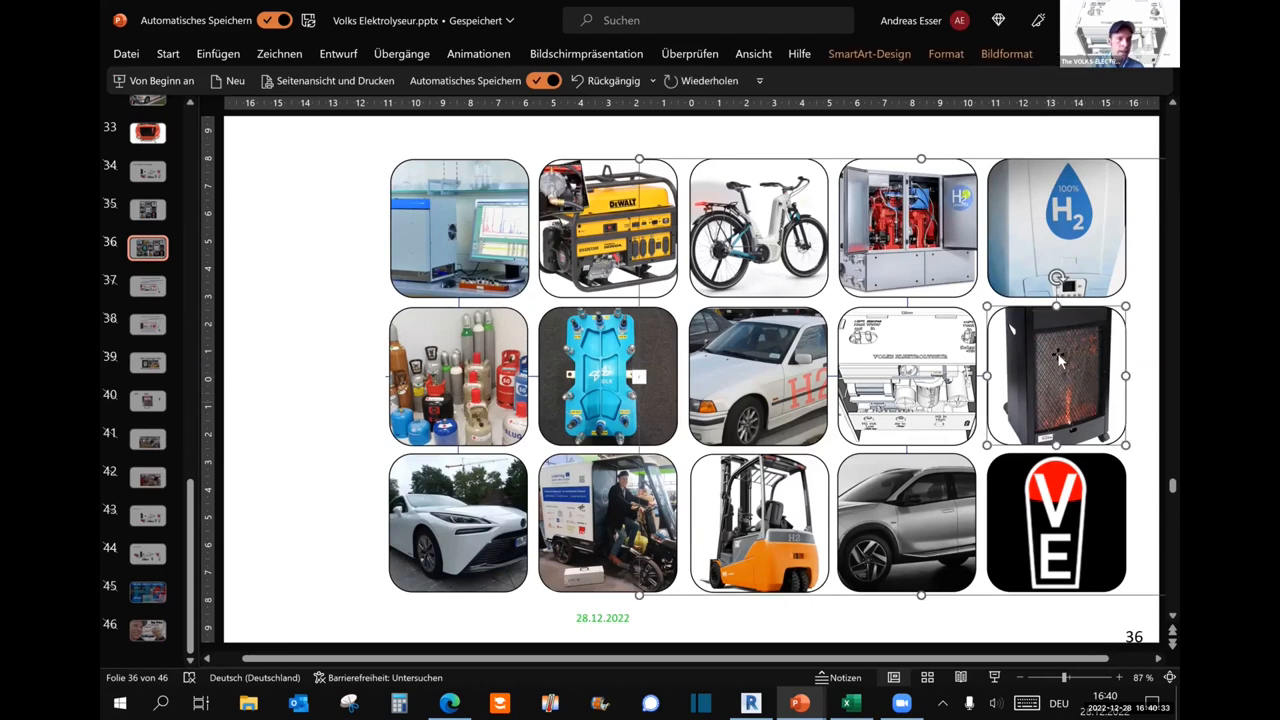
mouse_move(1088, 398)
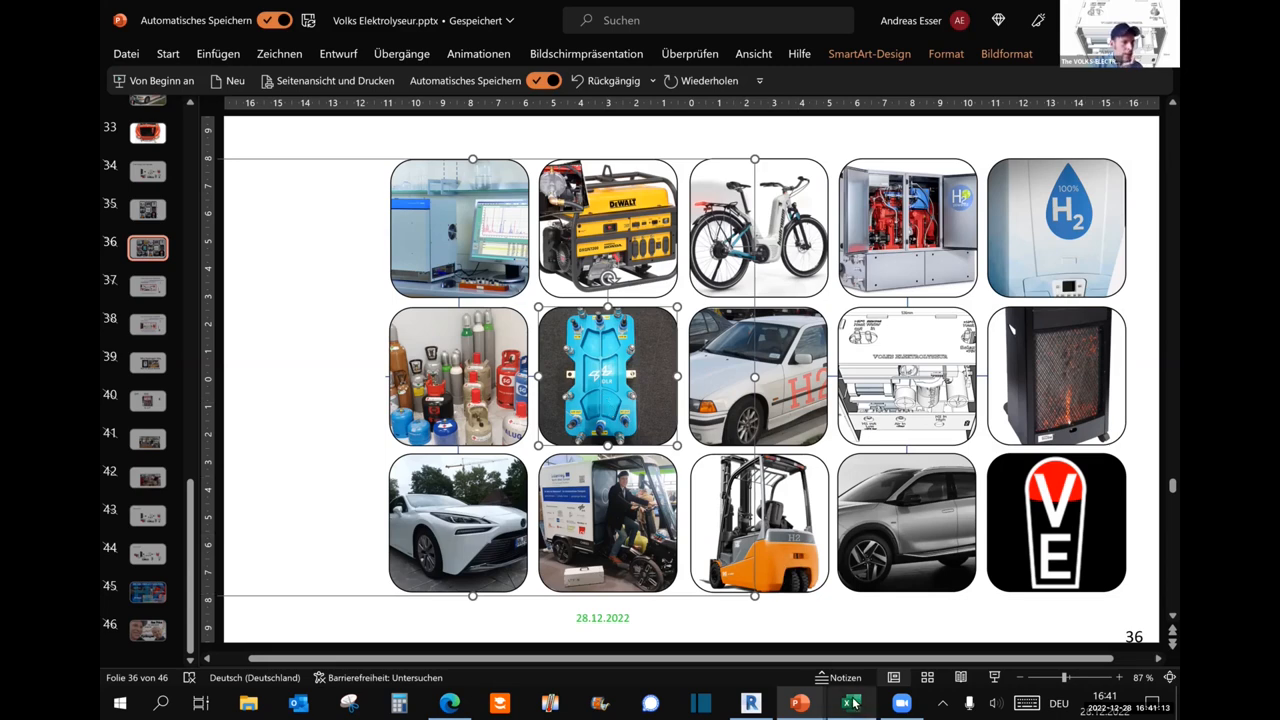
Switch to the Hydrogen Products sheet and scroll across to the H2 Applications columns.
click(848, 704)
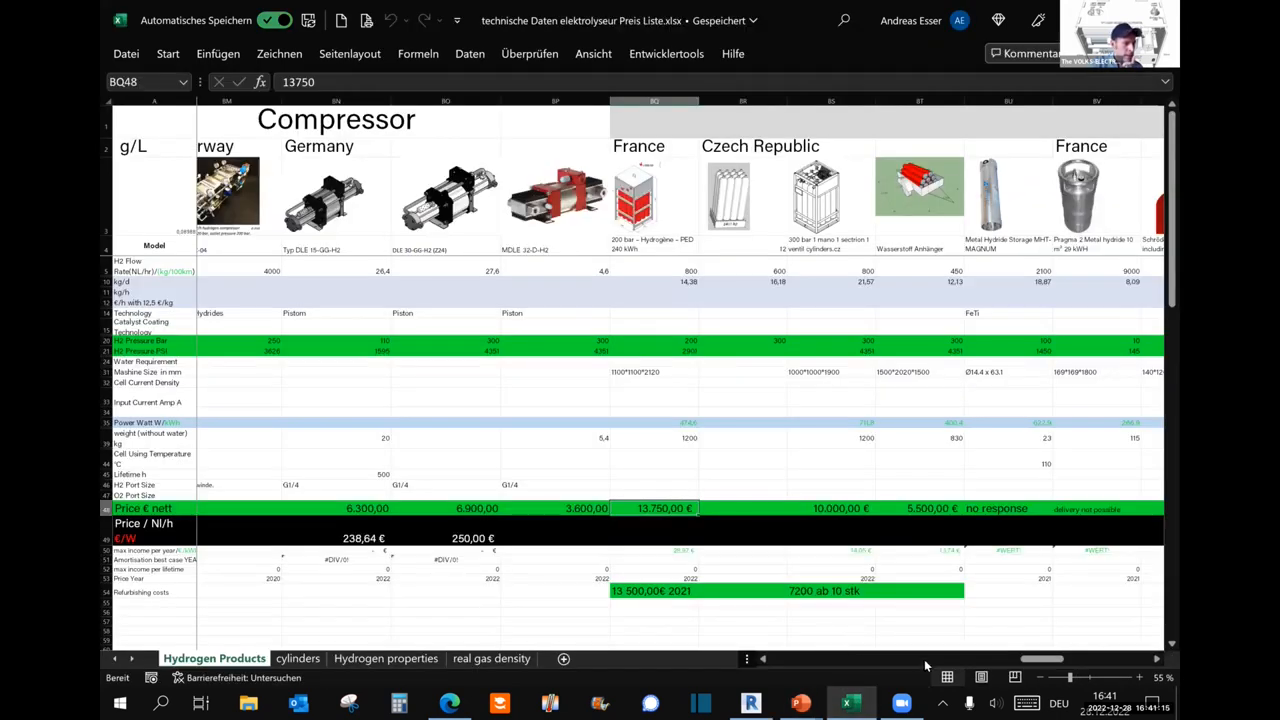
mouse_move(1008, 660)
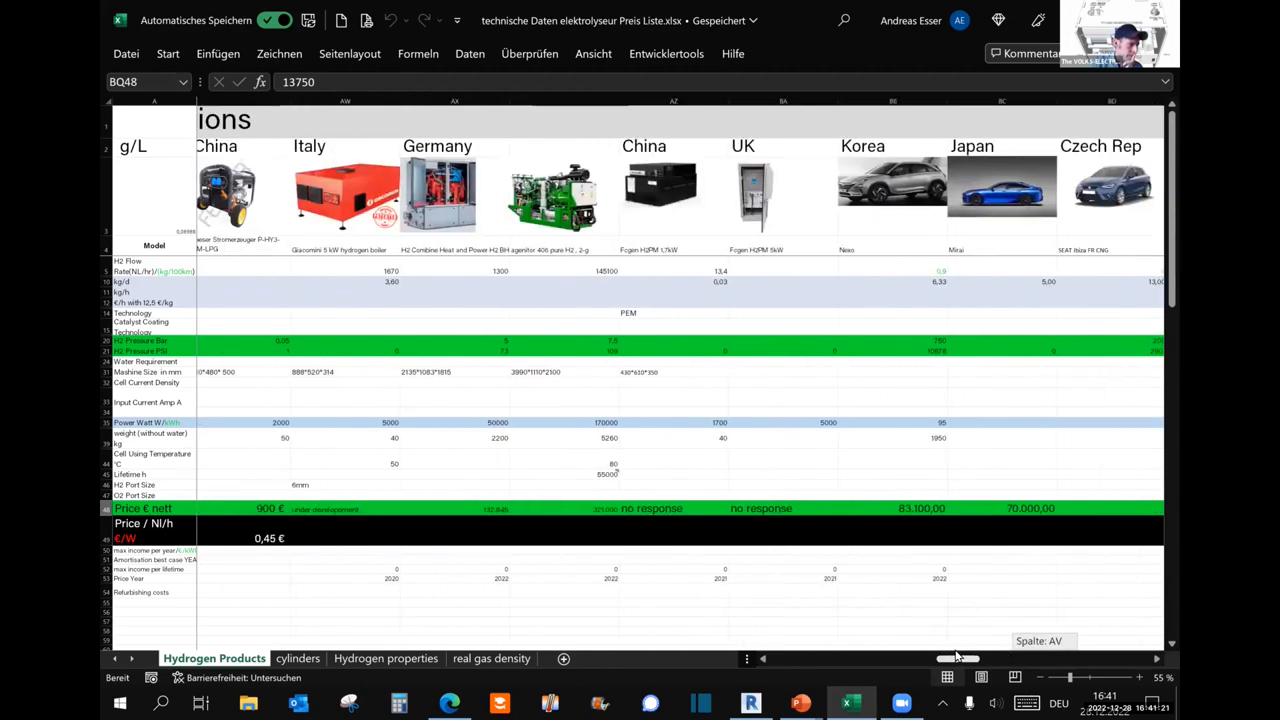
scroll(left, 3)
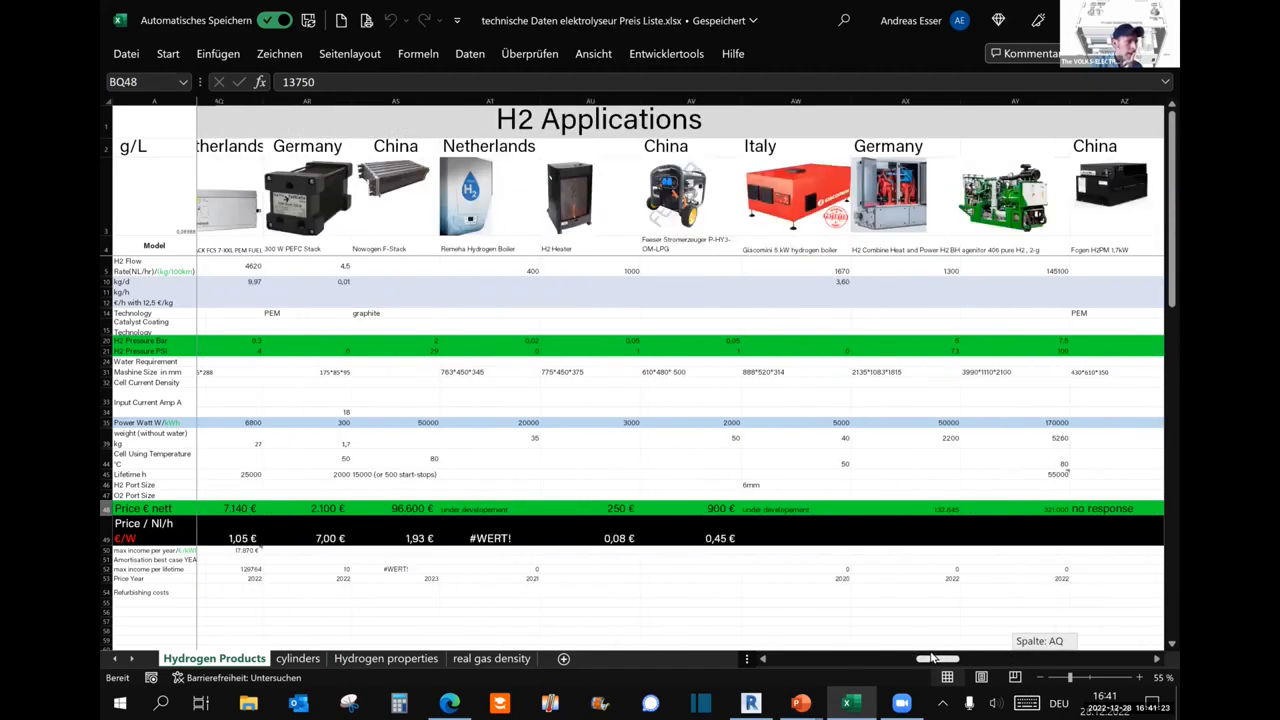
scroll(left, 3)
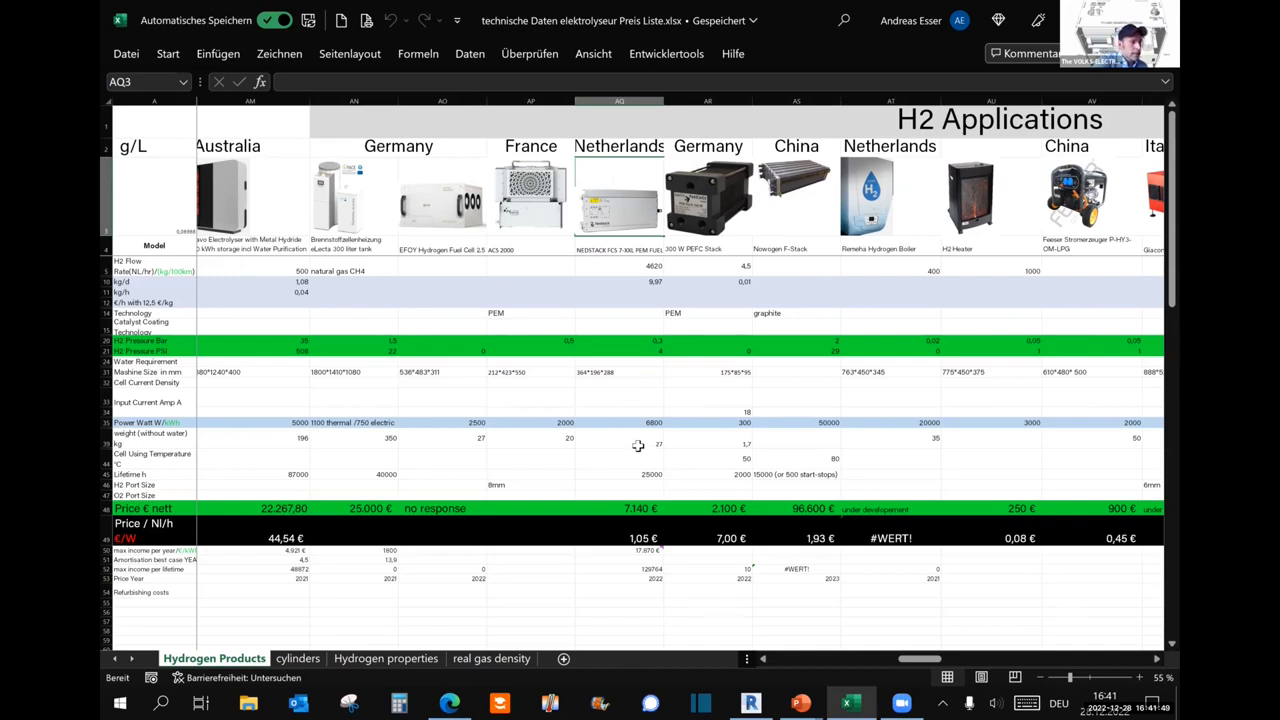
click(620, 474)
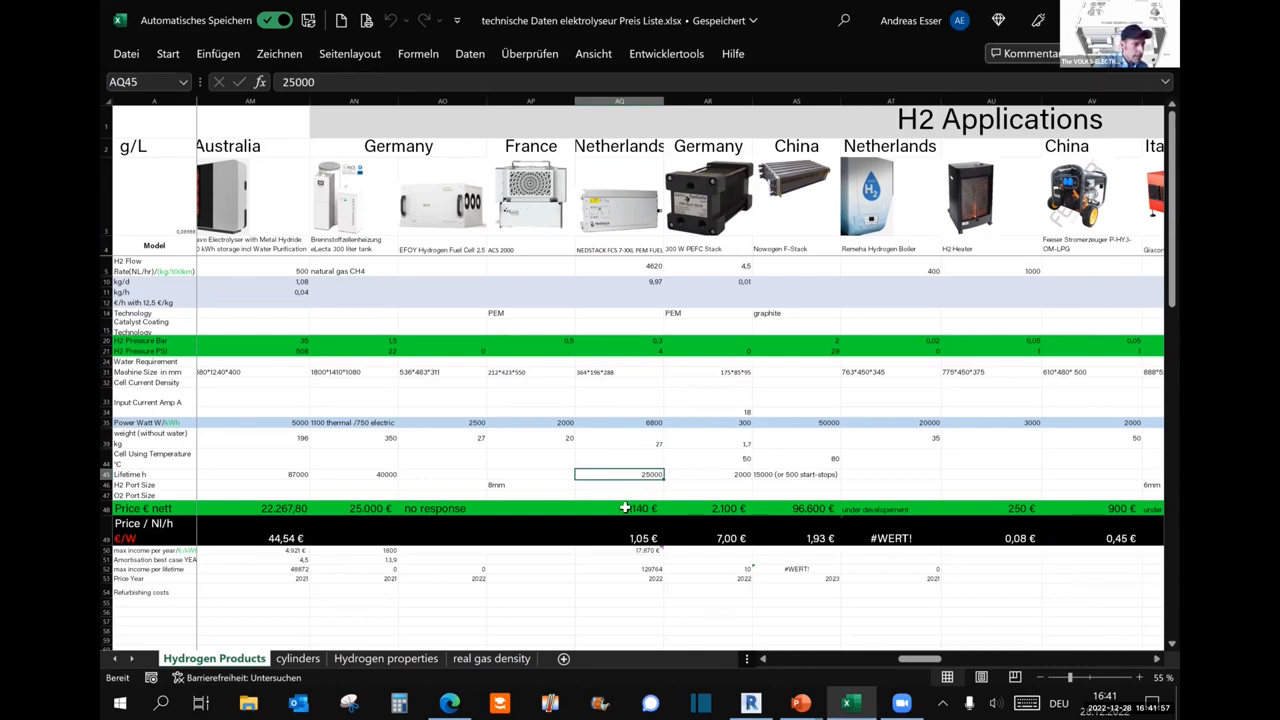
click(620, 508)
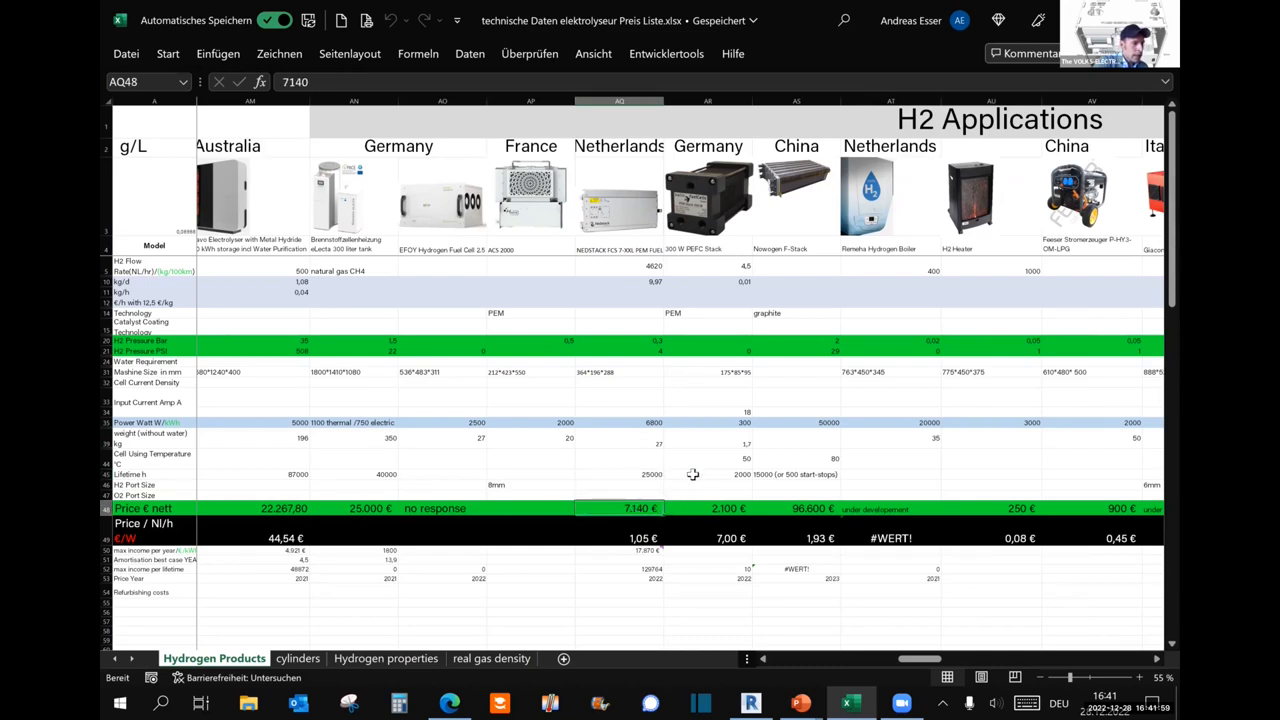
click(620, 474)
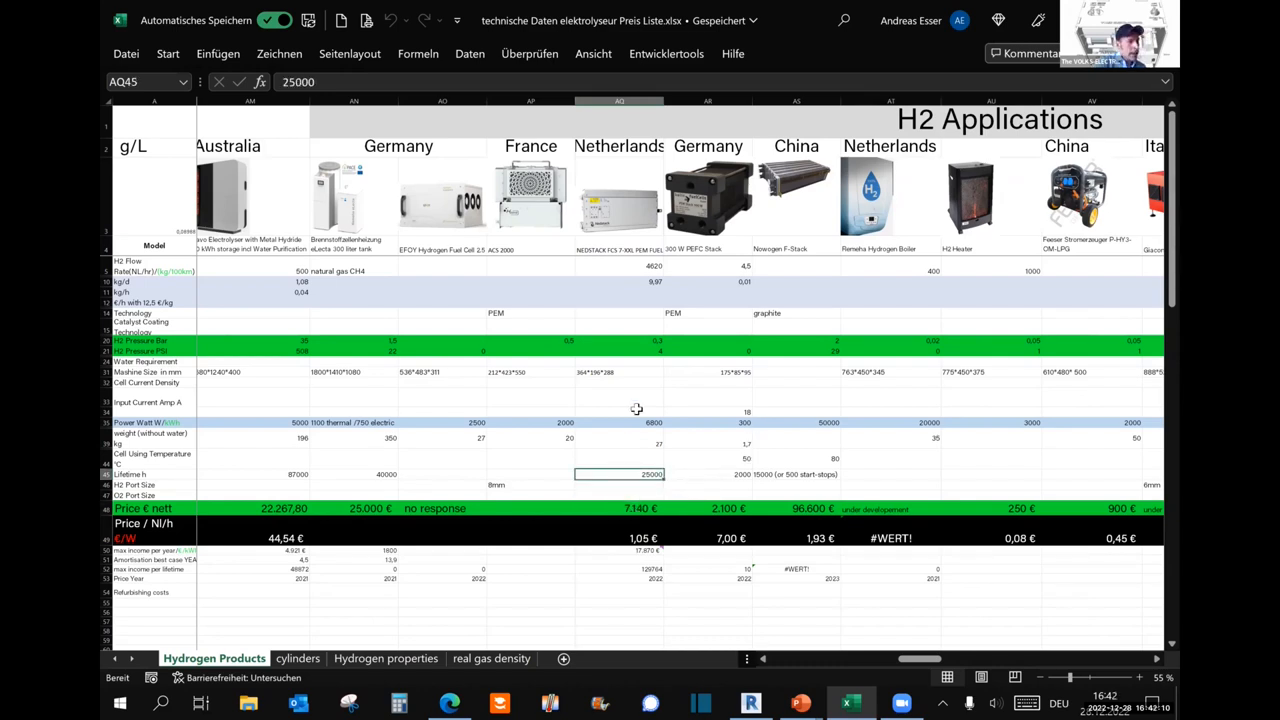
mouse_move(640, 424)
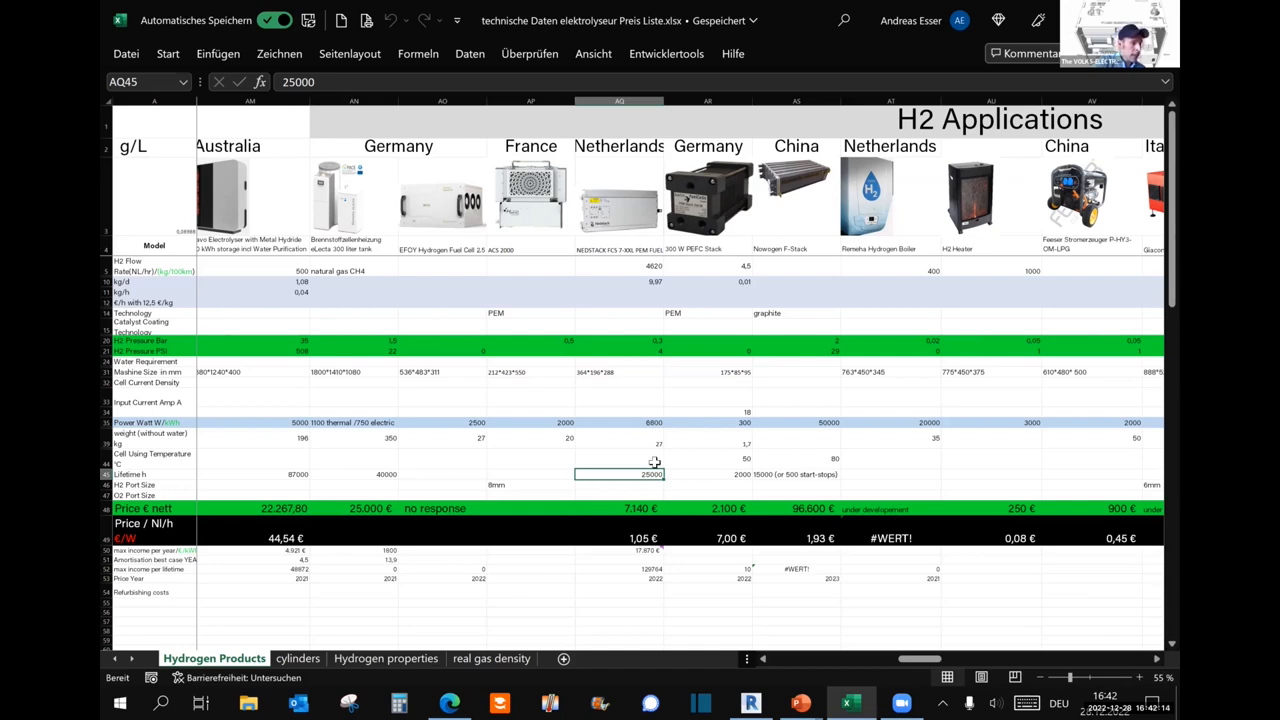
mouse_move(624, 460)
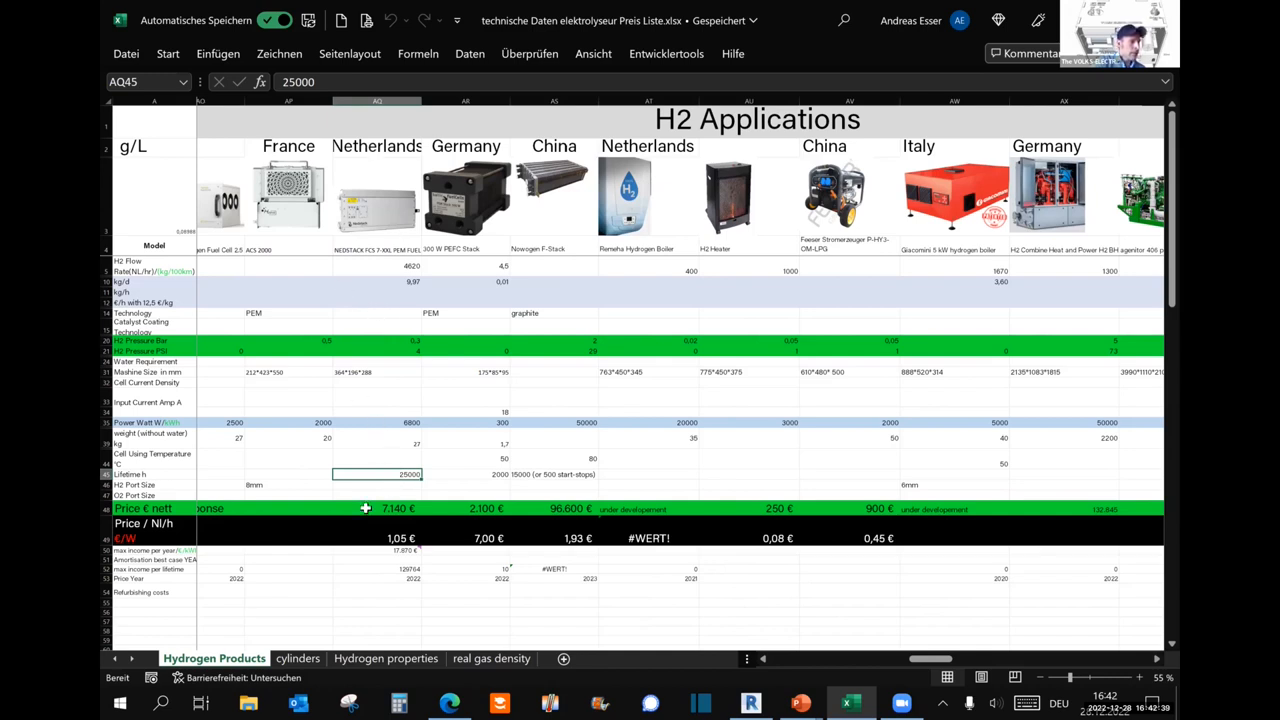
click(376, 508)
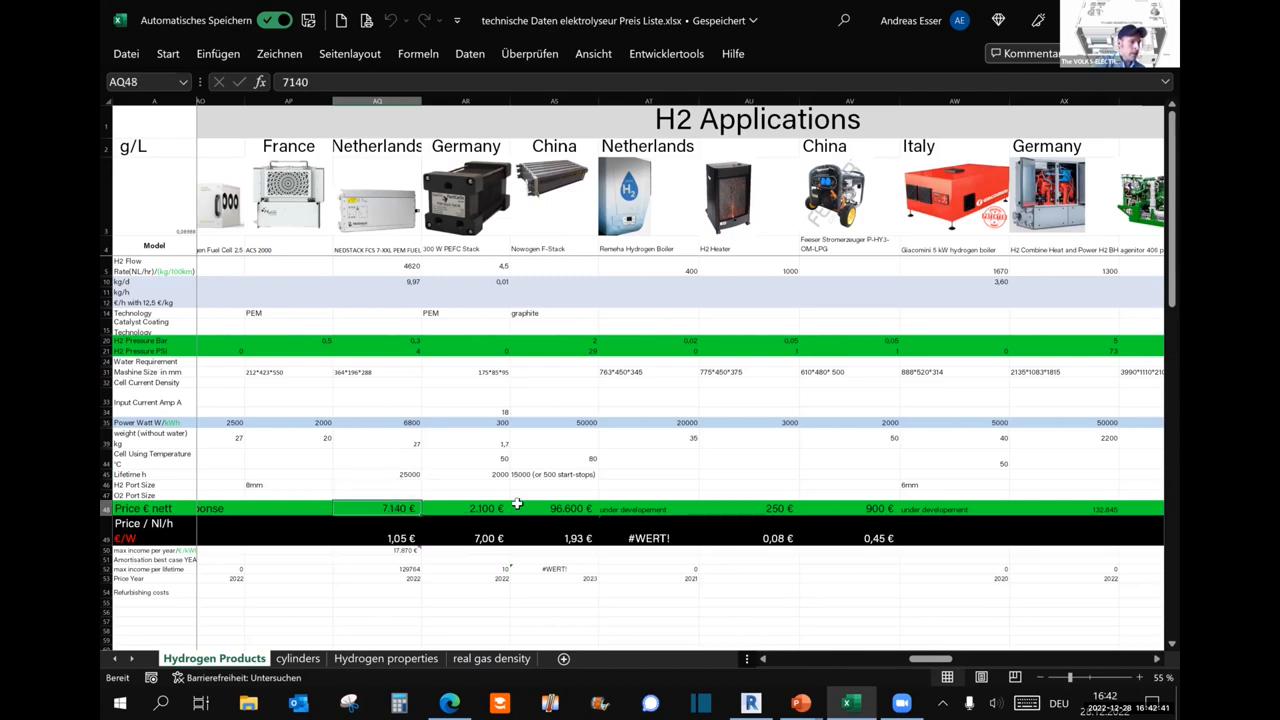
mouse_move(390, 280)
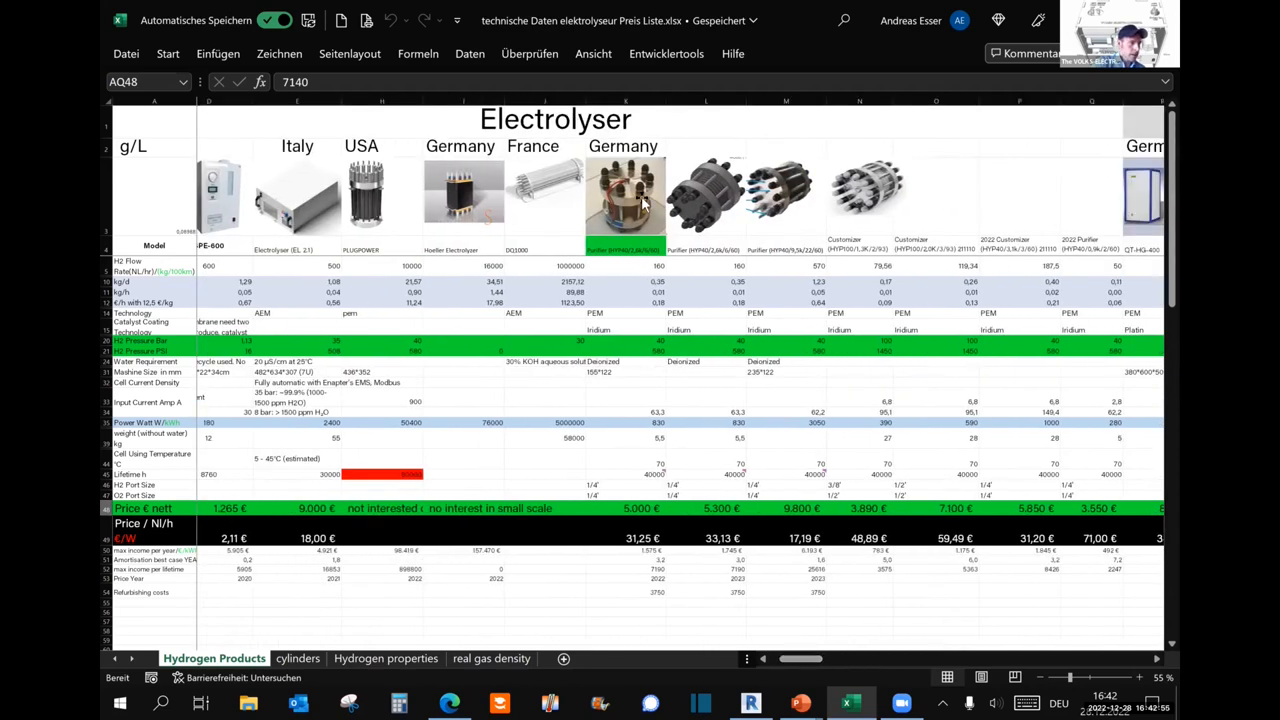
click(624, 196)
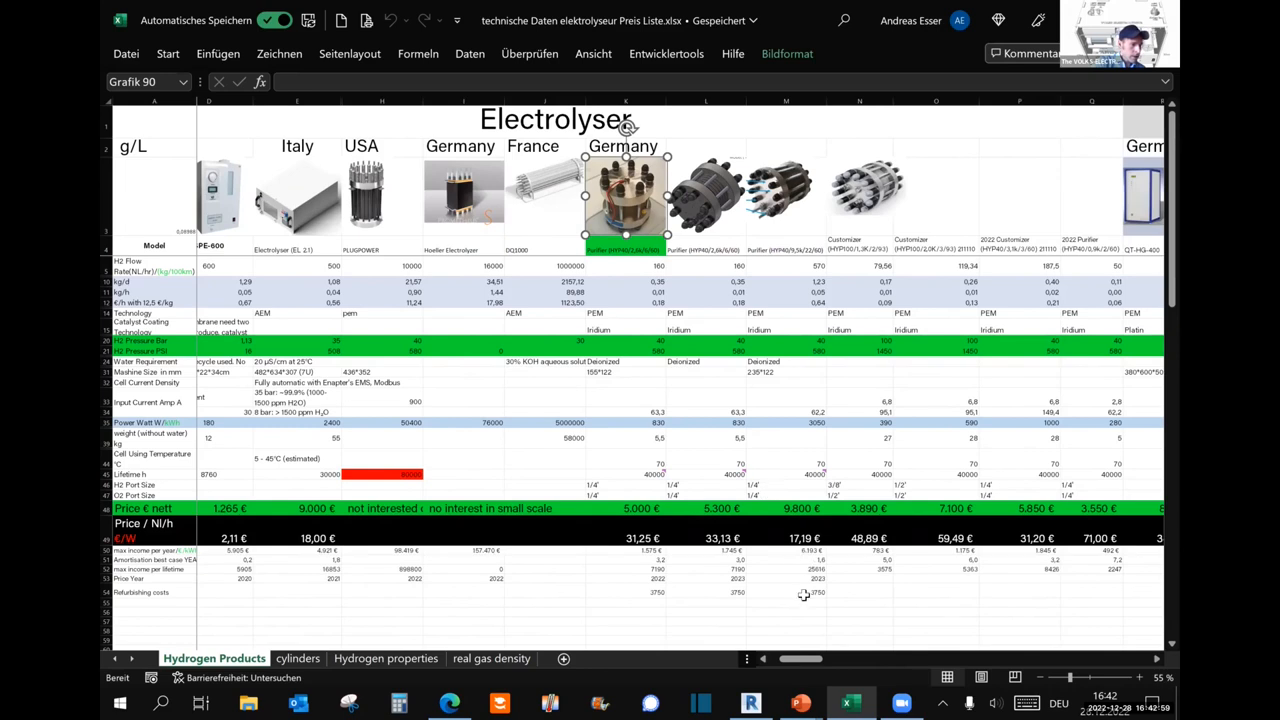
click(704, 592)
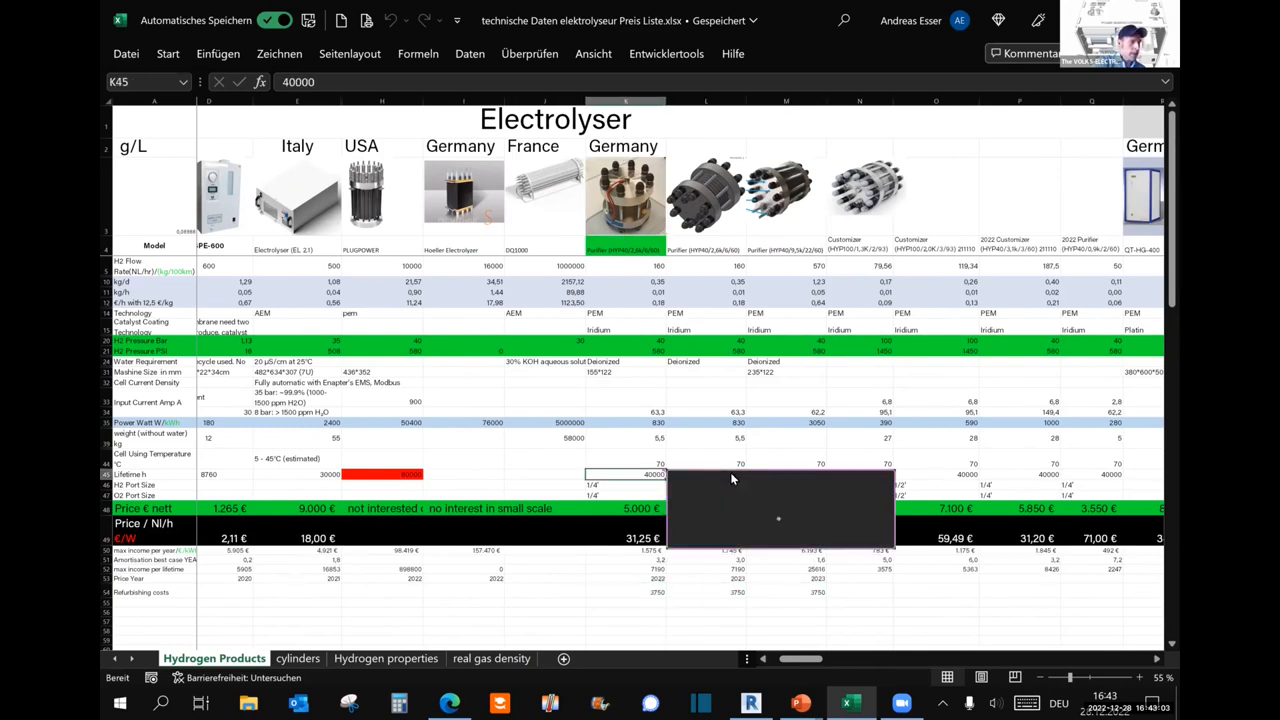
click(624, 460)
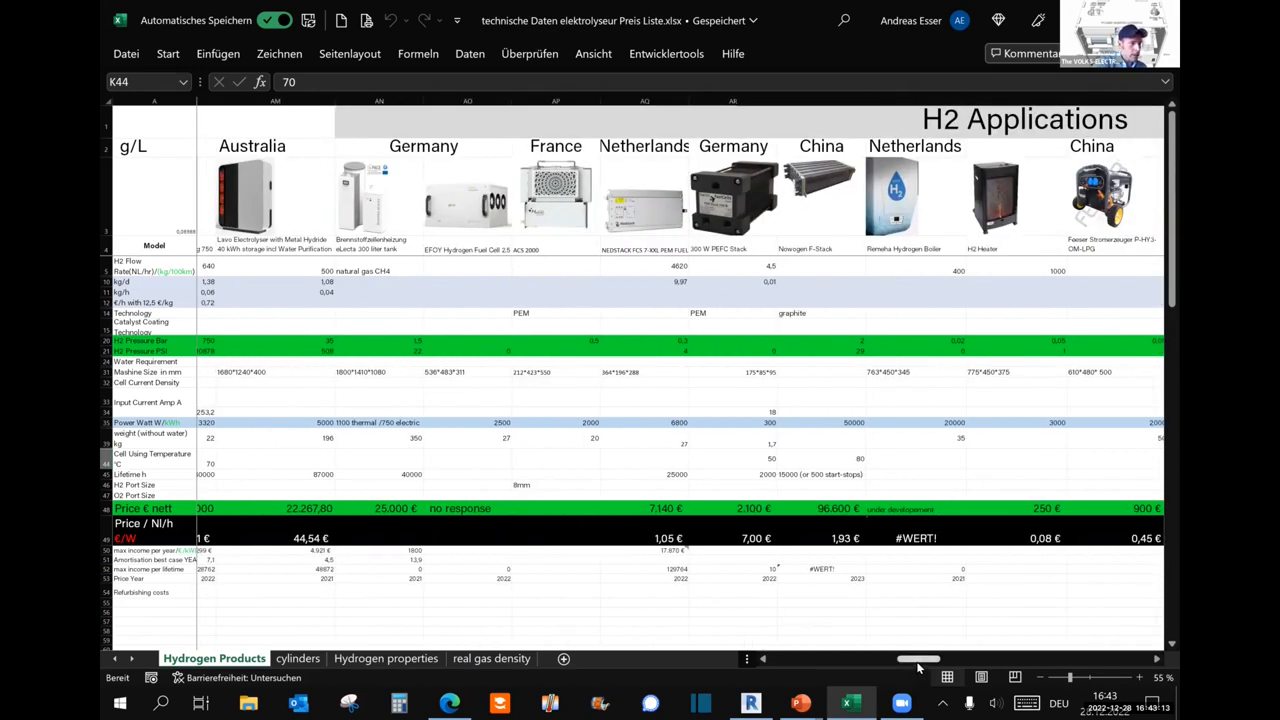
Scroll right through the H2 Applications section and select the temperature value of 80.
scroll(right, 3)
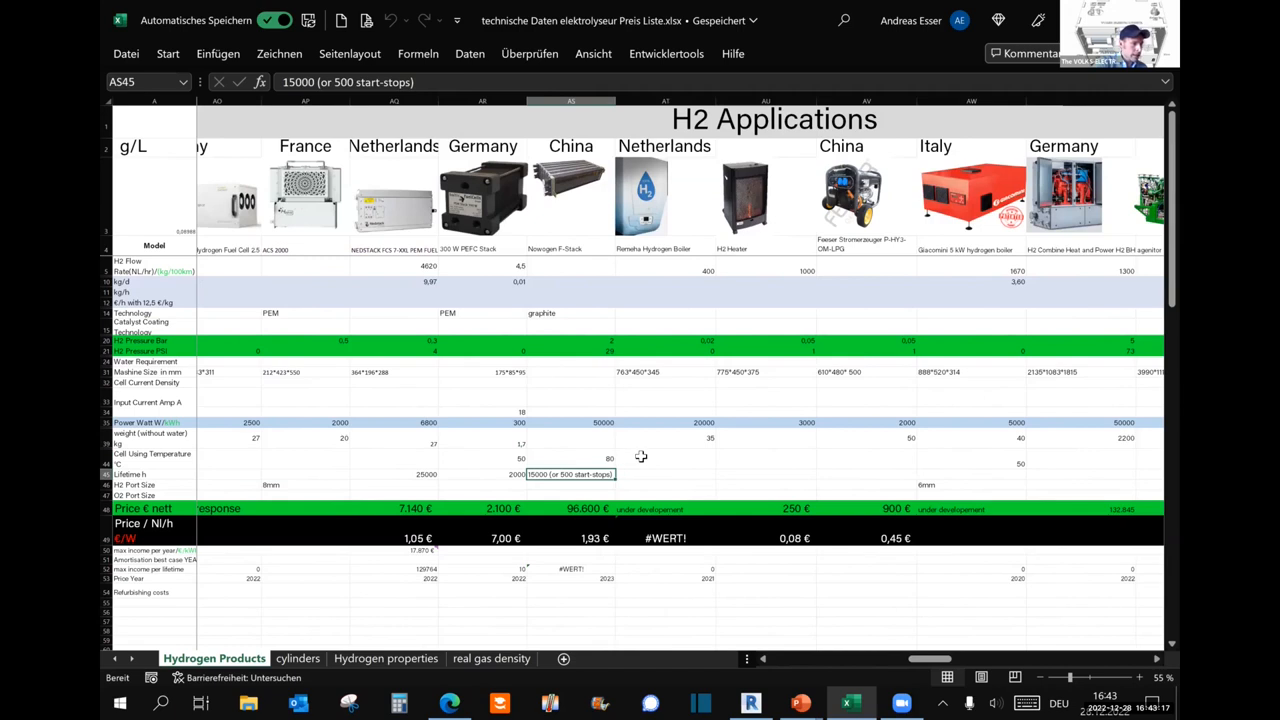
mouse_move(536, 156)
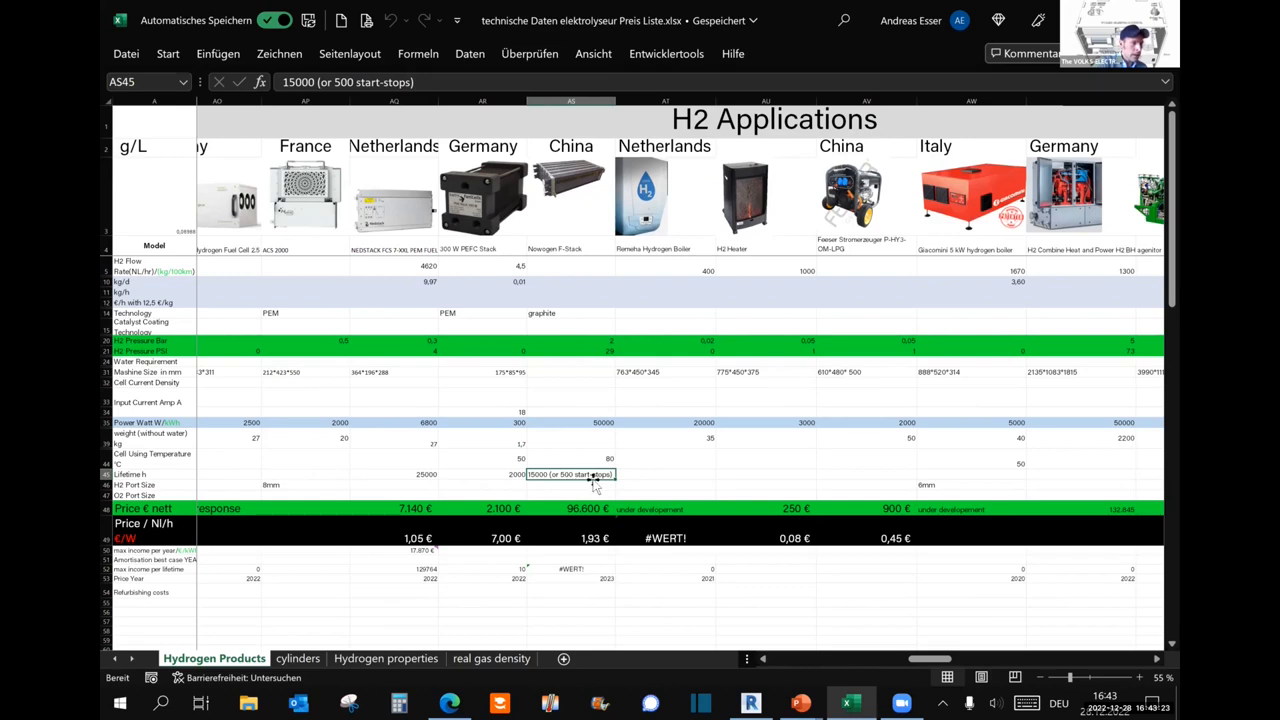
mouse_move(624, 476)
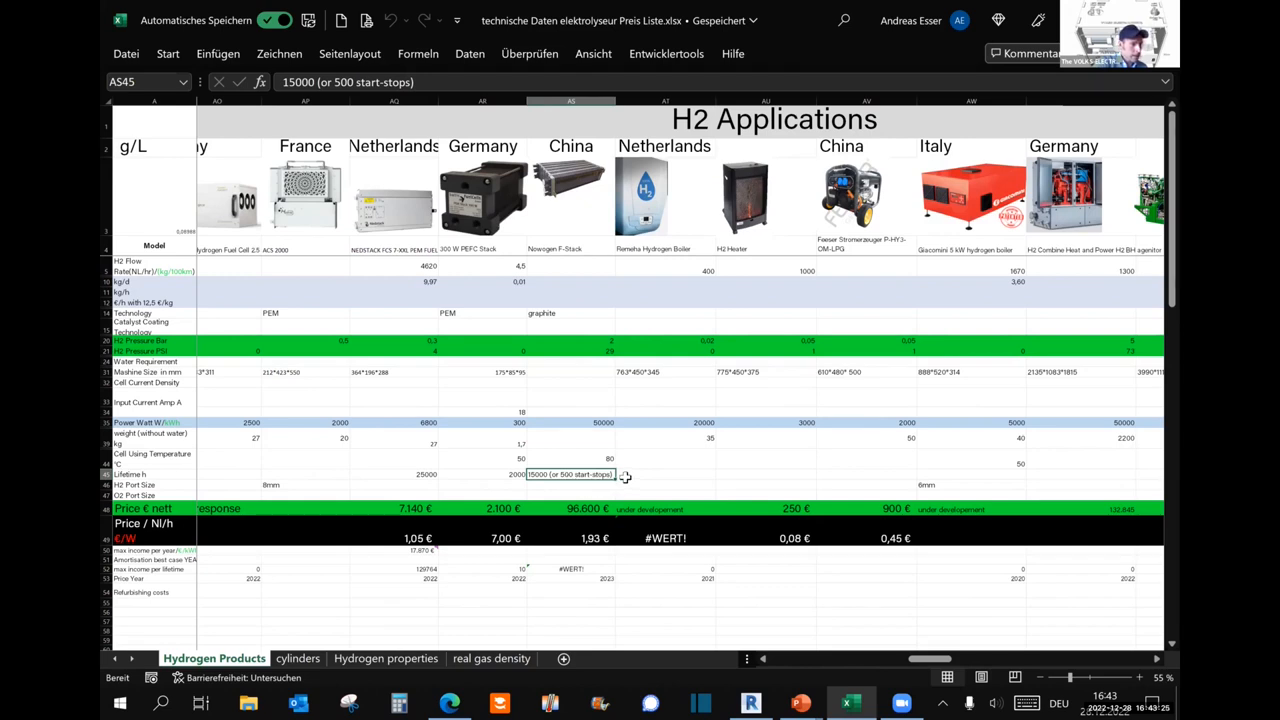
click(570, 458)
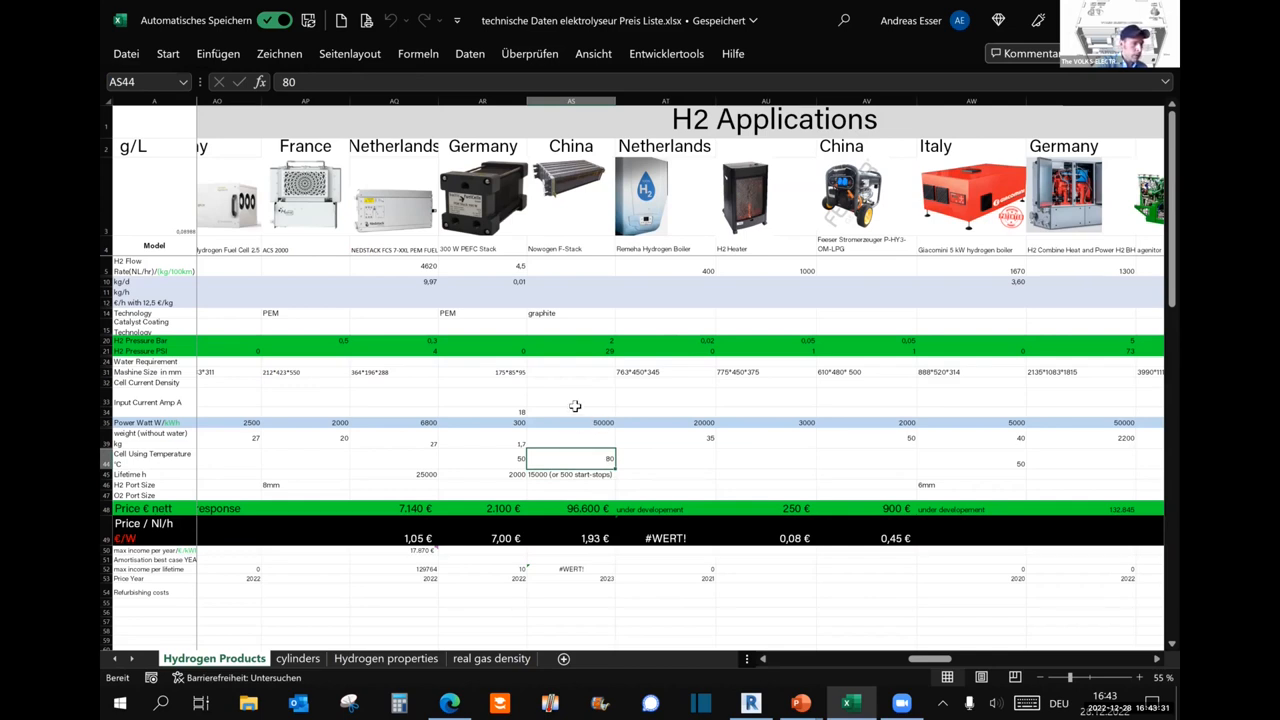
scroll(right, 3)
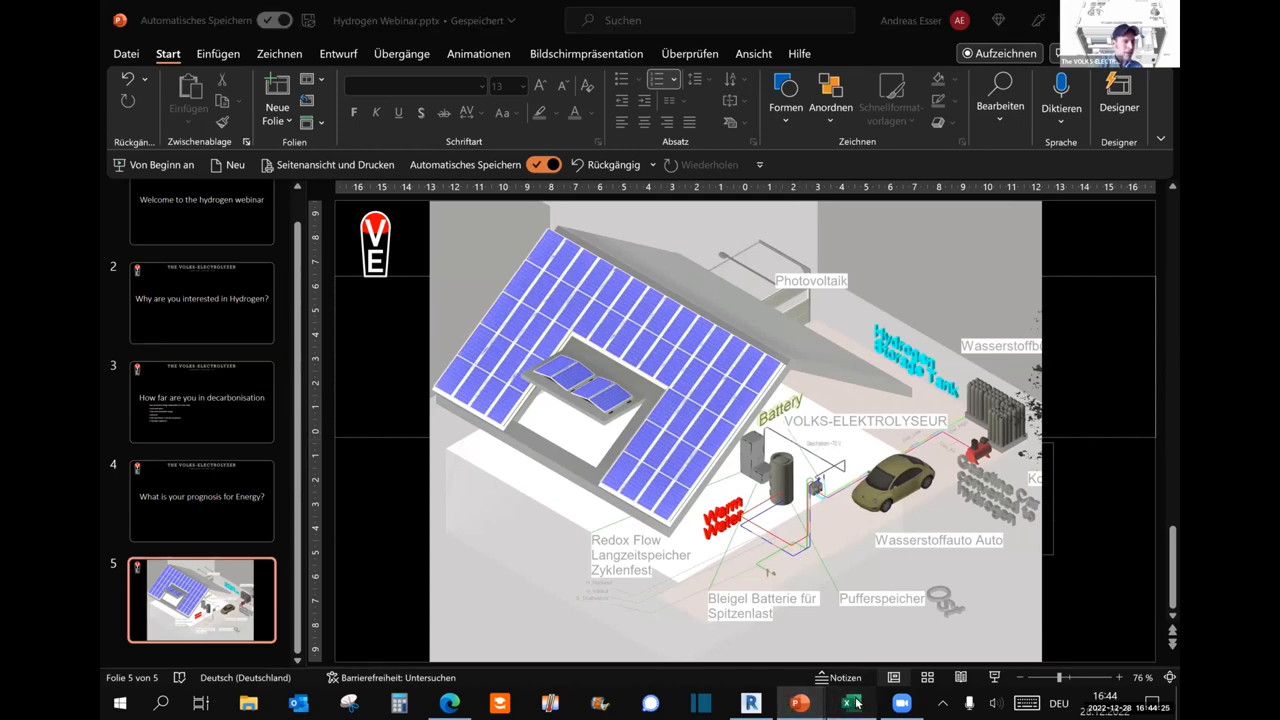
Return to the price list, select the German combined heat-and-power unit picture and check its 321000 price.
click(848, 704)
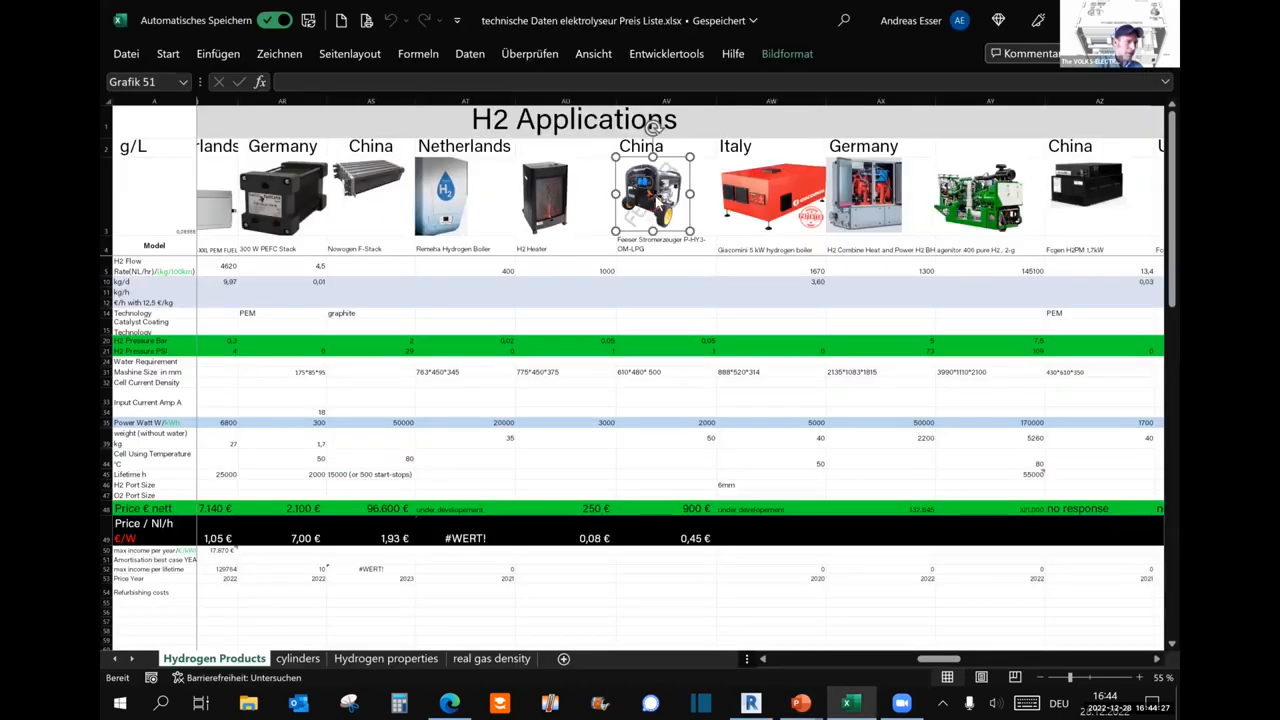
mouse_move(672, 246)
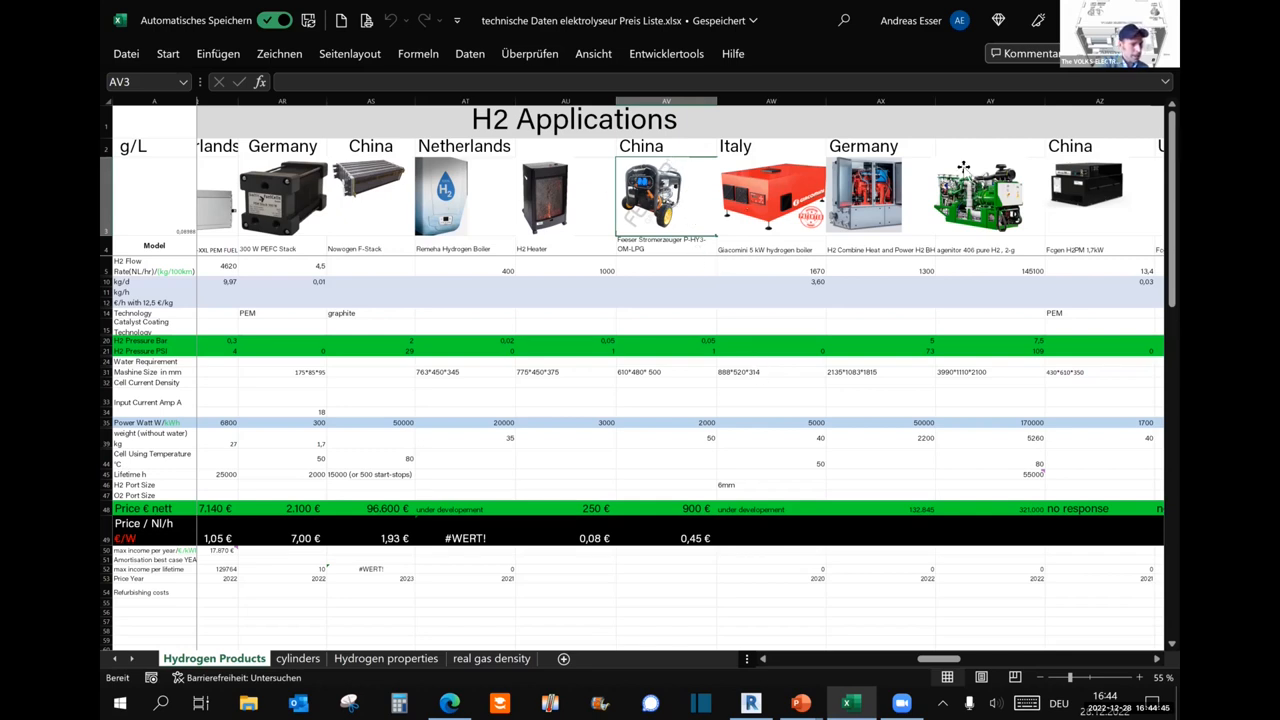
click(978, 196)
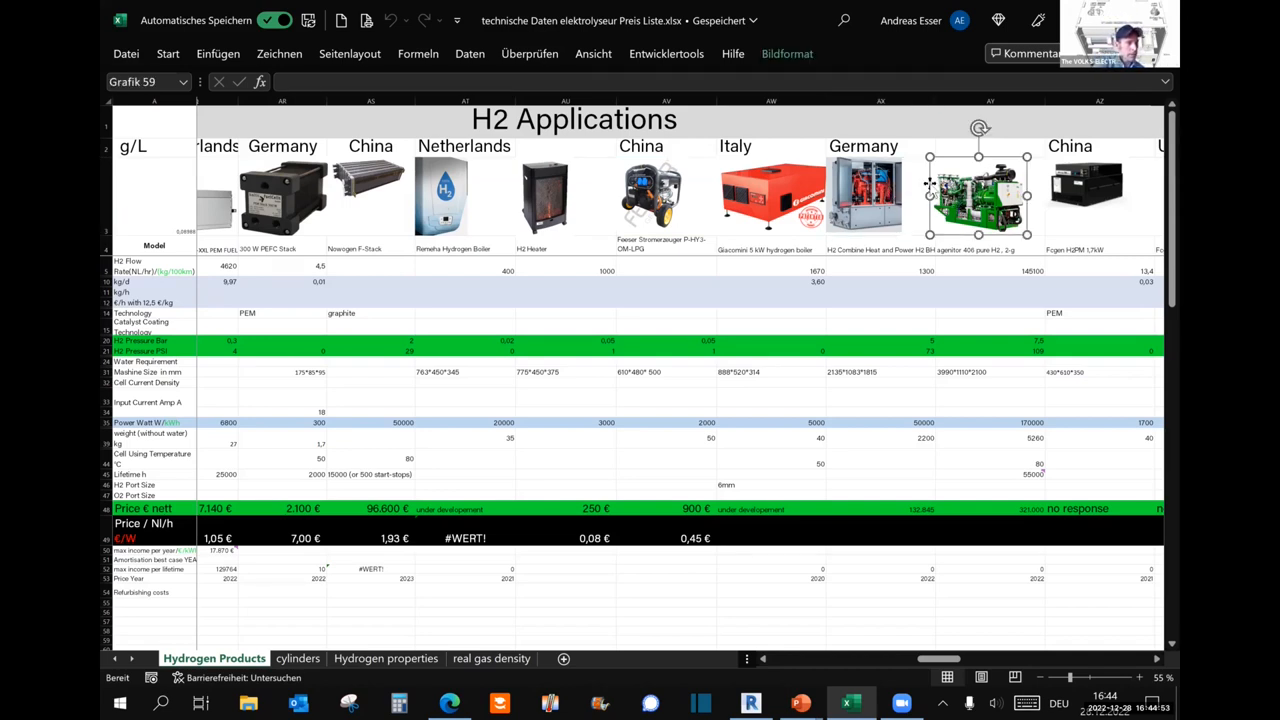
click(880, 190)
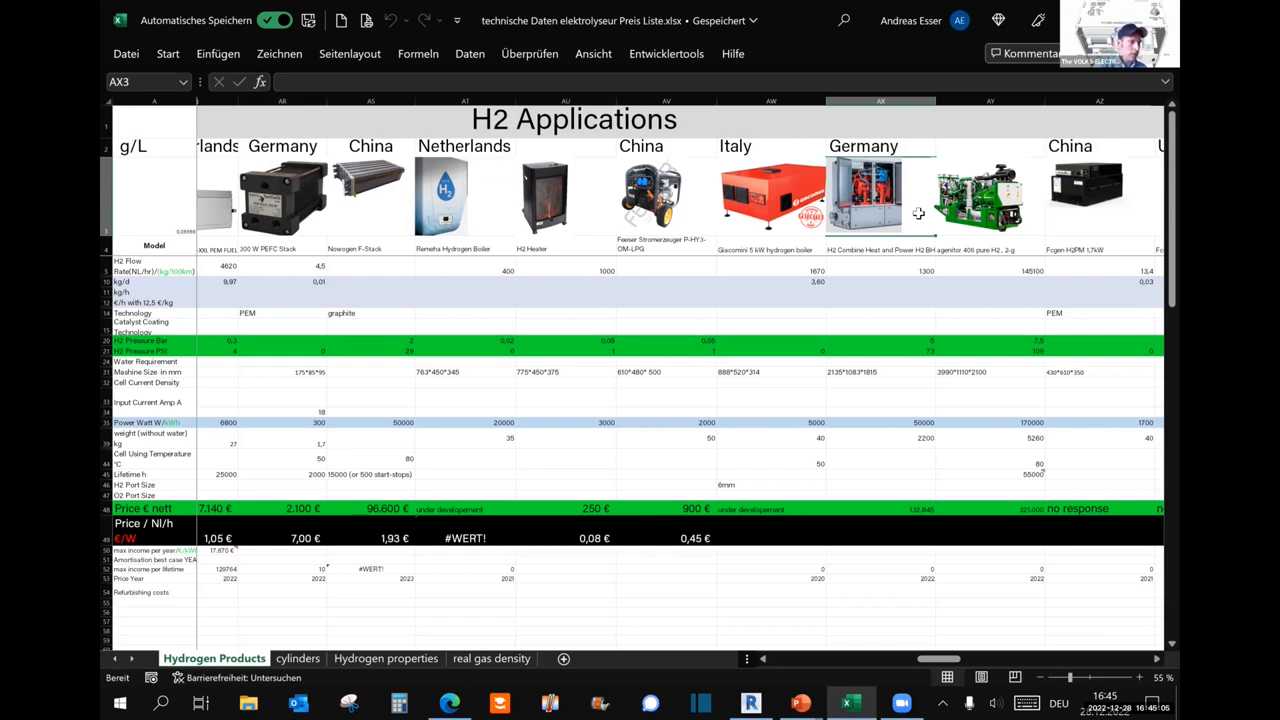
mouse_move(990, 162)
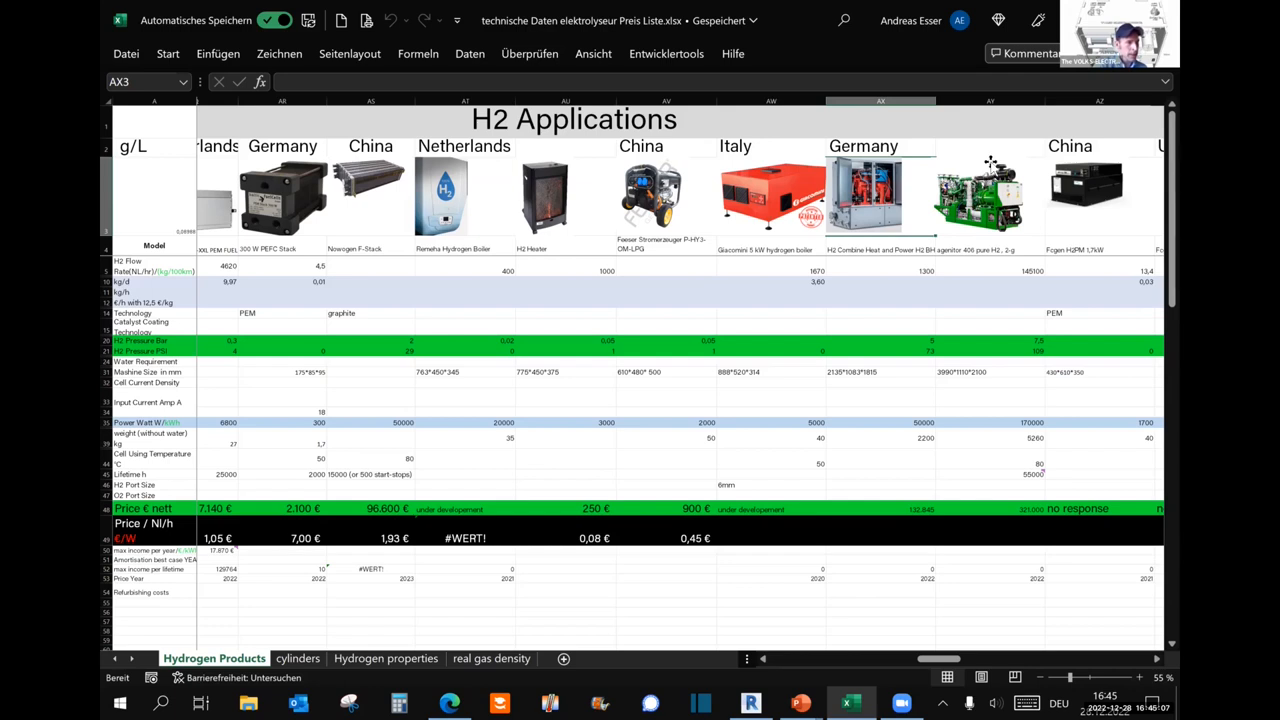
click(978, 196)
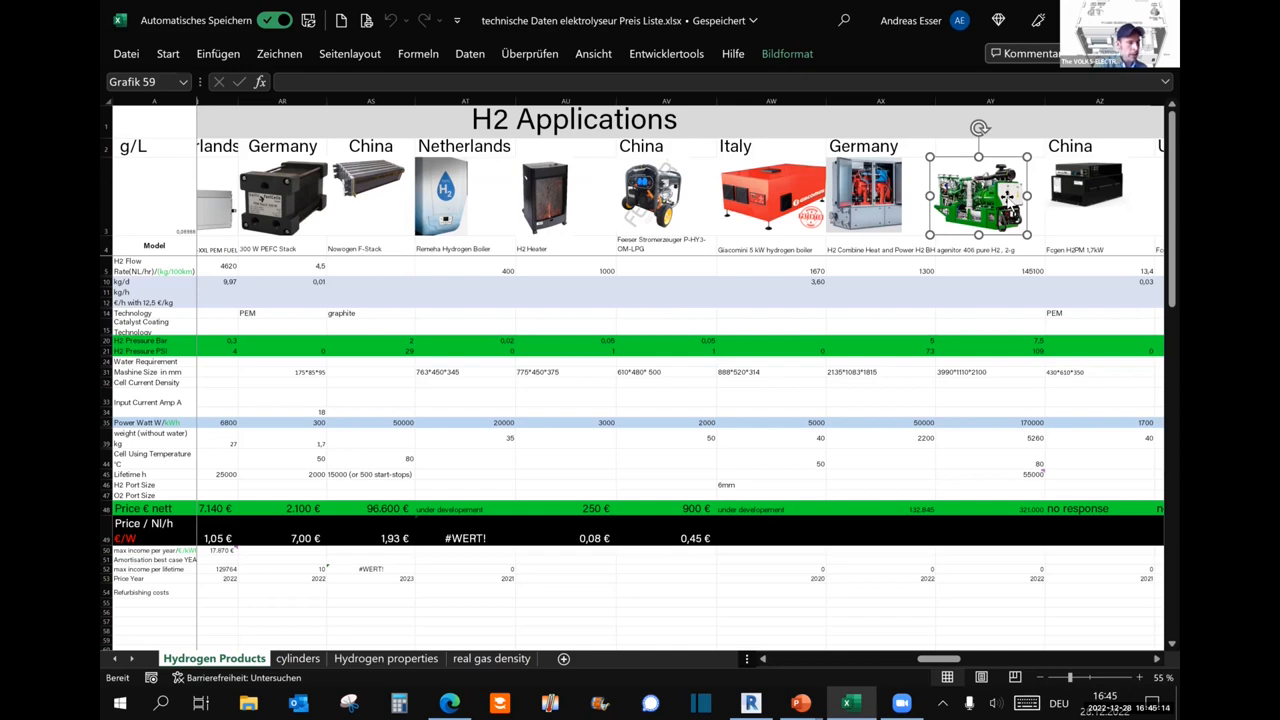
mouse_move(904, 210)
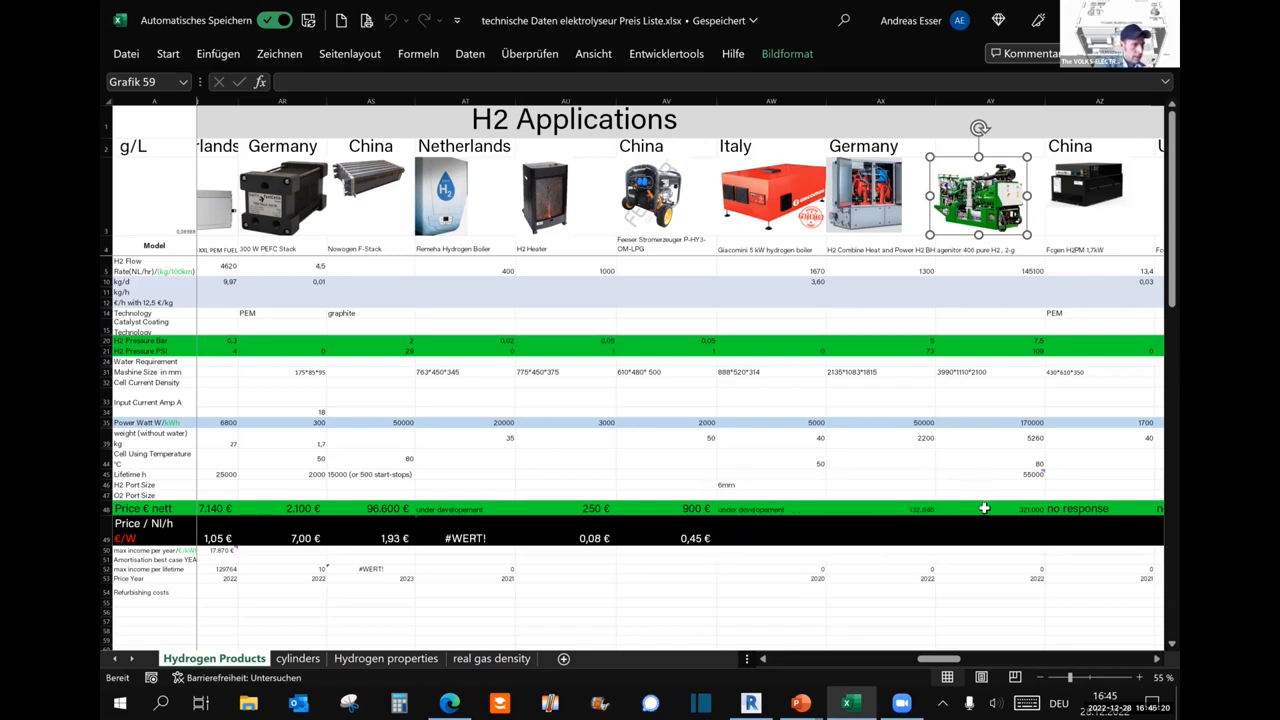
click(1024, 510)
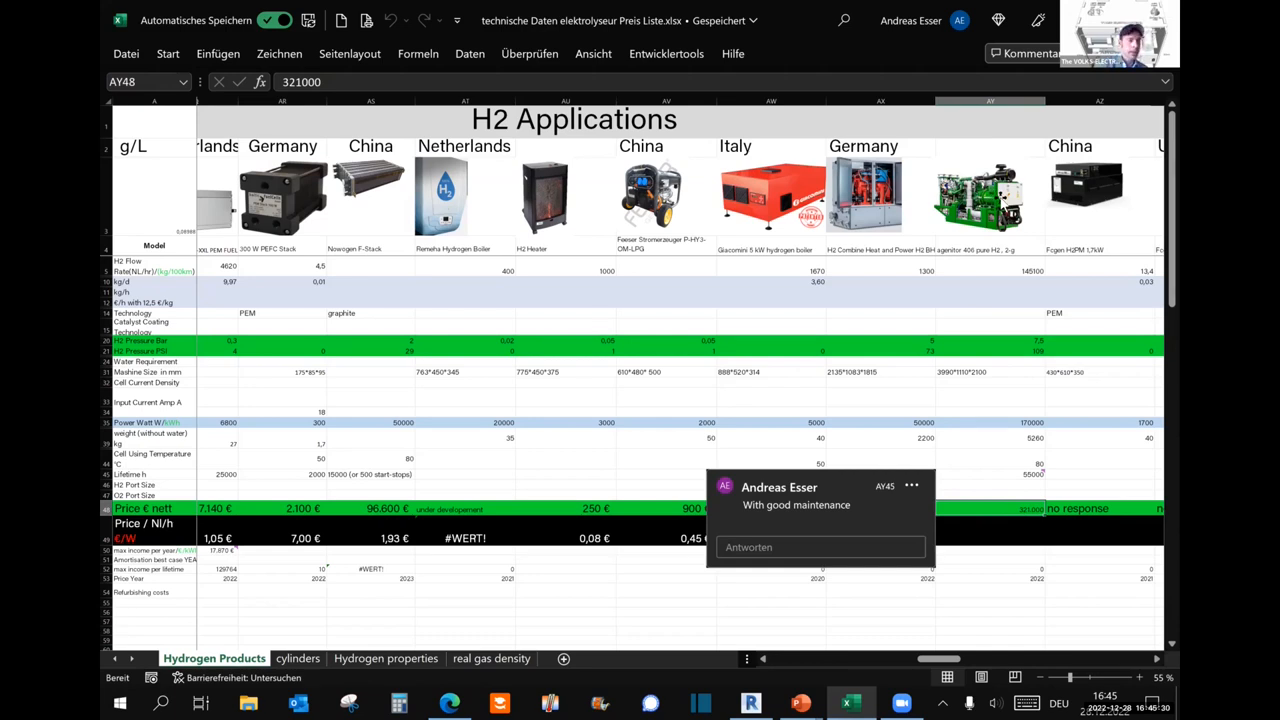
mouse_move(992, 360)
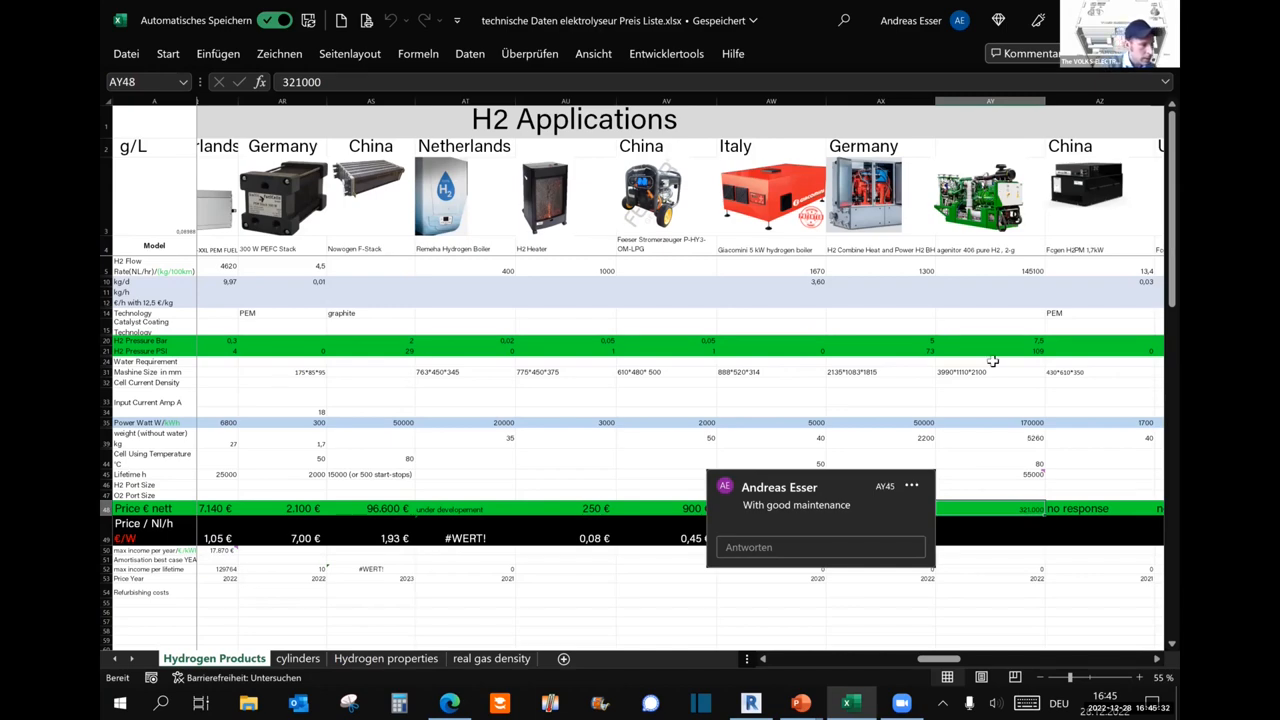
Switch via the taskbar to the Volks-Elektrolyseur presentation and then the website's members map.
click(800, 704)
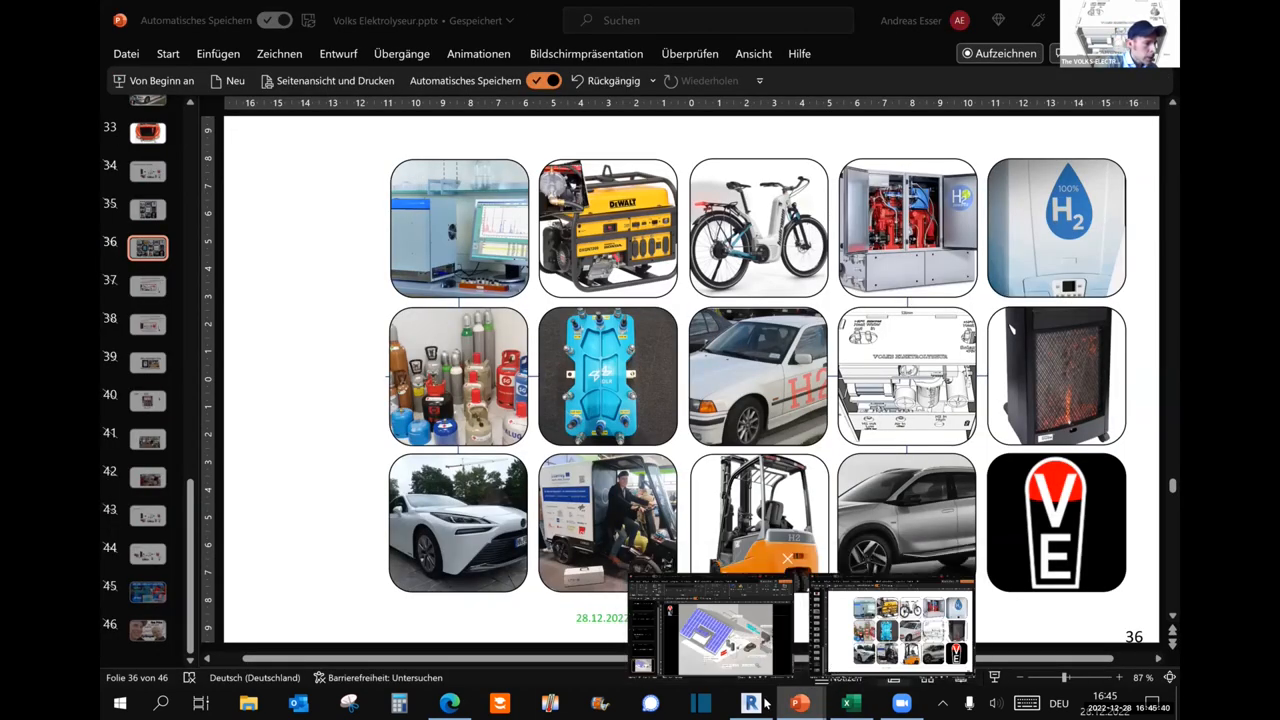
click(448, 704)
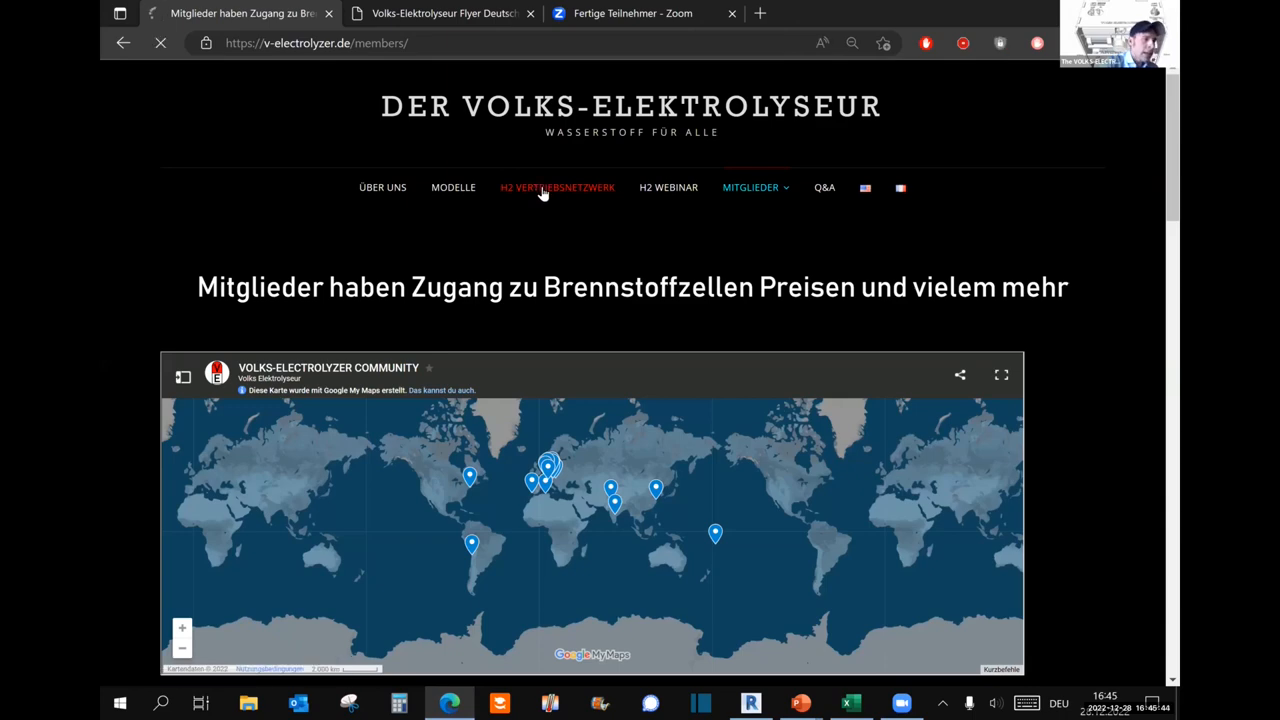
Open the H2 VERTRIEBSNETZWERK page and scroll down to the producer–consumer community diagram.
click(556, 188)
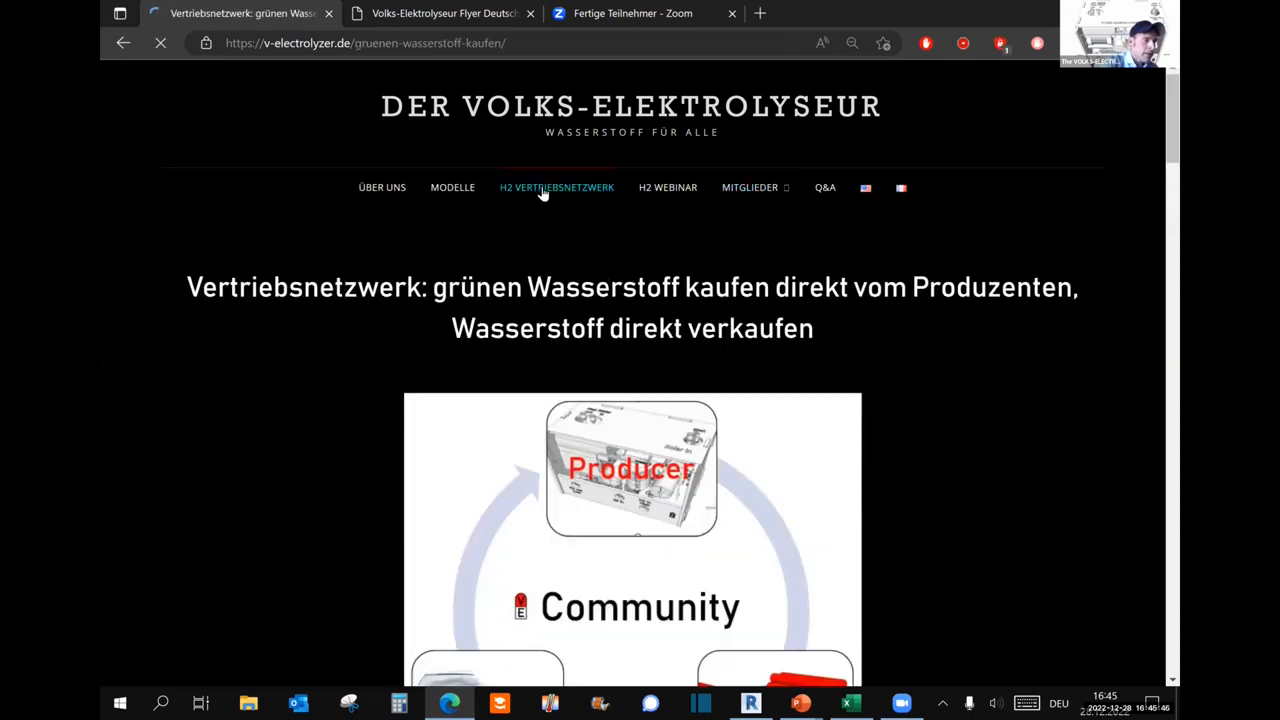
scroll(down, 3)
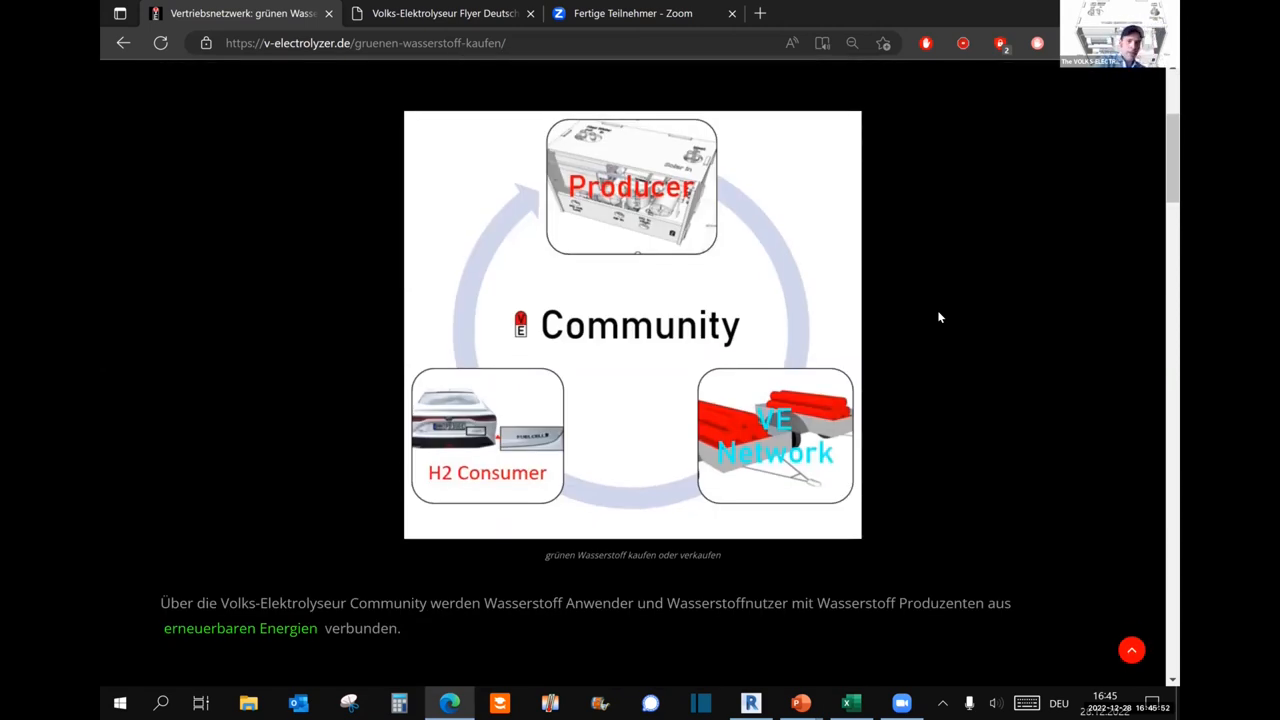
mouse_move(922, 312)
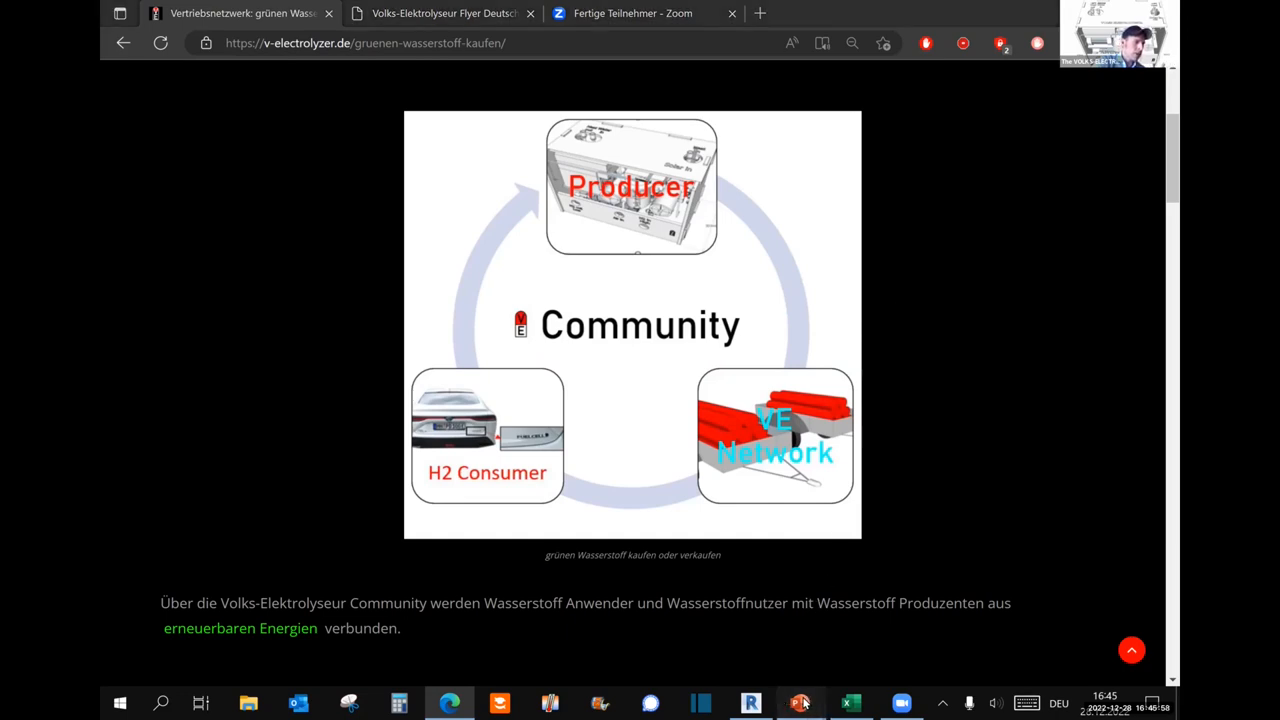
mouse_move(800, 704)
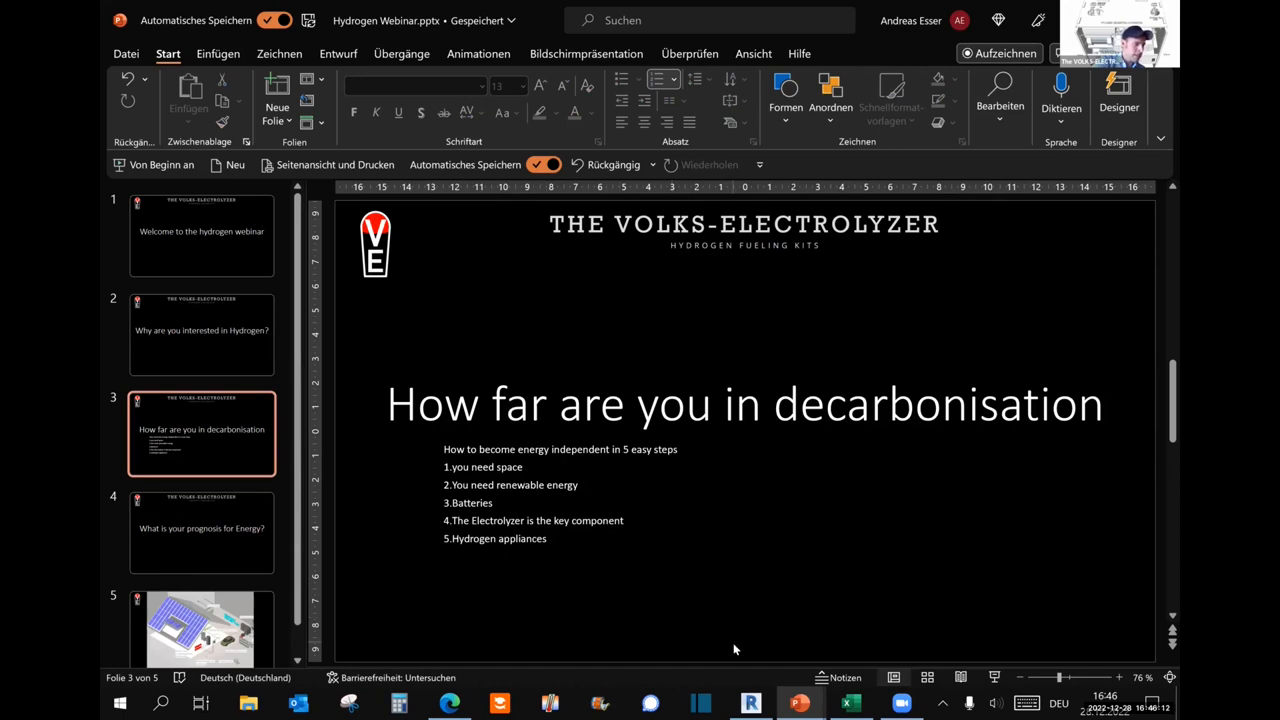
mouse_move(448, 702)
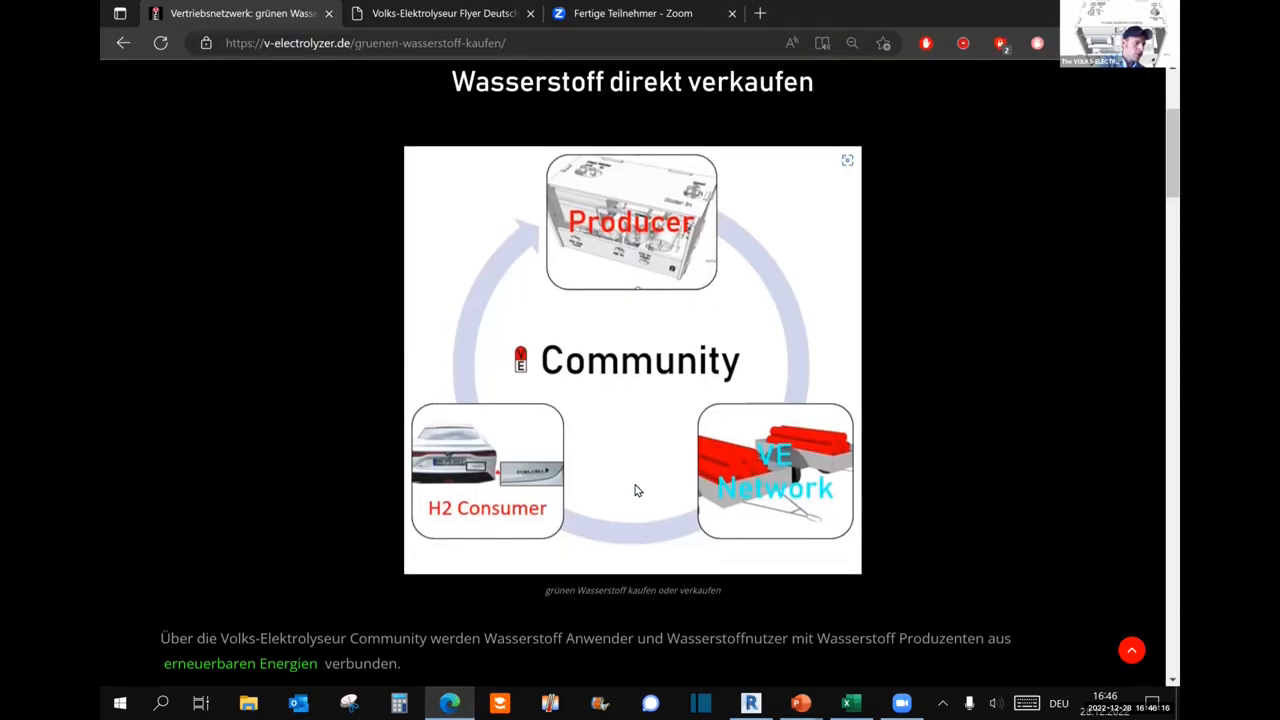
Scroll through the green-hydrogen uses list, then bring the H2 Applications price sheet back up.
scroll(down, 3)
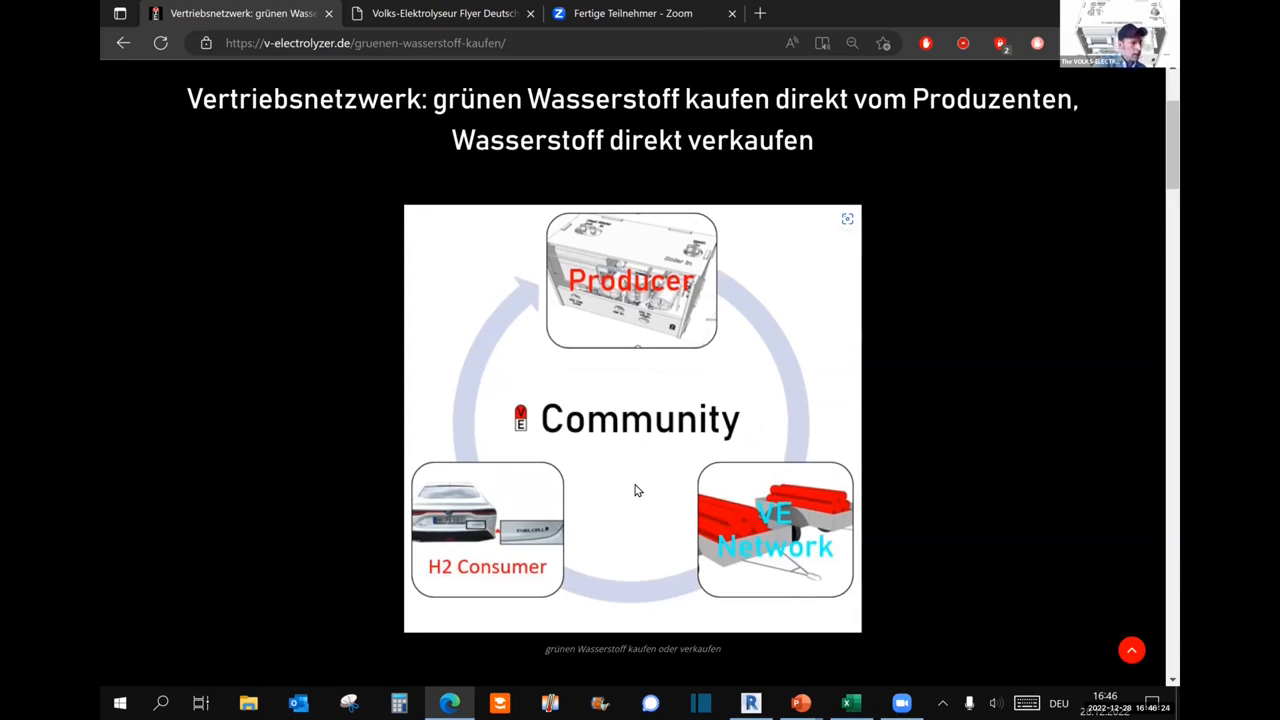
mouse_move(716, 328)
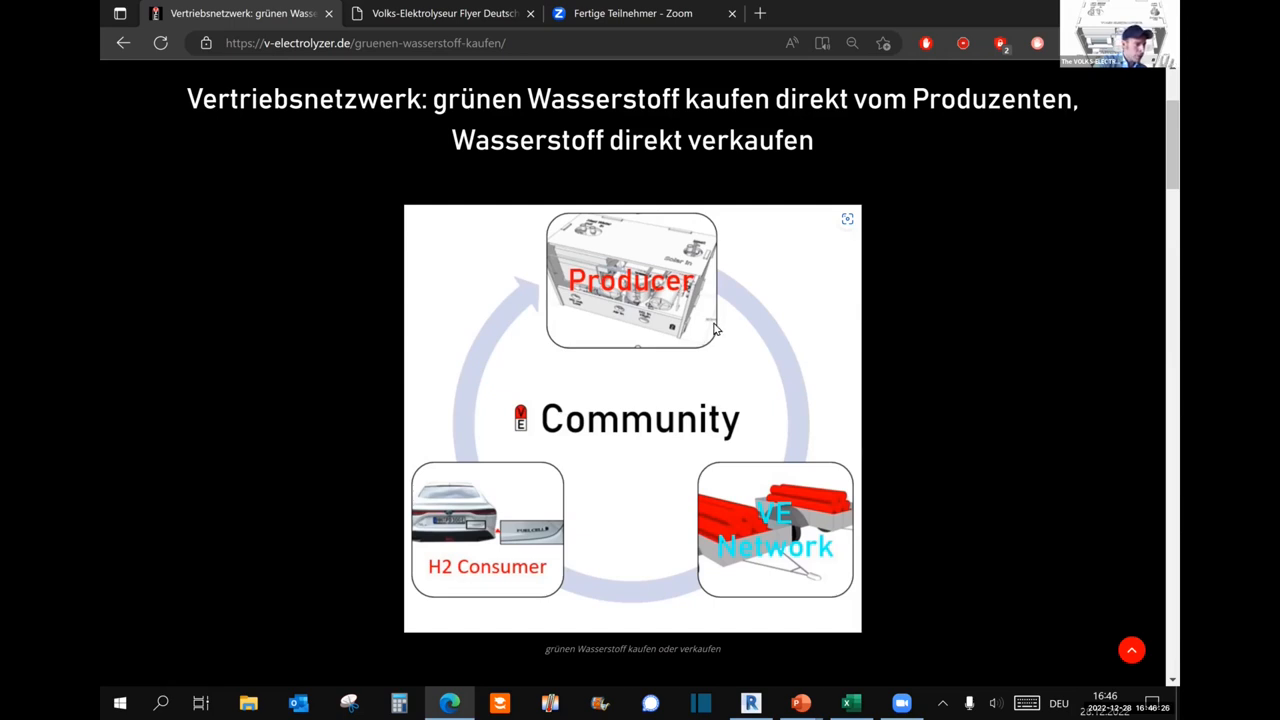
mouse_move(736, 516)
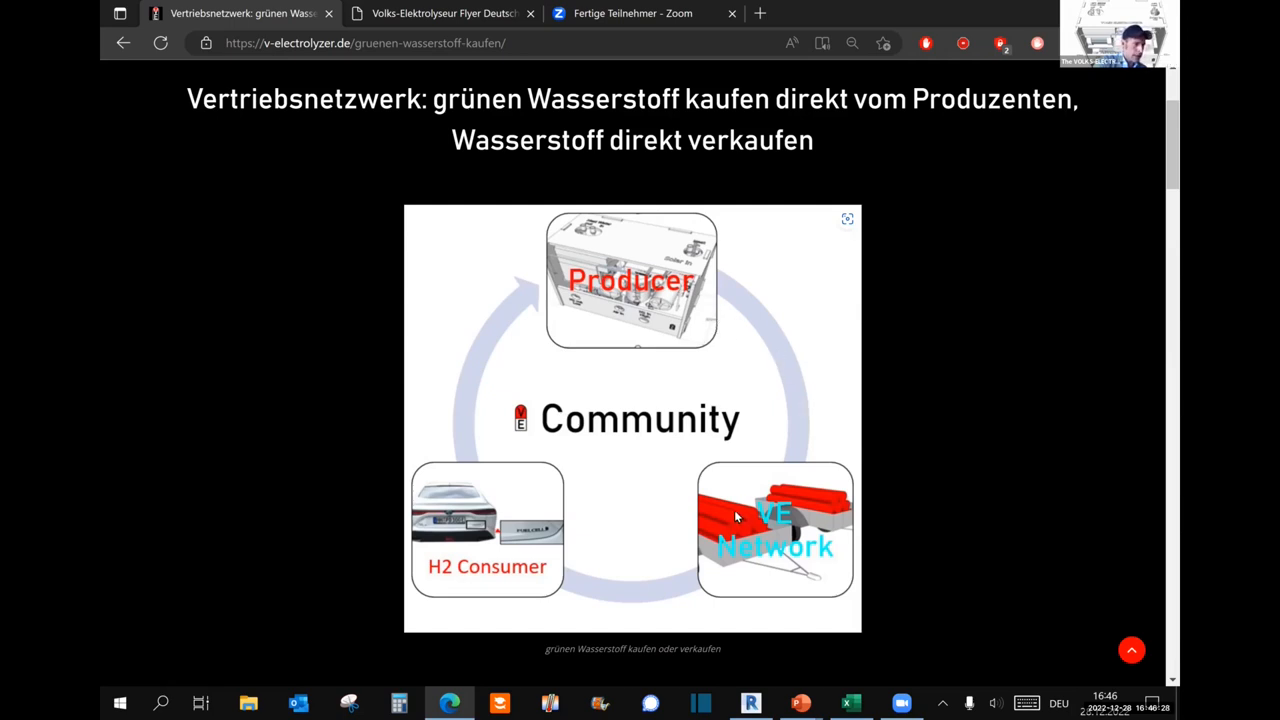
mouse_move(776, 550)
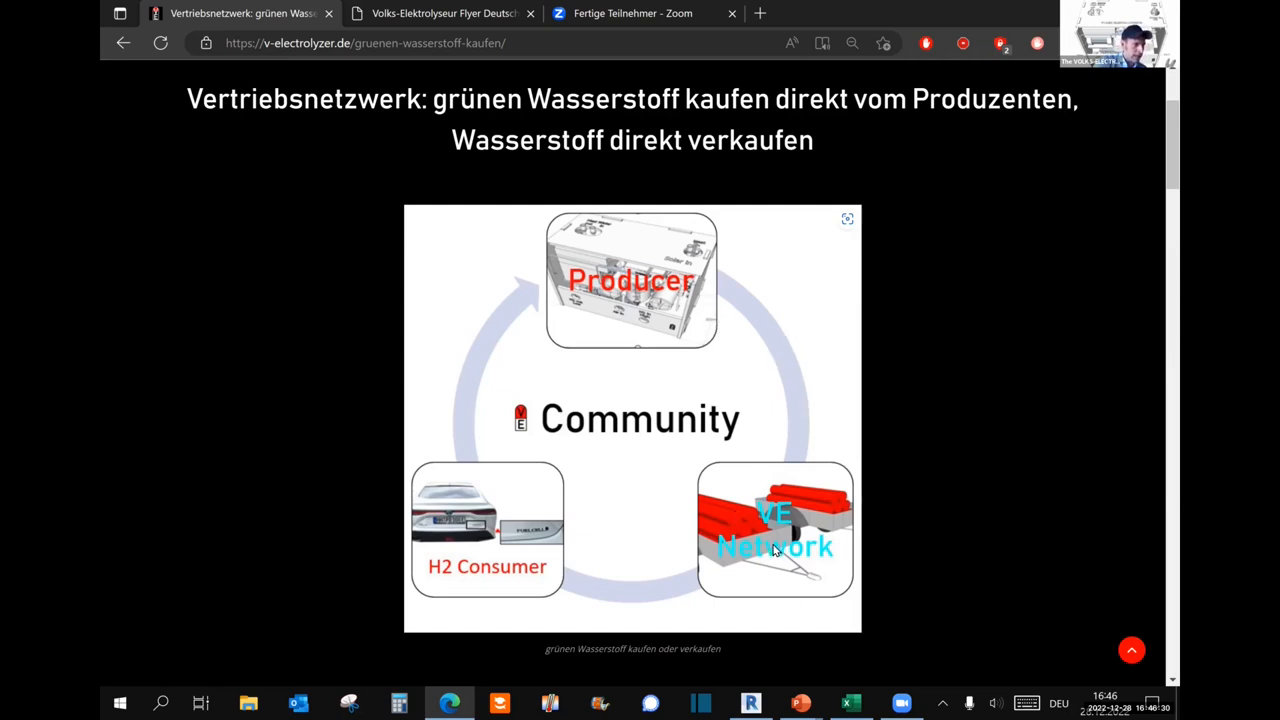
scroll(down, 3)
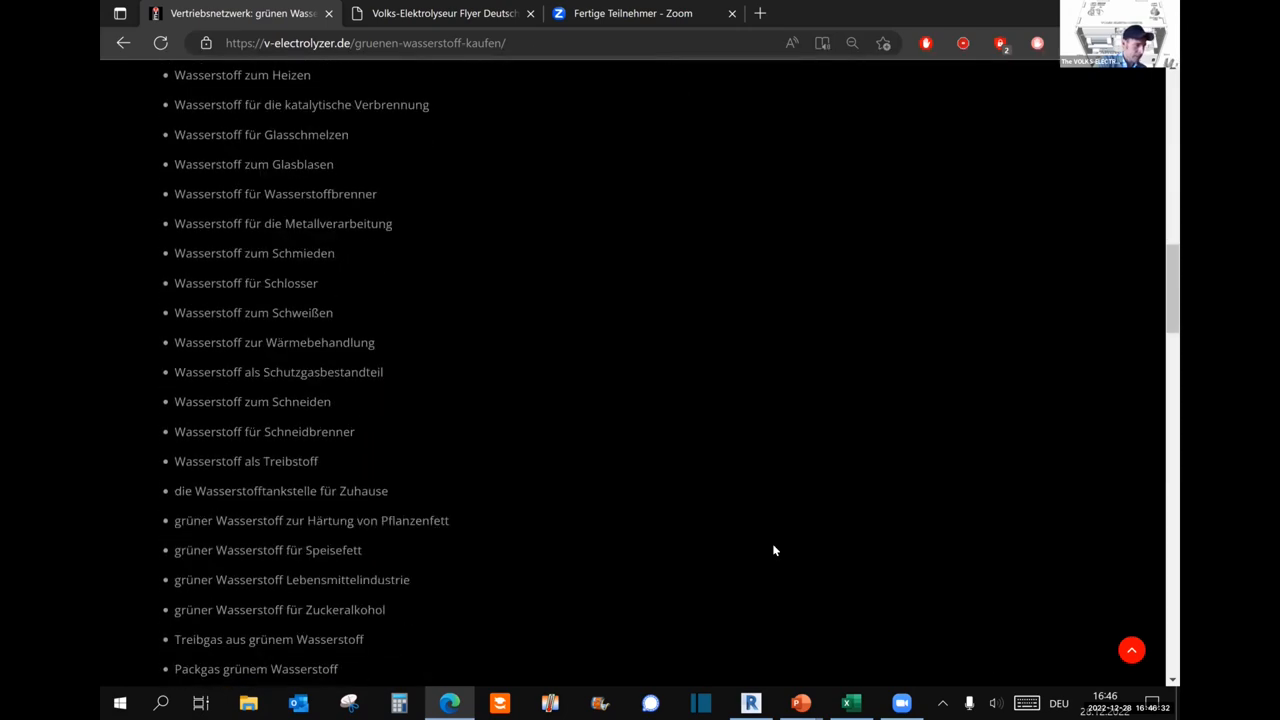
scroll(up, 3)
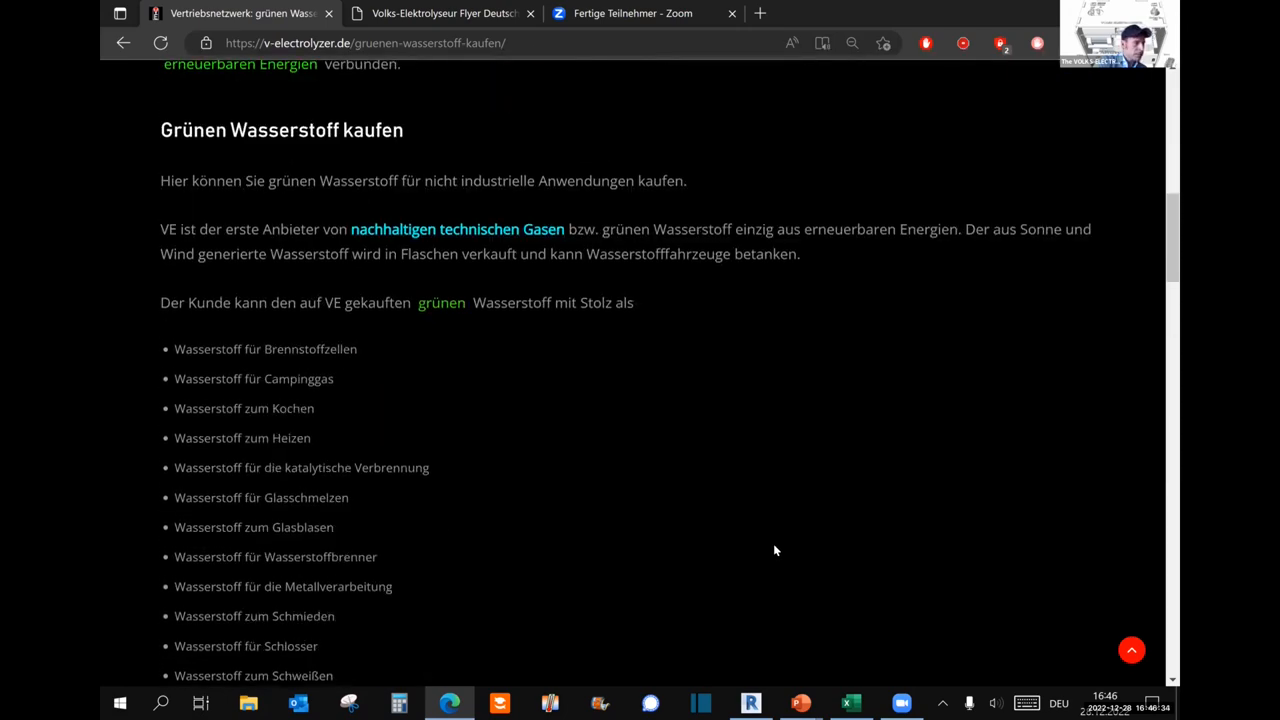
scroll(down, 3)
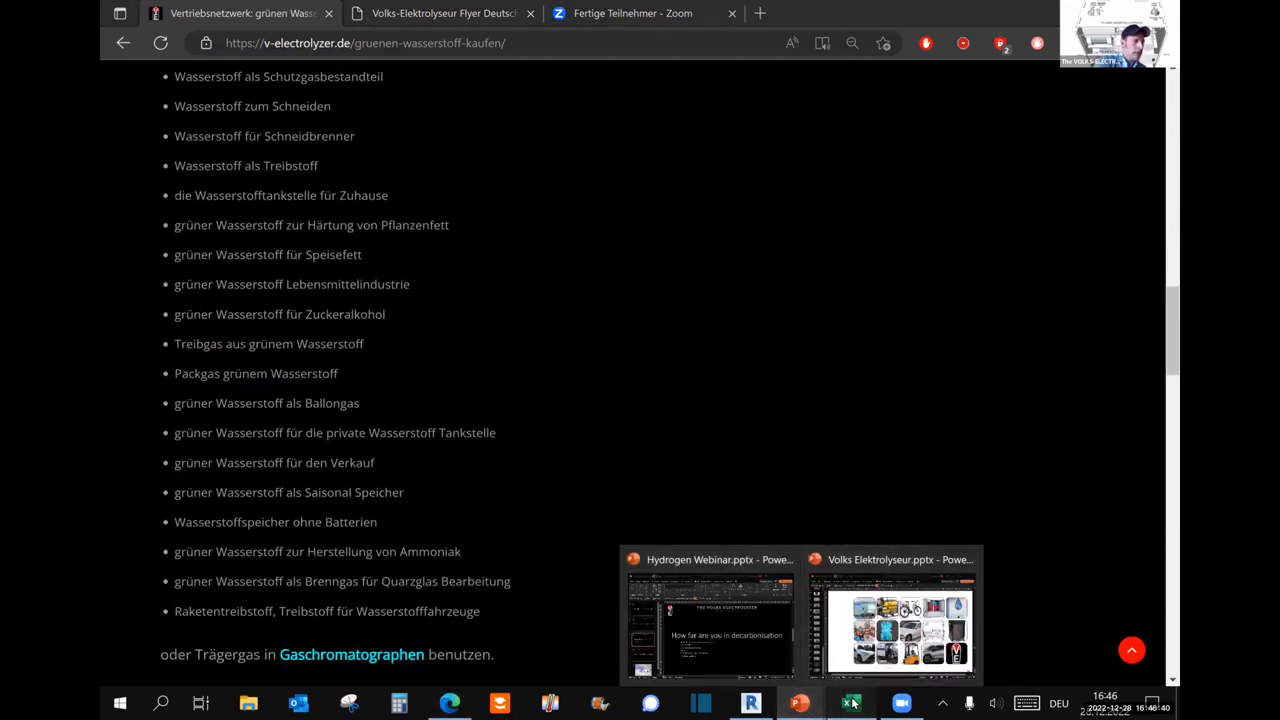
click(848, 704)
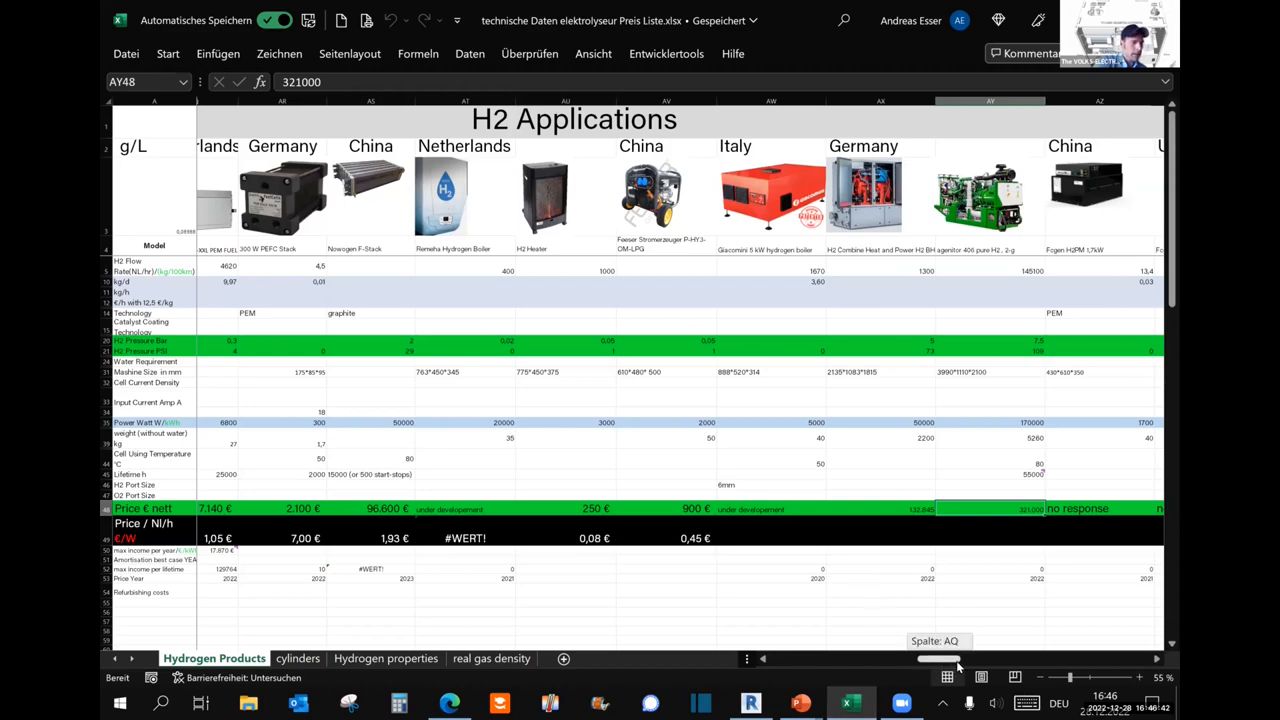
Scroll across fueling systems to a compressor price entry, then switch to the cylinders sheet.
scroll(right, 3)
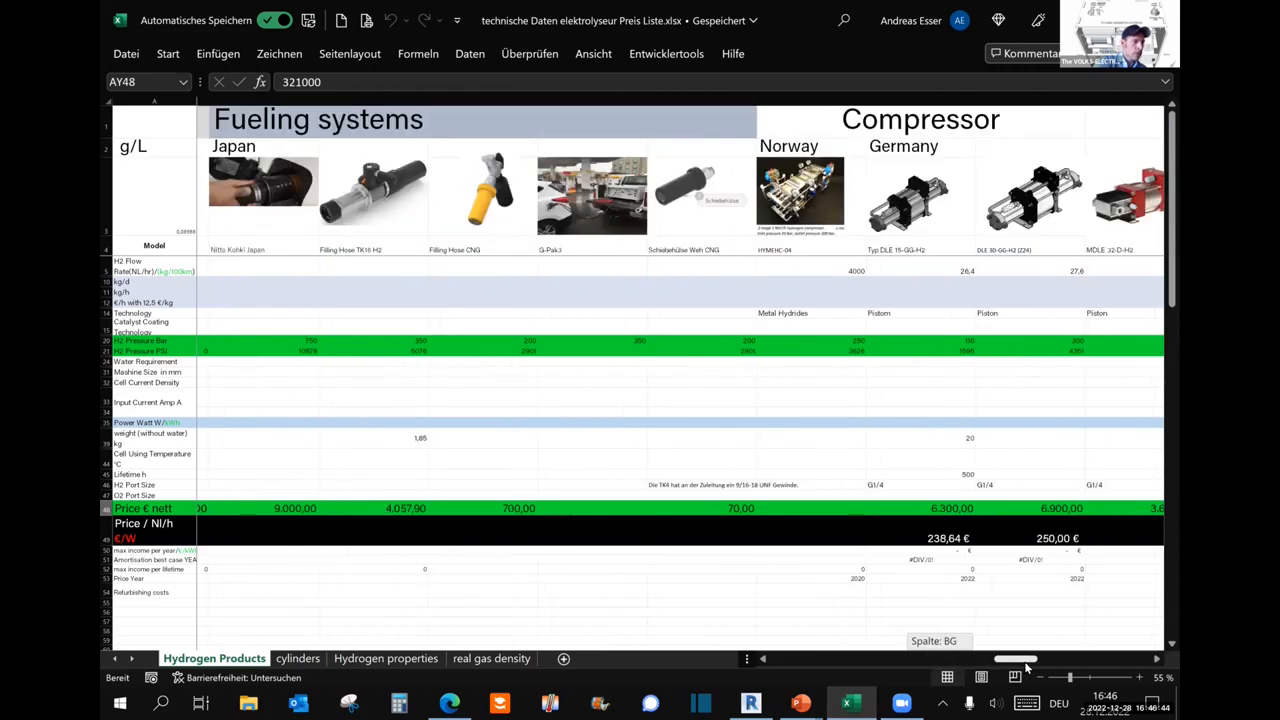
scroll(right, 3)
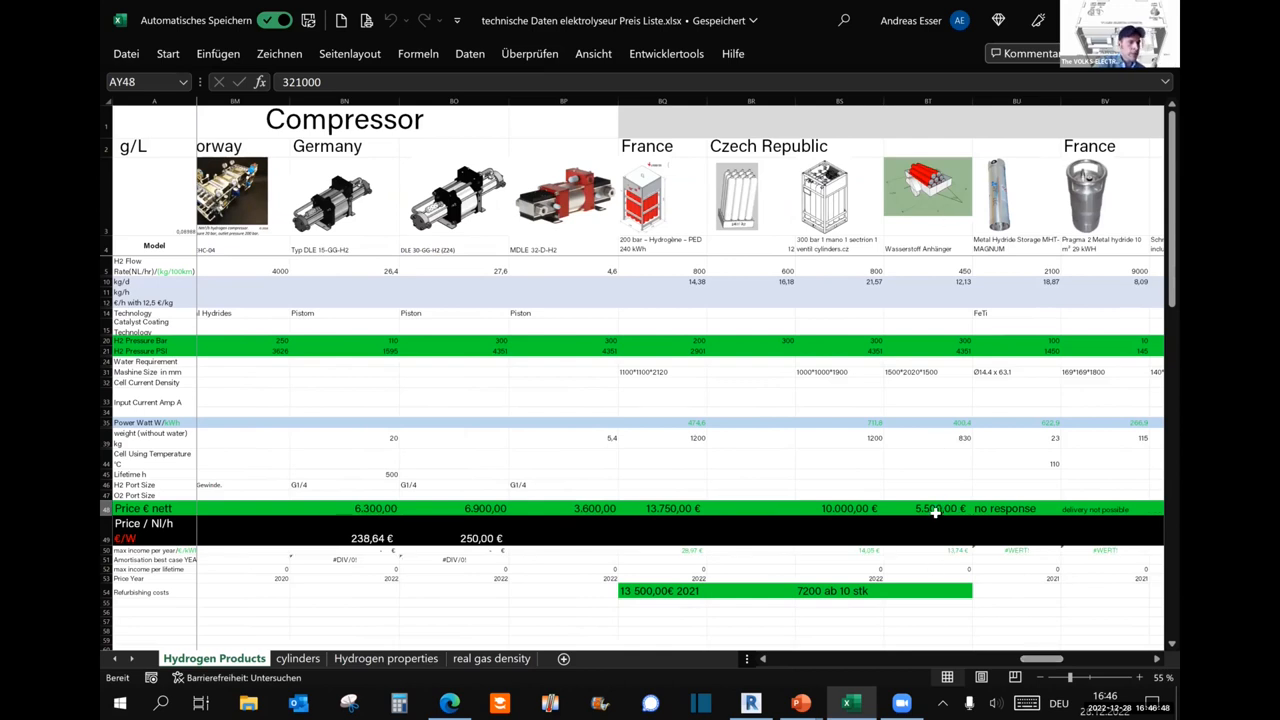
click(928, 508)
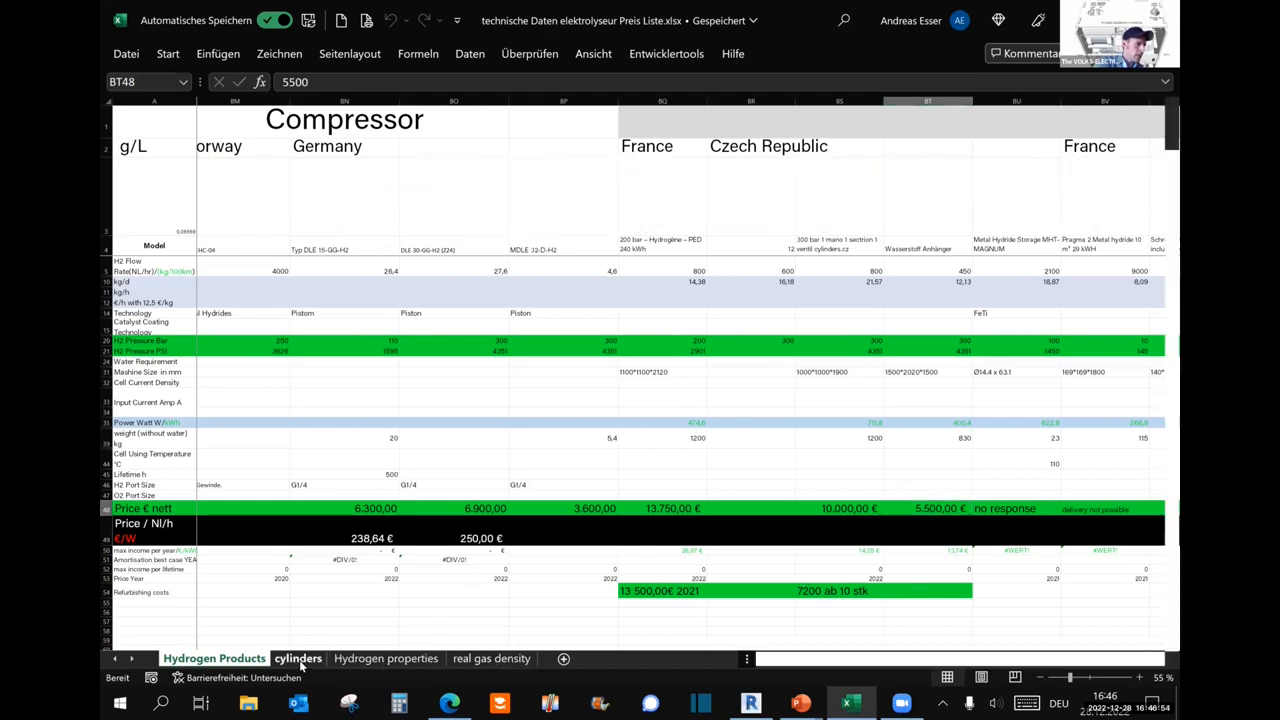
click(296, 658)
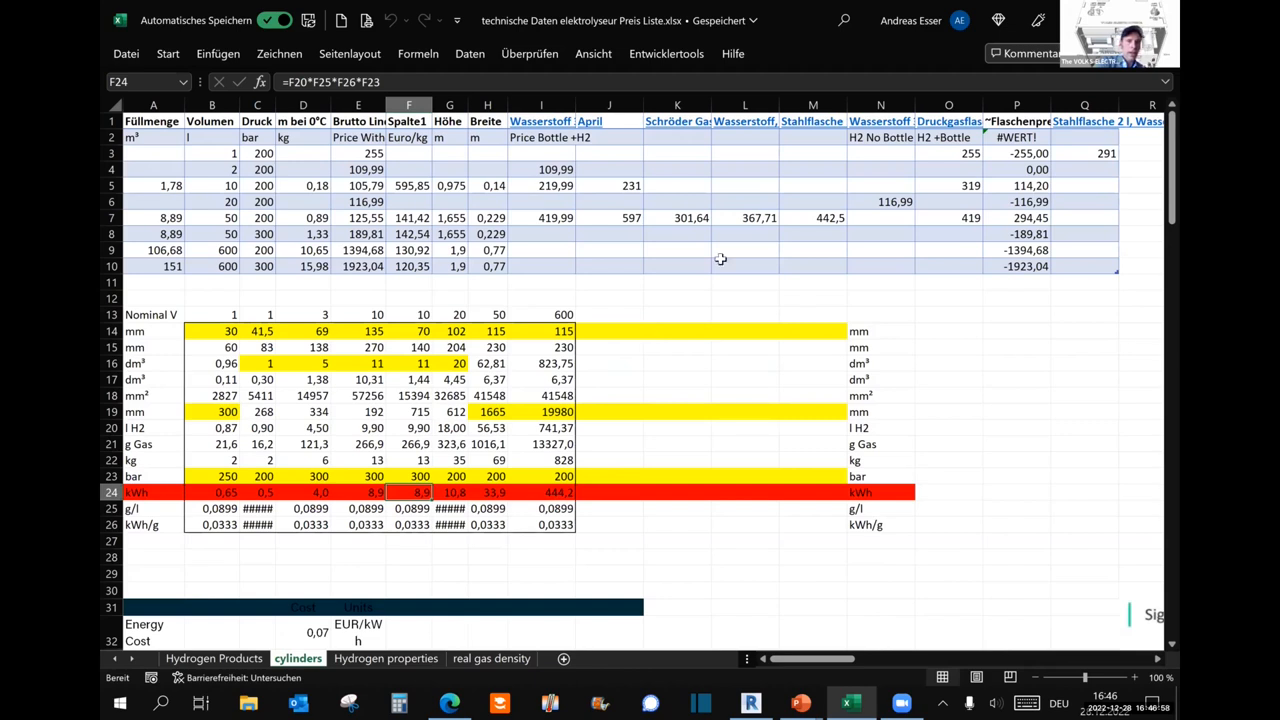
Inspect the Schröder Gas column and its 442,5 cylinder price, then return to the sales-network page.
click(676, 122)
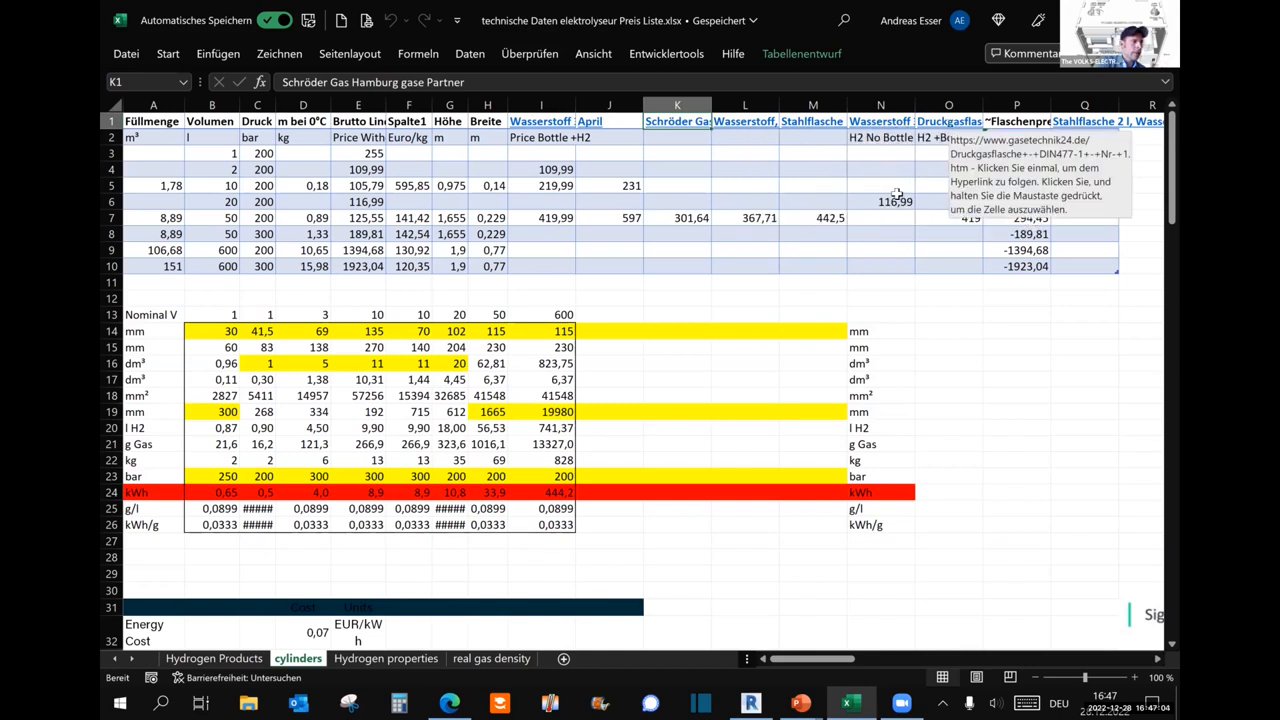
click(676, 216)
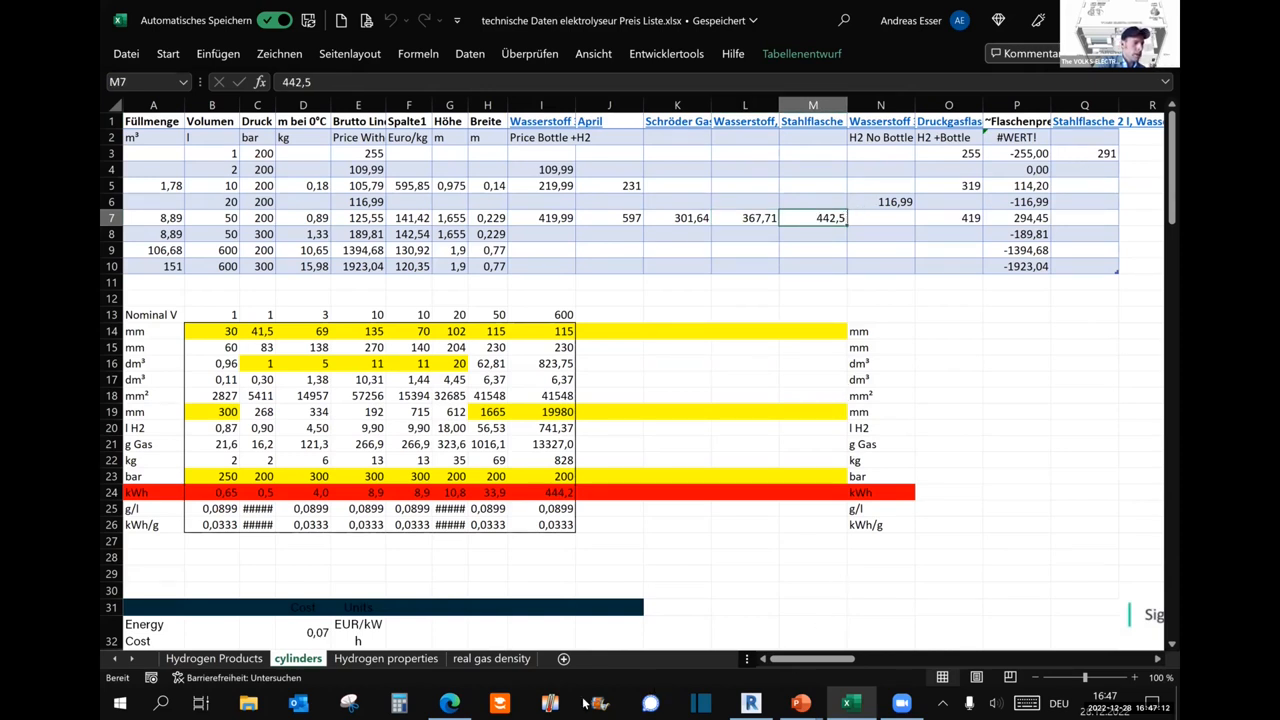
click(448, 704)
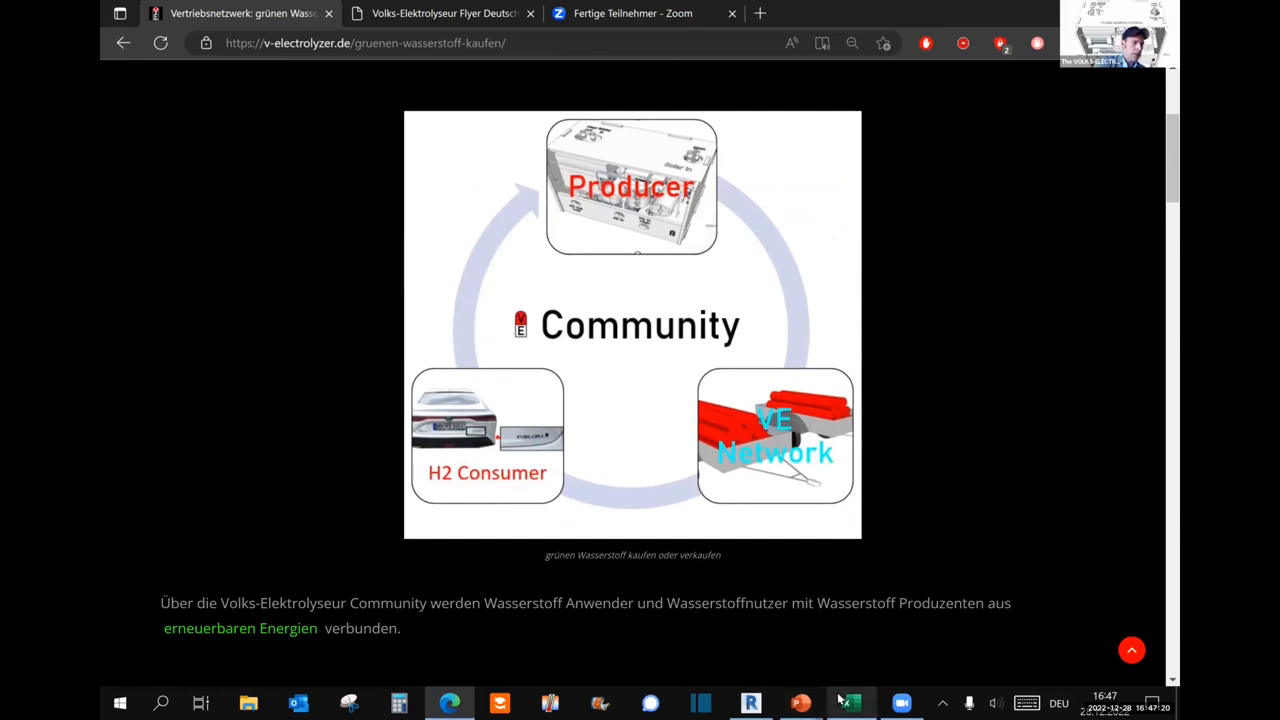
click(800, 704)
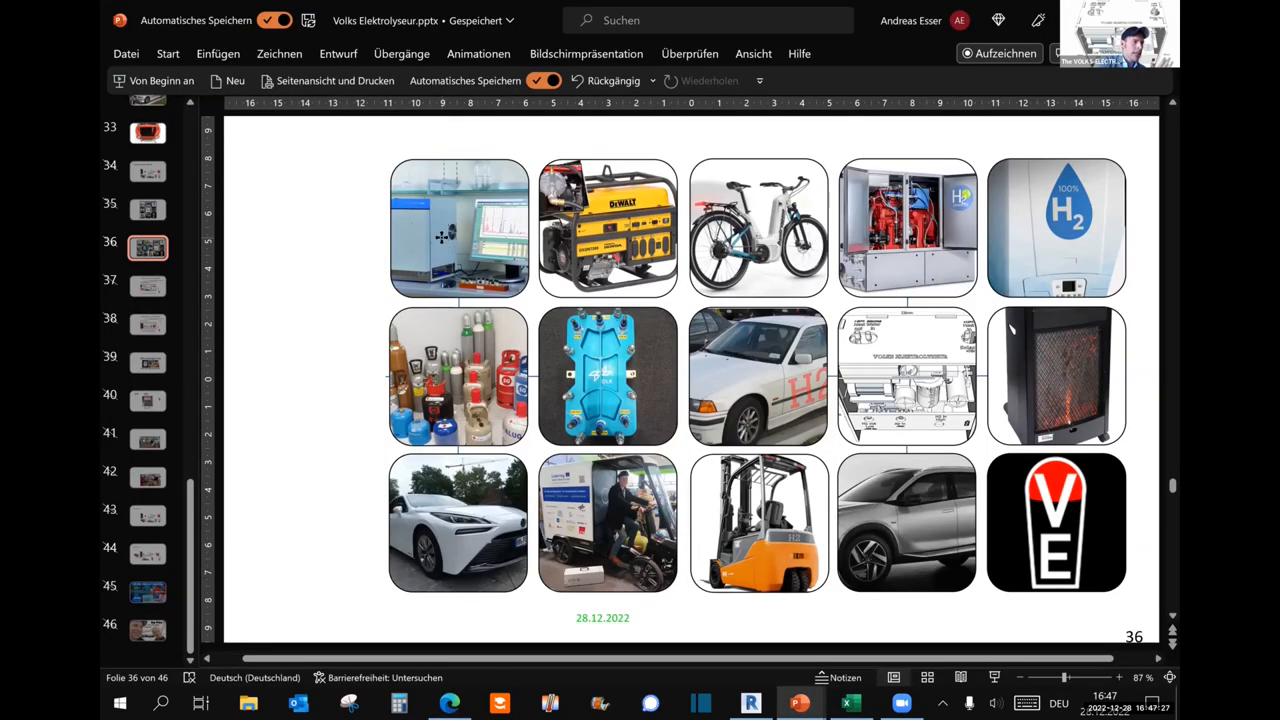
click(458, 228)
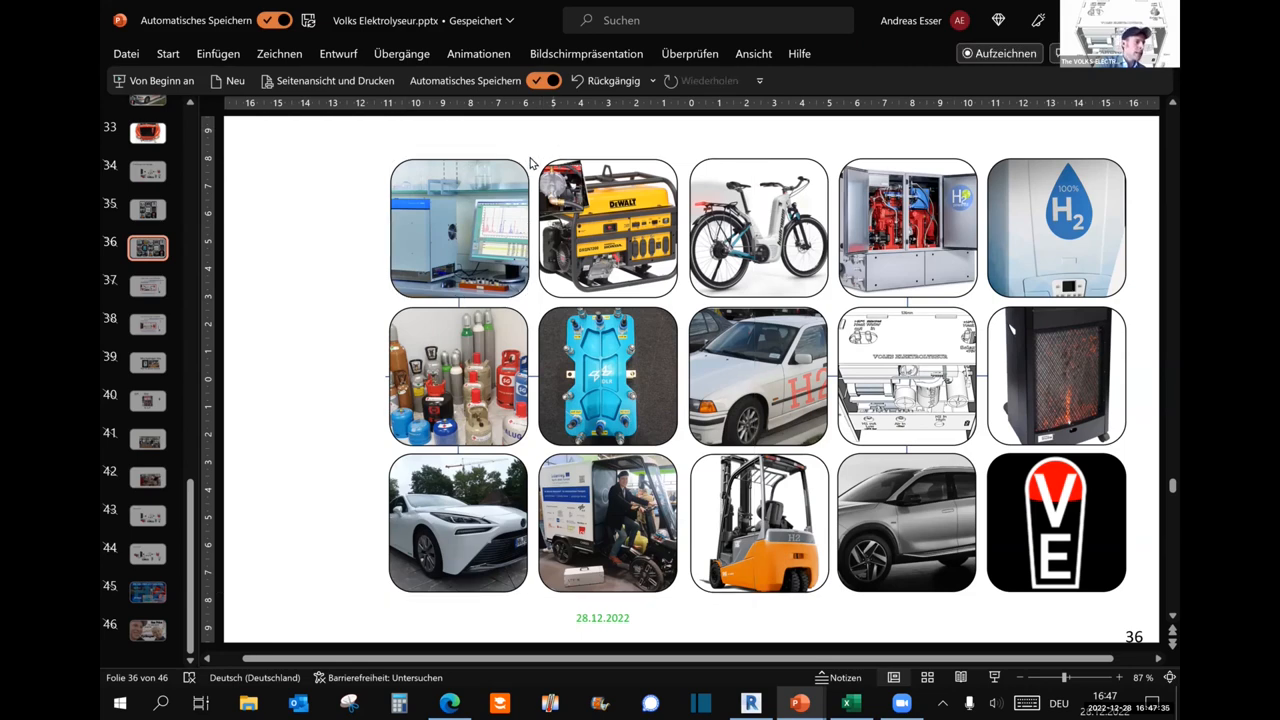
mouse_move(482, 228)
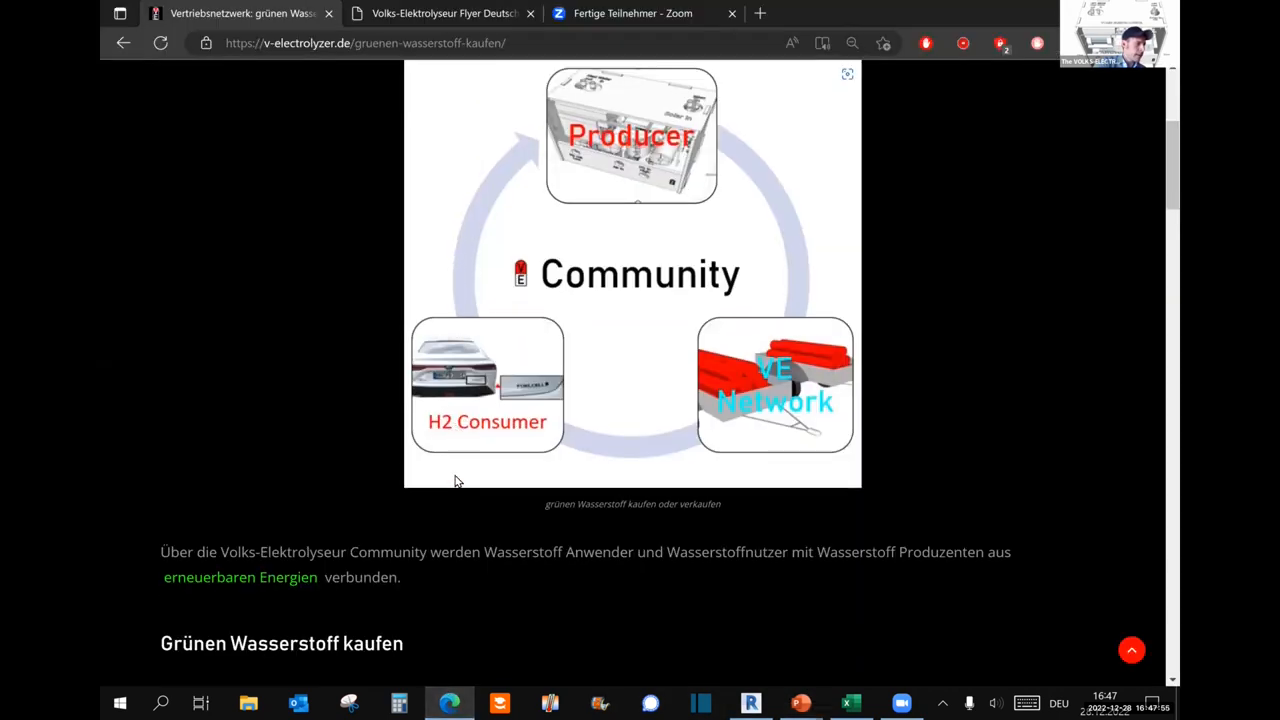
scroll(down, 3)
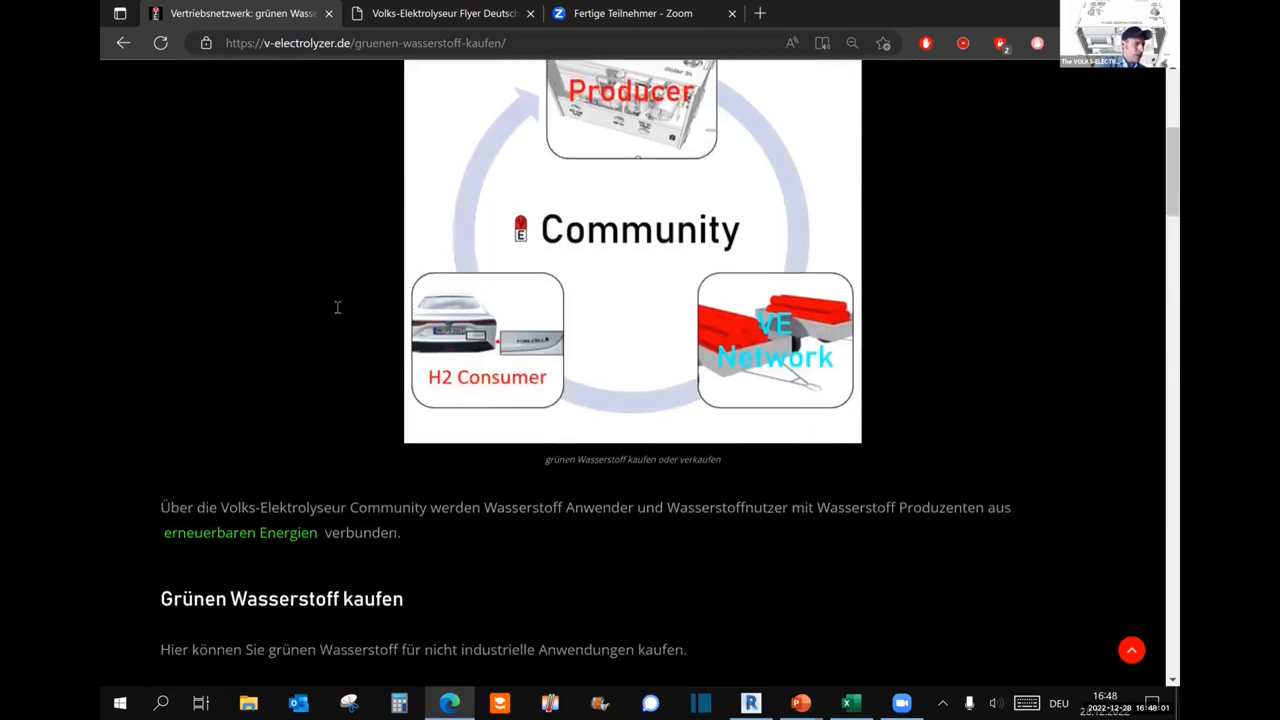
scroll(down, 3)
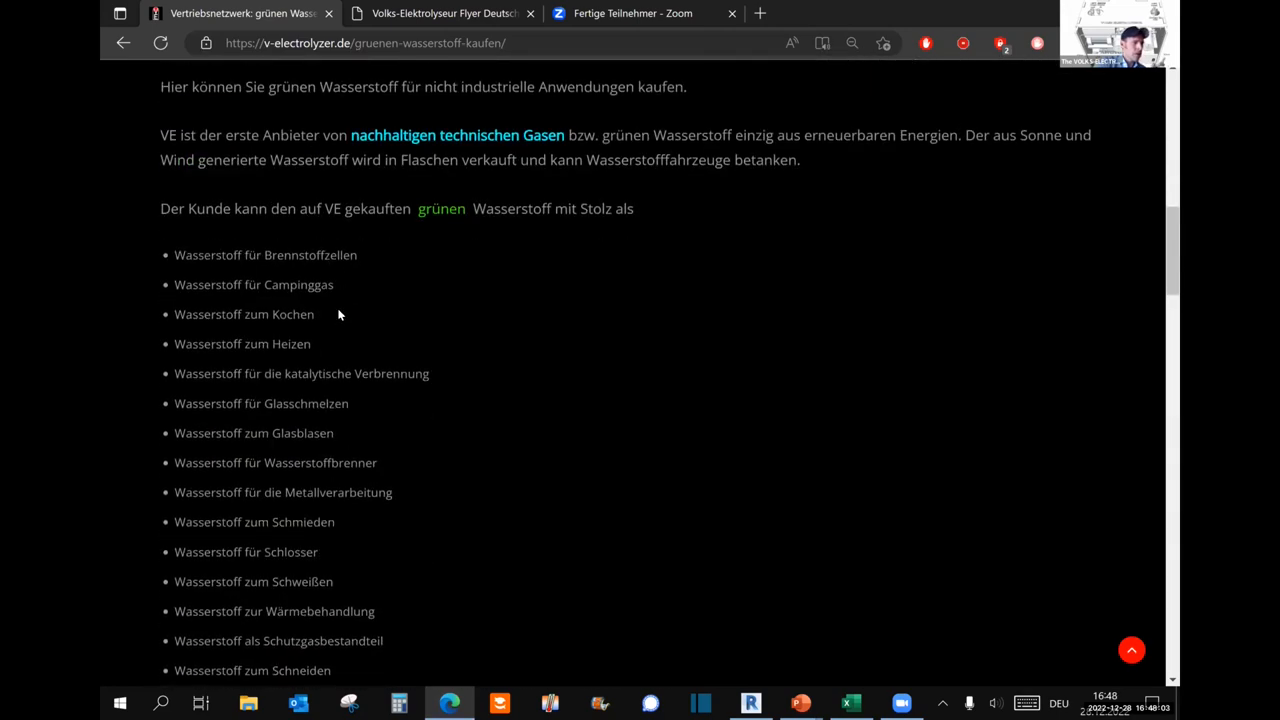
scroll(down, 3)
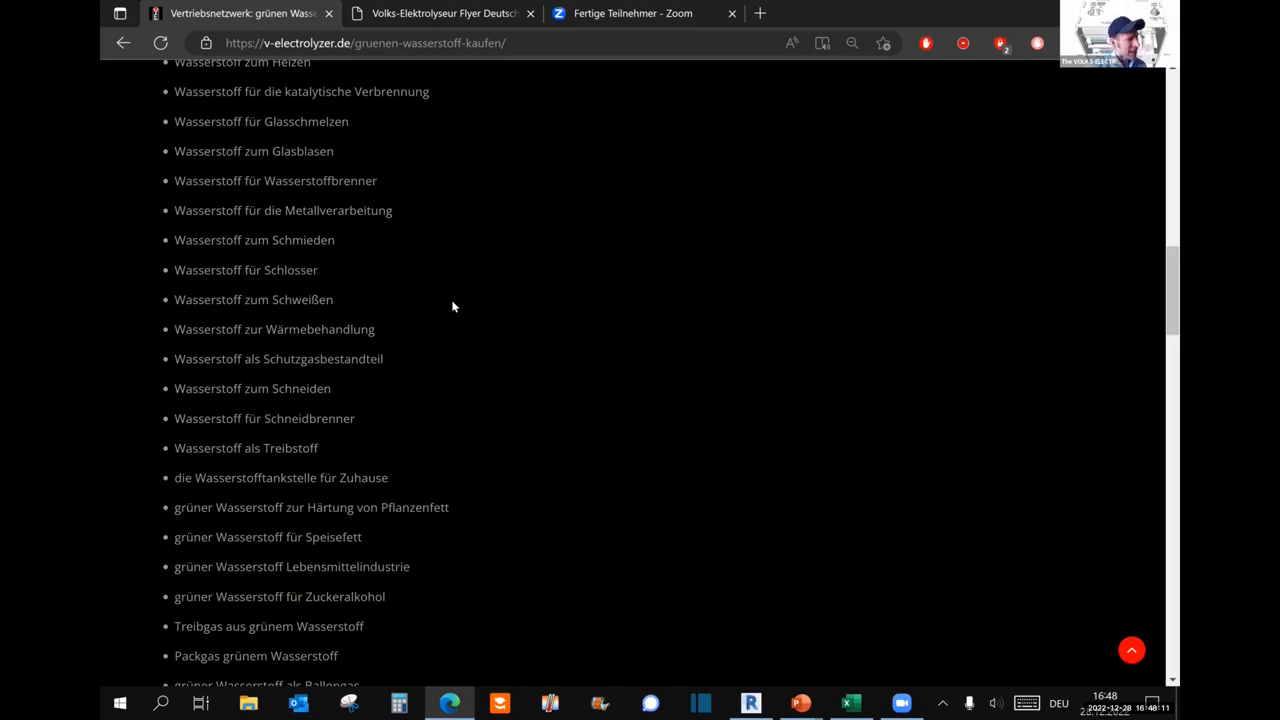
scroll(up, 3)
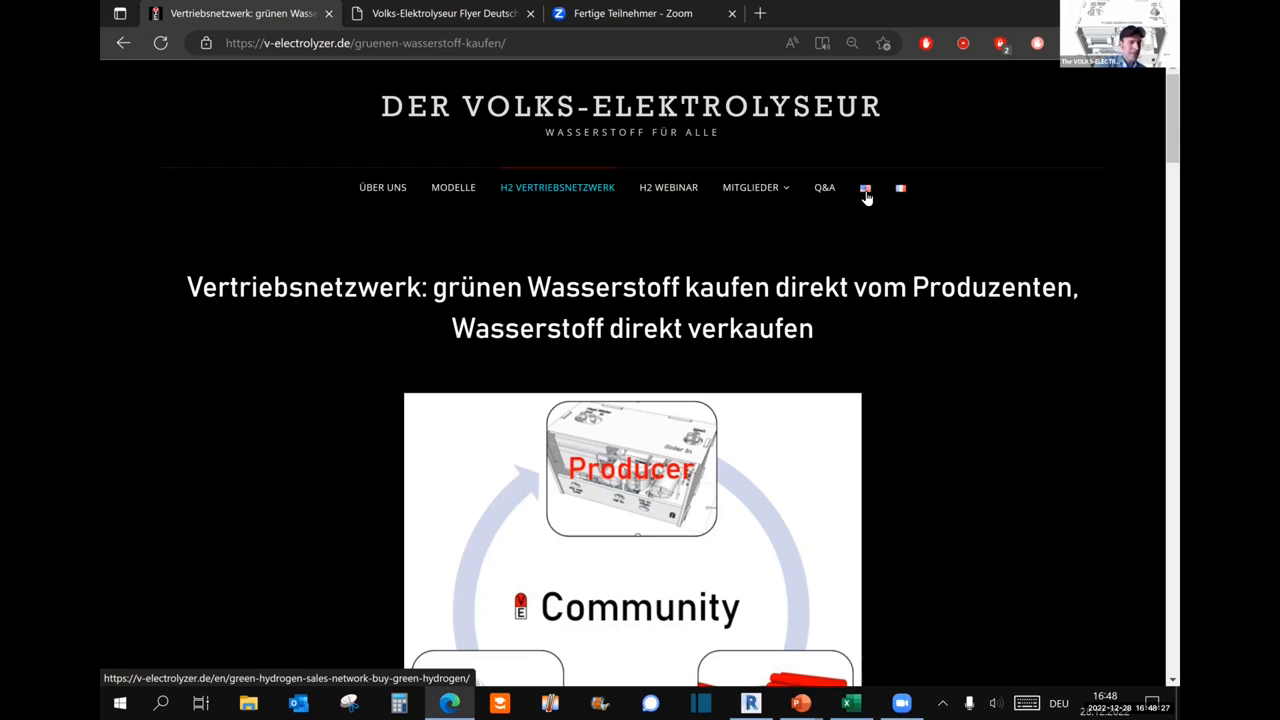
click(864, 188)
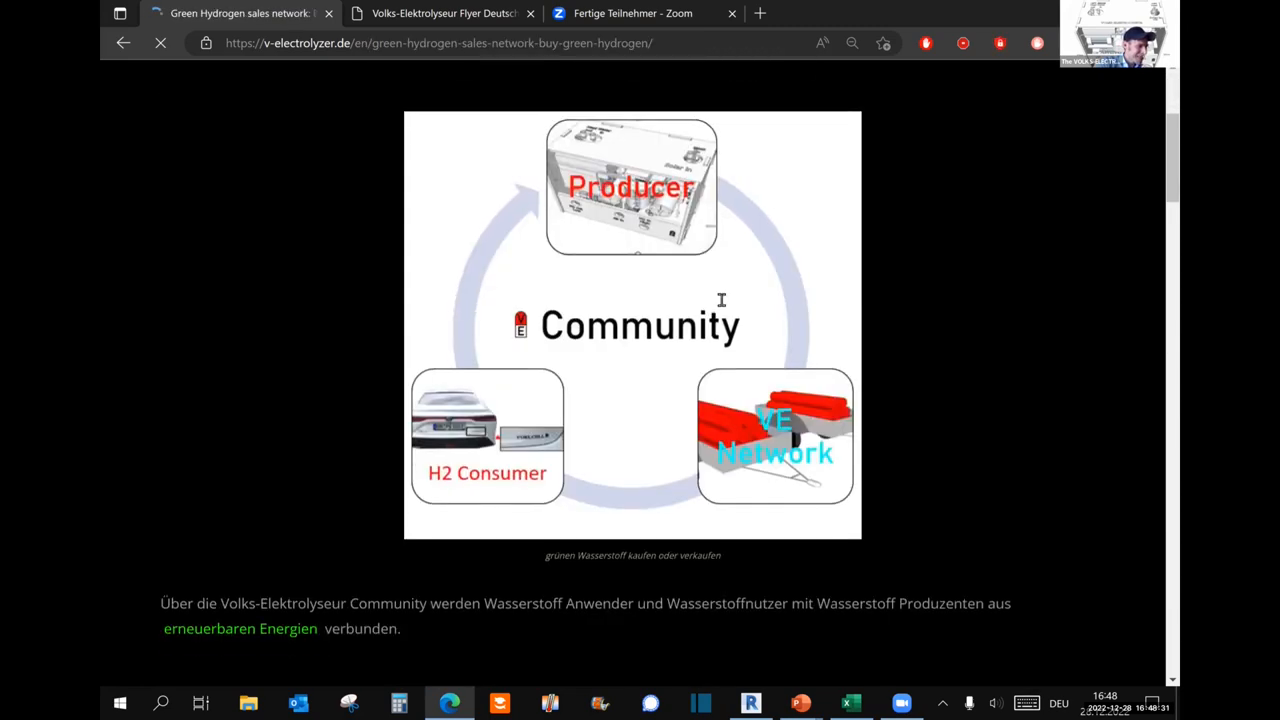
scroll(down, 3)
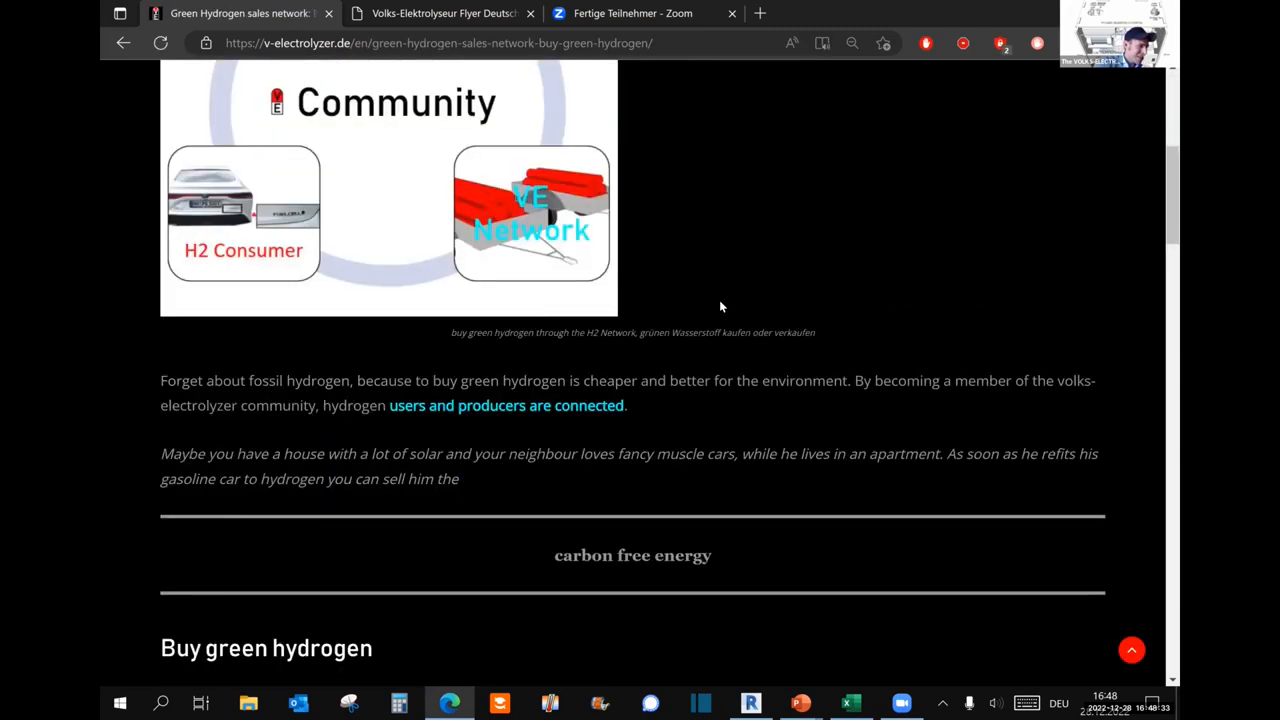
scroll(down, 3)
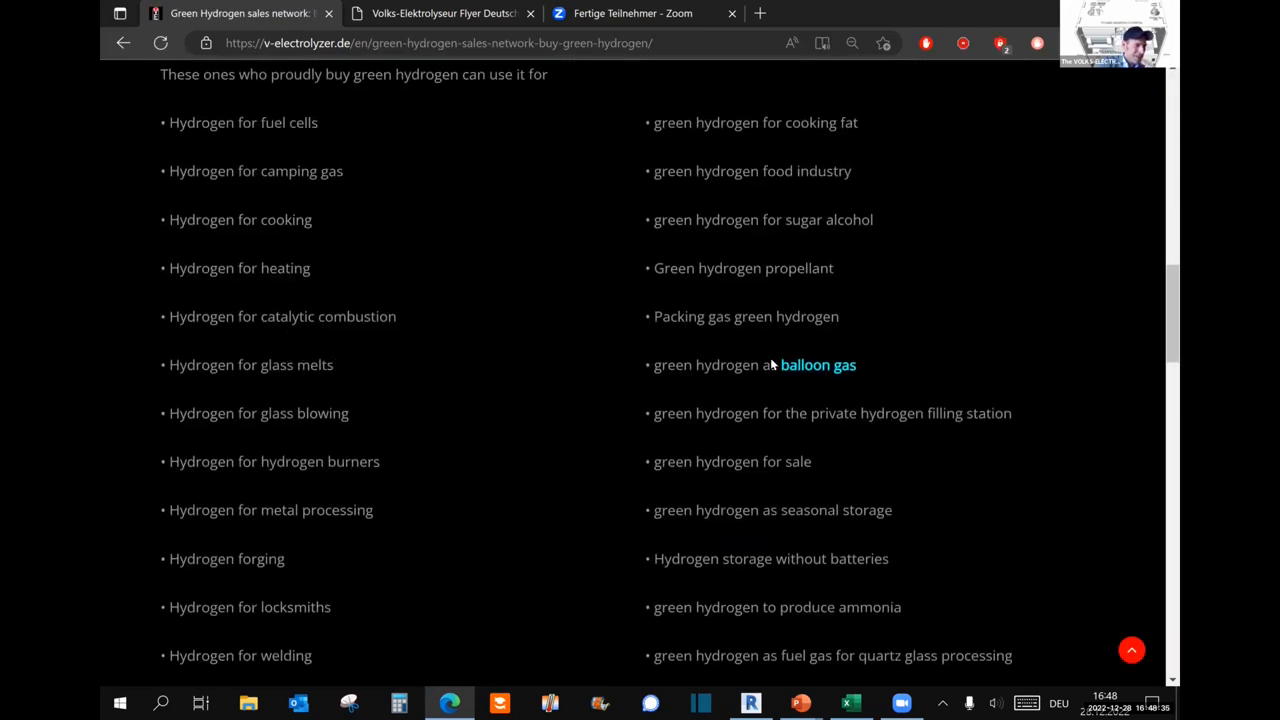
double_click(296, 364)
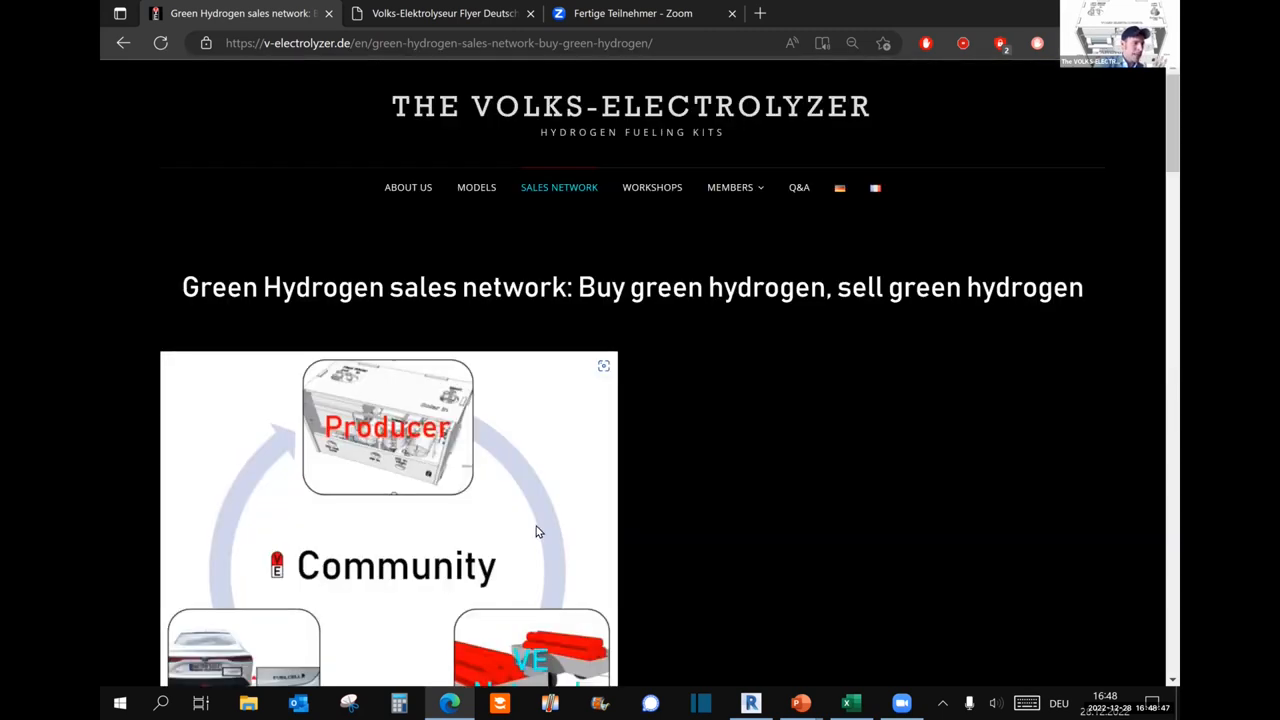
scroll(down, 3)
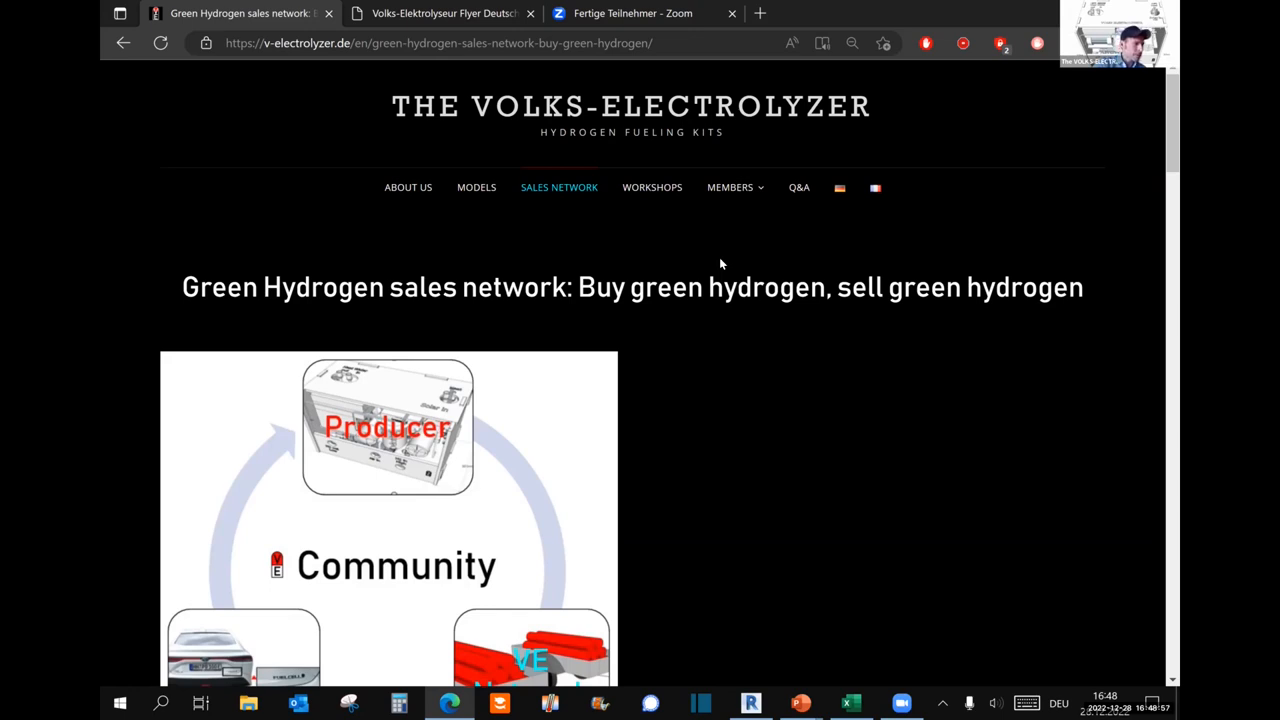
mouse_move(772, 632)
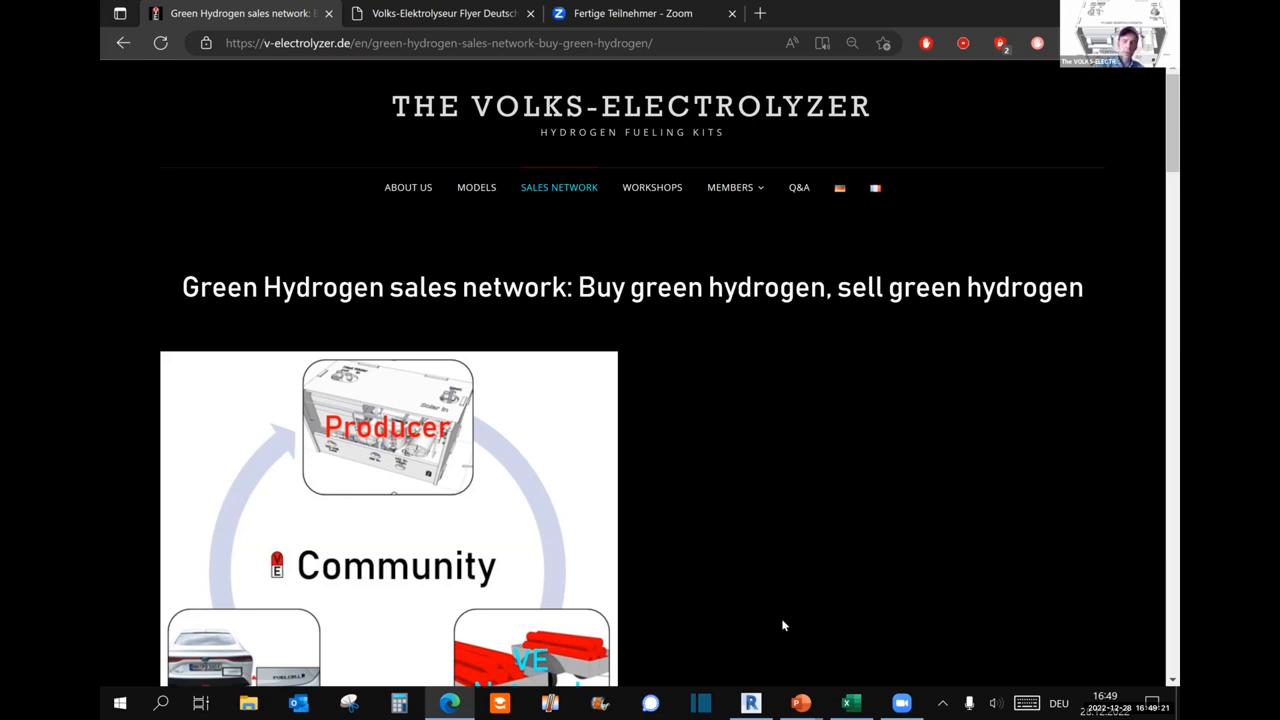
mouse_move(754, 436)
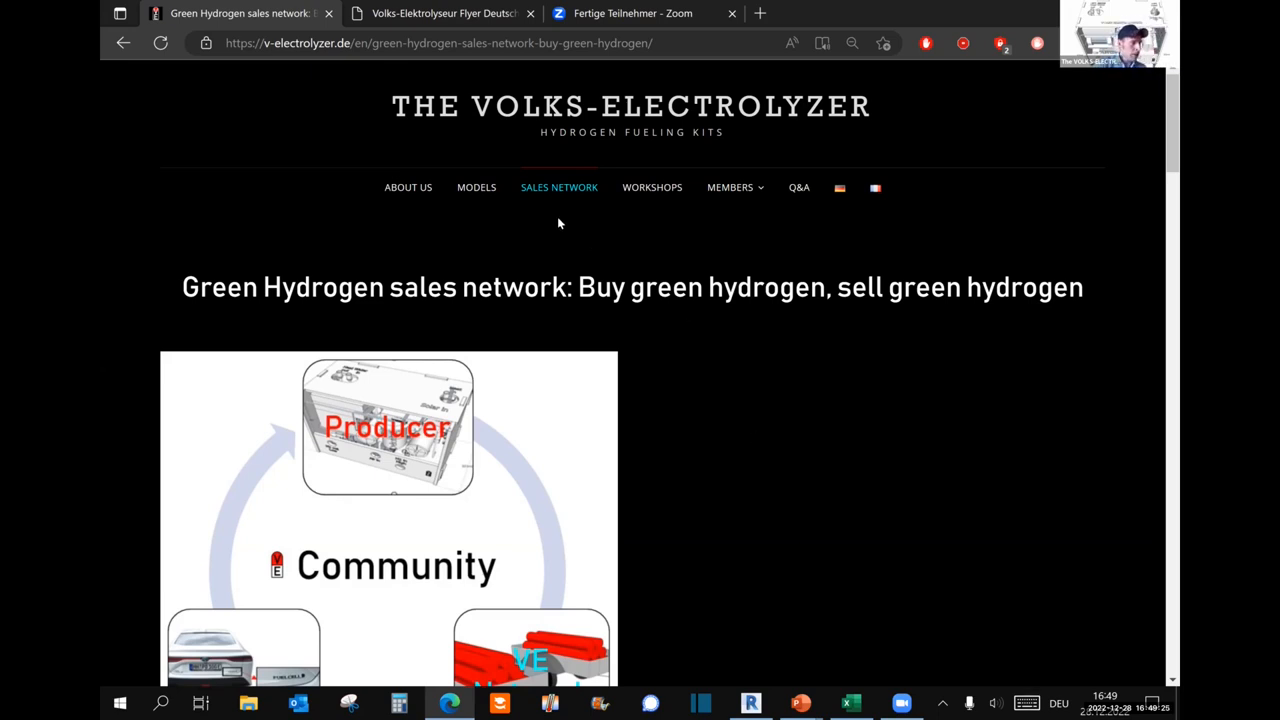
mouse_move(840, 188)
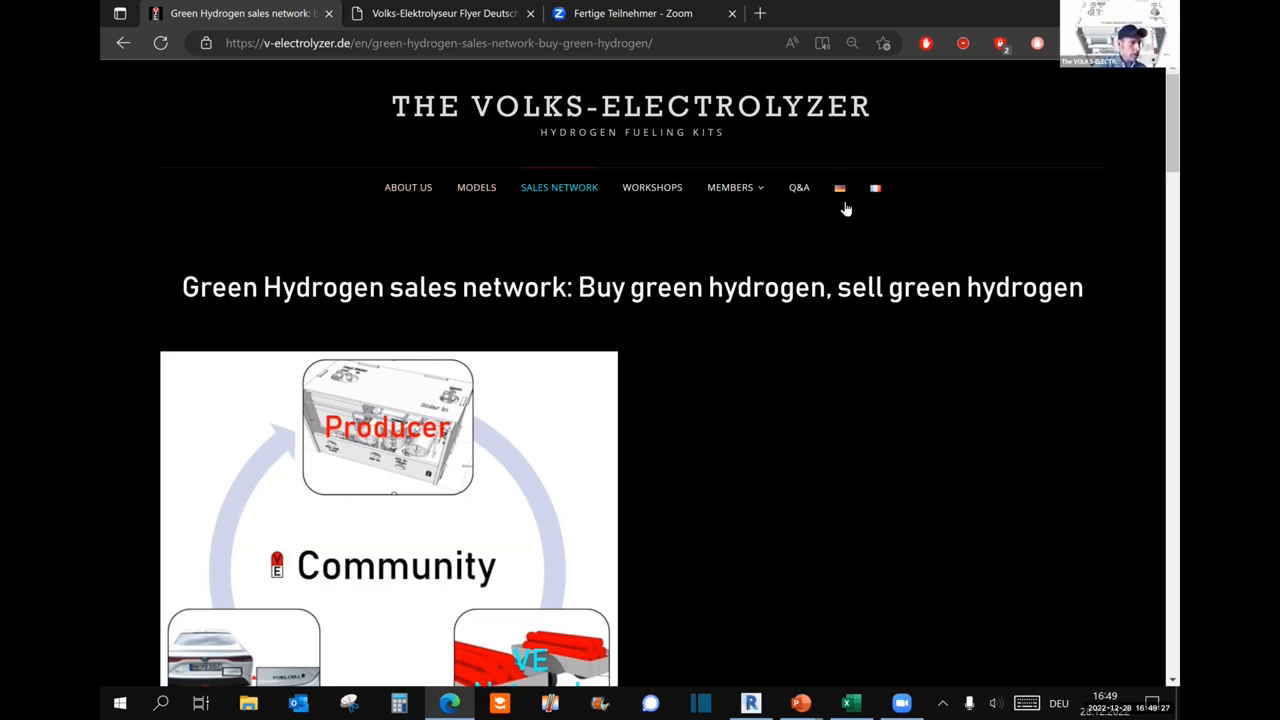
Switch the site to German, scroll the blog list and open the Heimtankstelle article.
click(840, 188)
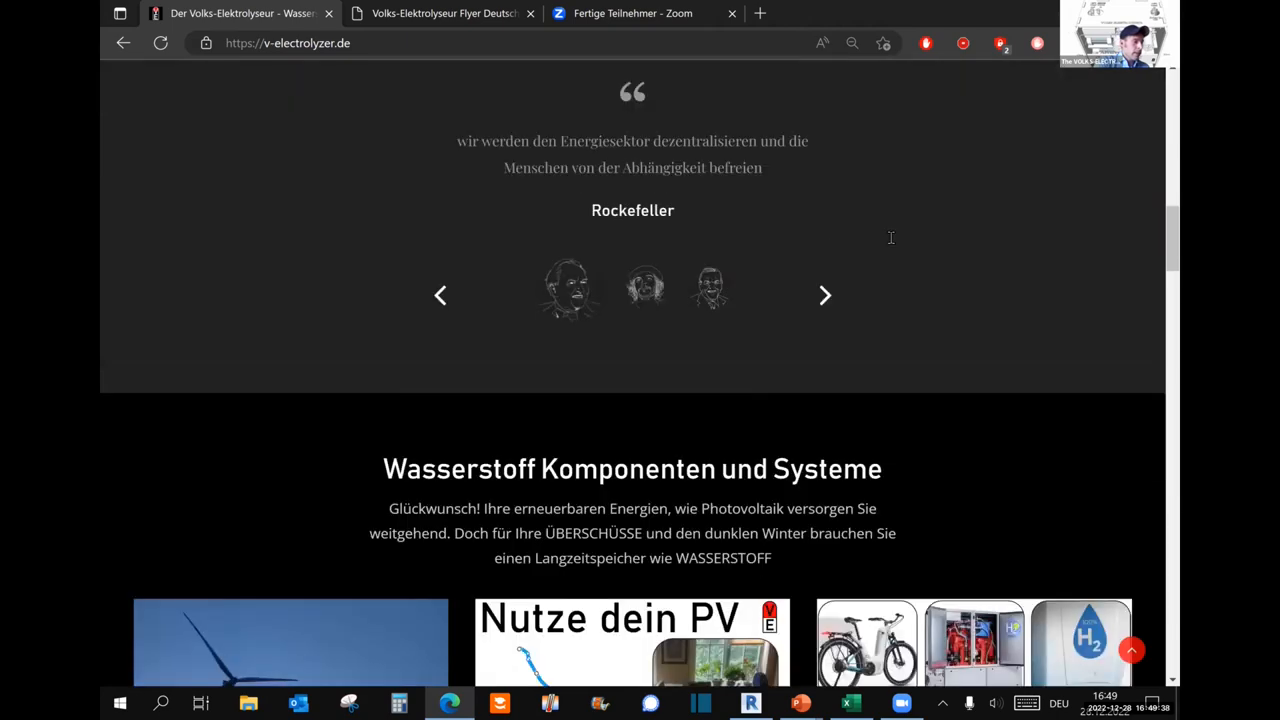
scroll(down, 3)
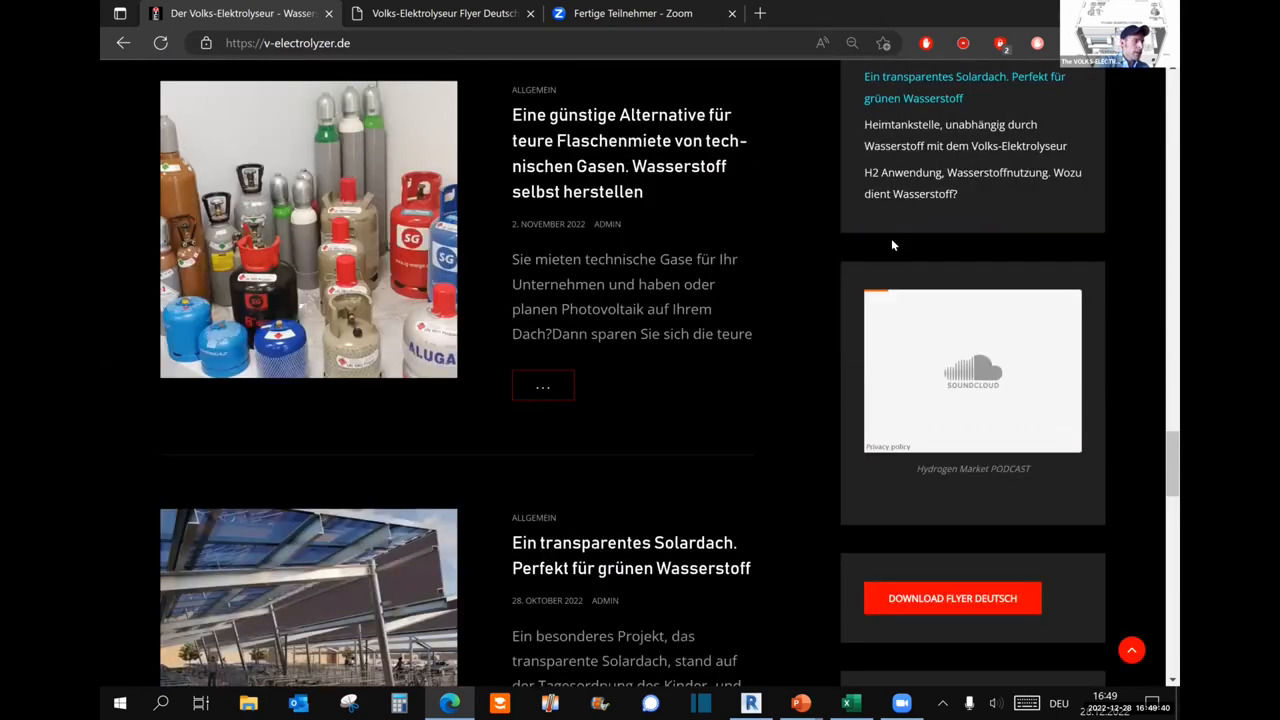
scroll(down, 3)
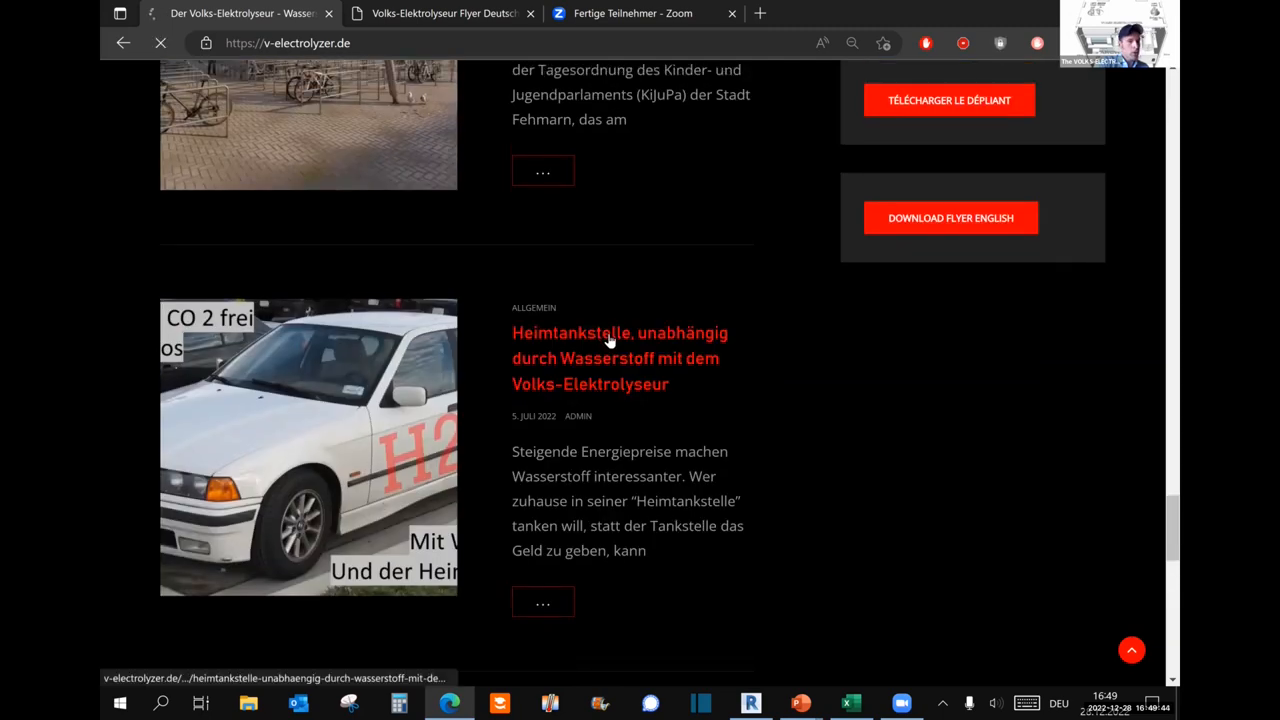
click(620, 344)
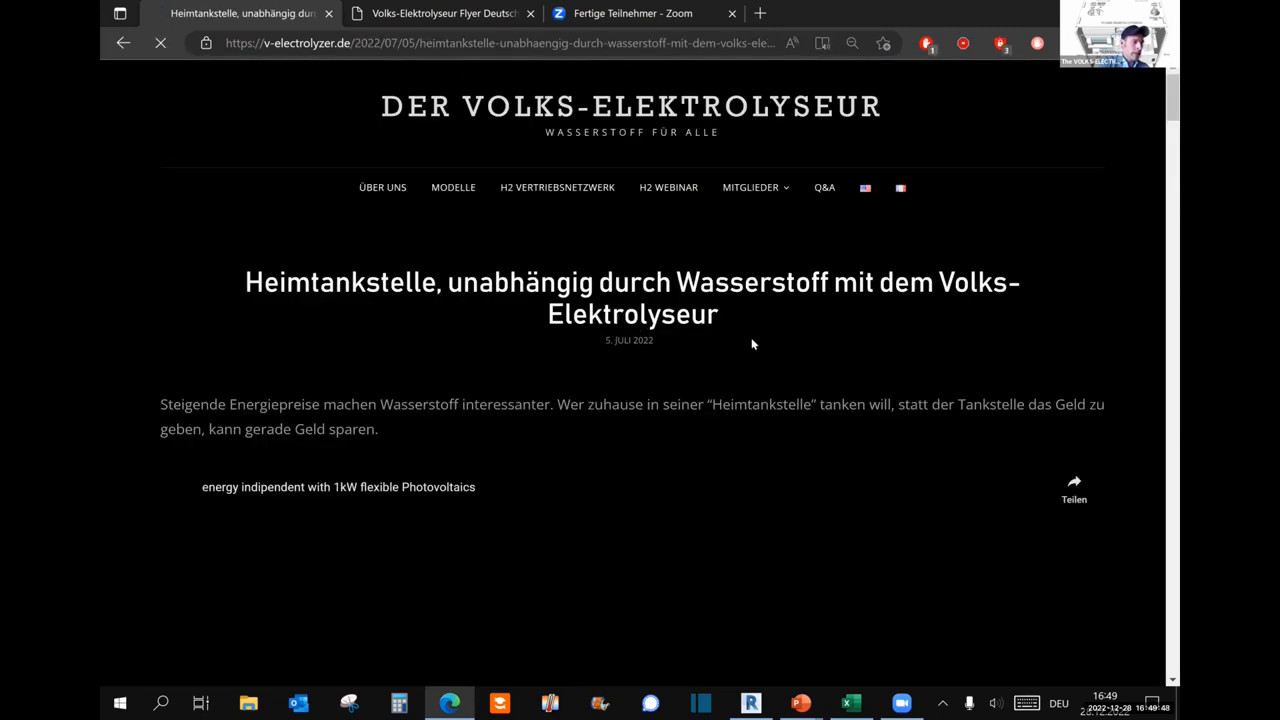
Mark the 2.000 fuel cost figure in the amortisation tables and scroll to the embedded petrol-car calculator.
scroll(down, 3)
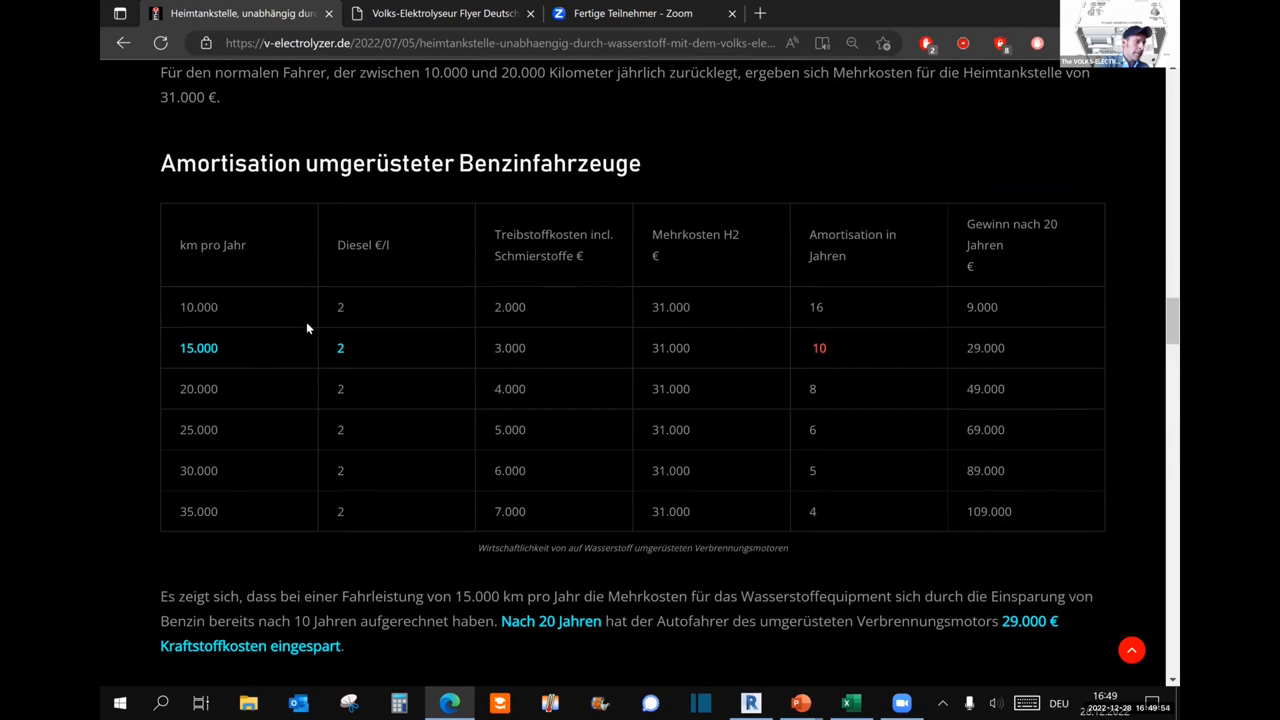
mouse_move(496, 304)
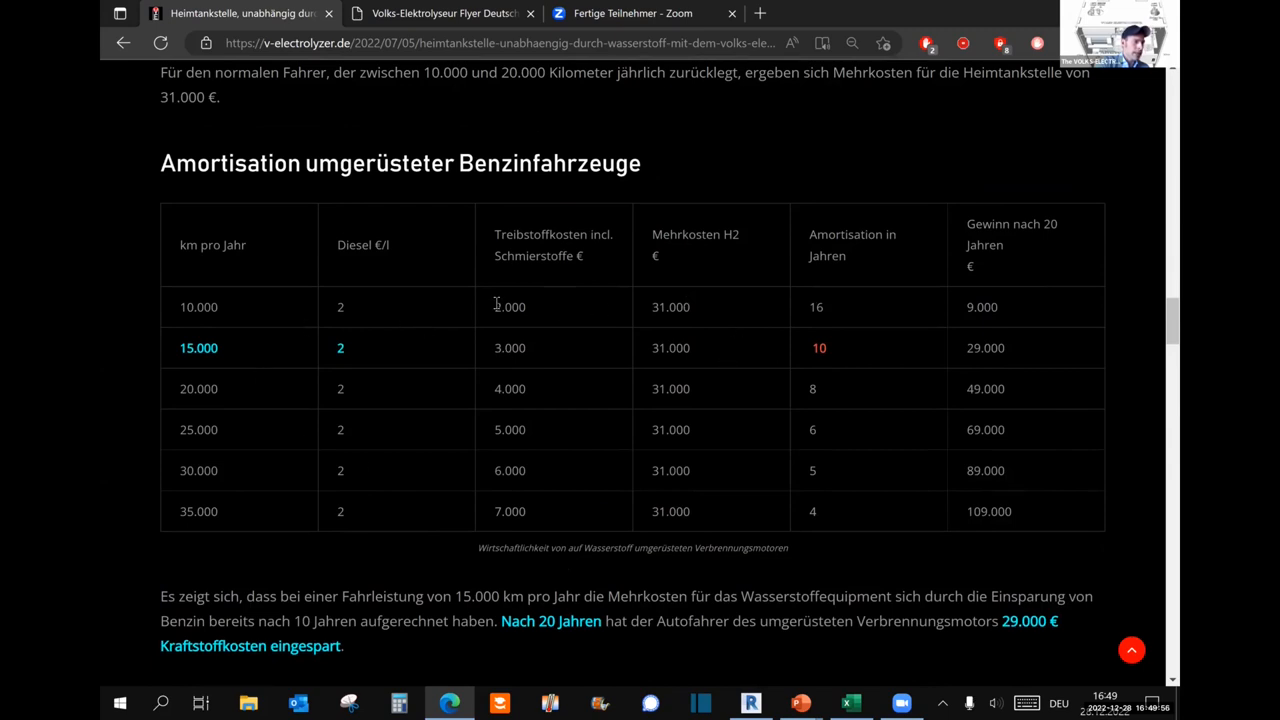
double_click(508, 308)
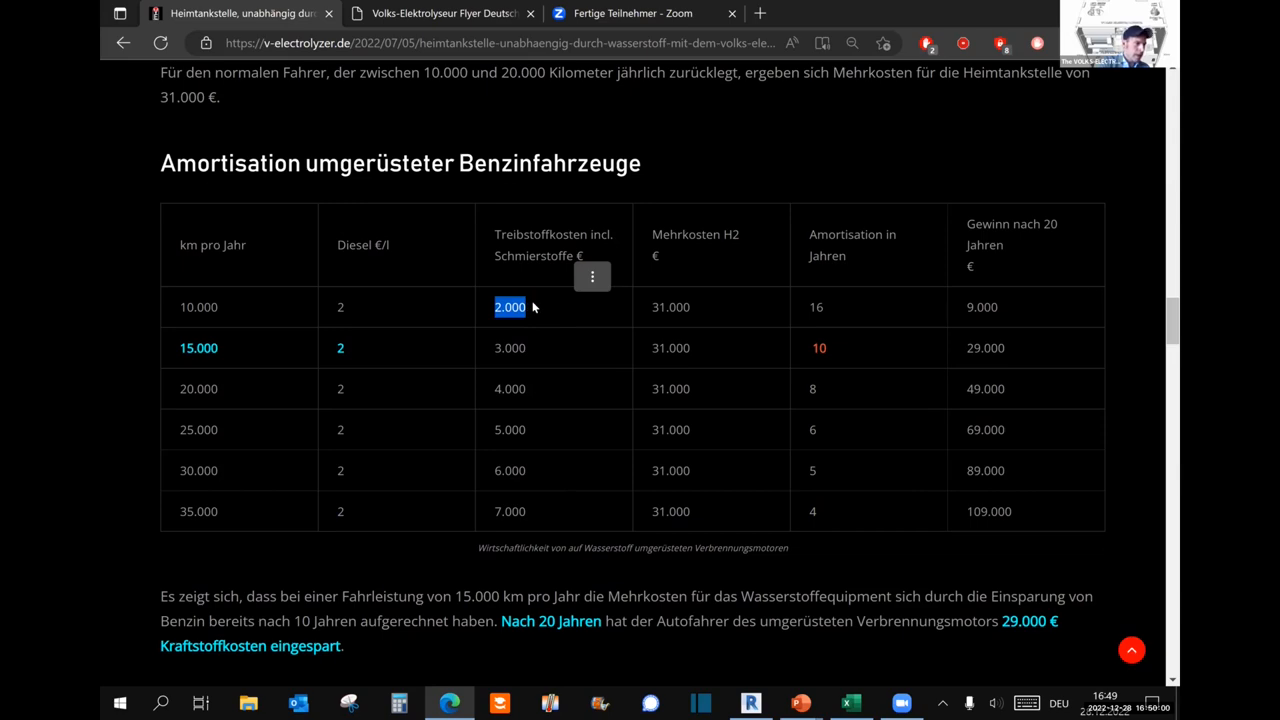
scroll(down, 3)
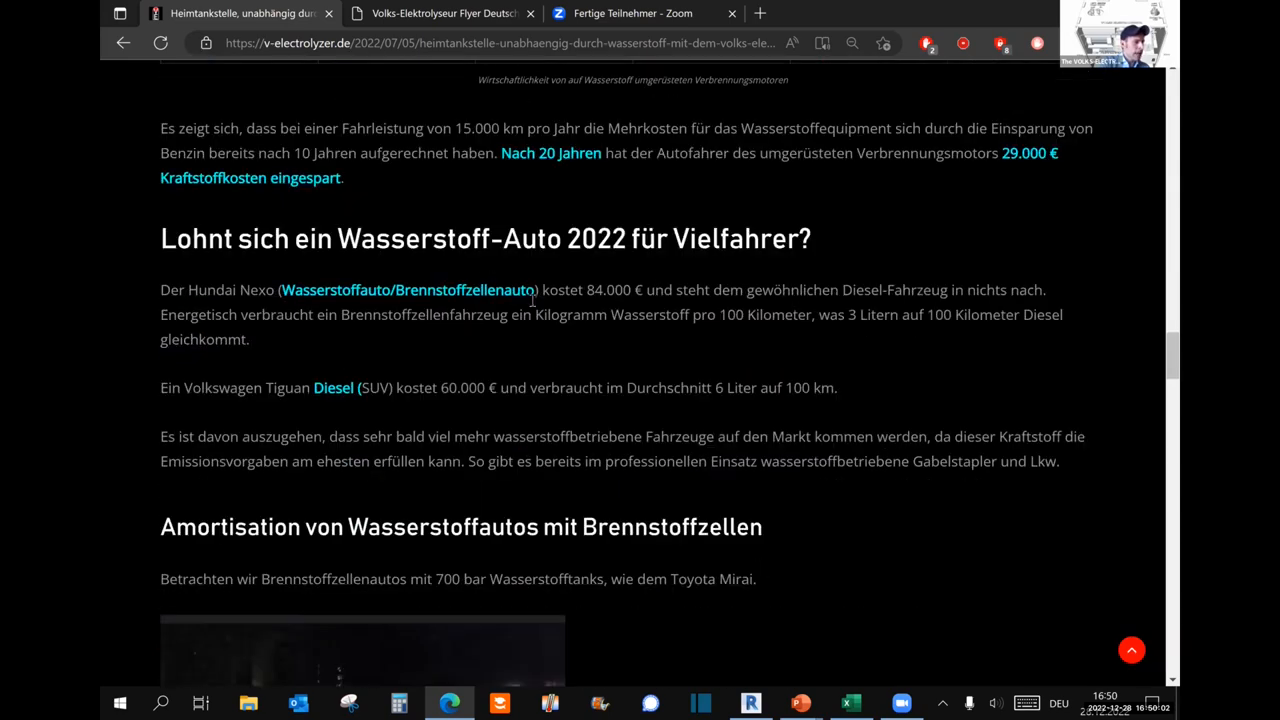
scroll(down, 3)
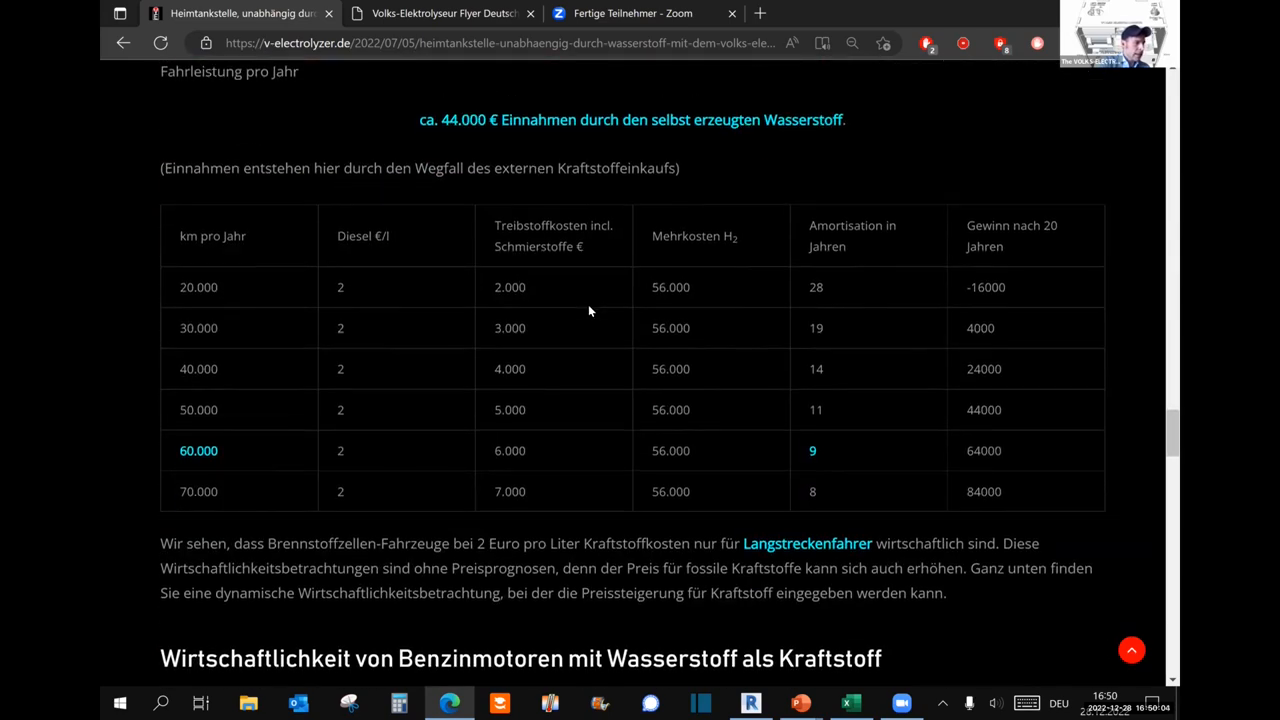
scroll(down, 3)
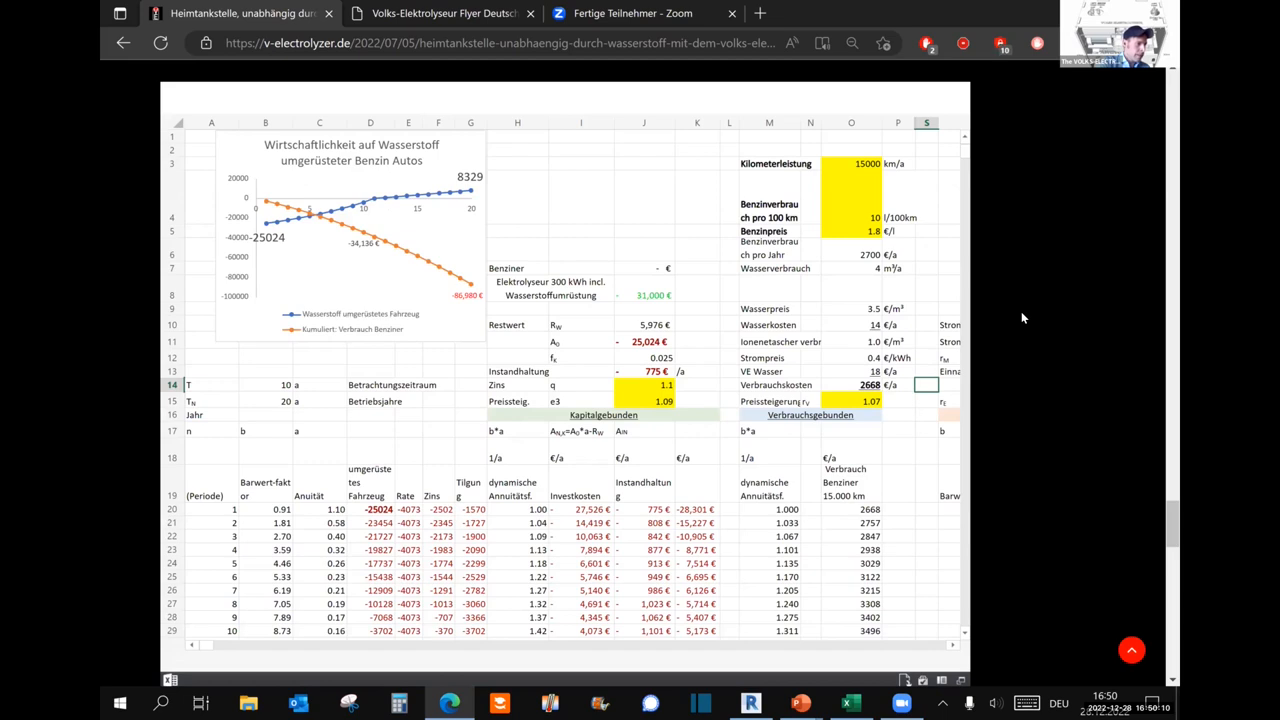
Examine the calculator's yellow inputs: equipment cost, interest rate and price-increase factors, leaving values unchanged.
click(644, 294)
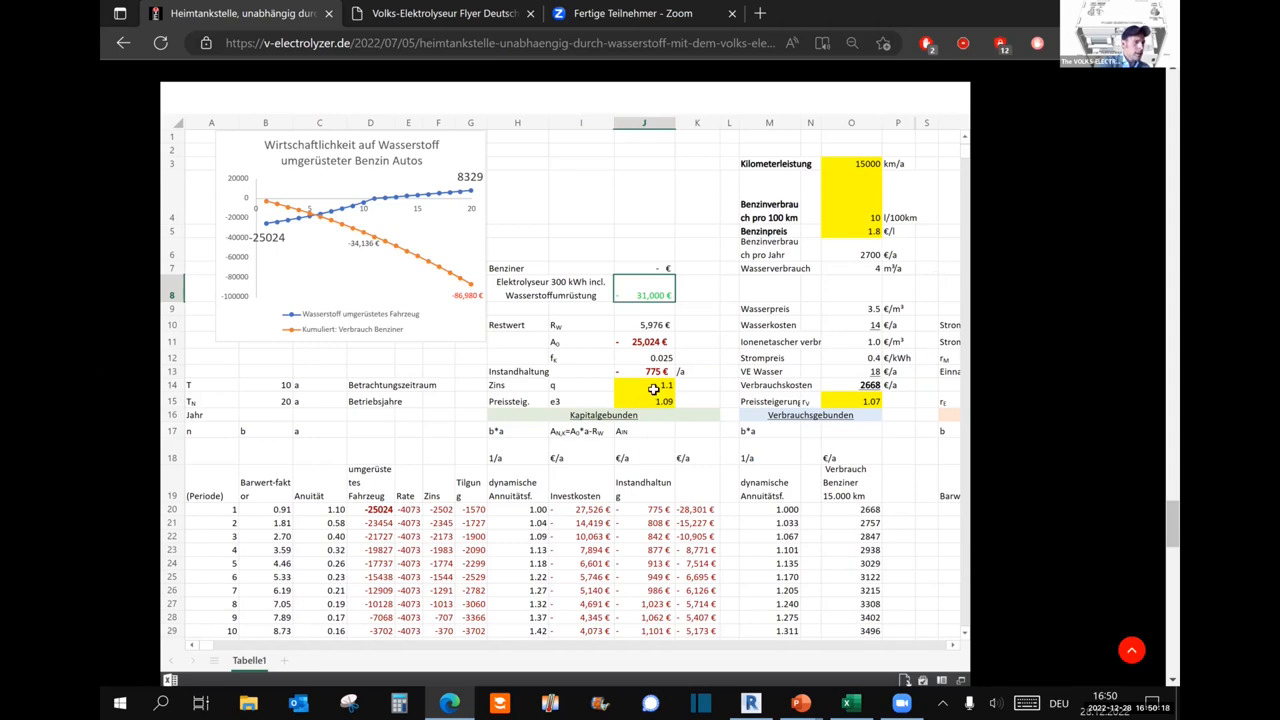
click(644, 384)
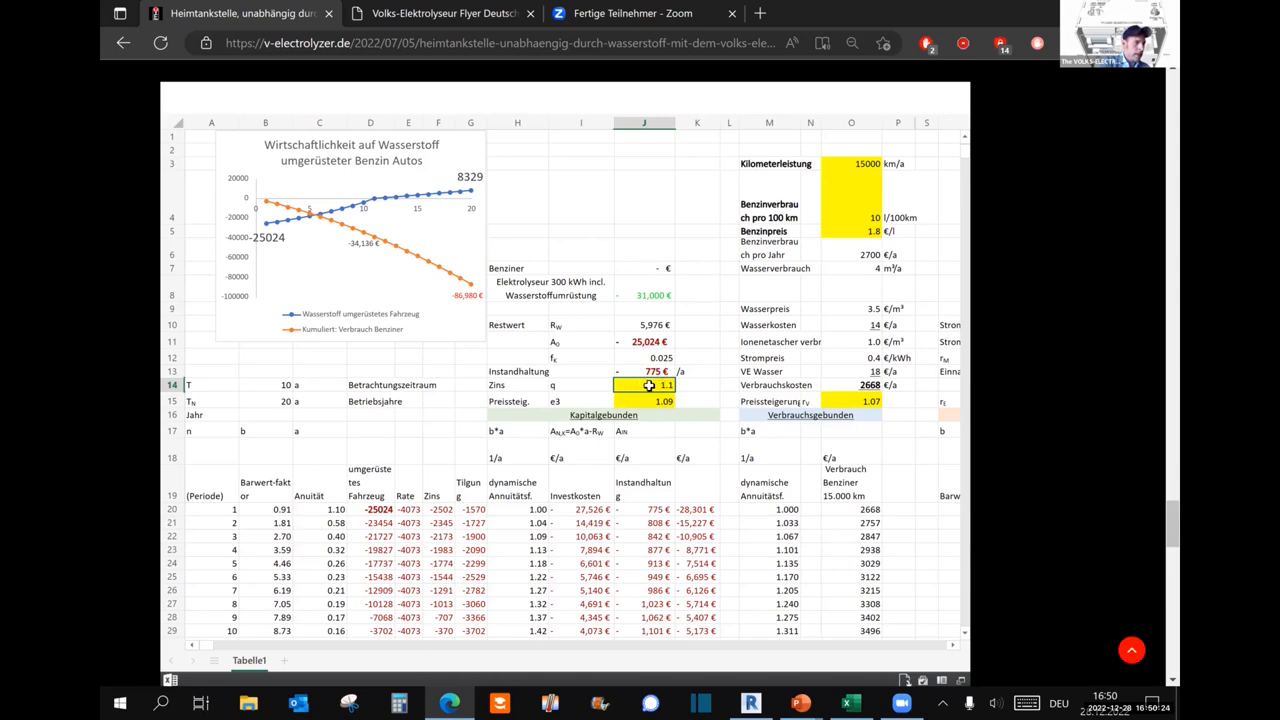
click(516, 400)
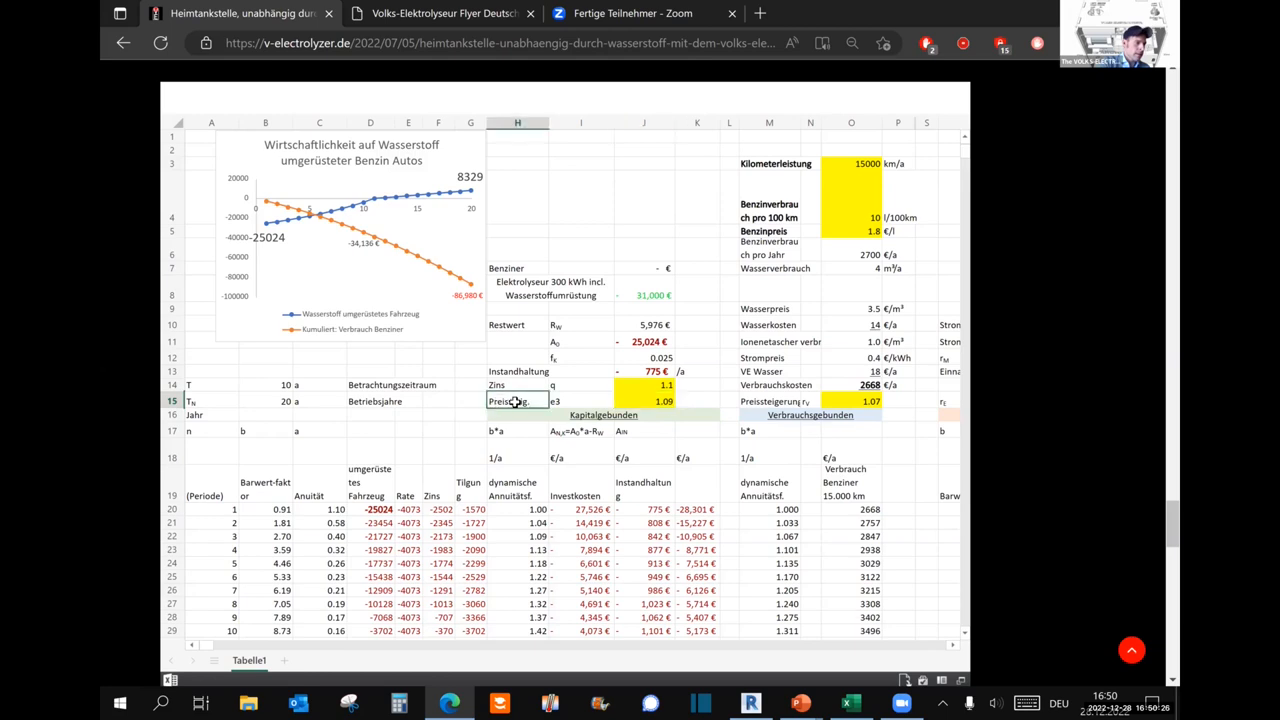
click(644, 400)
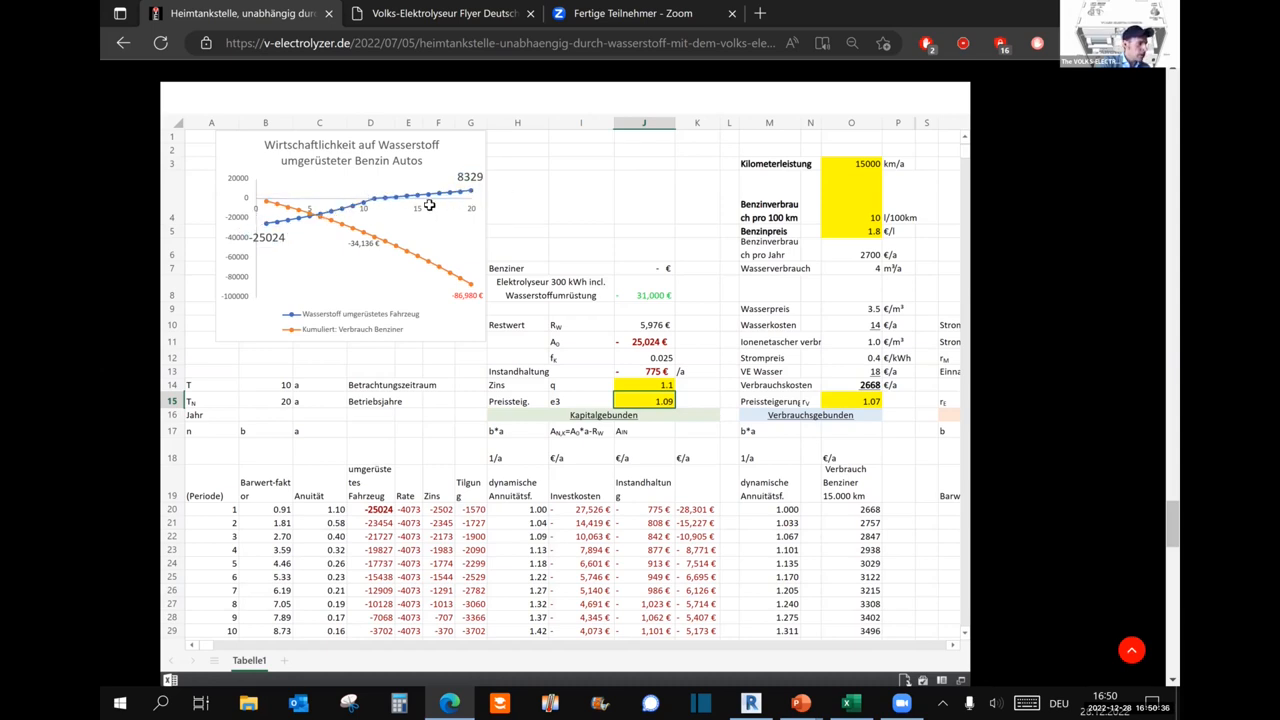
mouse_move(472, 190)
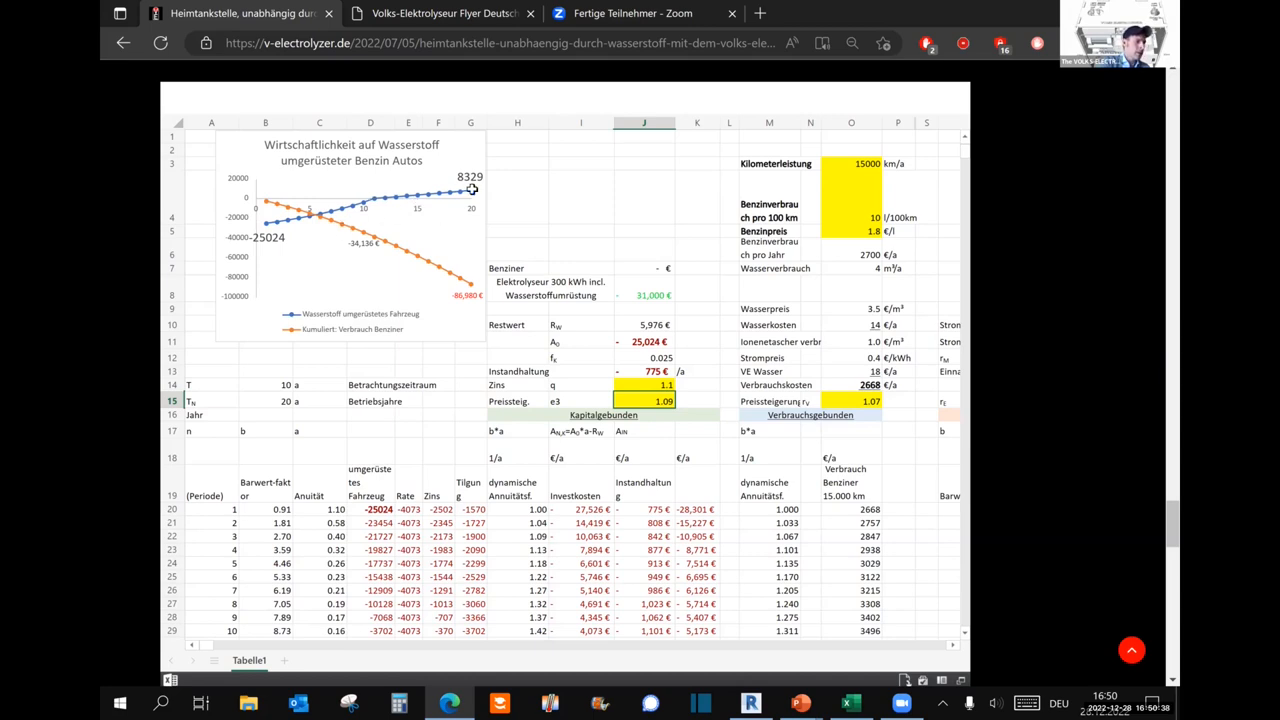
mouse_move(960, 312)
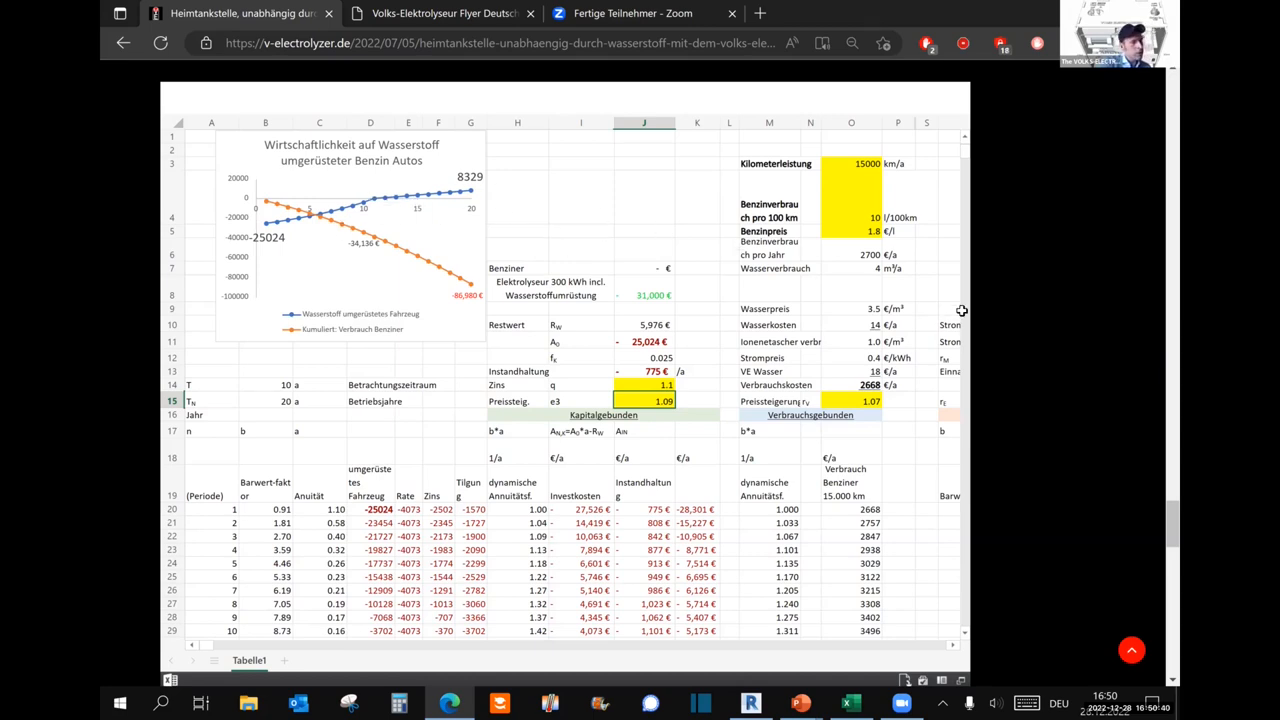
mouse_move(1048, 332)
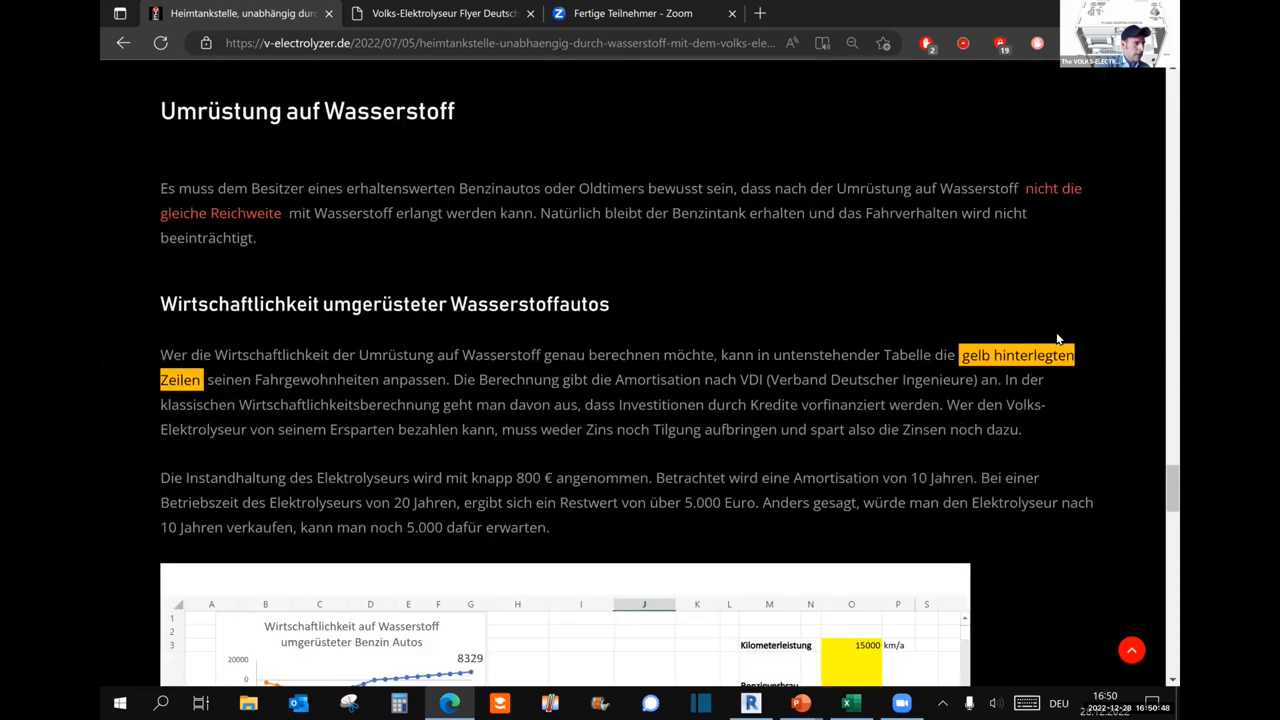
Scroll to the H2 product comparison table and across its storage tank, F-Cell car and forklift columns.
scroll(down, 3)
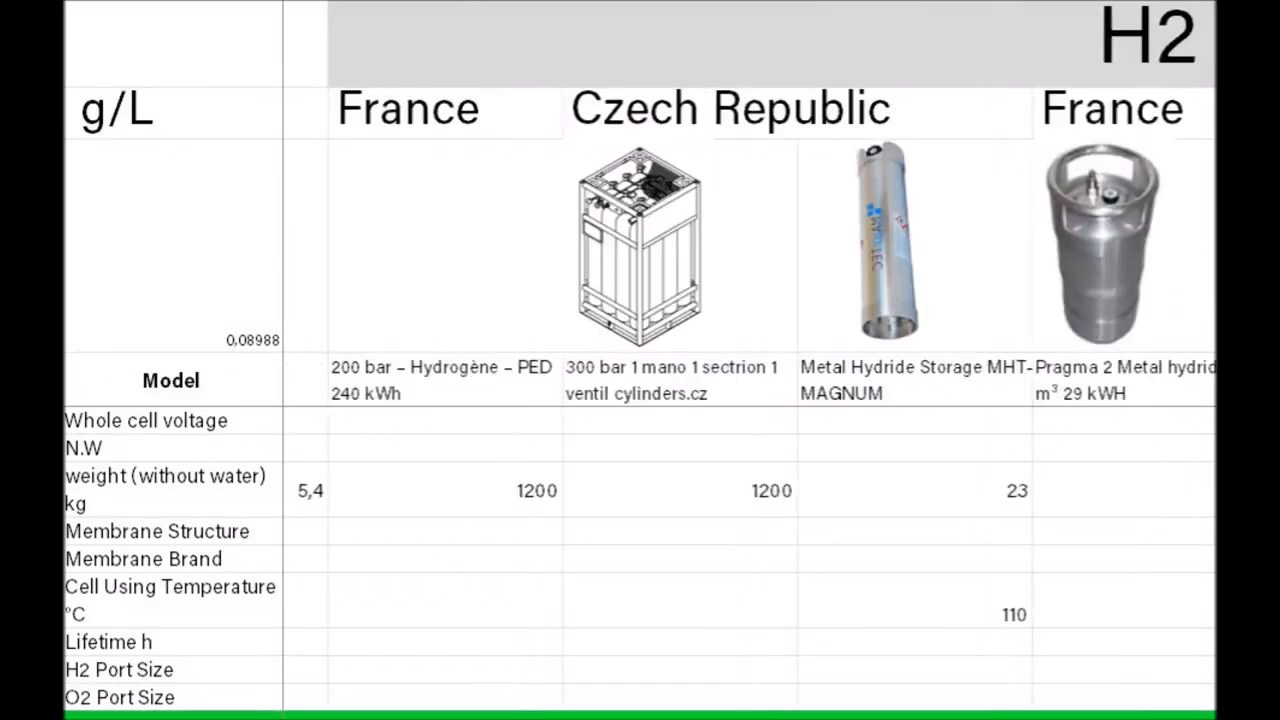
scroll(right, 3)
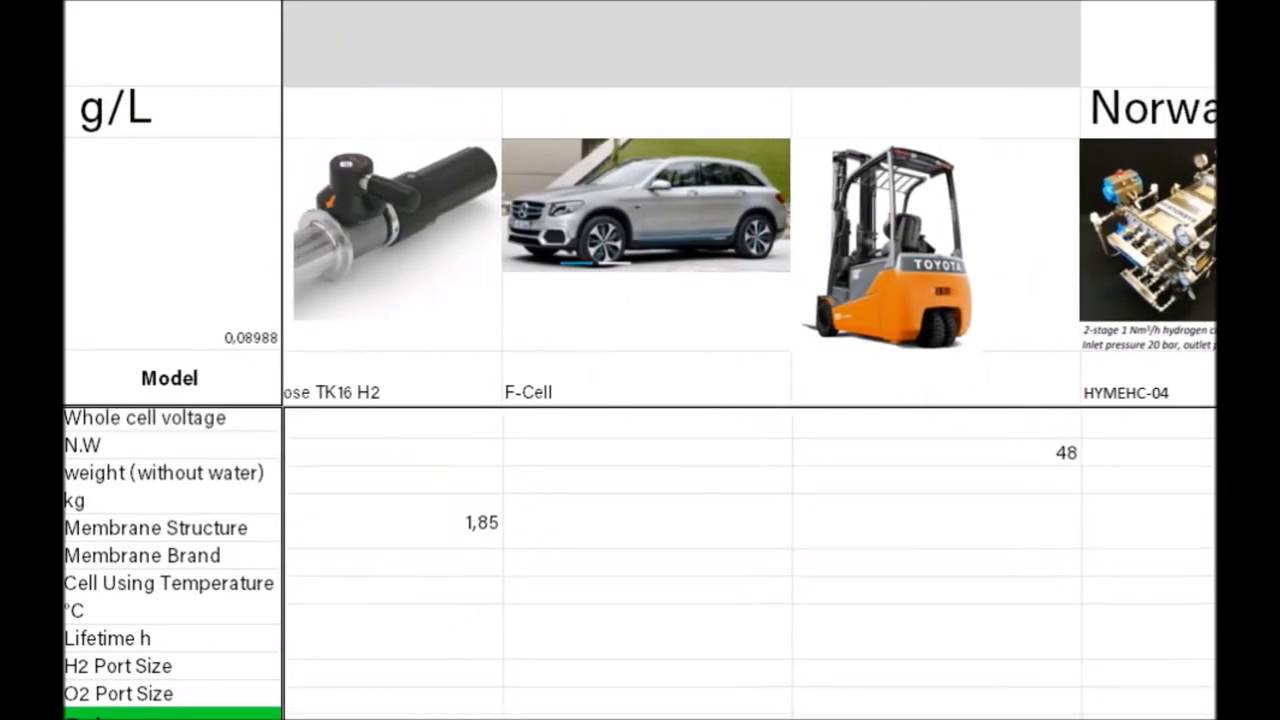